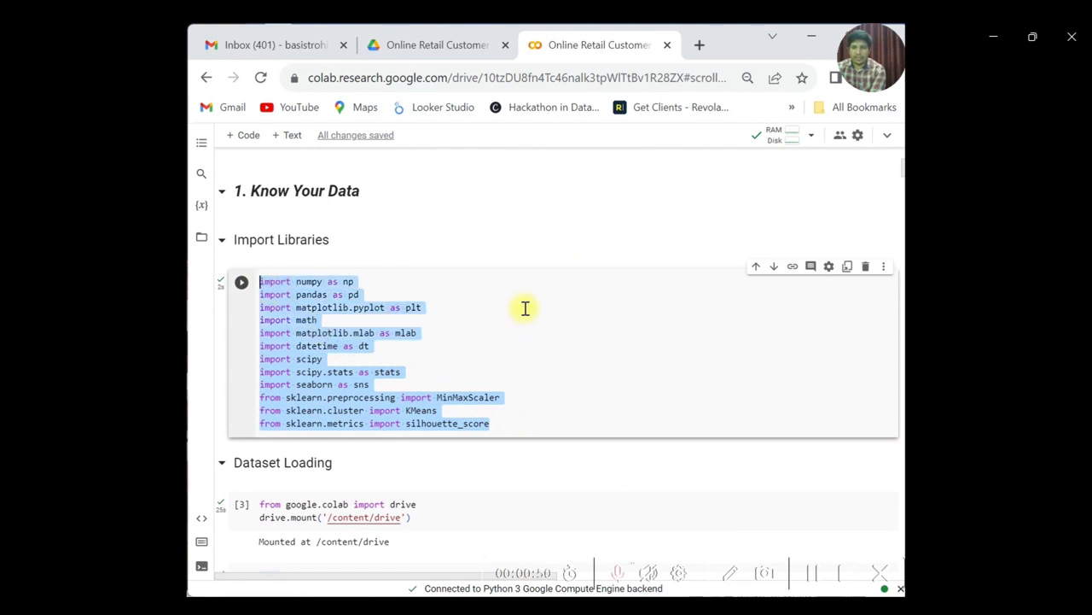
# Step: Review the column-analysis notes, marking the per-column non-null counts and dtypes
pyautogui.scroll(-3)
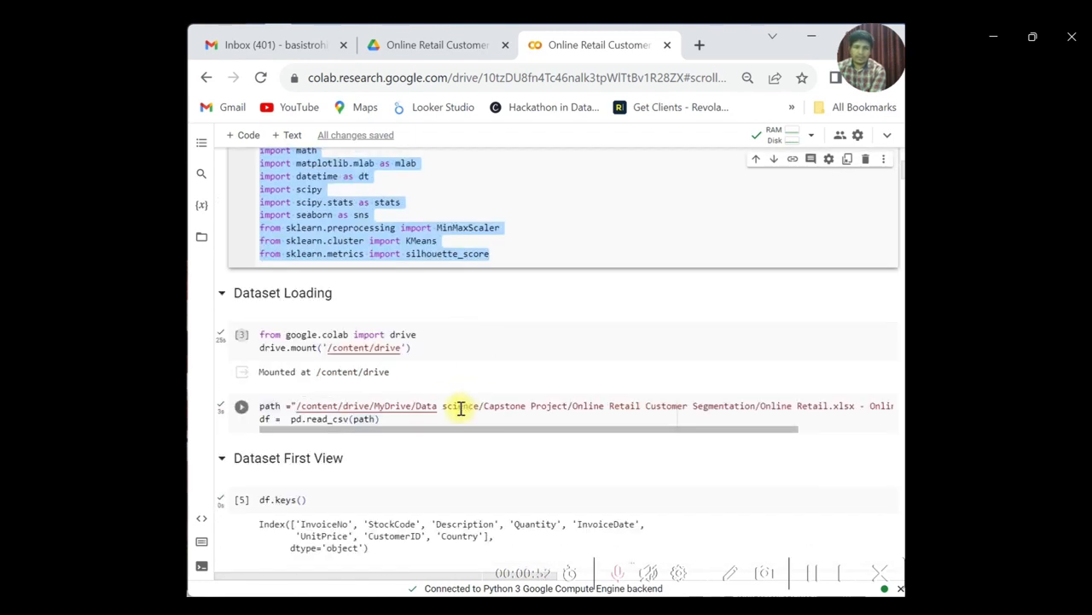
pyautogui.click(447, 423)
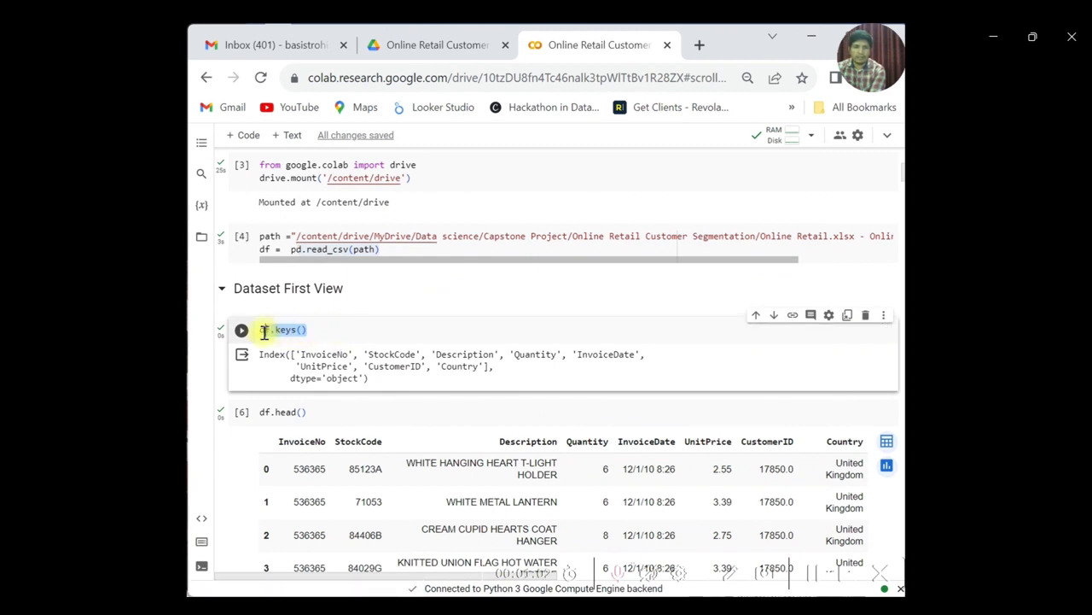
pyautogui.scroll(-3)
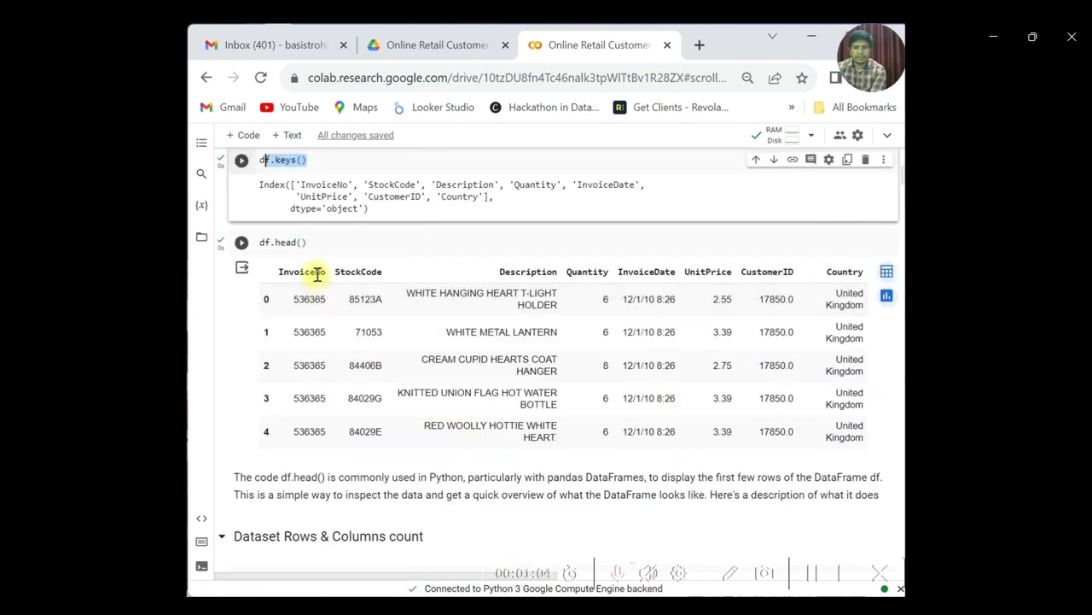
pyautogui.click(307, 243)
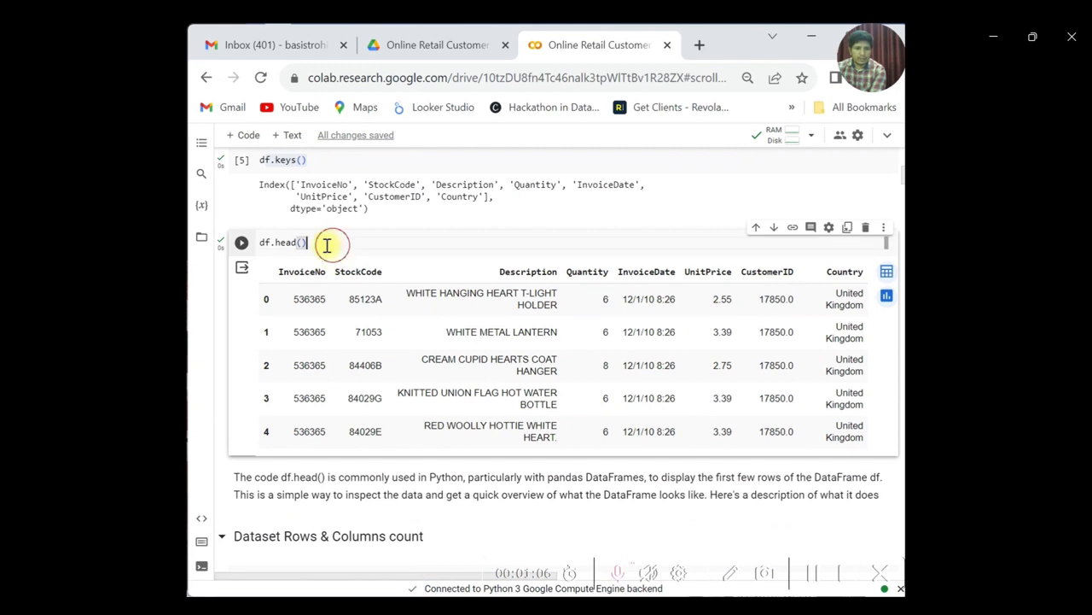
pyautogui.doubleClick(282, 242)
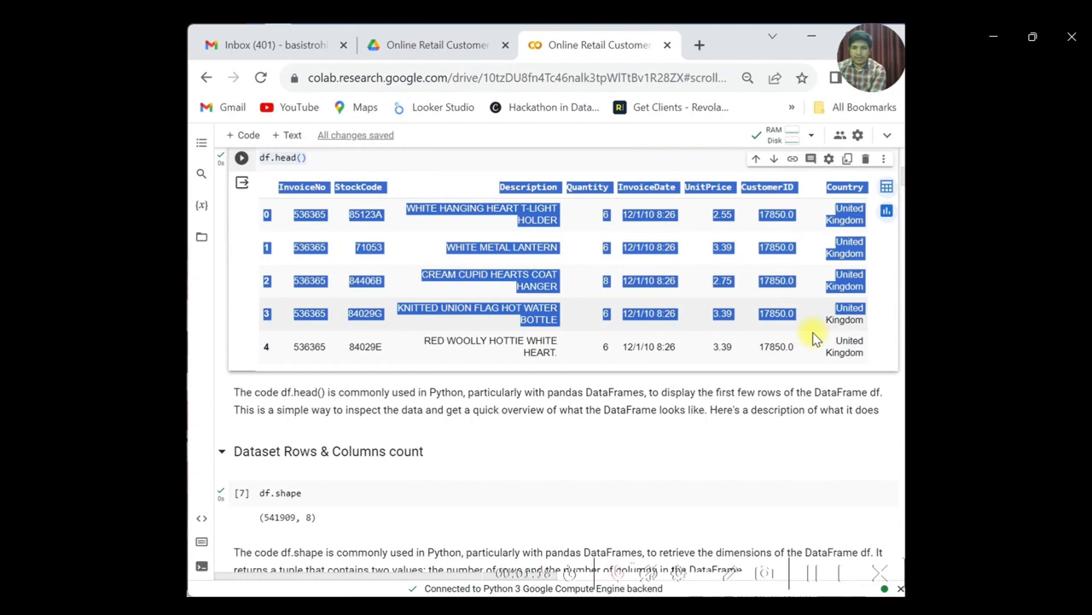
pyautogui.scroll(-3)
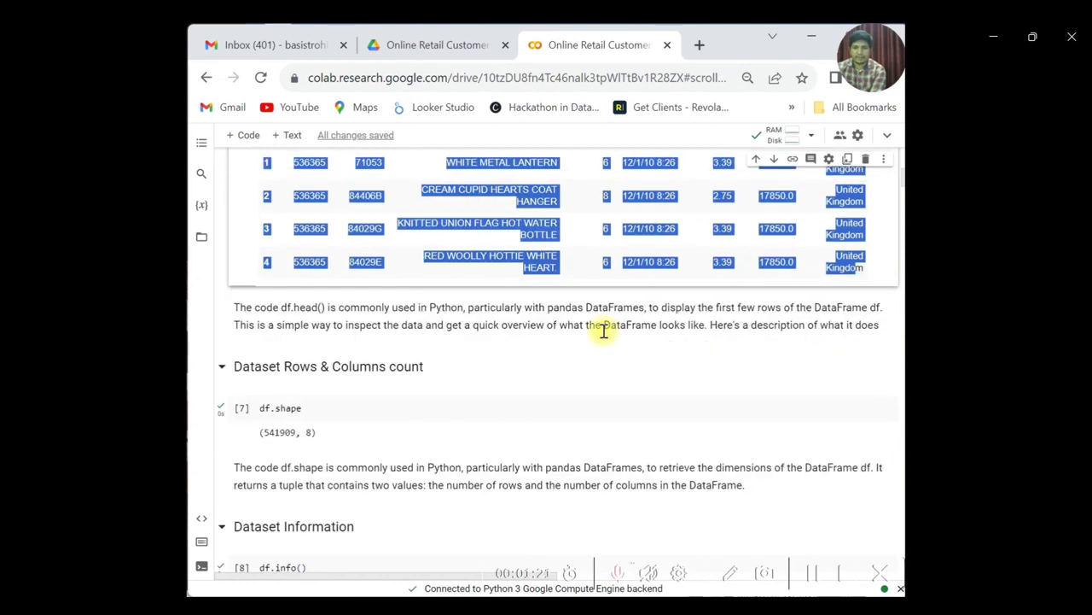
pyautogui.scroll(-3)
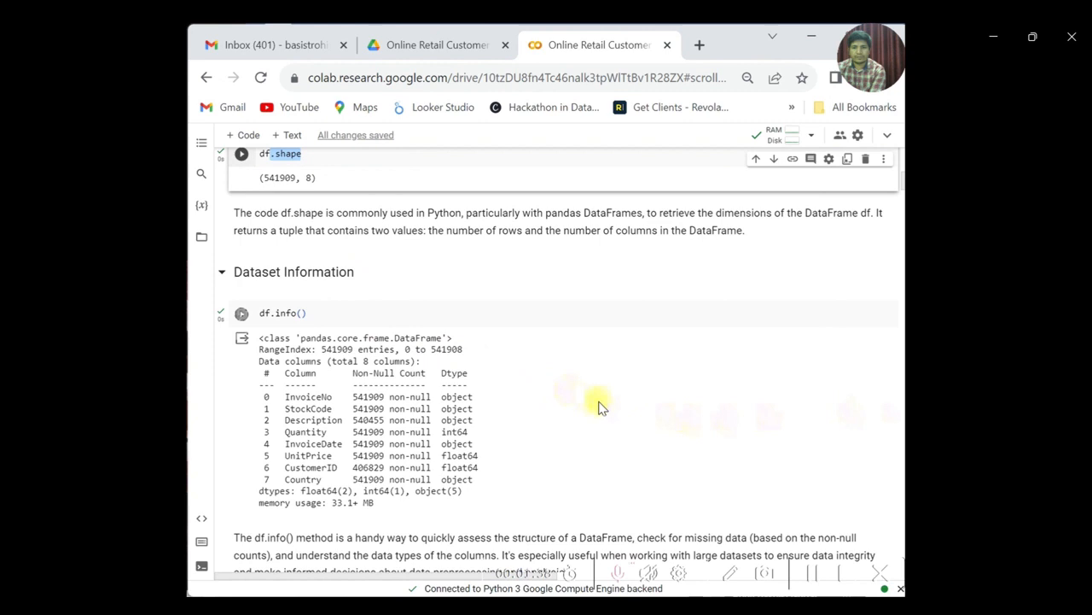
pyautogui.moveTo(635, 316)
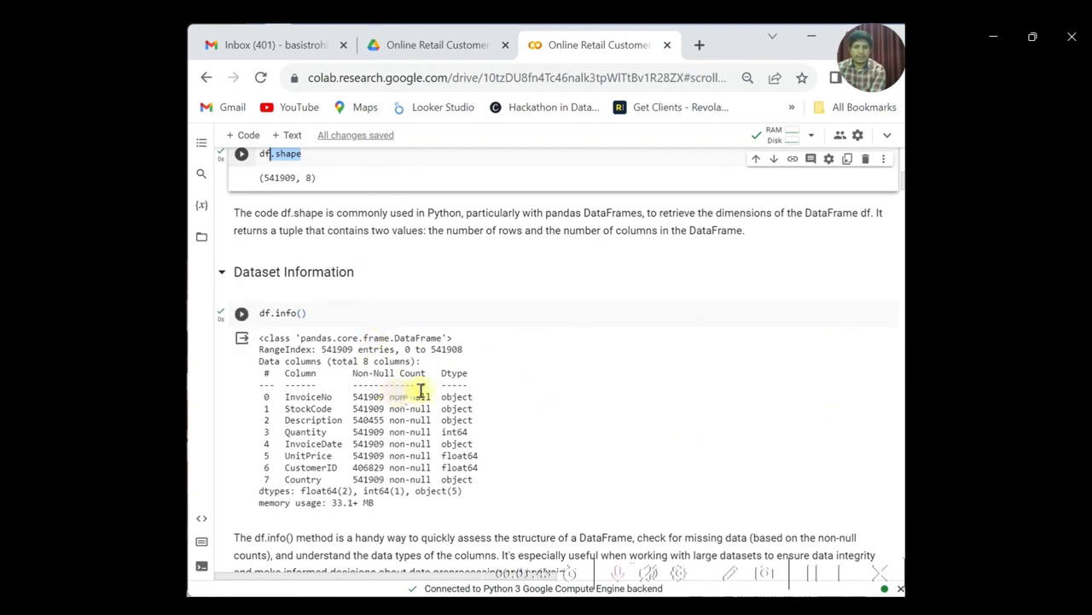
pyautogui.moveTo(418, 393); pyautogui.dragTo(478, 485)
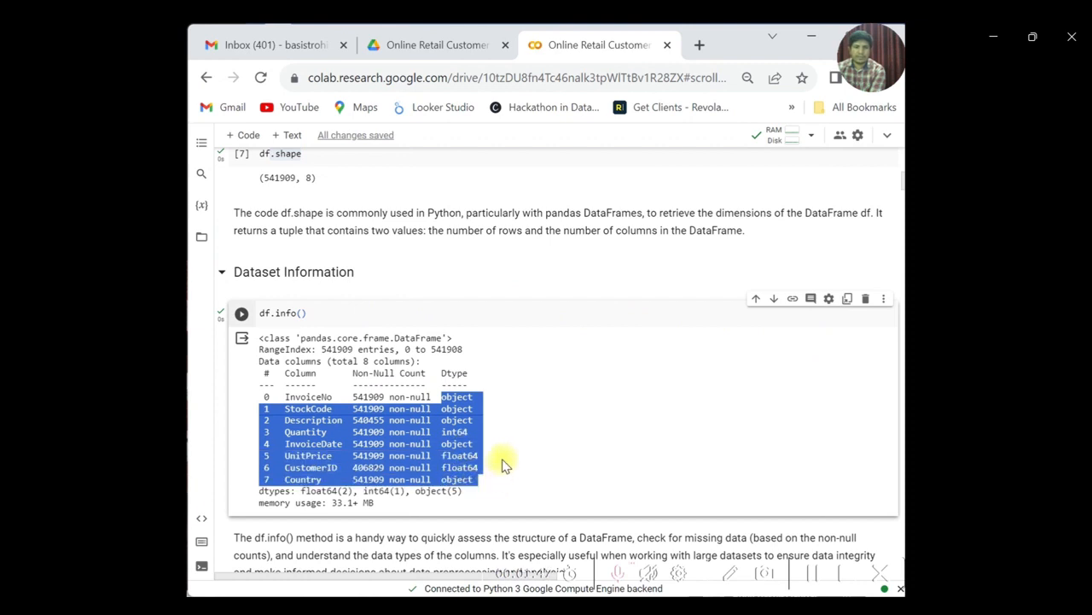
pyautogui.scroll(-3)
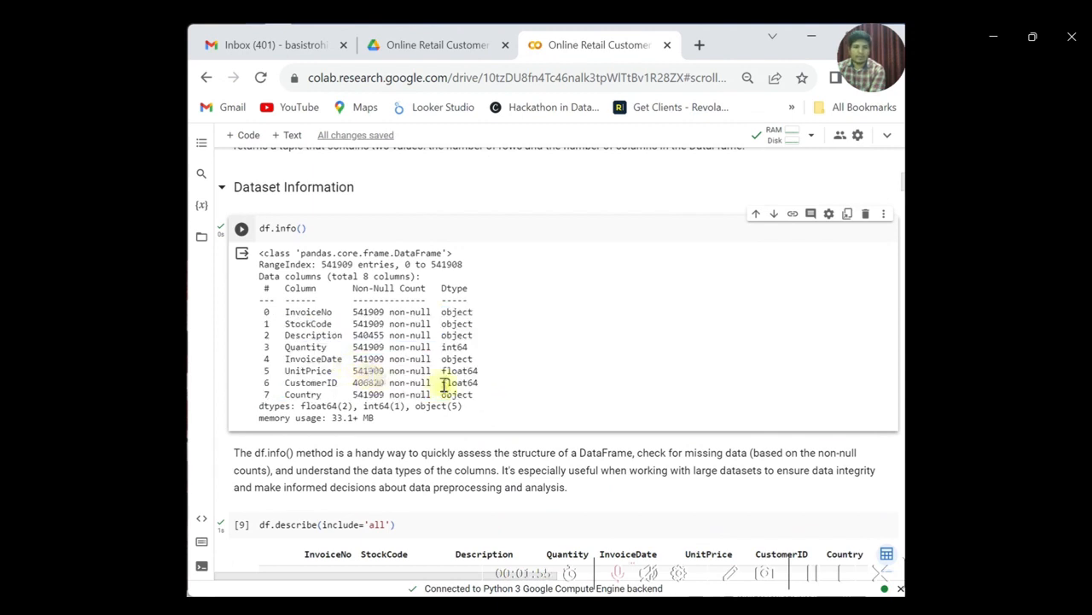
pyautogui.scroll(-3)
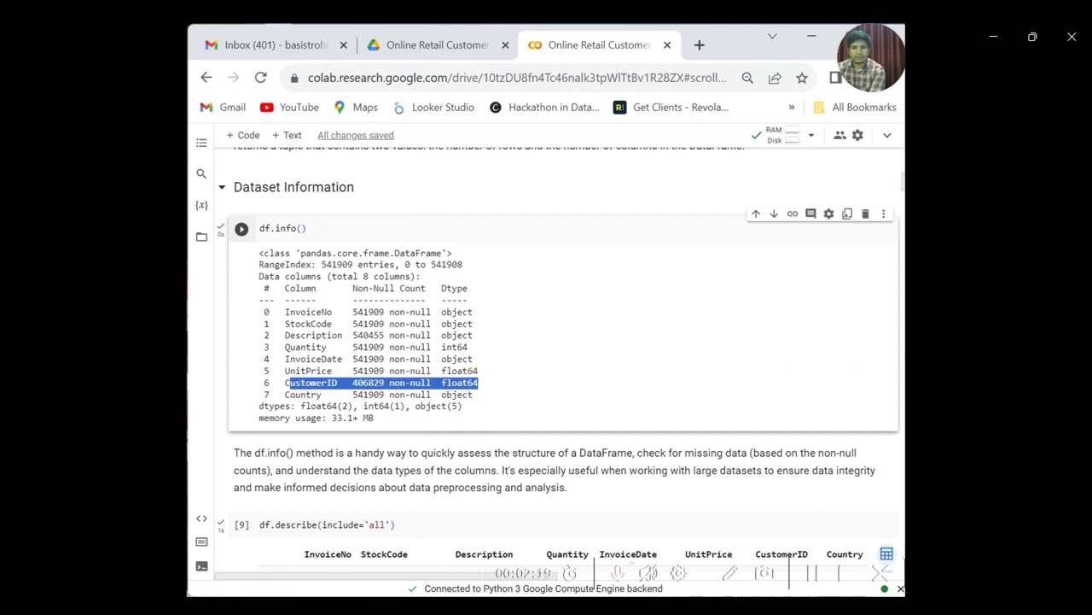
# Step: Continue down through the following data-cleaning cells toward the feature-creation code
pyautogui.scroll(-3)
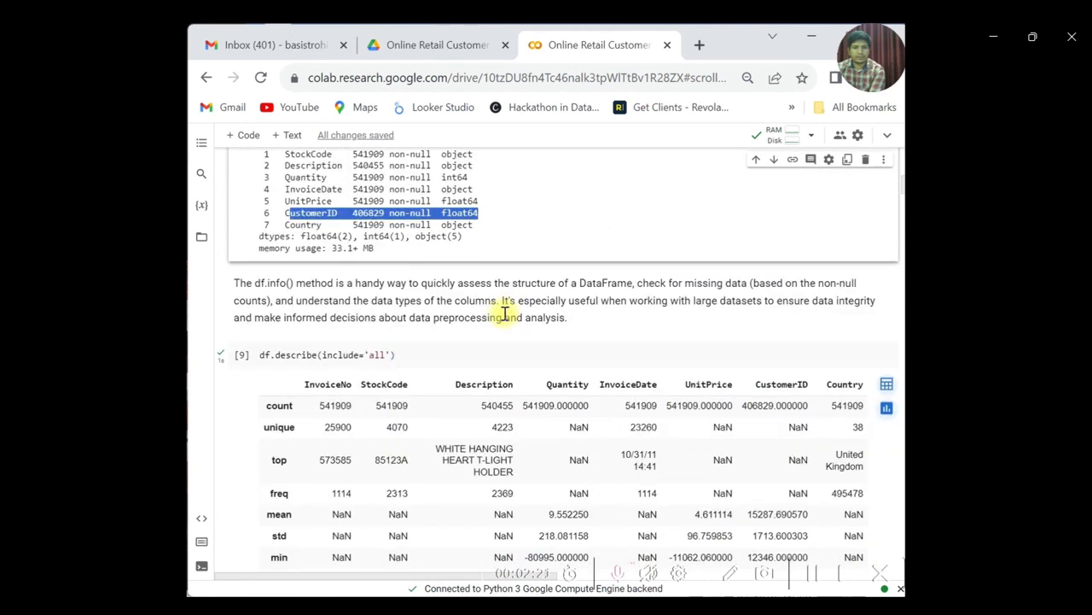
pyautogui.scroll(-3)
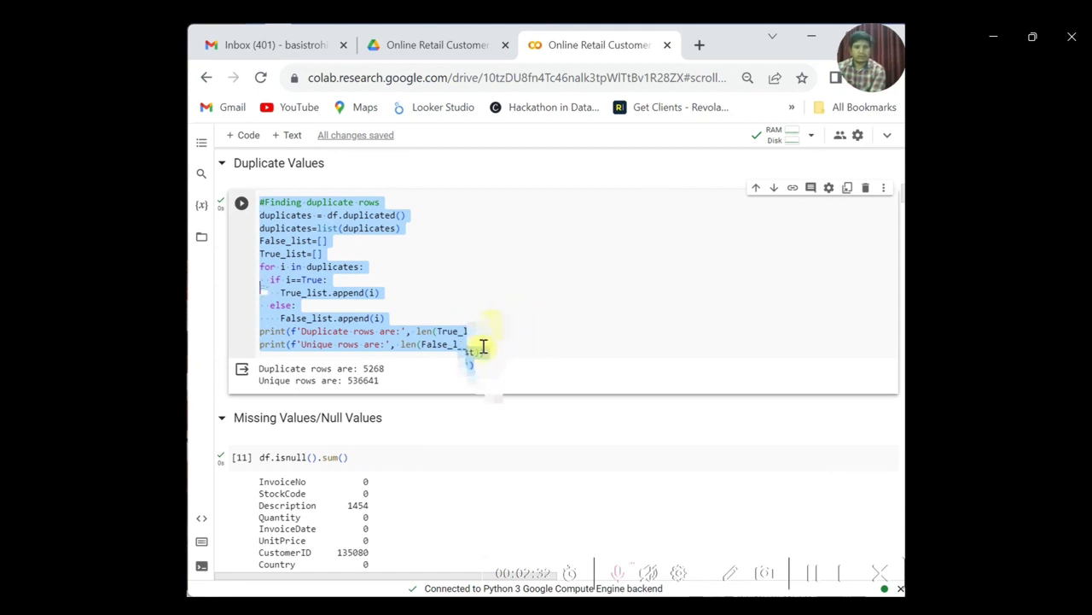
pyautogui.click(447, 331)
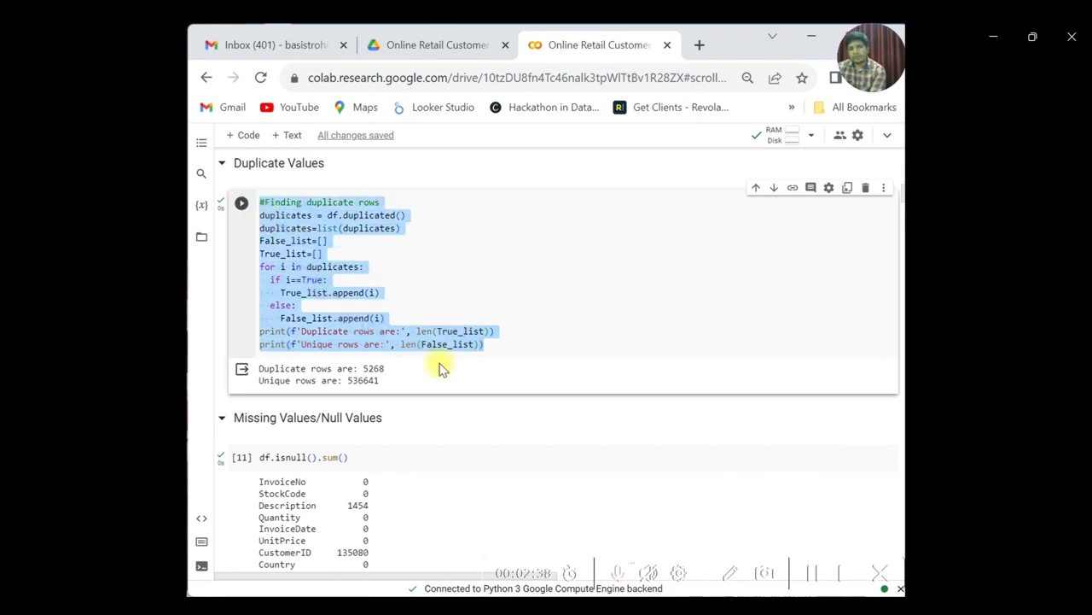
pyautogui.scroll(-3)
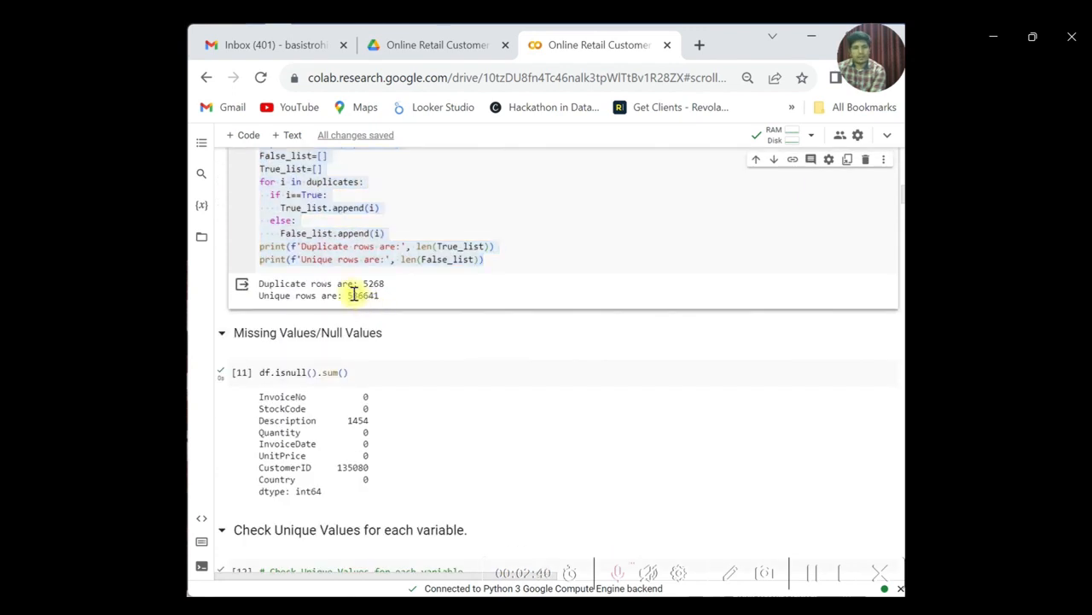
pyautogui.doubleClick(372, 283)
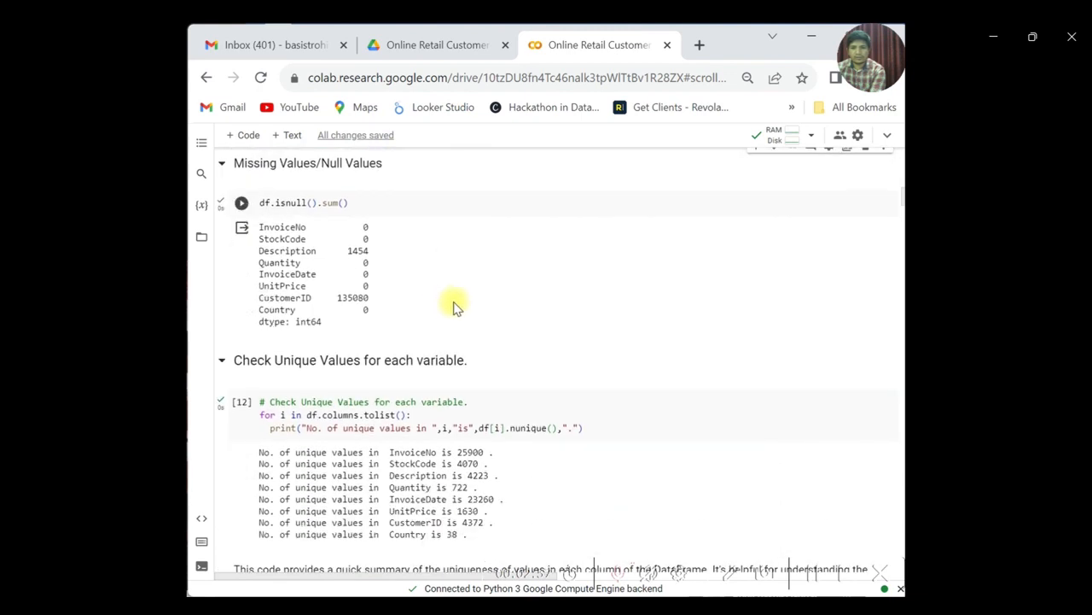
pyautogui.moveTo(260, 253)
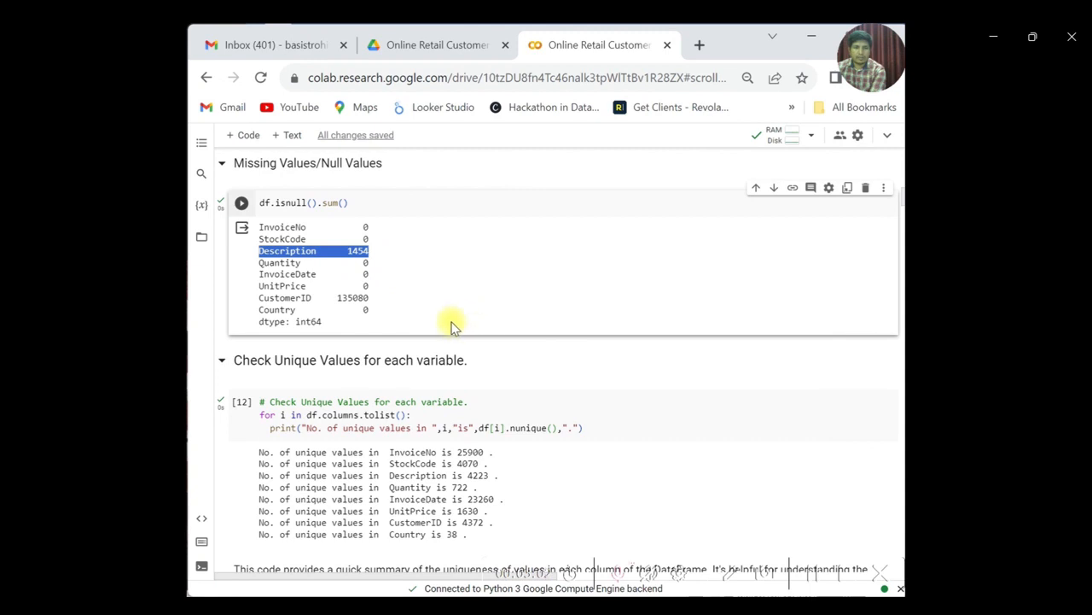
pyautogui.moveTo(277, 304)
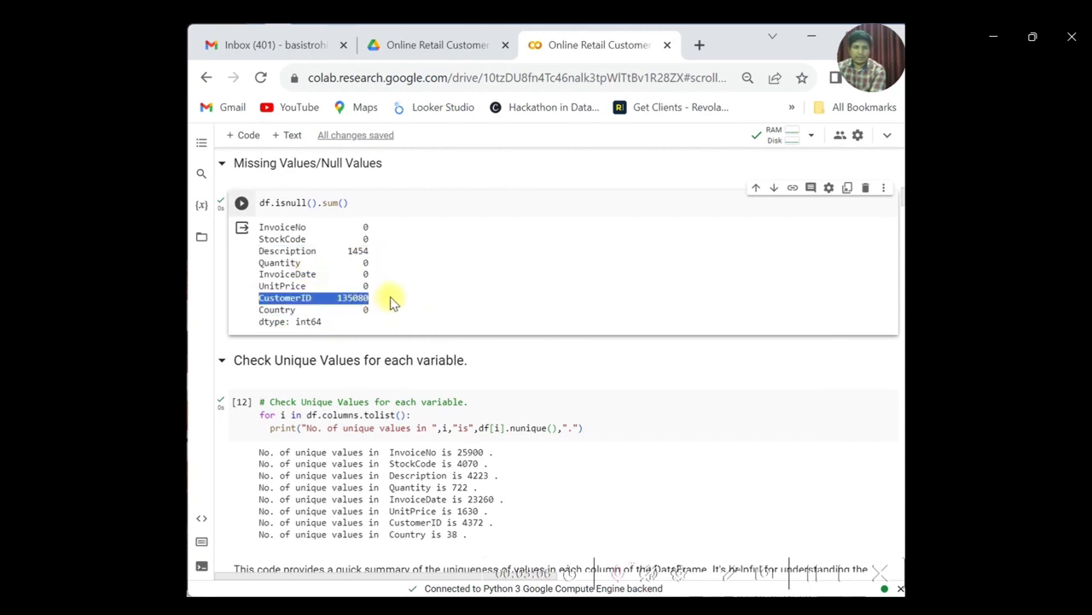
pyautogui.scroll(-3)
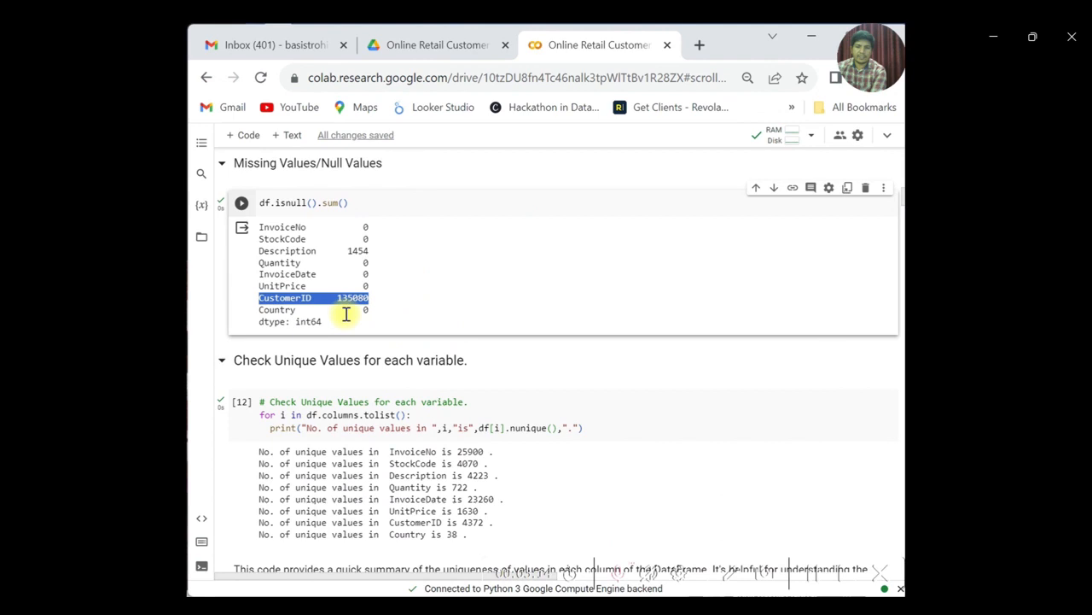
pyautogui.moveTo(734, 376)
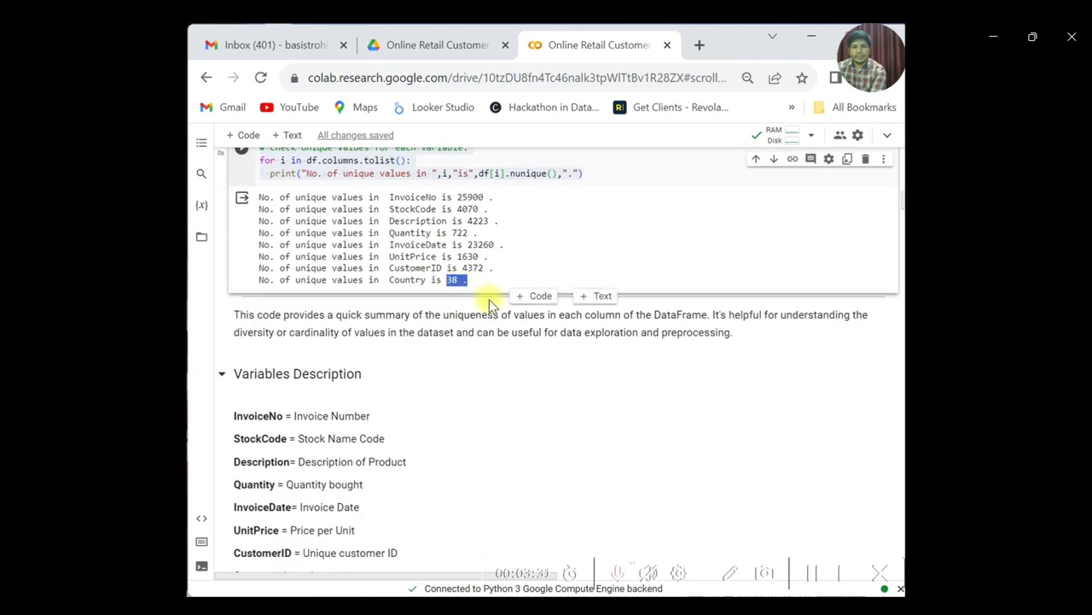
pyautogui.moveTo(481, 290)
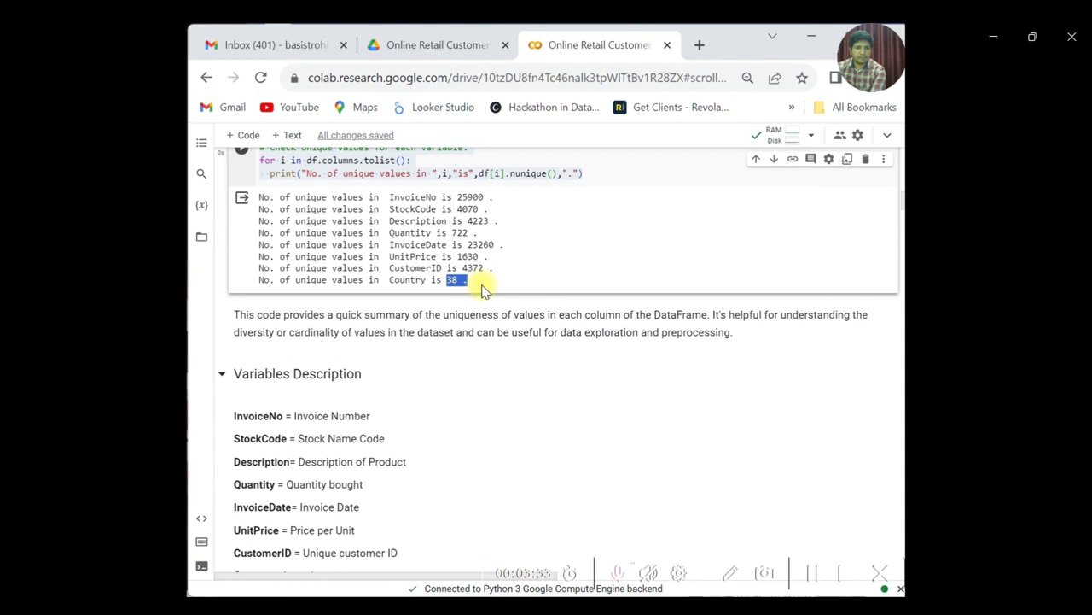
pyautogui.moveTo(423, 243)
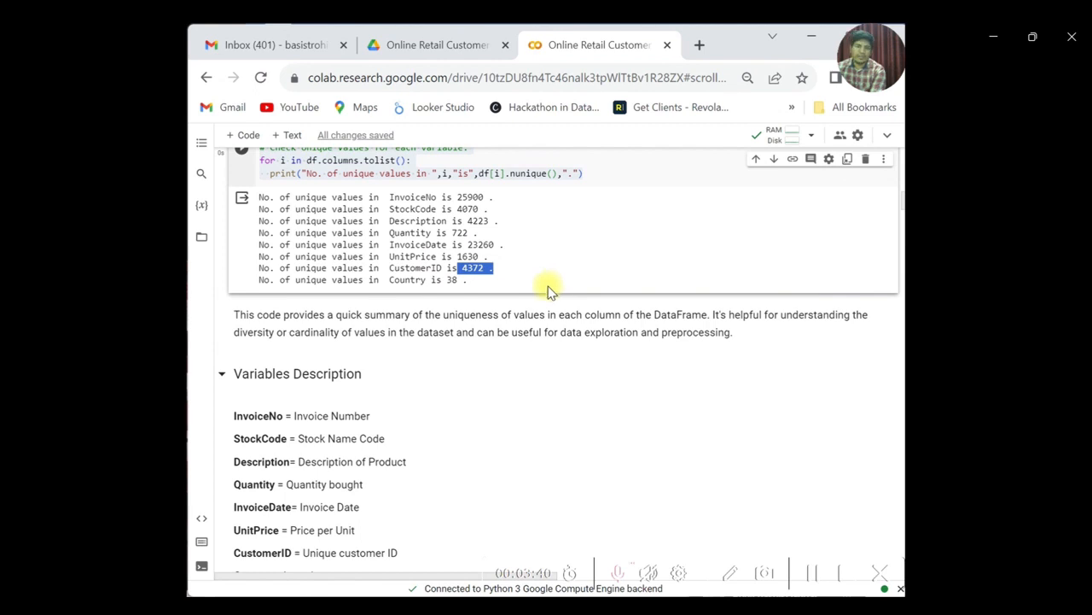
pyautogui.moveTo(479, 294)
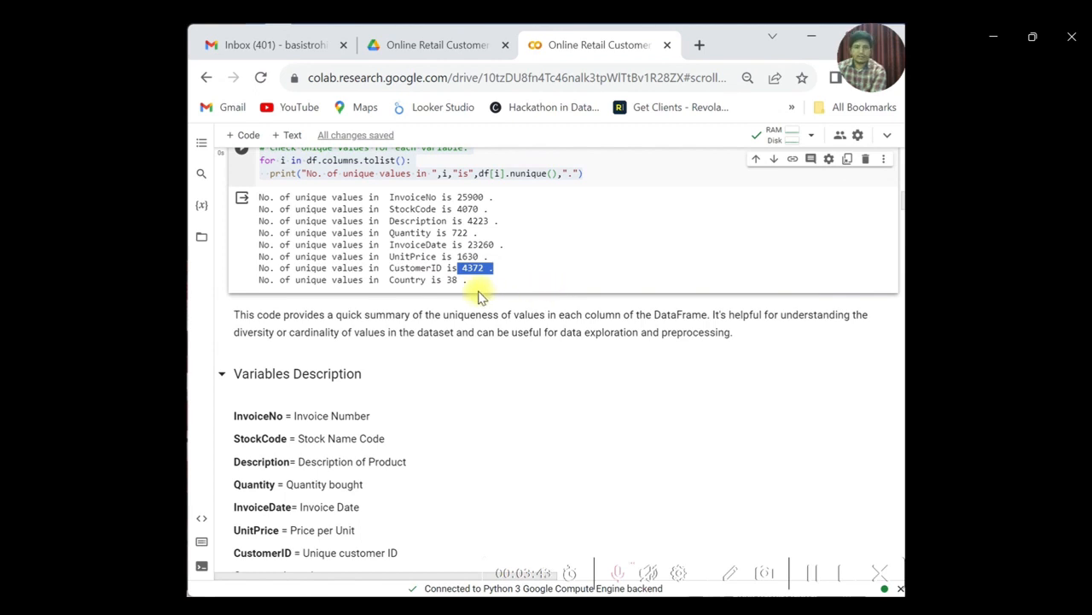
pyautogui.scroll(-3)
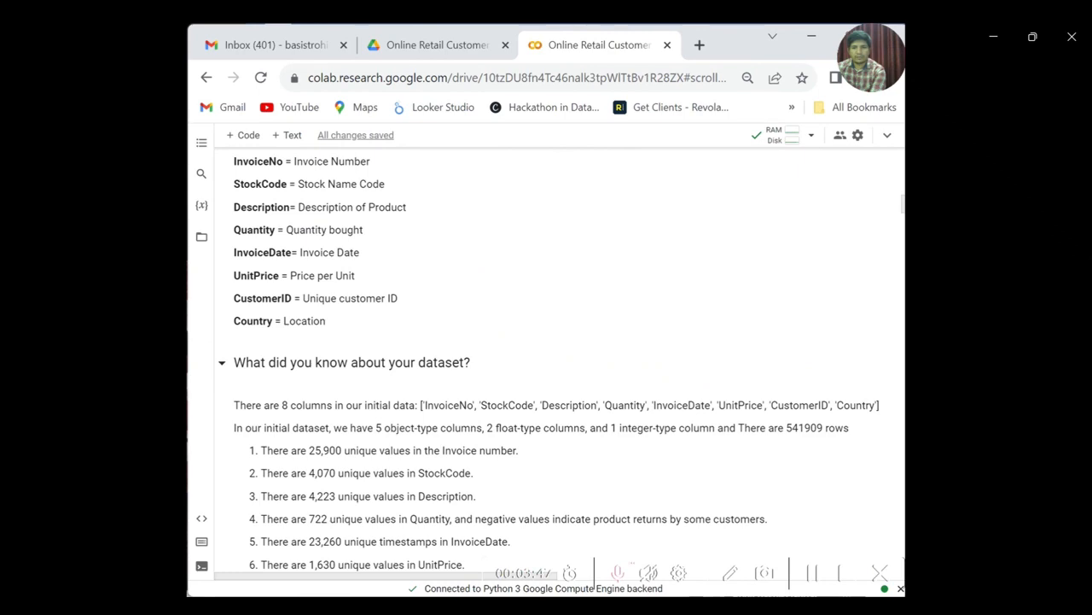
pyautogui.scroll(-3)
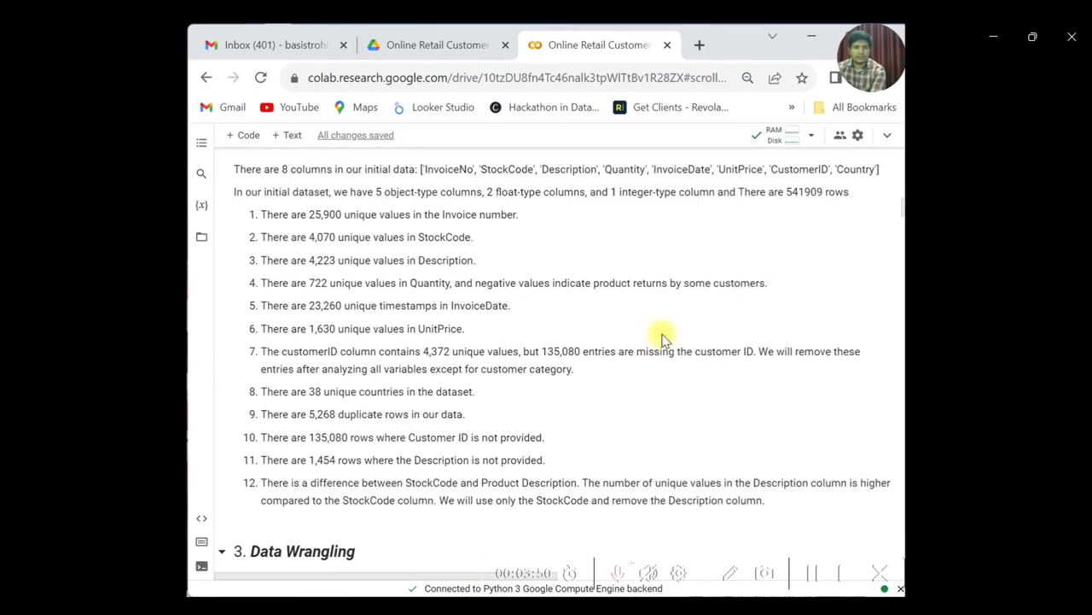
pyautogui.scroll(-3)
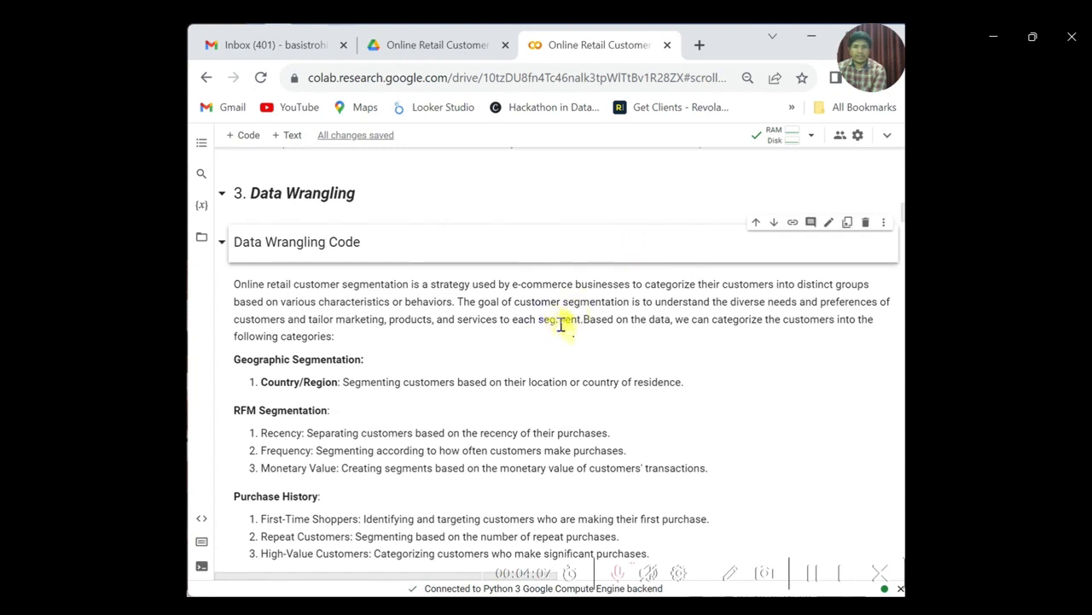
pyautogui.moveTo(733, 357)
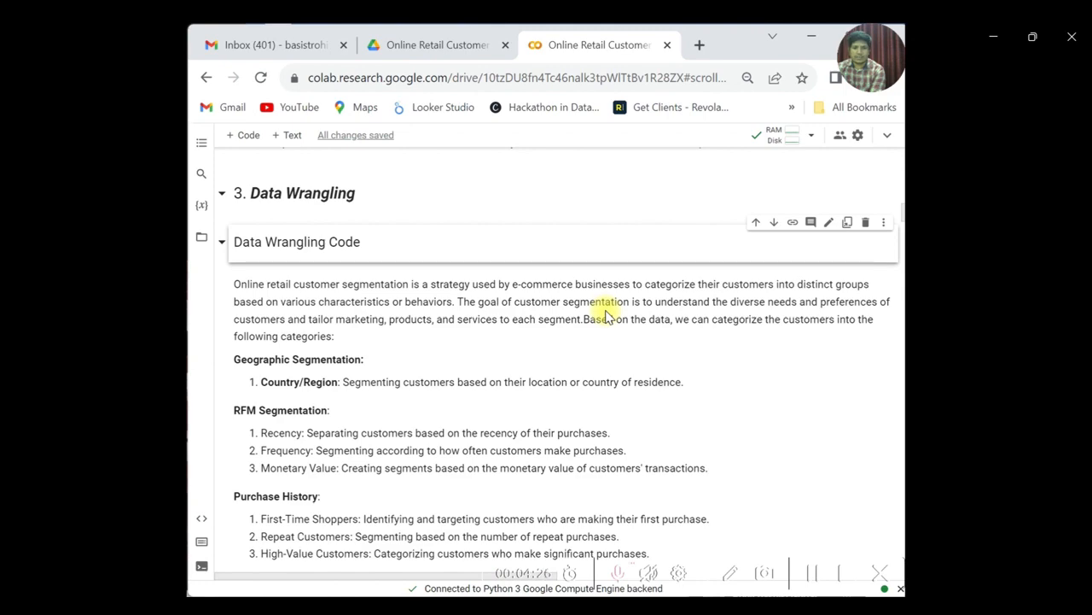
# Step: Reach the feature-creation code and select it for explanation, then deselect it
pyautogui.scroll(-3)
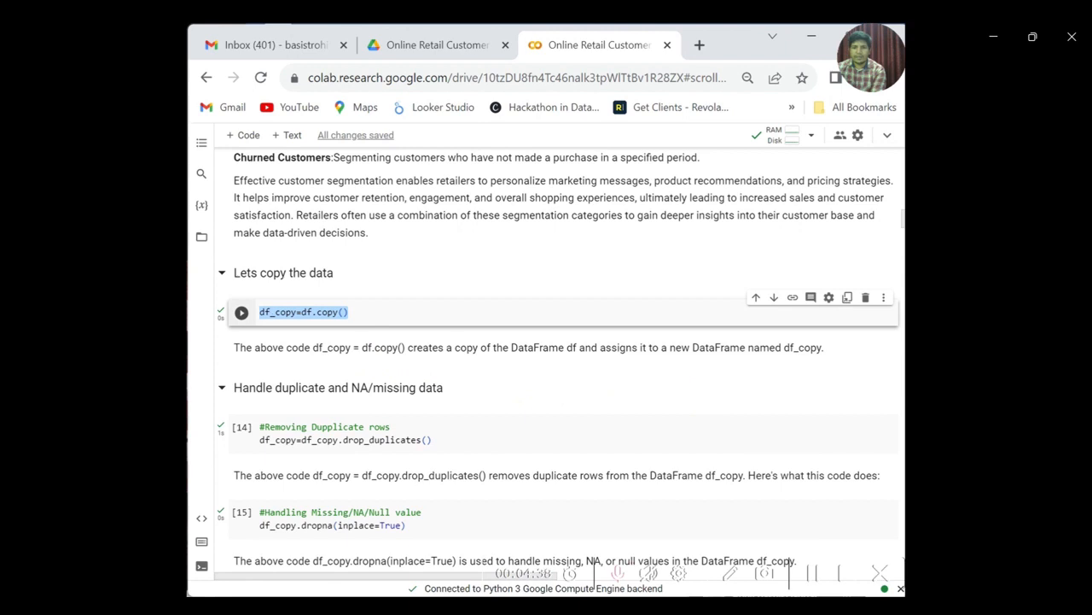
pyautogui.scroll(-3)
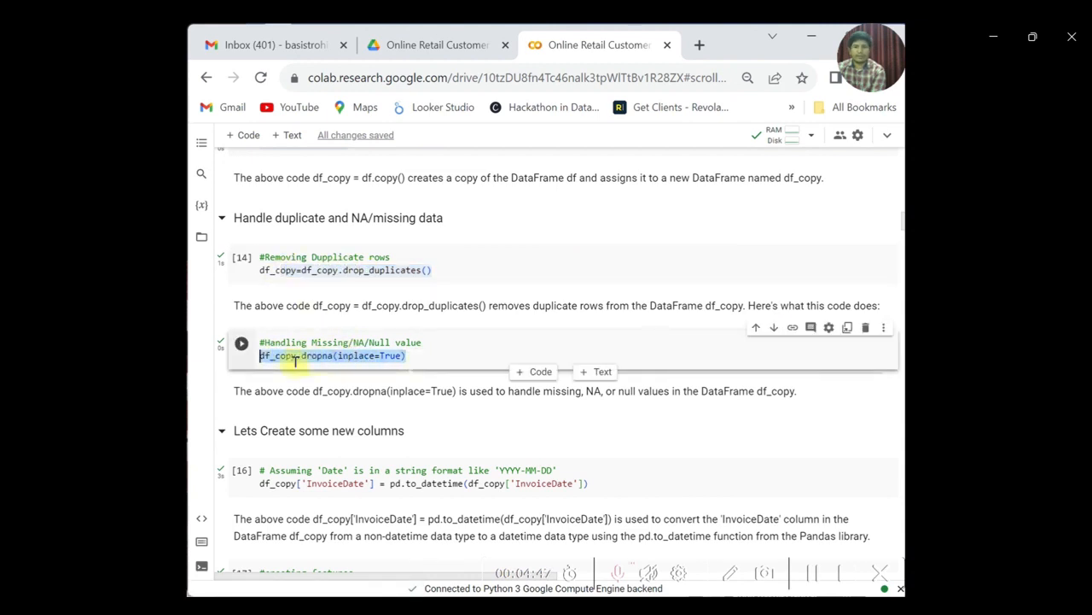
pyautogui.scroll(-3)
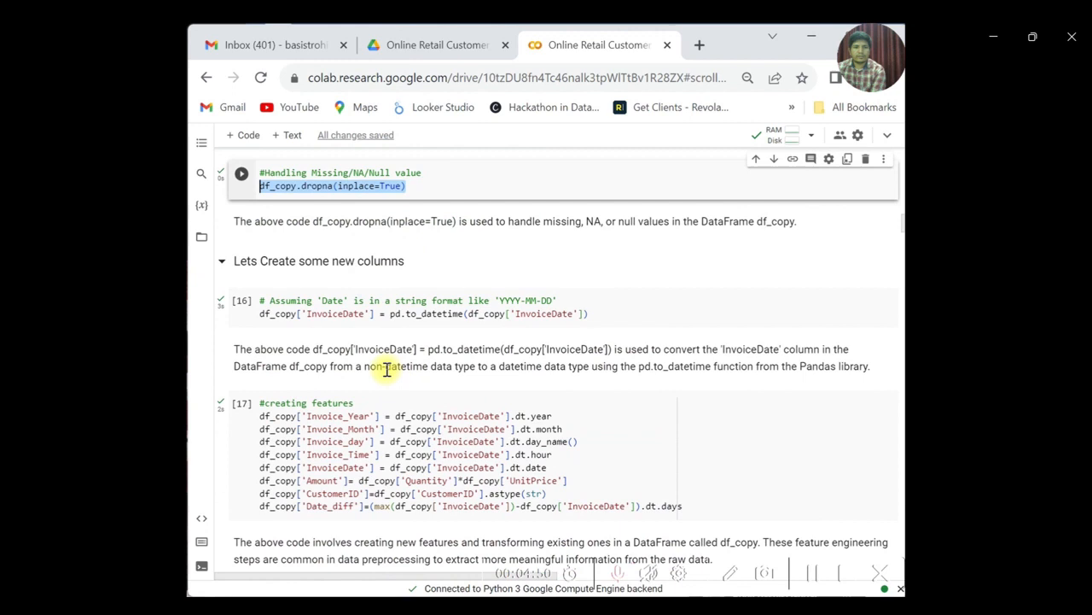
pyautogui.scroll(-3)
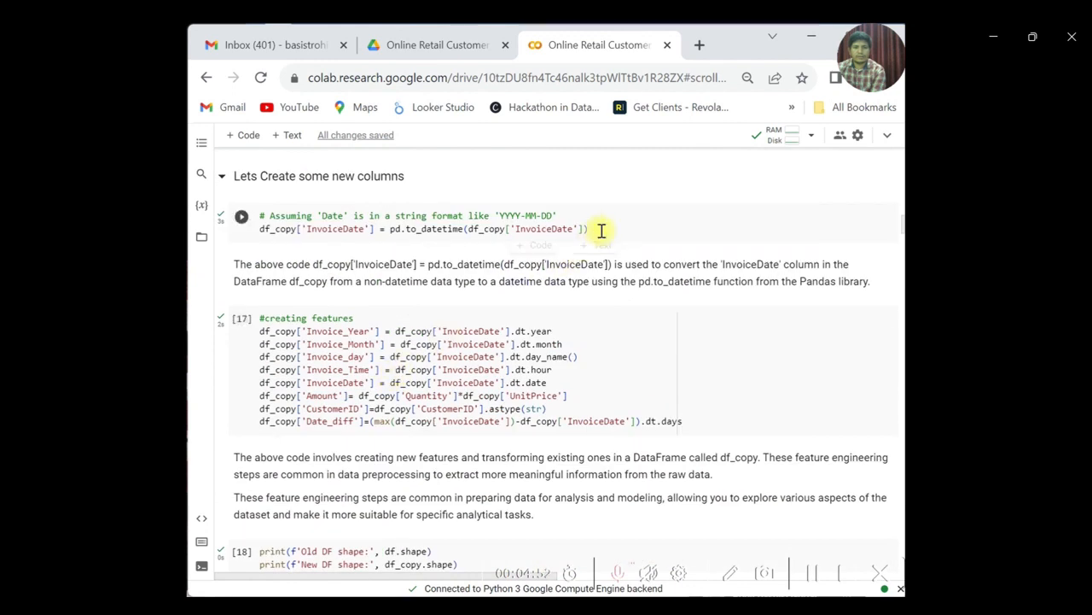
pyautogui.click(546, 228)
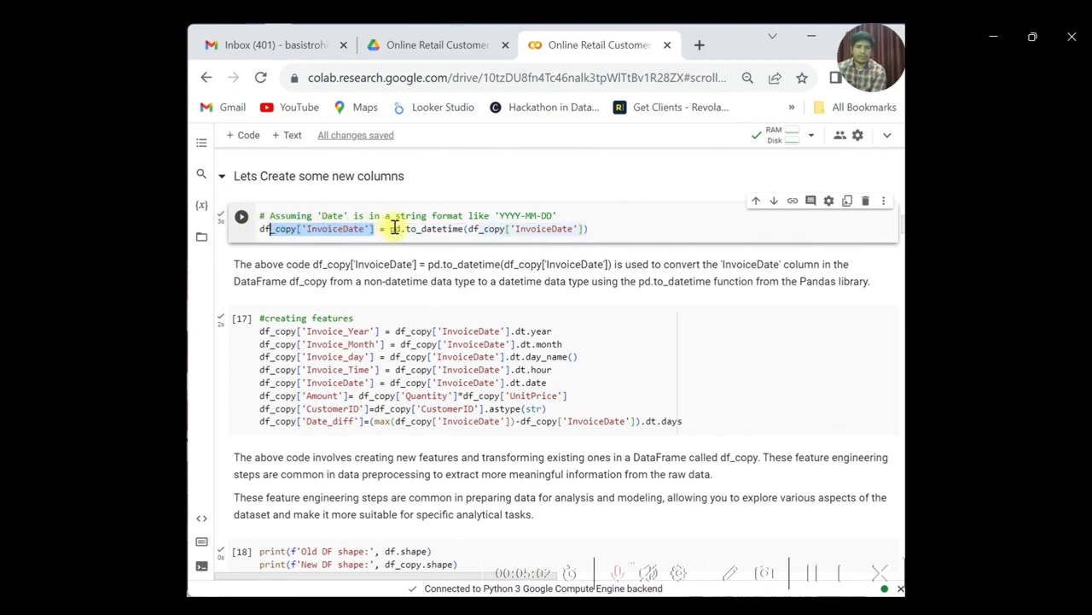
pyautogui.moveTo(392, 229)
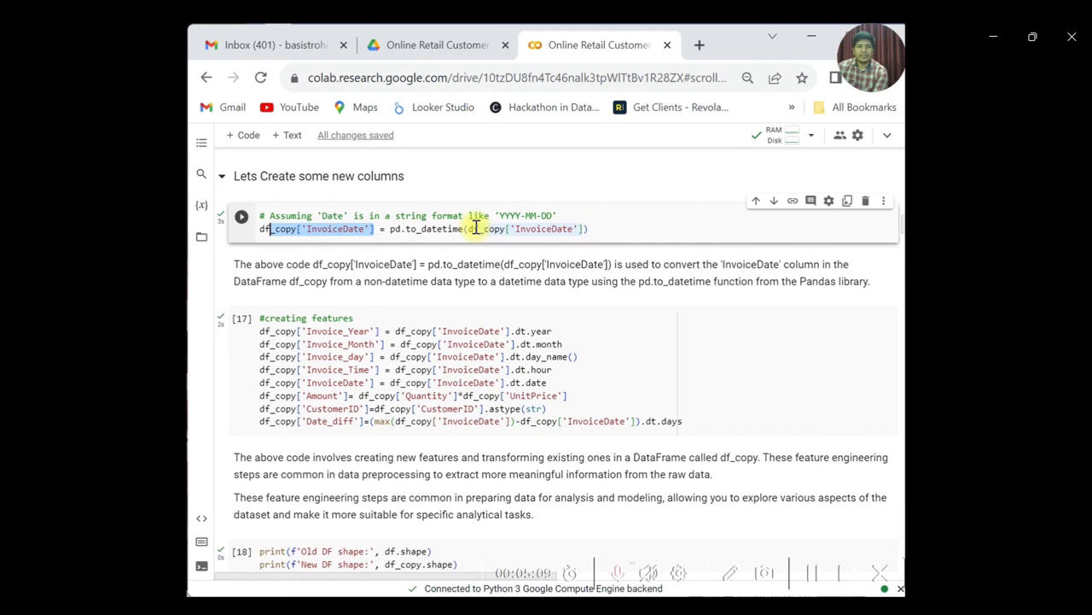
pyautogui.moveTo(482, 228)
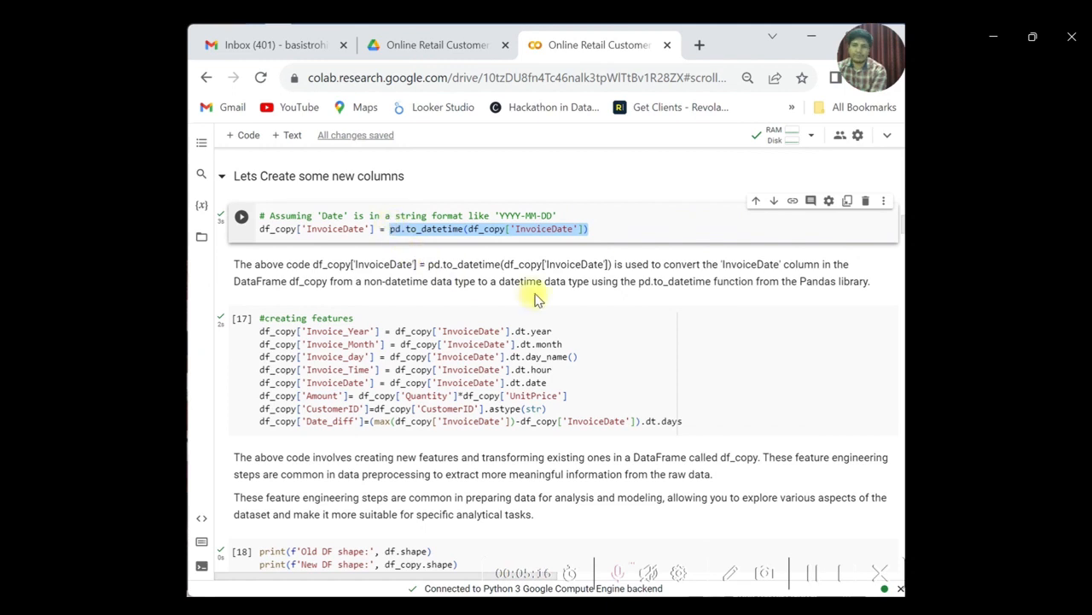
pyautogui.scroll(-3)
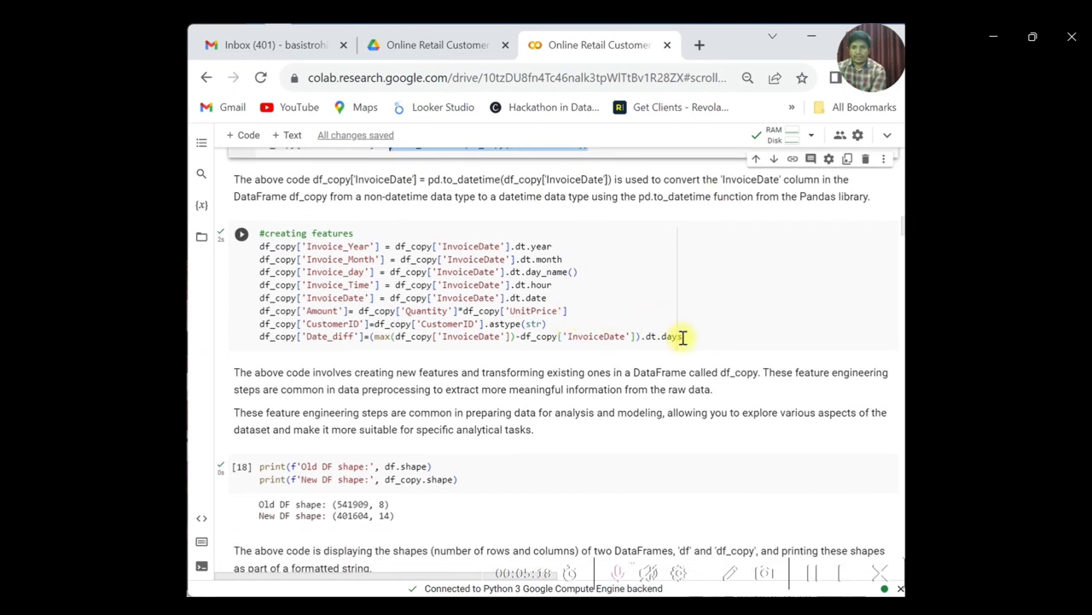
pyautogui.moveTo(457, 297); pyautogui.dragTo(683, 334)
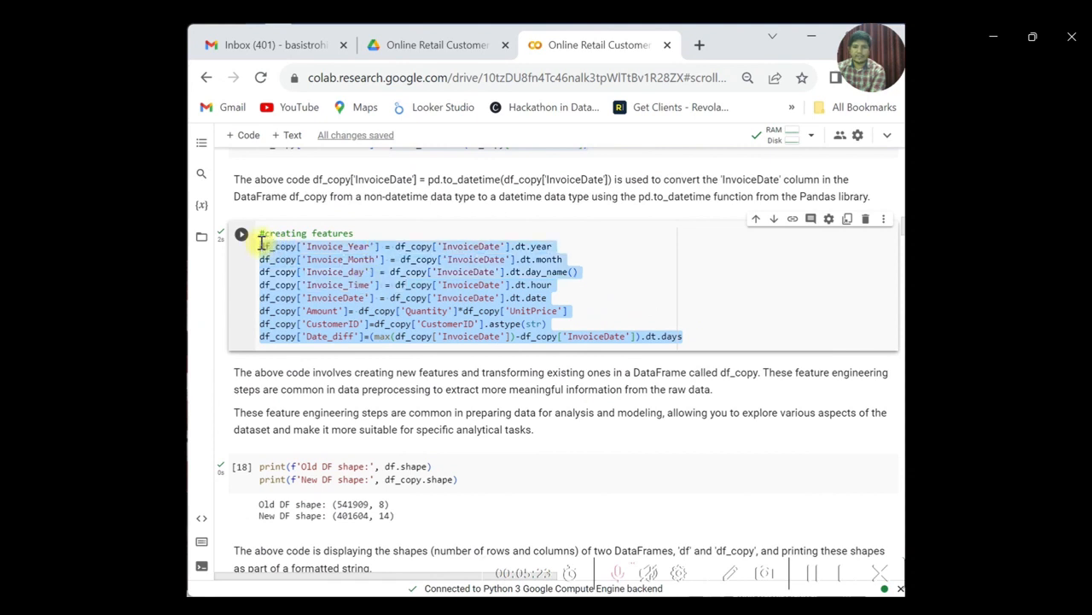
pyautogui.click(343, 260)
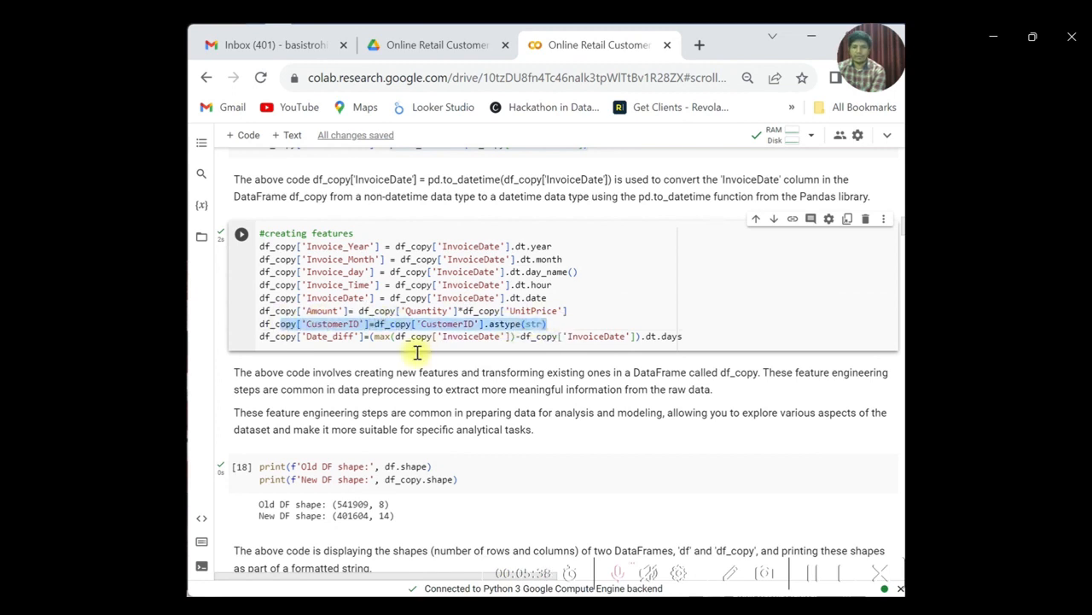
# Step: Review the returned-products code: the negative-quantity row count and the returned_df name
pyautogui.scroll(-3)
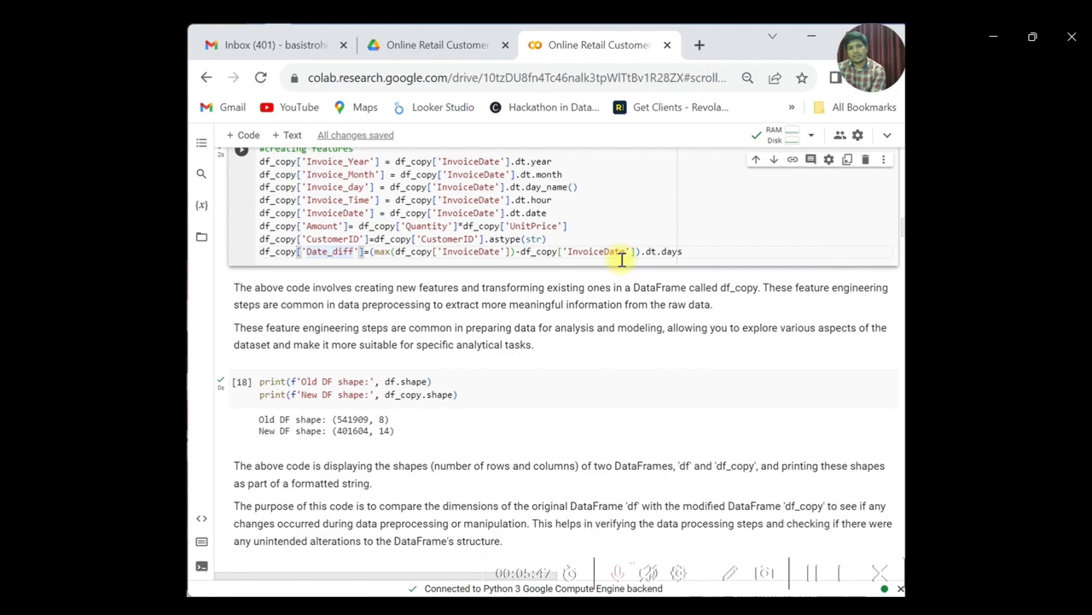
pyautogui.scroll(-3)
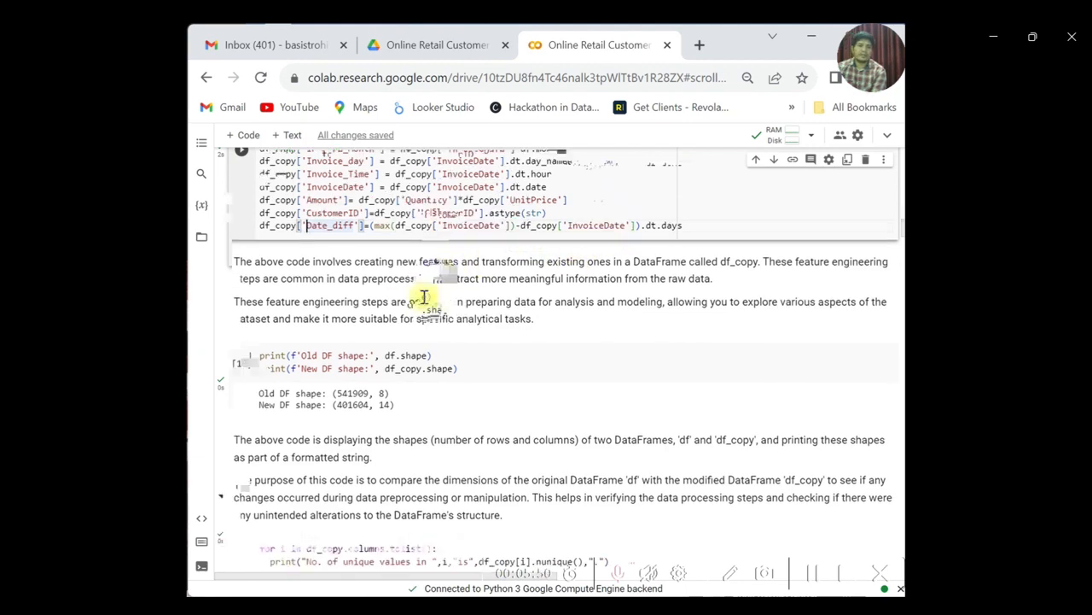
pyautogui.scroll(-3)
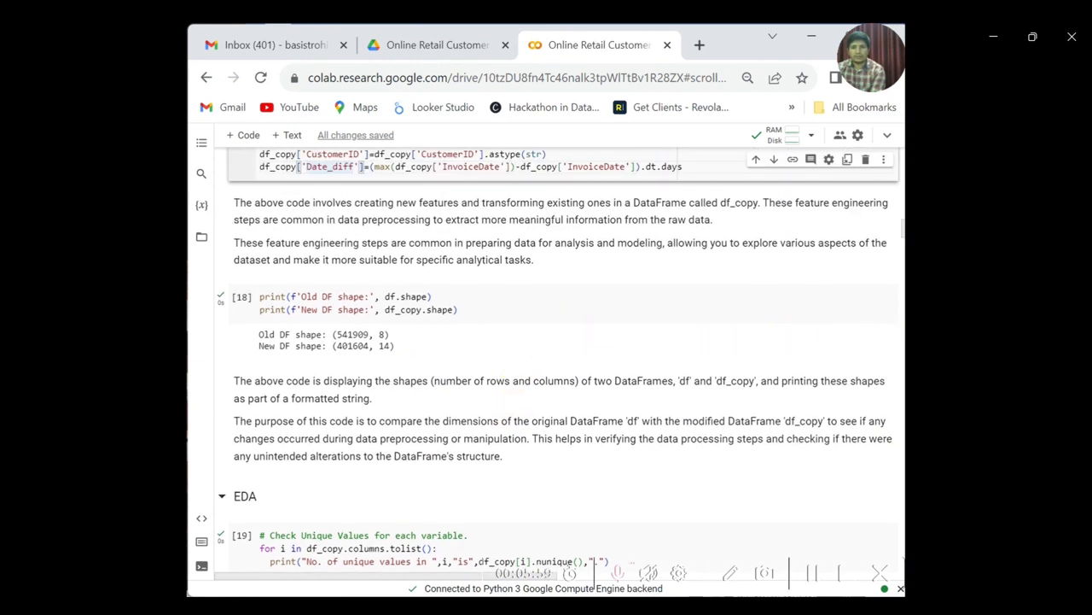
pyautogui.scroll(-3)
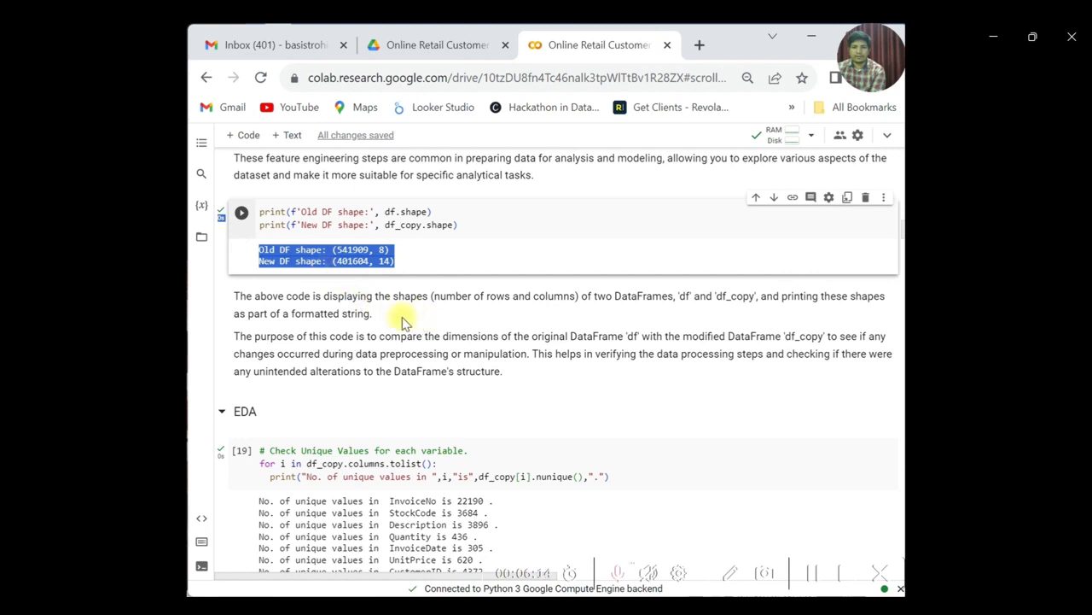
pyautogui.scroll(-3)
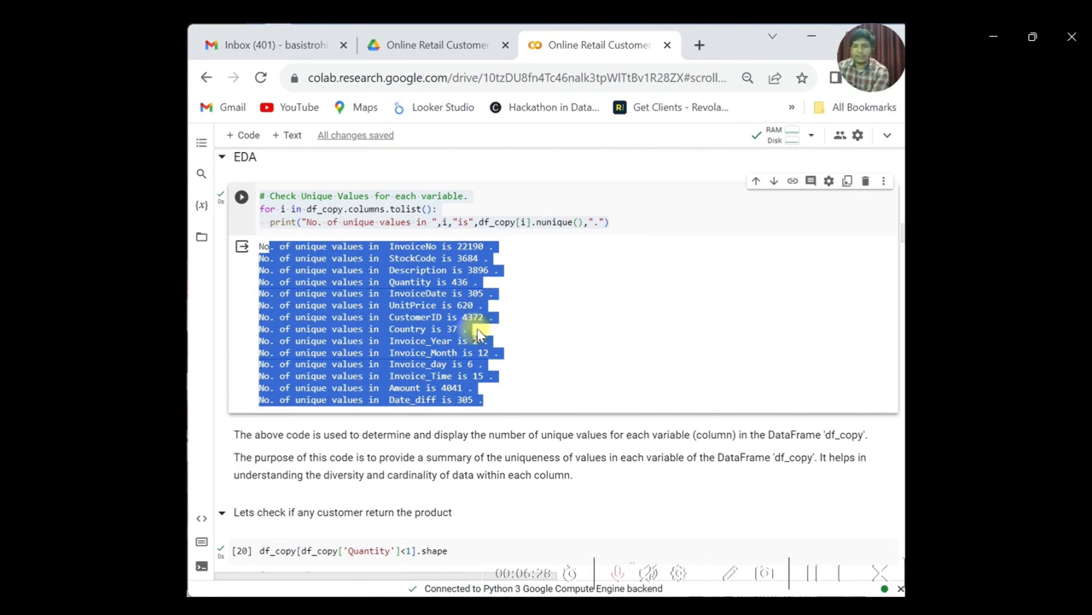
pyautogui.scroll(-3)
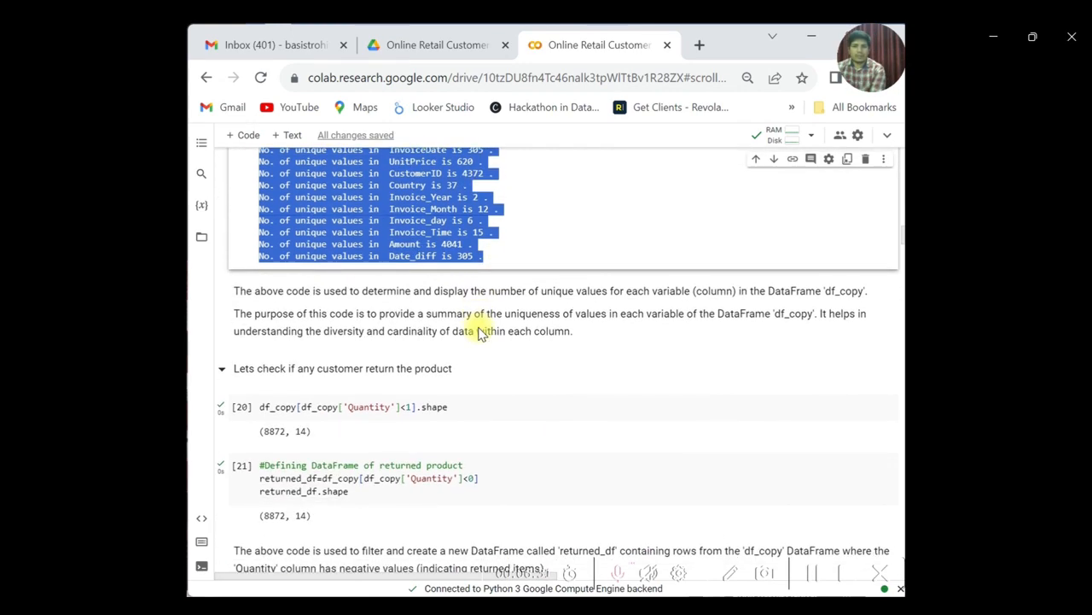
pyautogui.scroll(-3)
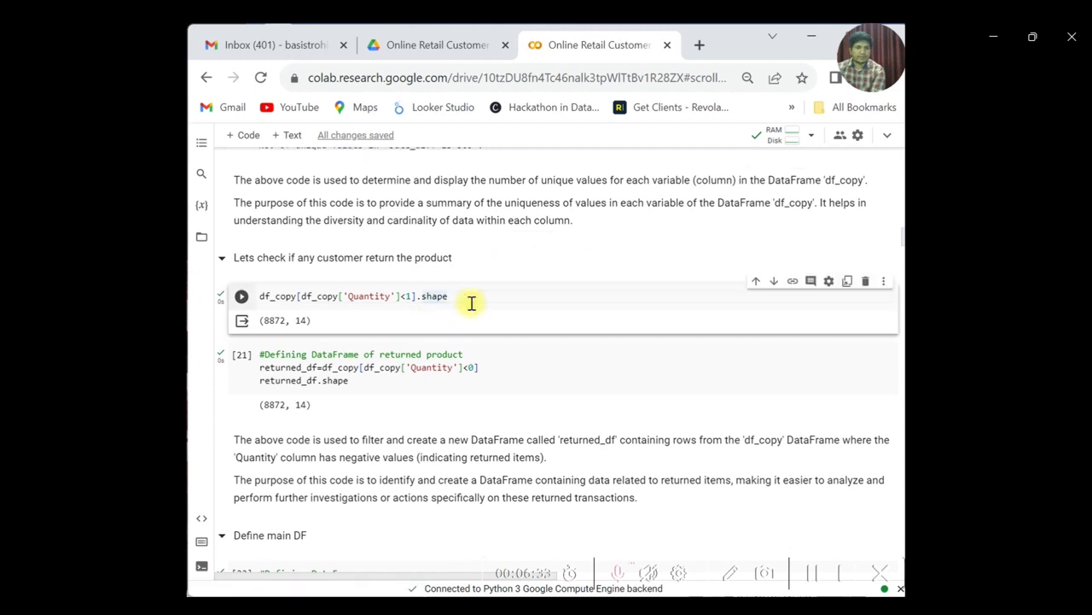
pyautogui.tripleClick(353, 297)
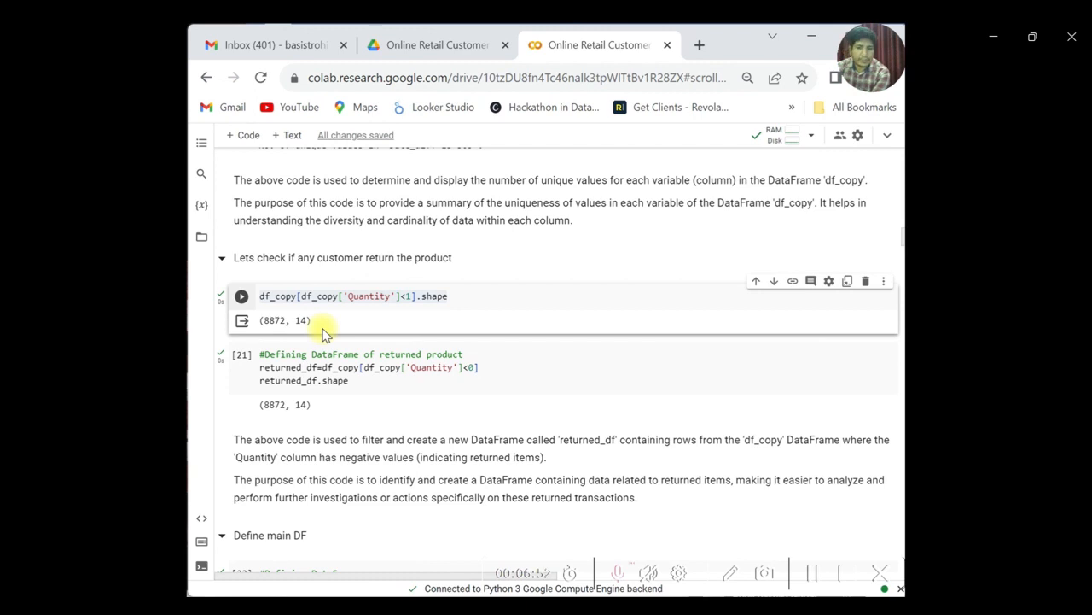
pyautogui.moveTo(324, 331)
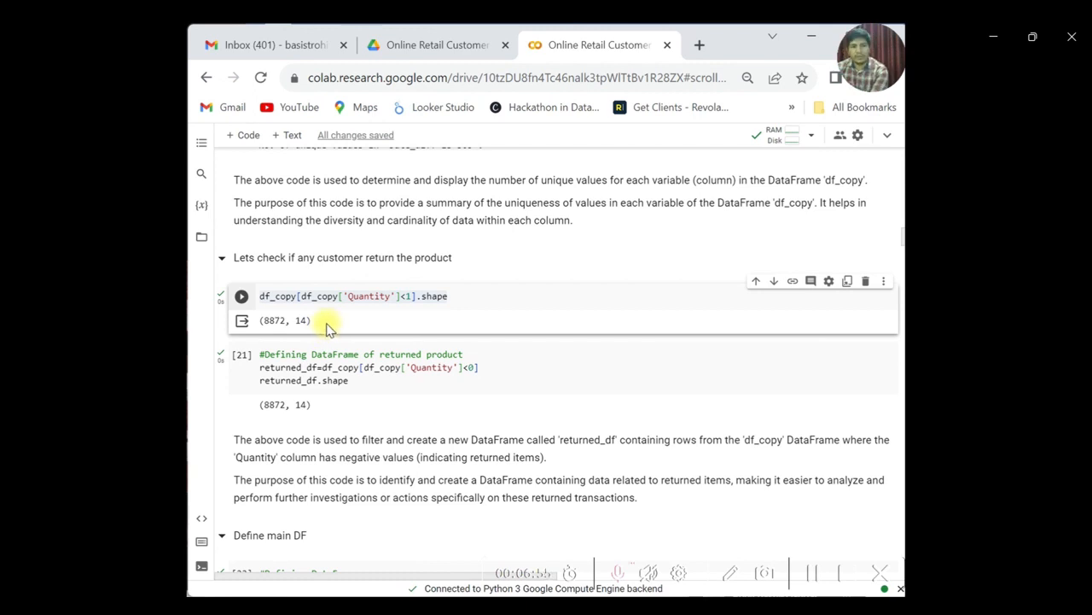
pyautogui.scroll(-3)
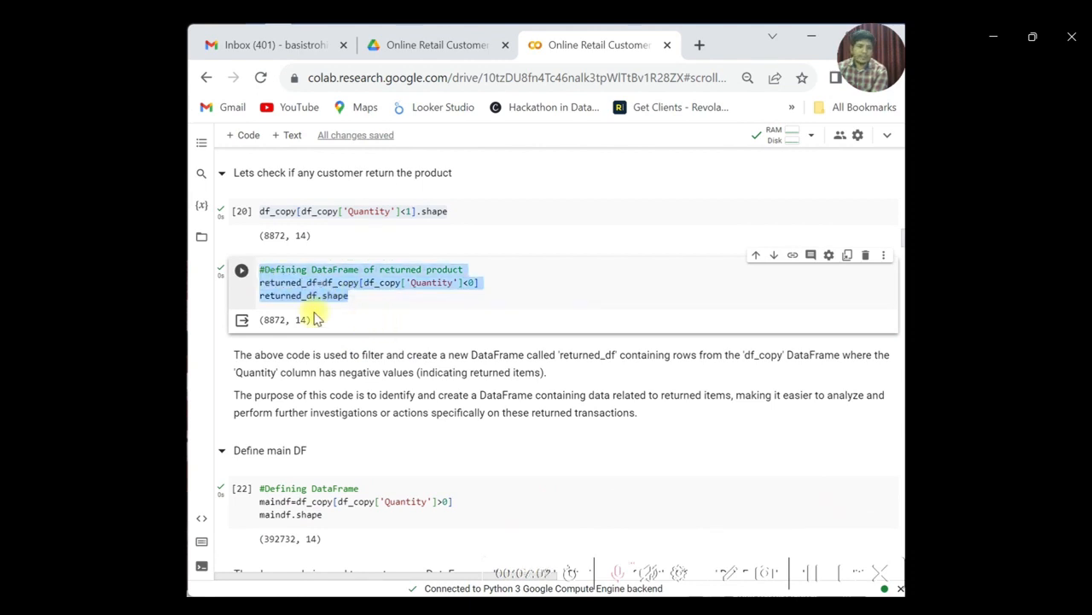
pyautogui.moveTo(362, 328)
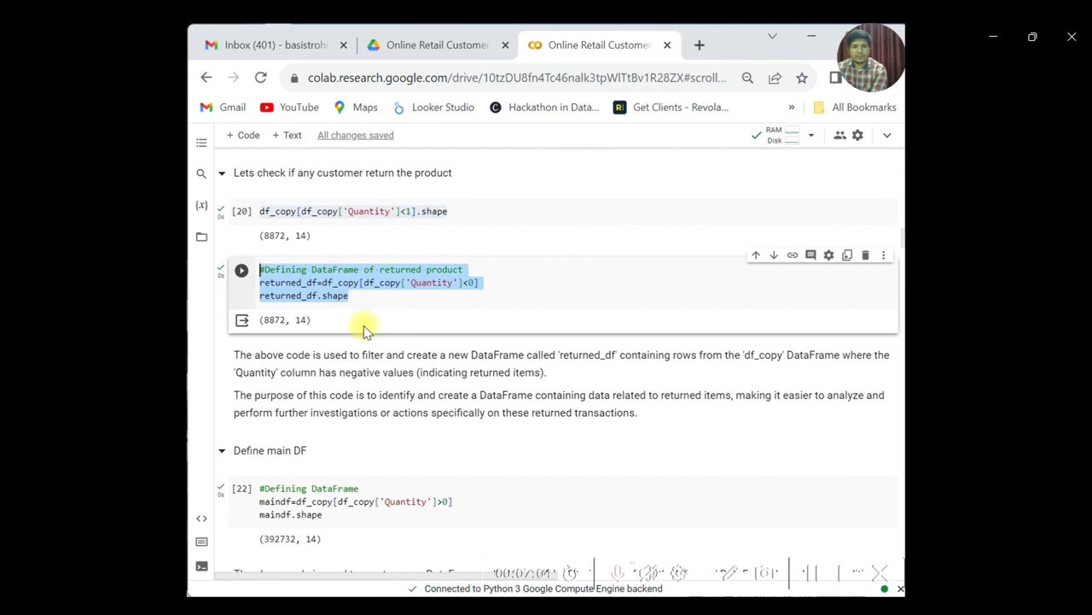
pyautogui.click(375, 283)
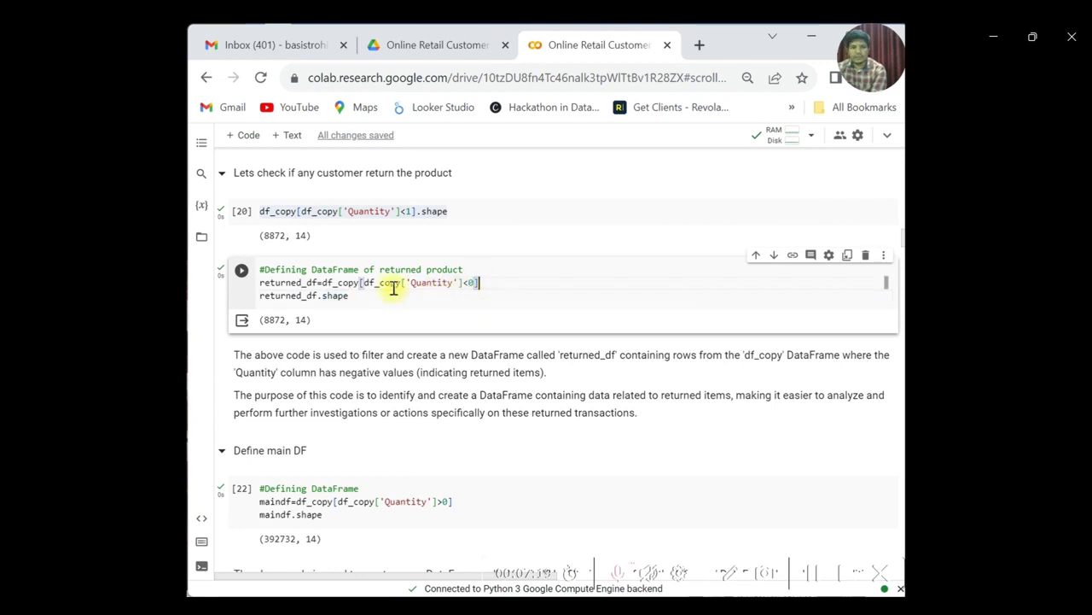
pyautogui.doubleClick(282, 282)
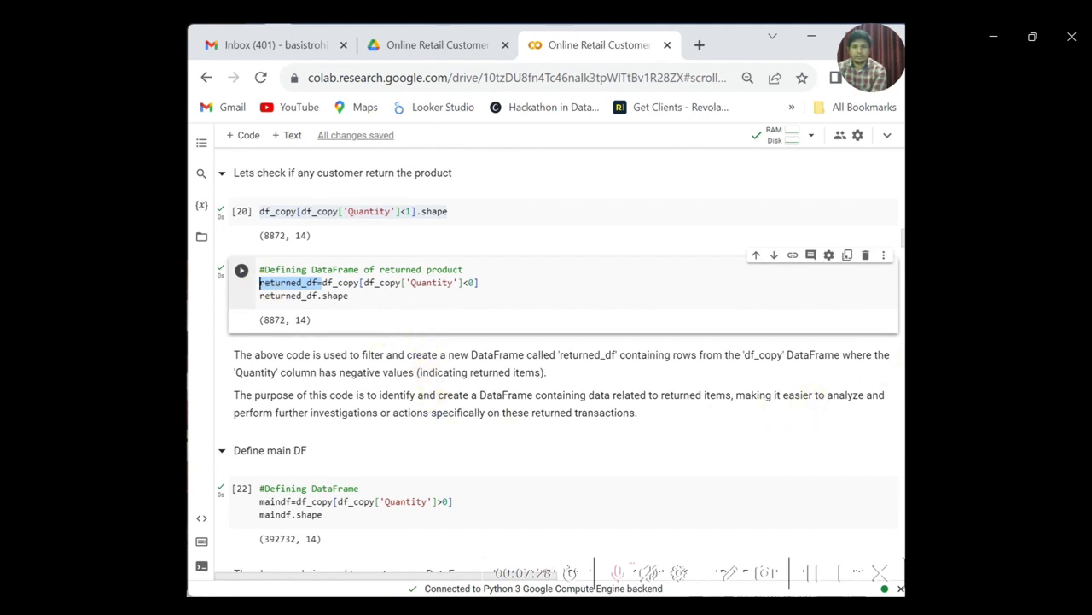
# Step: Expand and collapse the Analyse Returned DF section, then select the UnitPrice filtering code
pyautogui.scroll(-3)
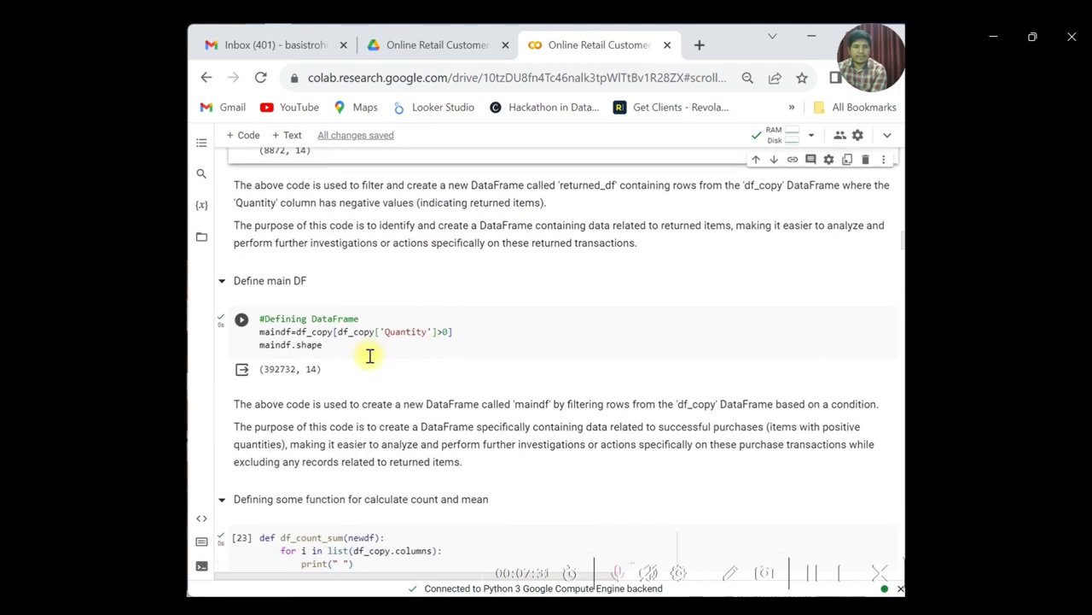
pyautogui.scroll(-3)
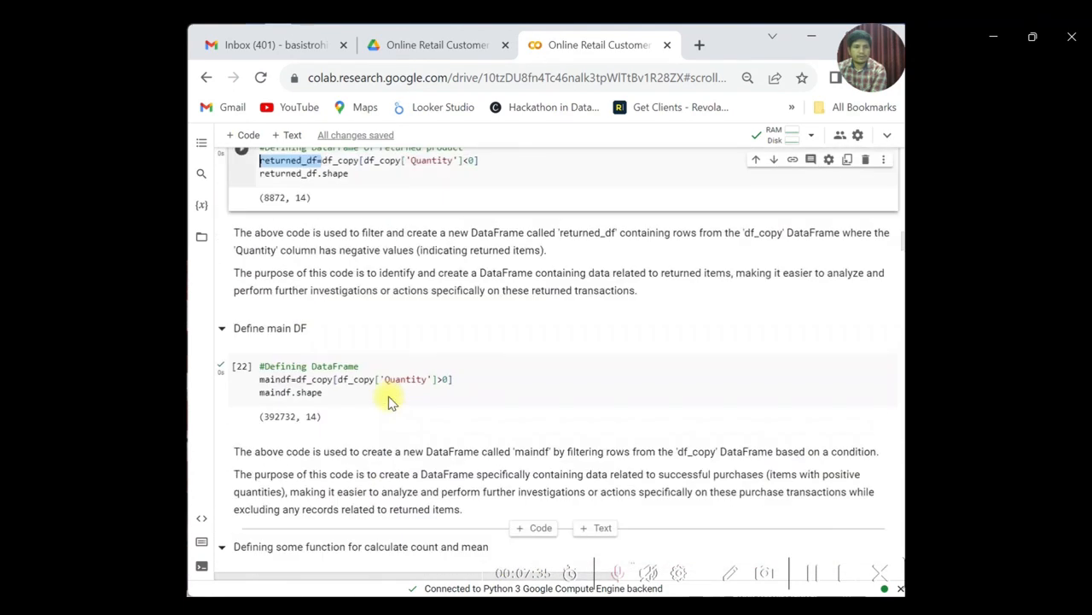
pyautogui.scroll(-3)
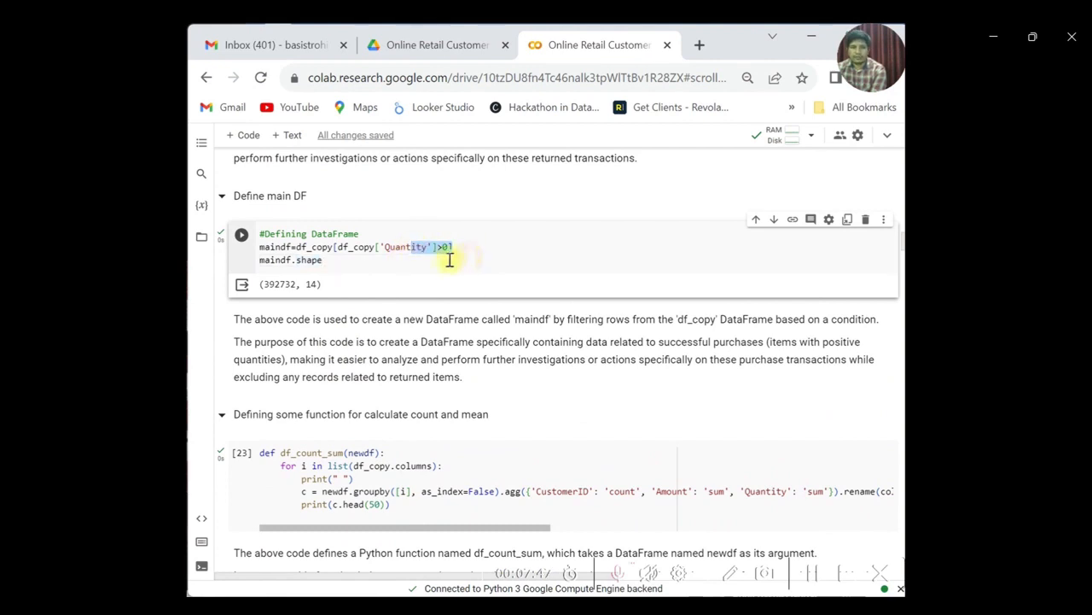
pyautogui.scroll(-3)
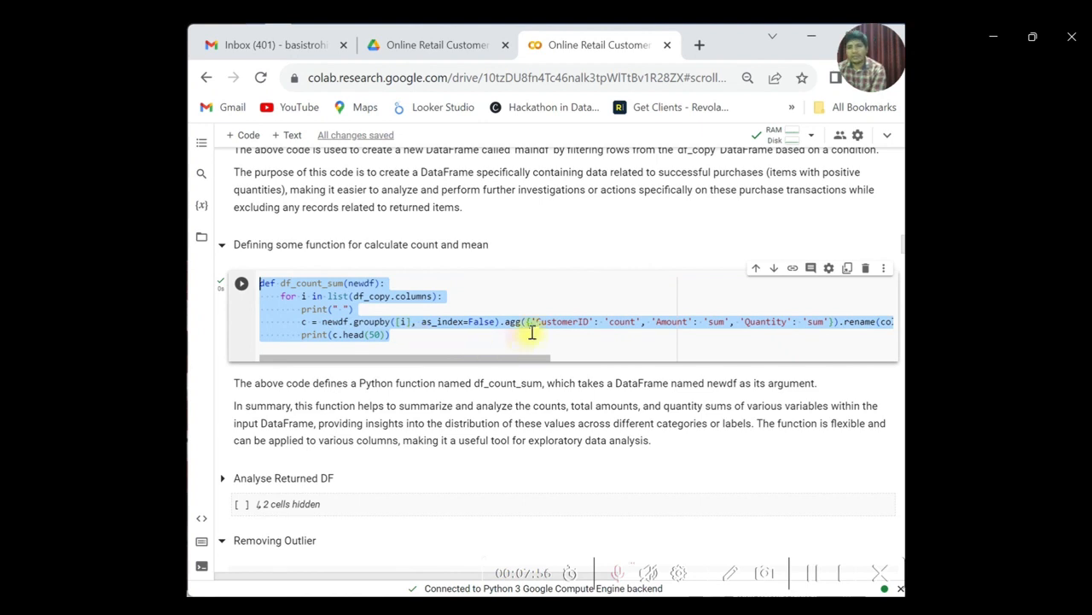
pyautogui.moveTo(495, 334)
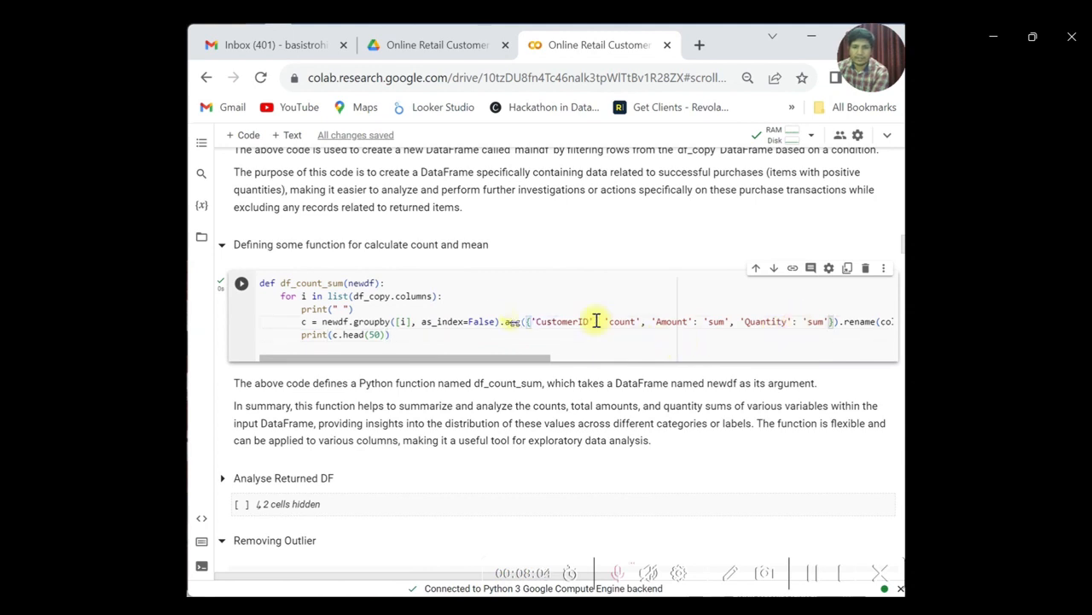
pyautogui.scroll(-3)
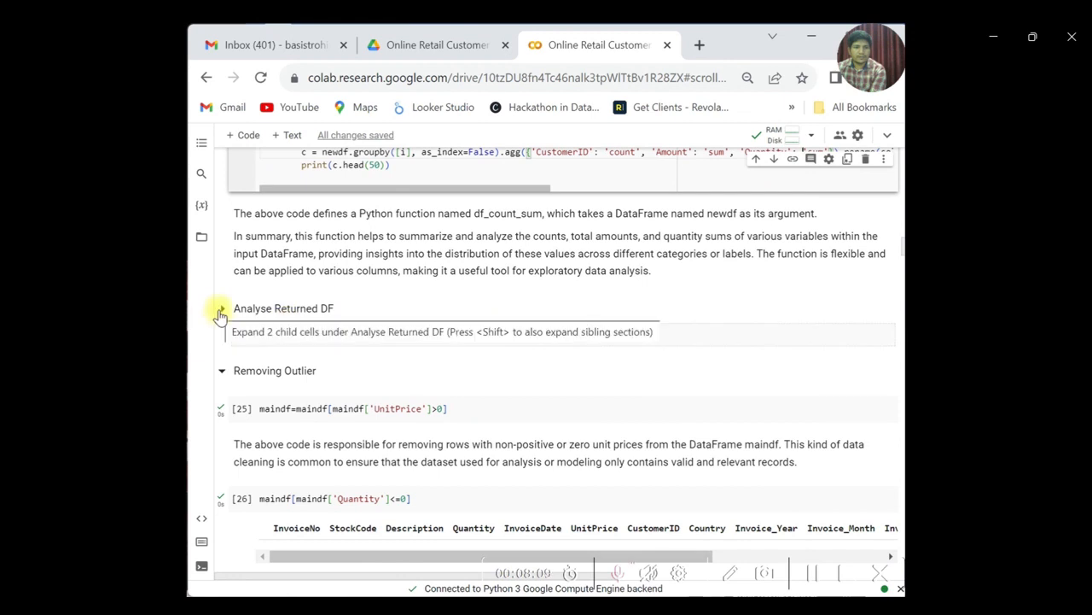
pyautogui.click(222, 307)
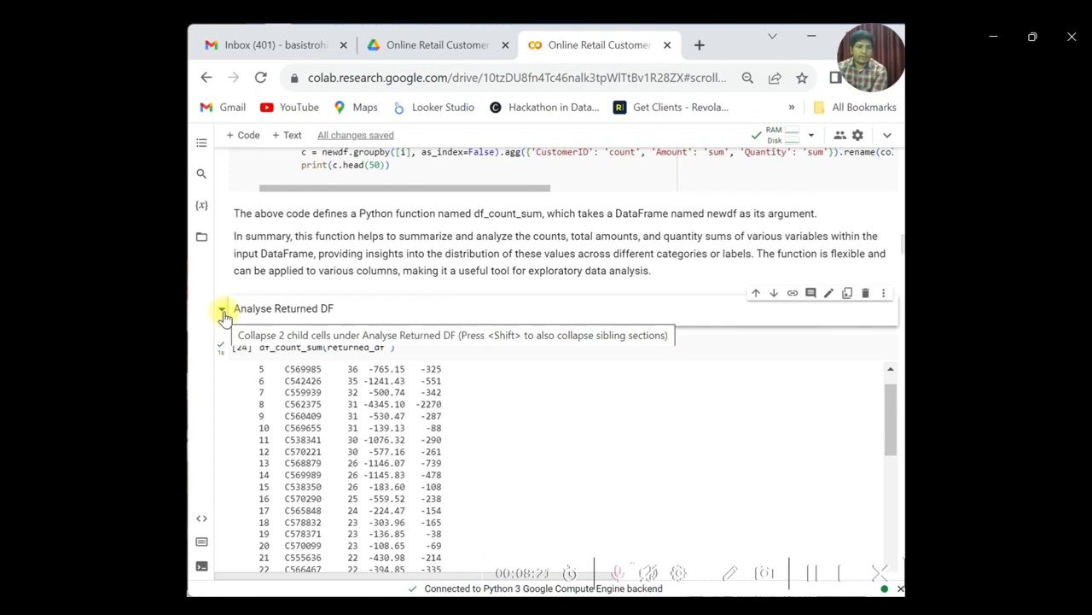
pyautogui.click(222, 308)
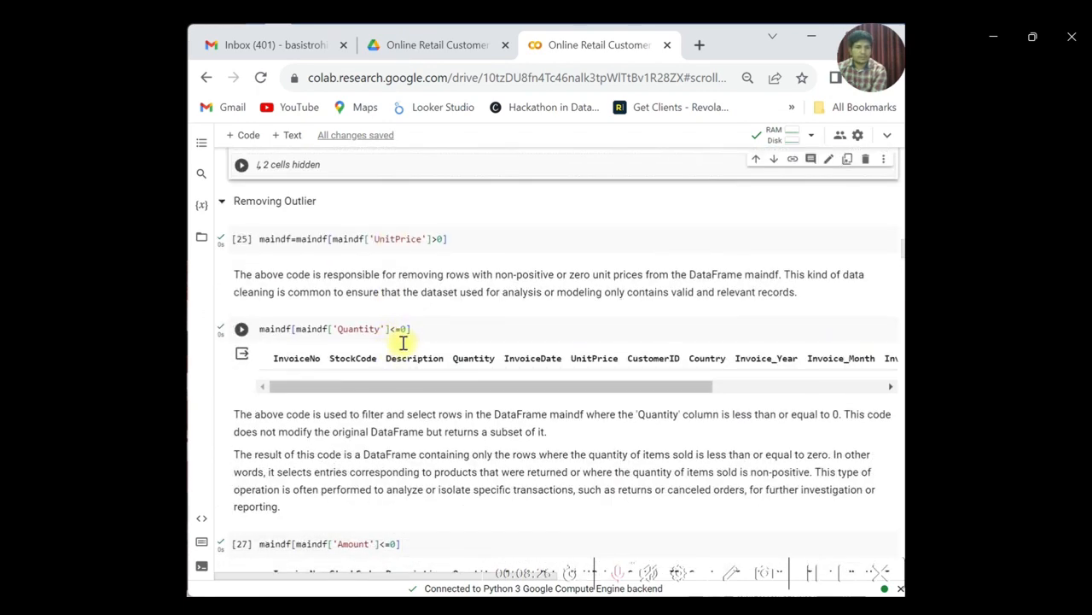
pyautogui.doubleClick(396, 239)
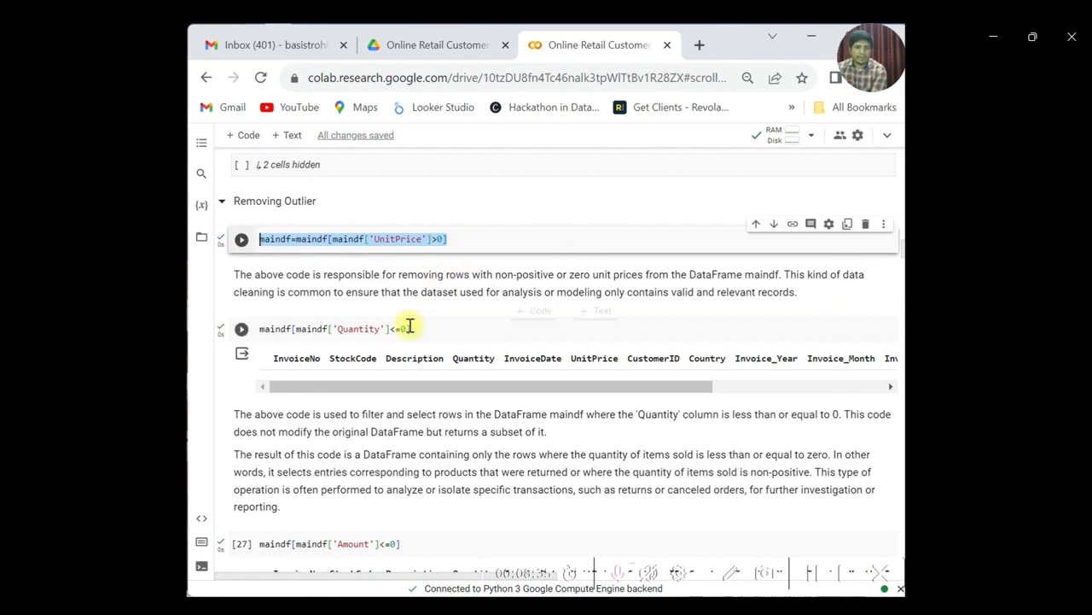
# Step: Scroll through the df_count_sum(maindf) tables to the customers-per-country counts led by United Kingdom (3920)
pyautogui.scroll(-3)
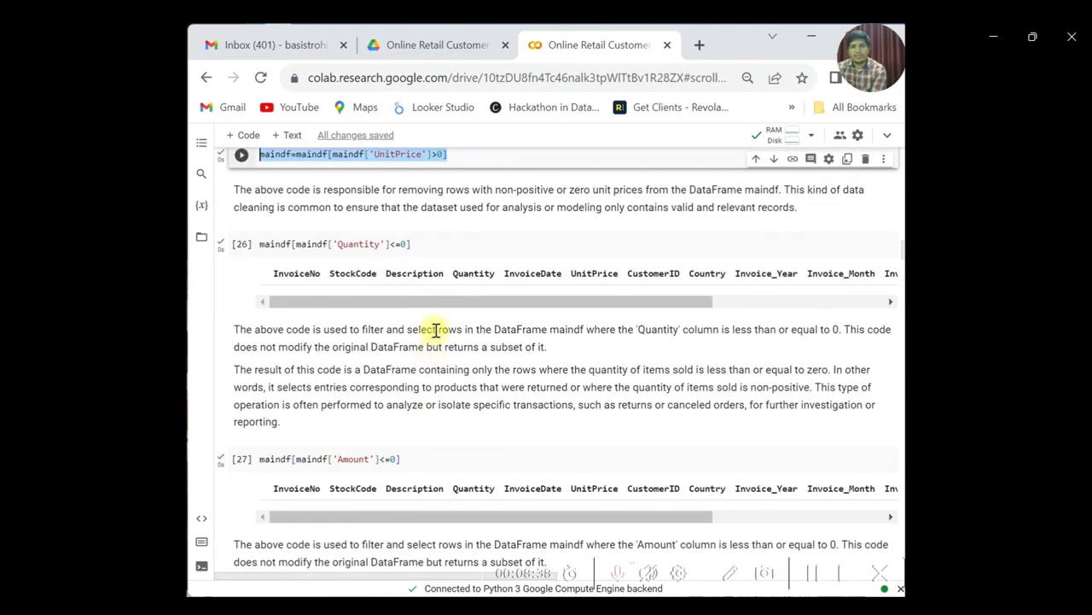
pyautogui.scroll(-3)
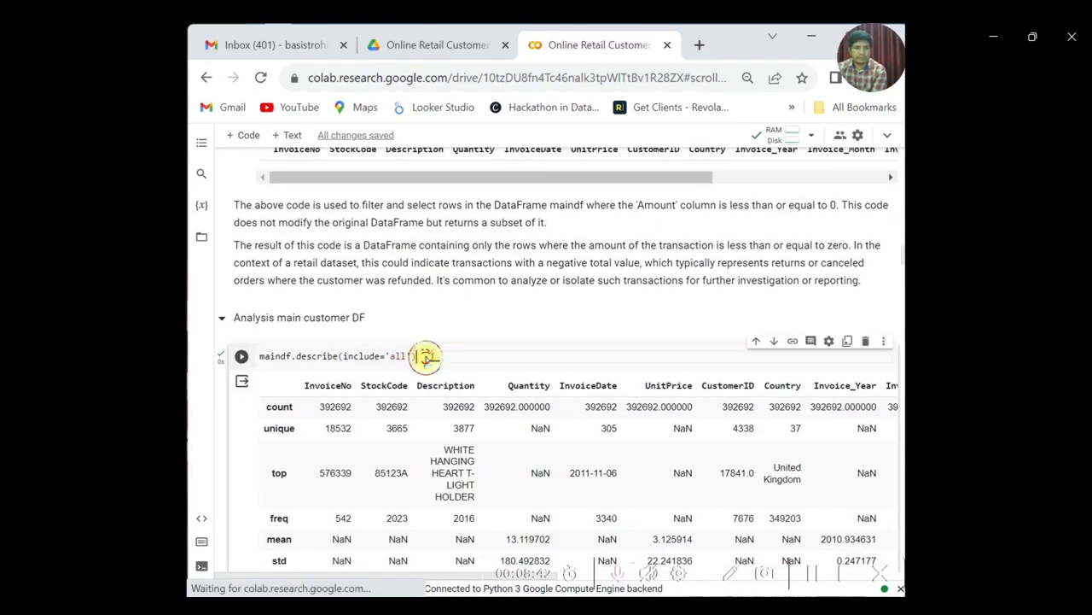
pyautogui.scroll(-3)
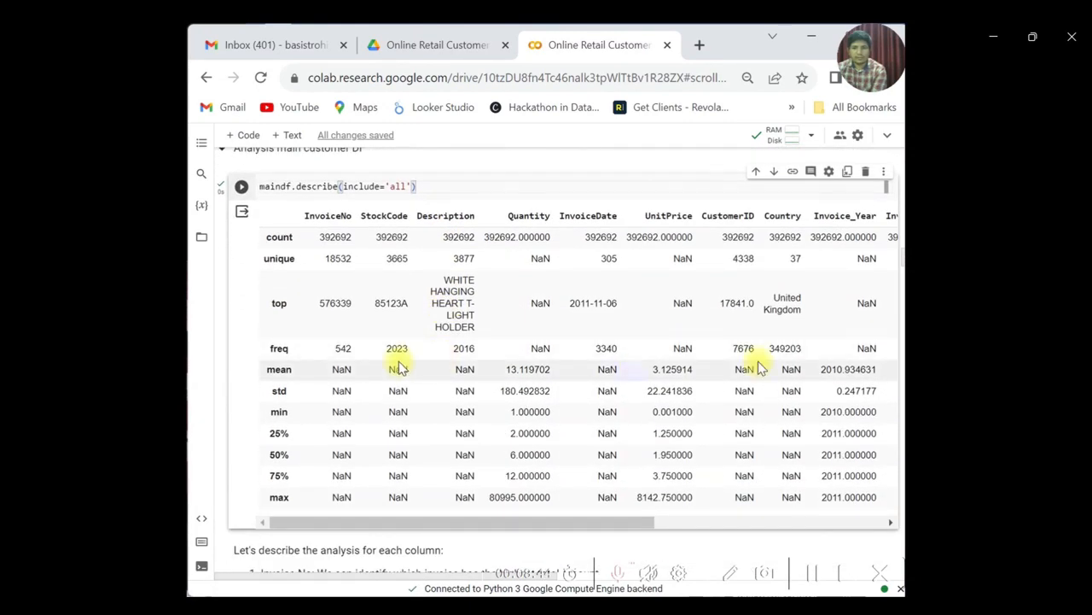
pyautogui.moveTo(891, 311)
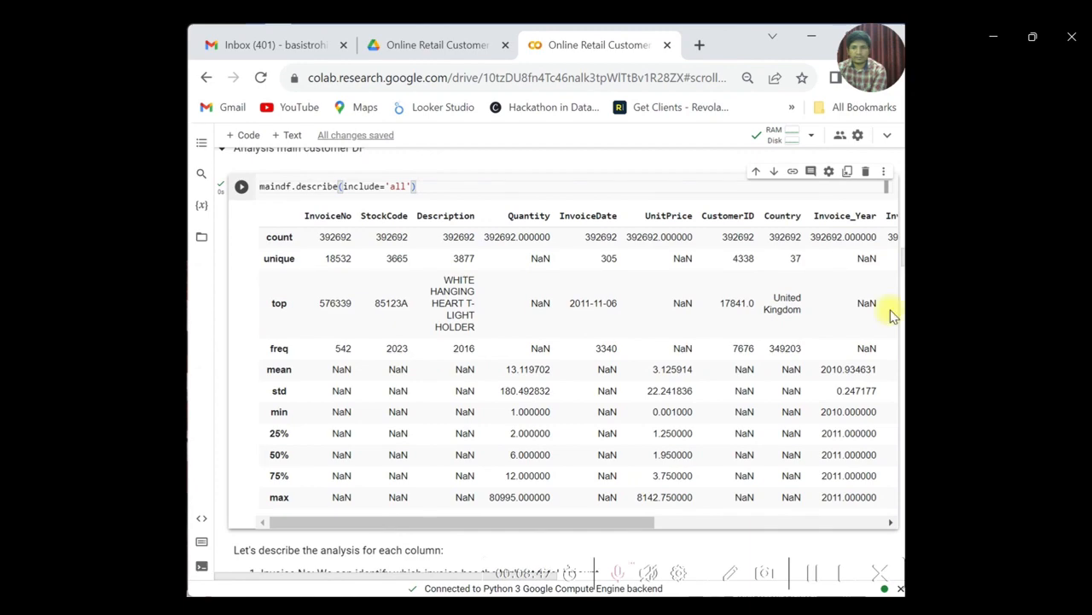
pyautogui.scroll(-3)
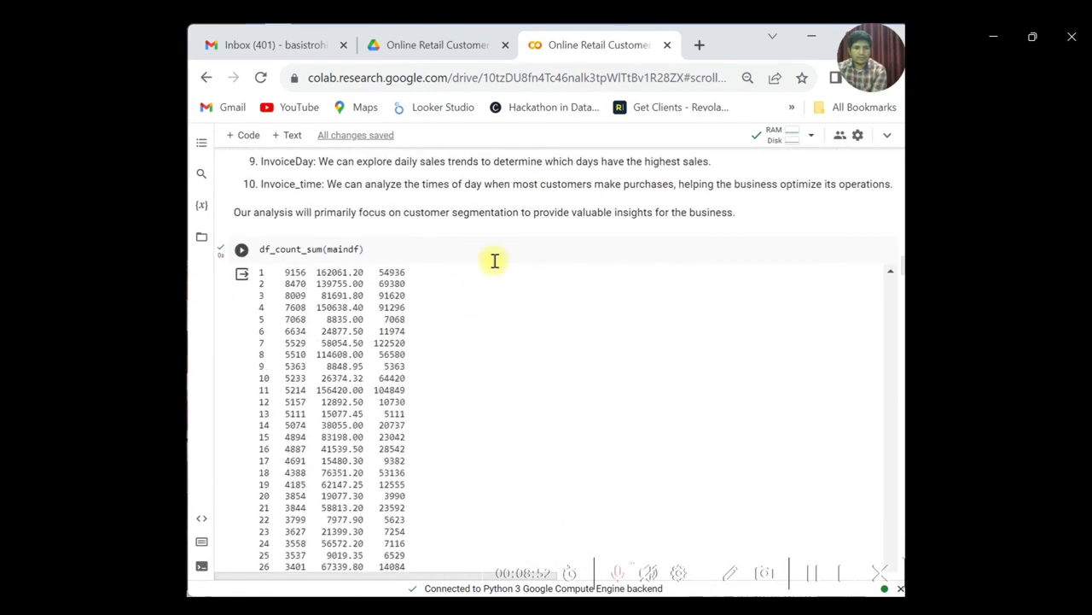
pyautogui.scroll(-3)
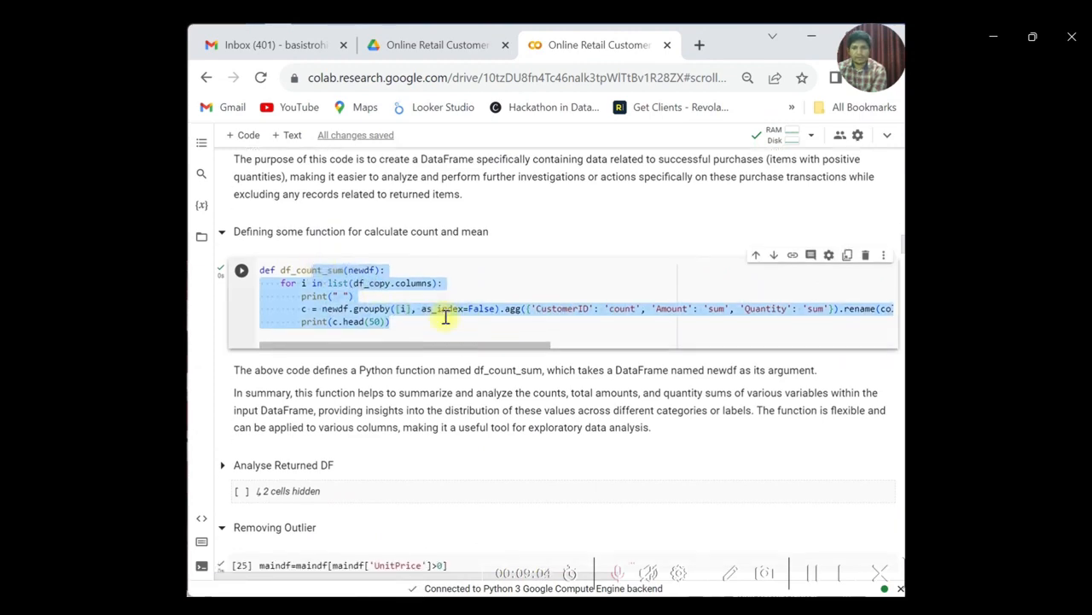
pyautogui.scroll(-3)
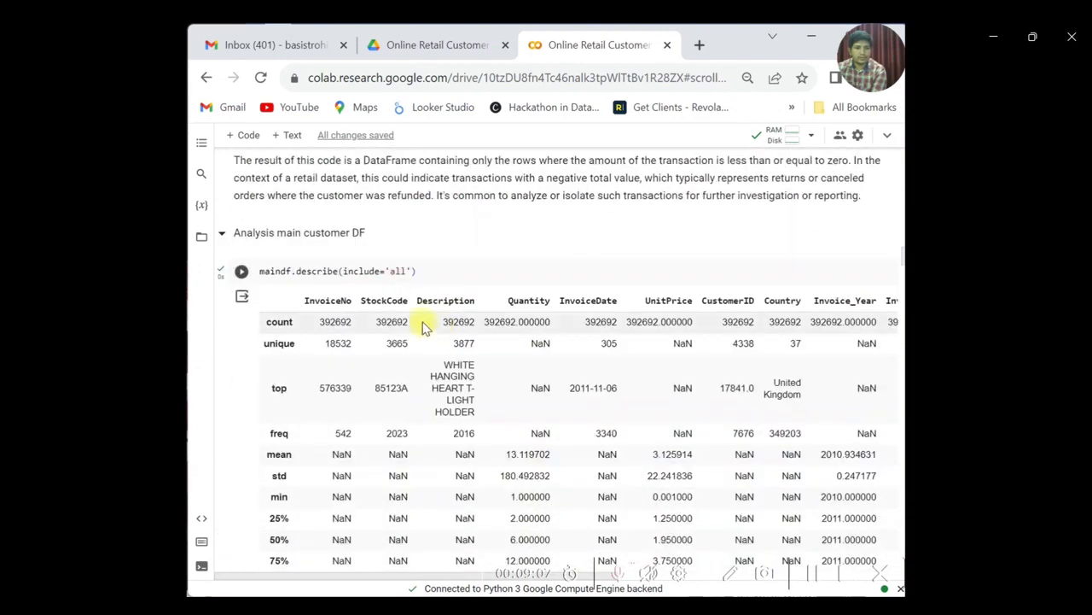
pyautogui.scroll(-3)
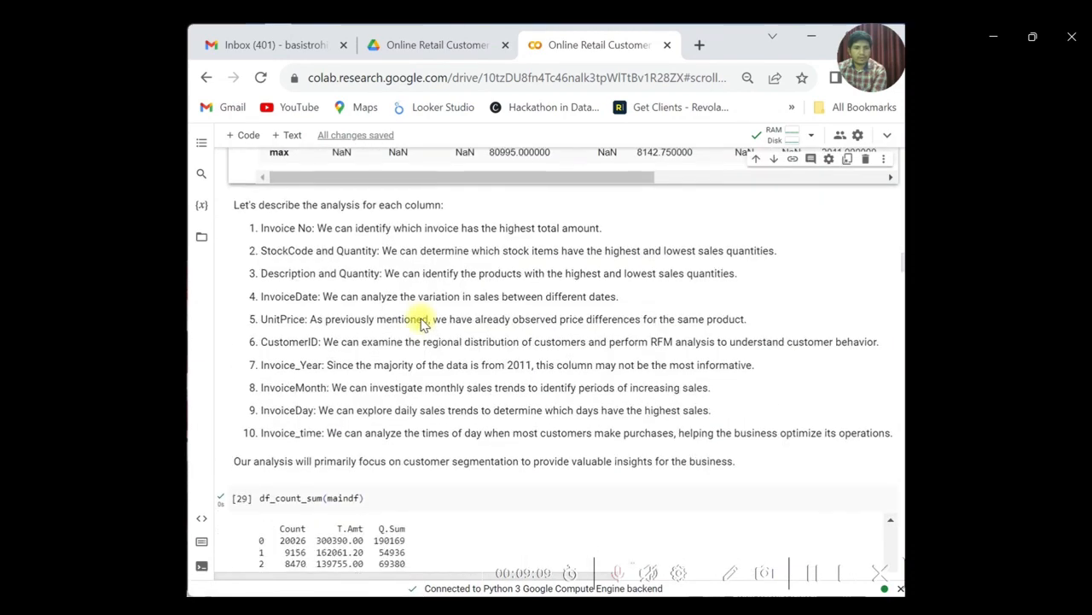
pyautogui.scroll(-3)
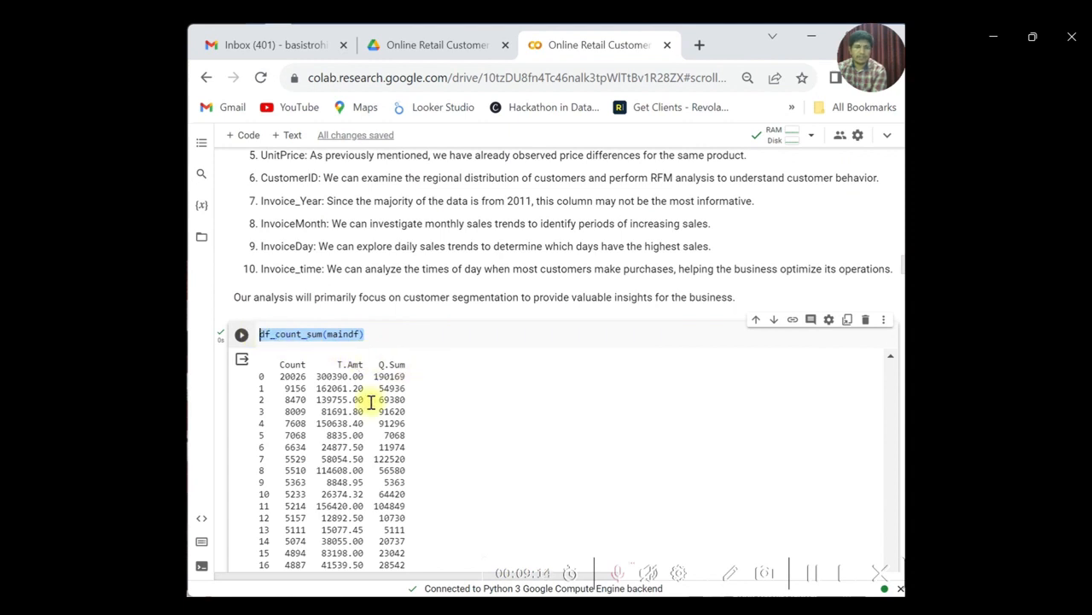
pyautogui.scroll(-3)
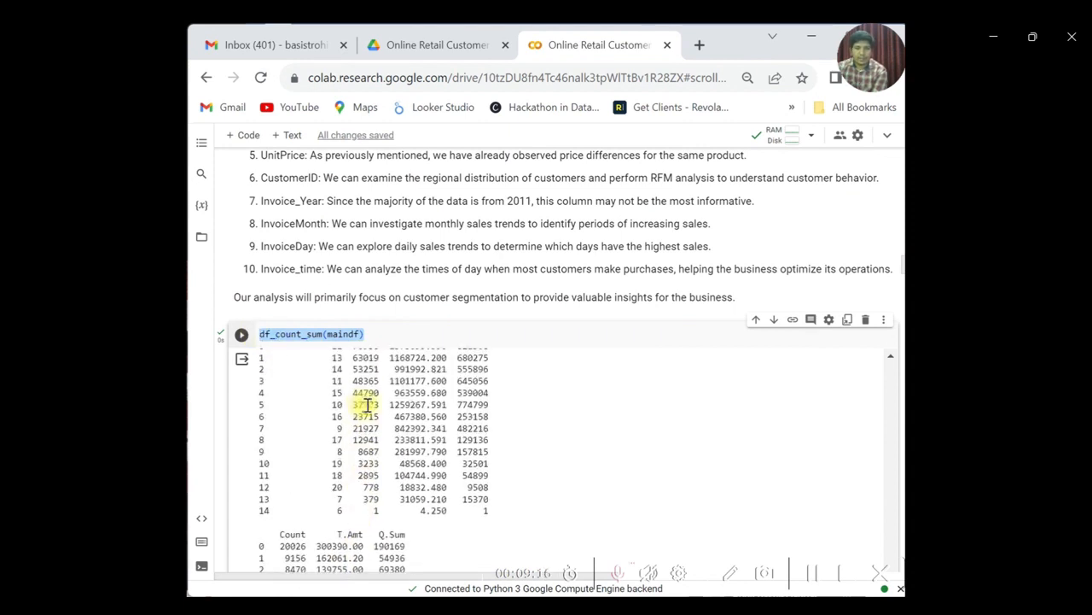
pyautogui.scroll(-3)
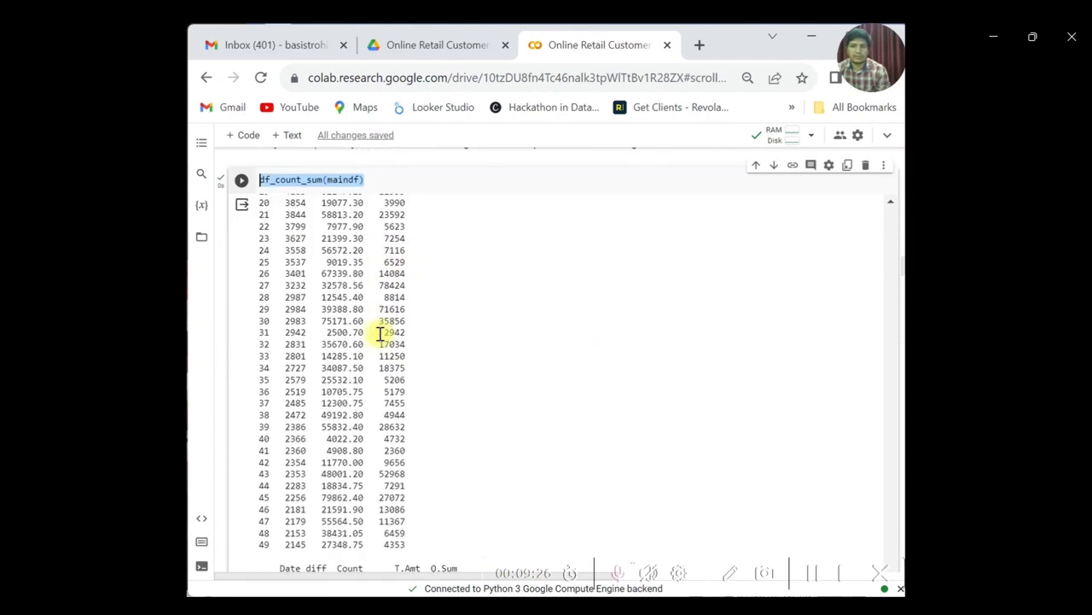
pyautogui.scroll(-3)
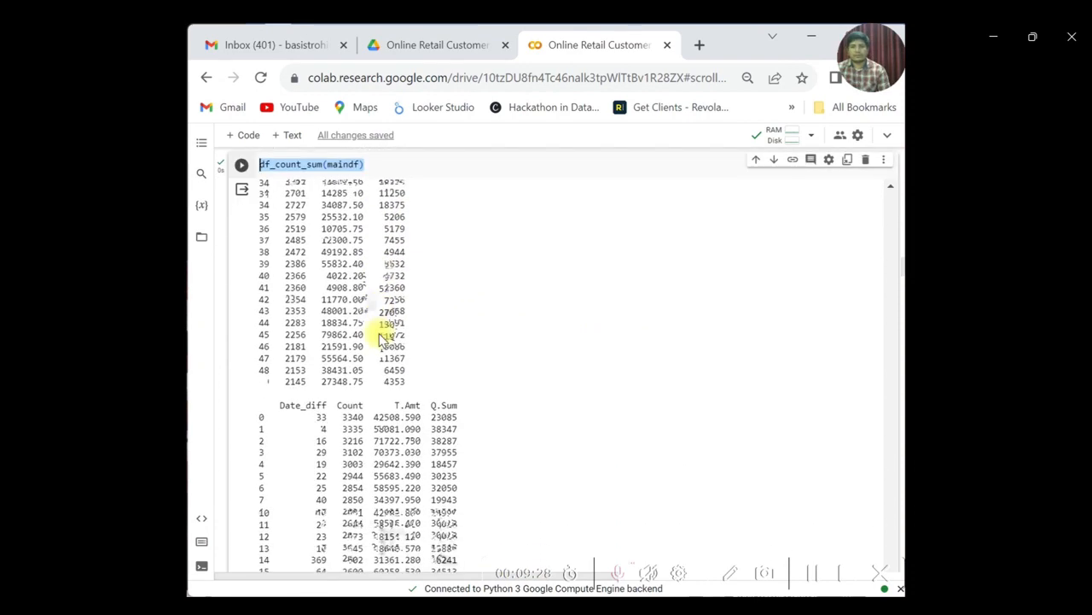
pyautogui.scroll(-3)
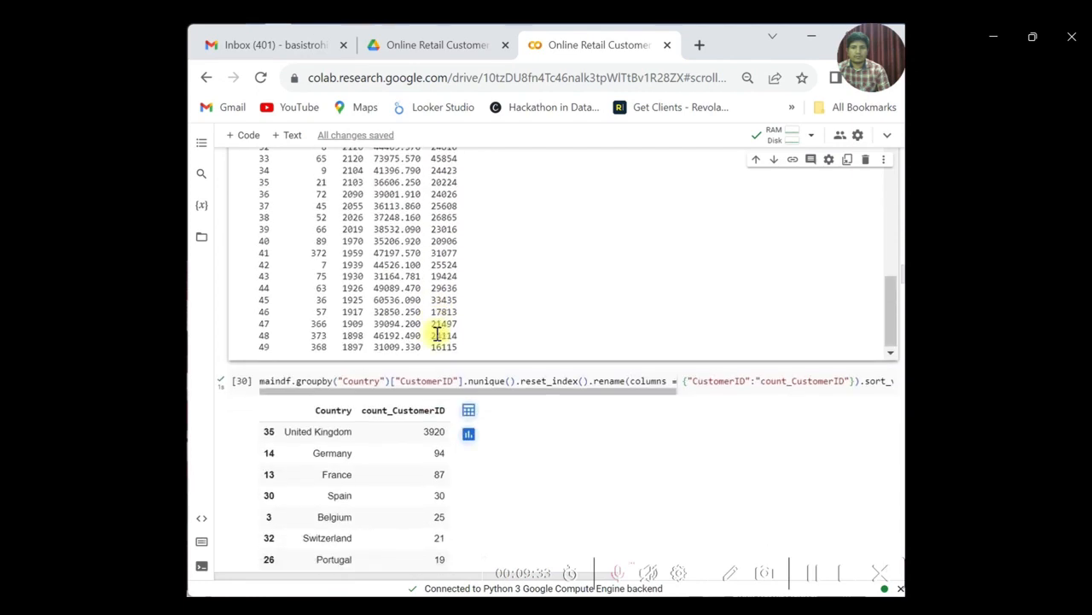
# Step: Scroll past the country counts and top-20-countries analysis to the Top 20 Product table led by StockCode 22197 (55)
pyautogui.scroll(-3)
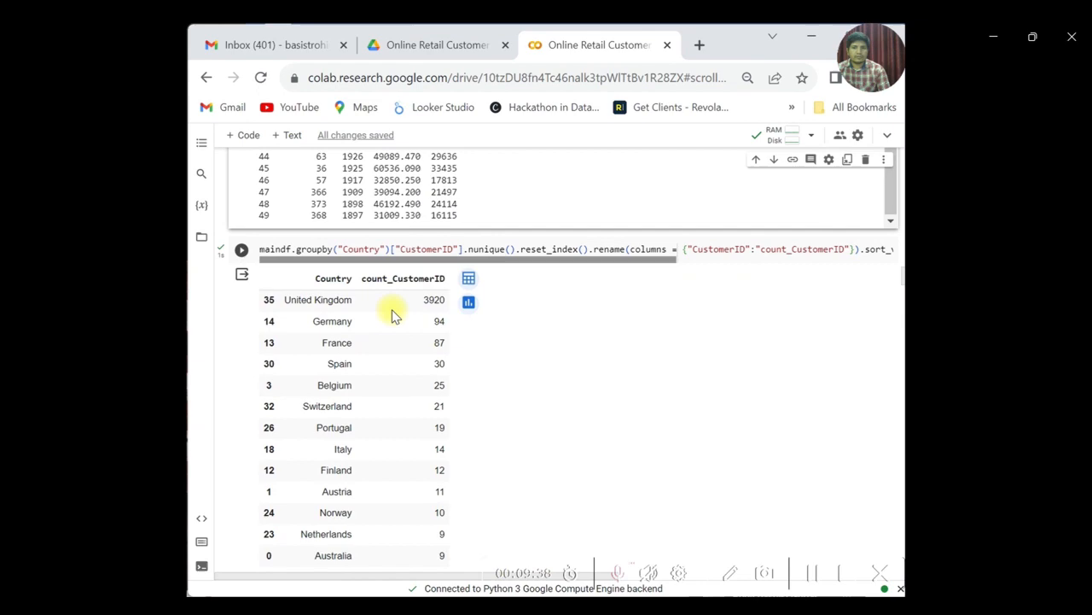
pyautogui.scroll(-3)
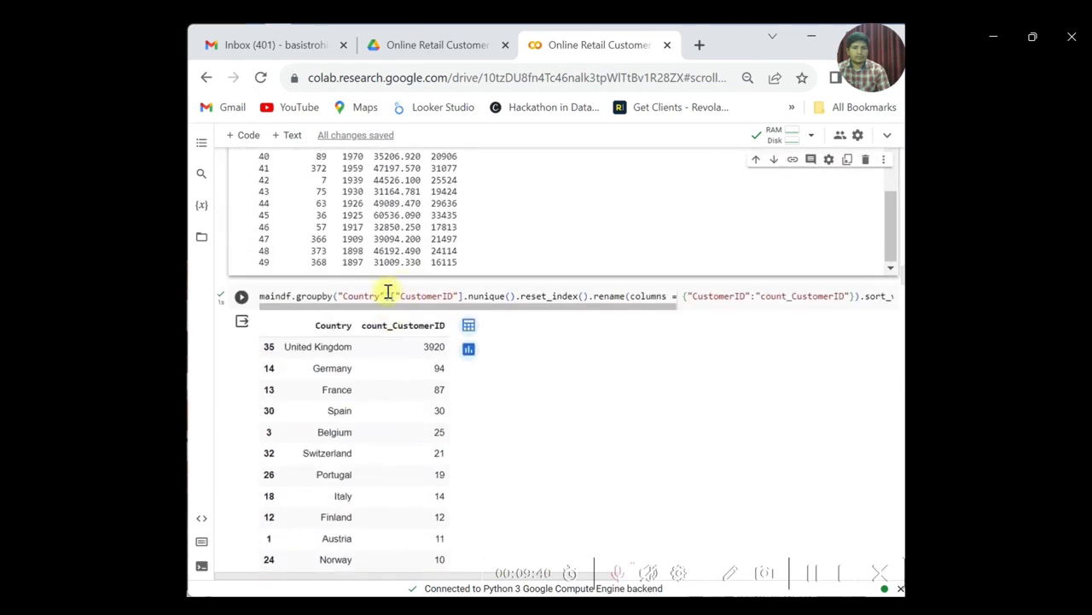
pyautogui.scroll(-3)
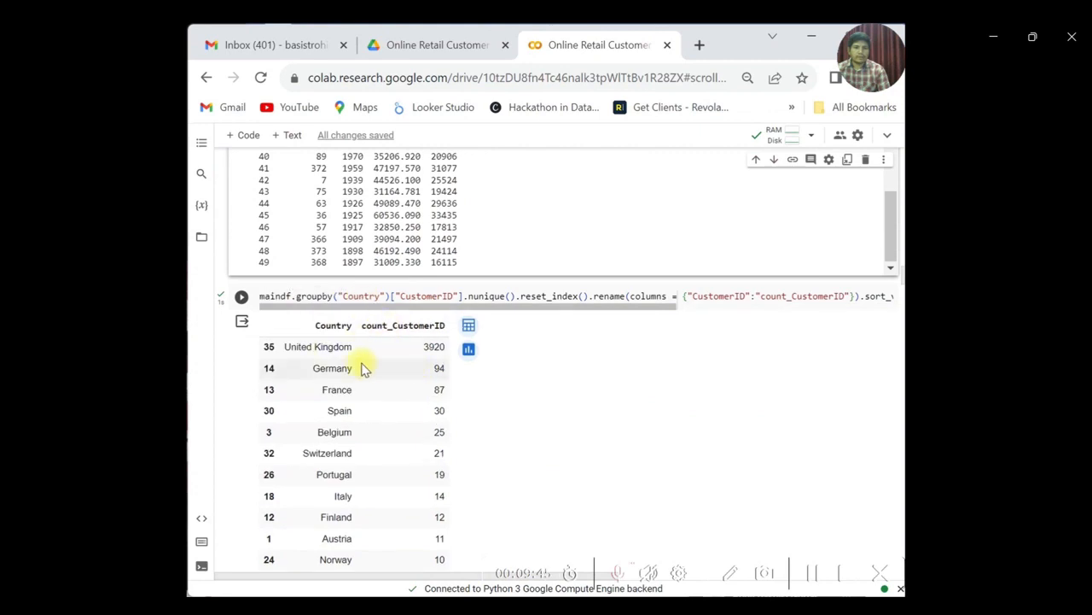
pyautogui.scroll(-3)
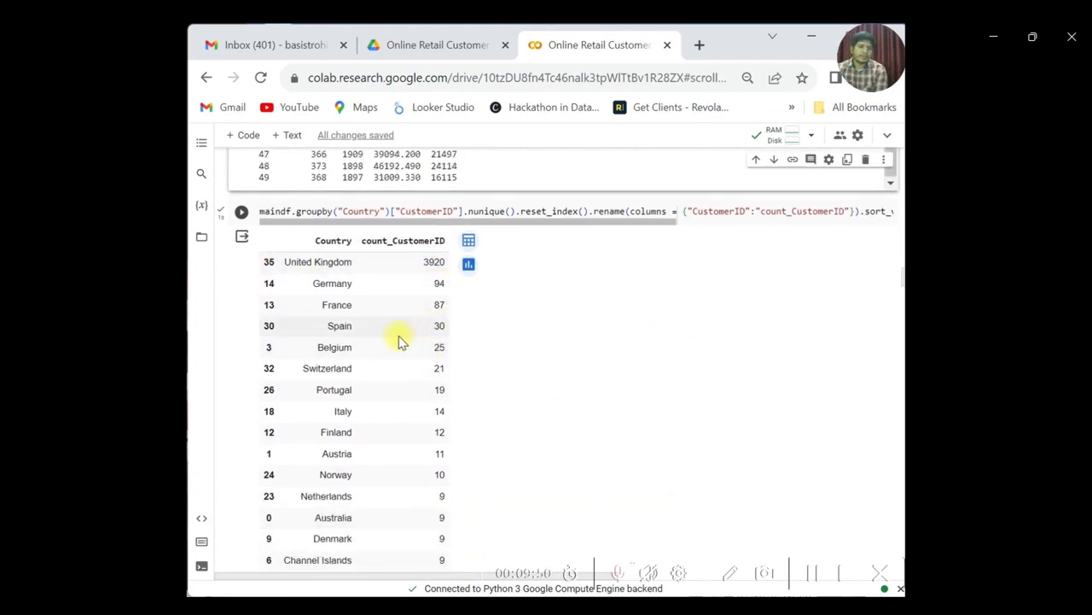
pyautogui.scroll(-3)
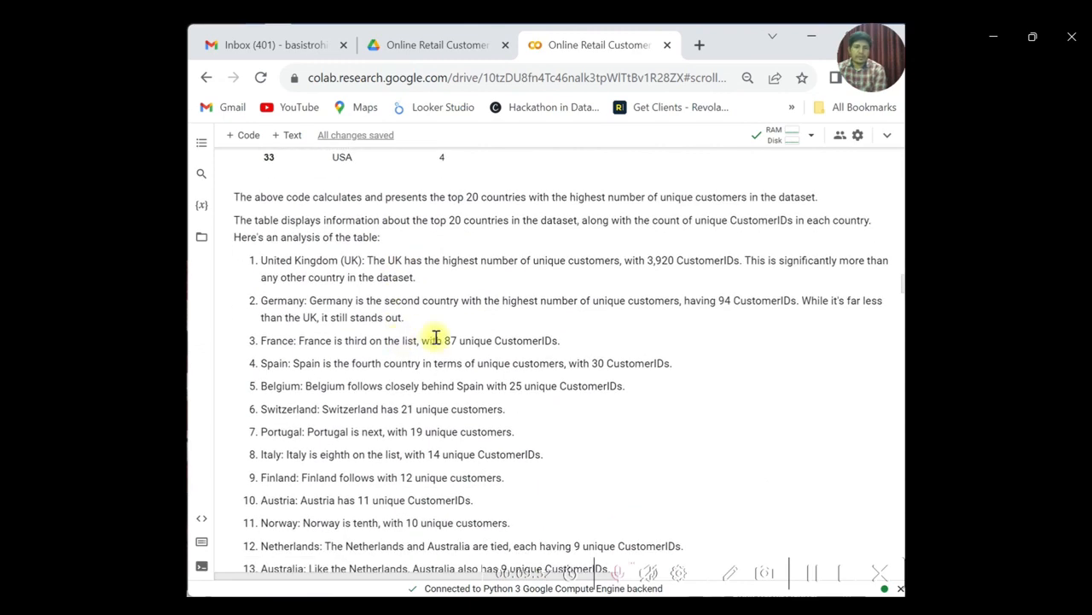
pyautogui.moveTo(418, 325)
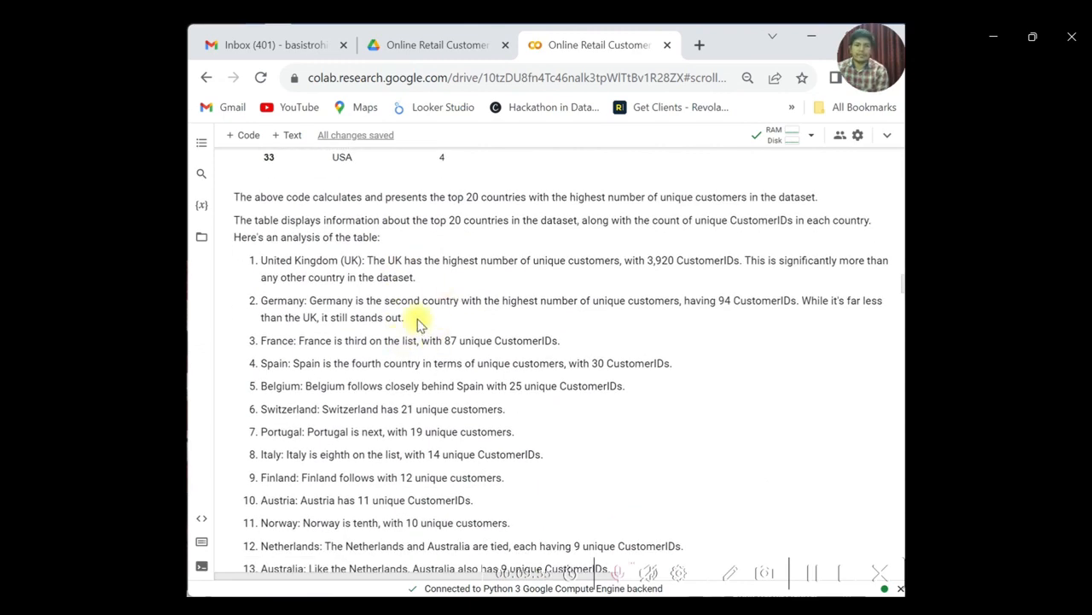
pyautogui.scroll(-3)
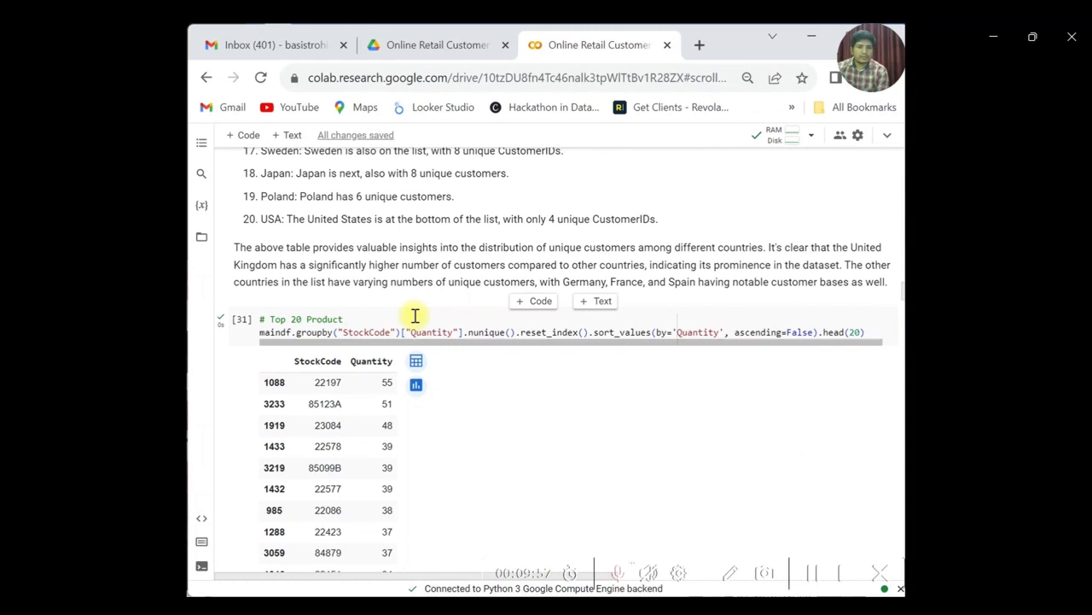
# Step: Scroll past the top-products table and products-per-order describe() (18,532 orders, mean 20.93) to the RFM section
pyautogui.scroll(-3)
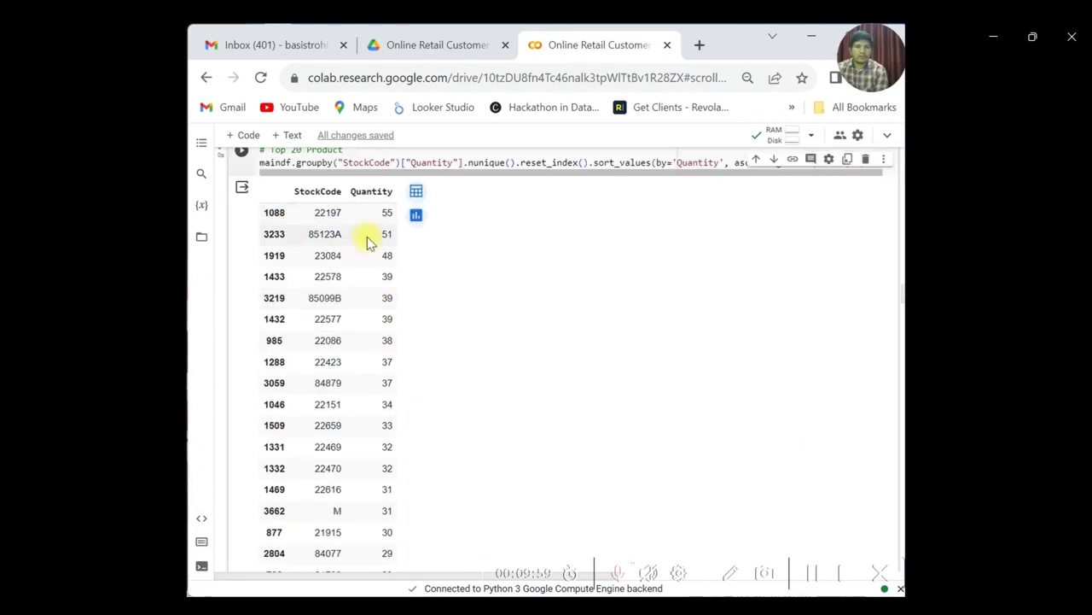
pyautogui.moveTo(355, 246)
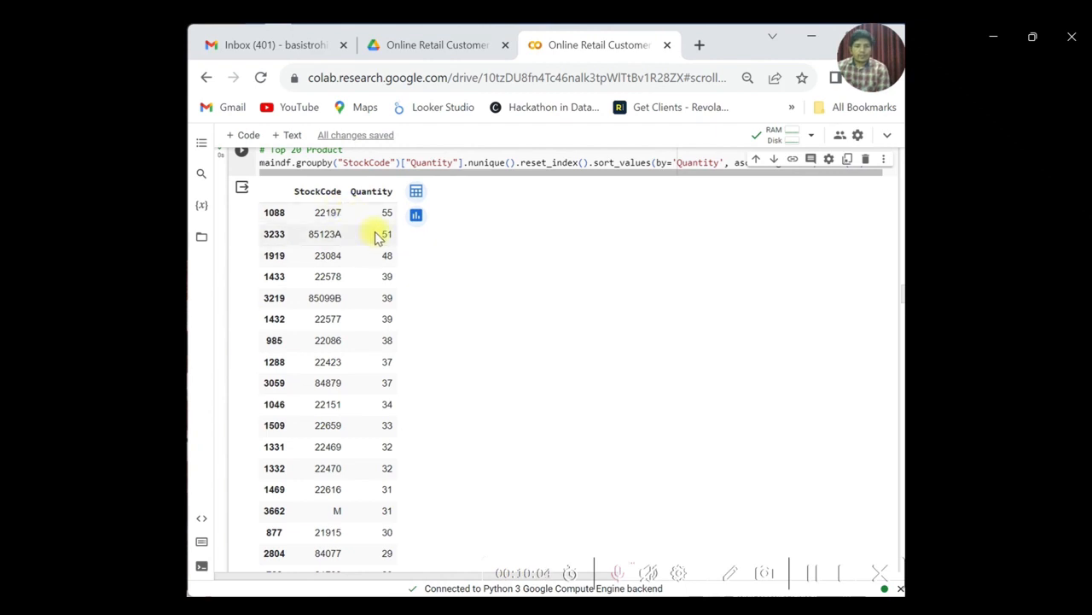
pyautogui.moveTo(361, 256)
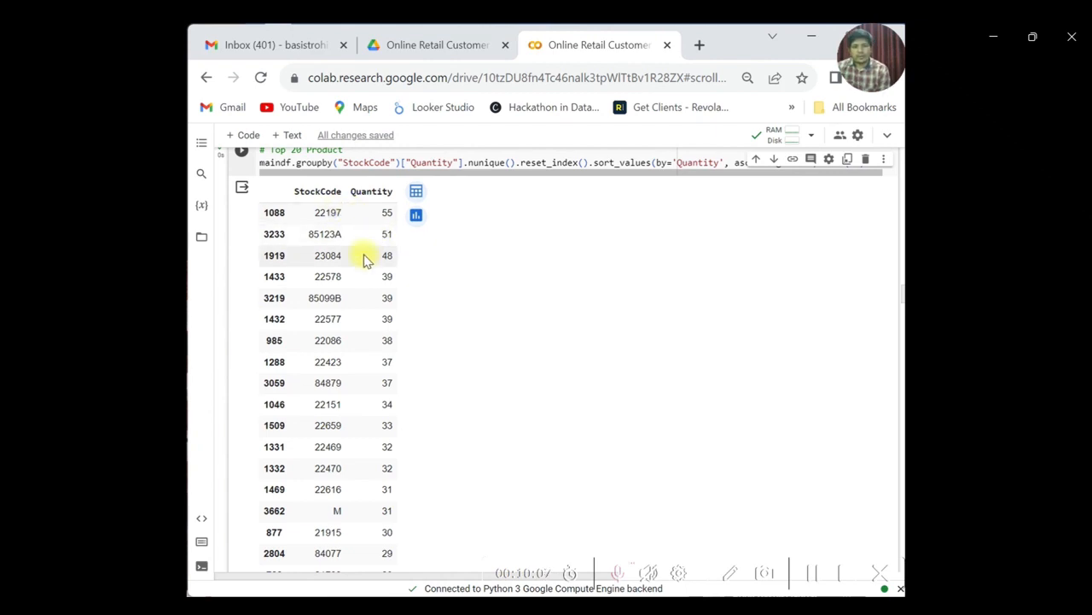
pyautogui.scroll(-3)
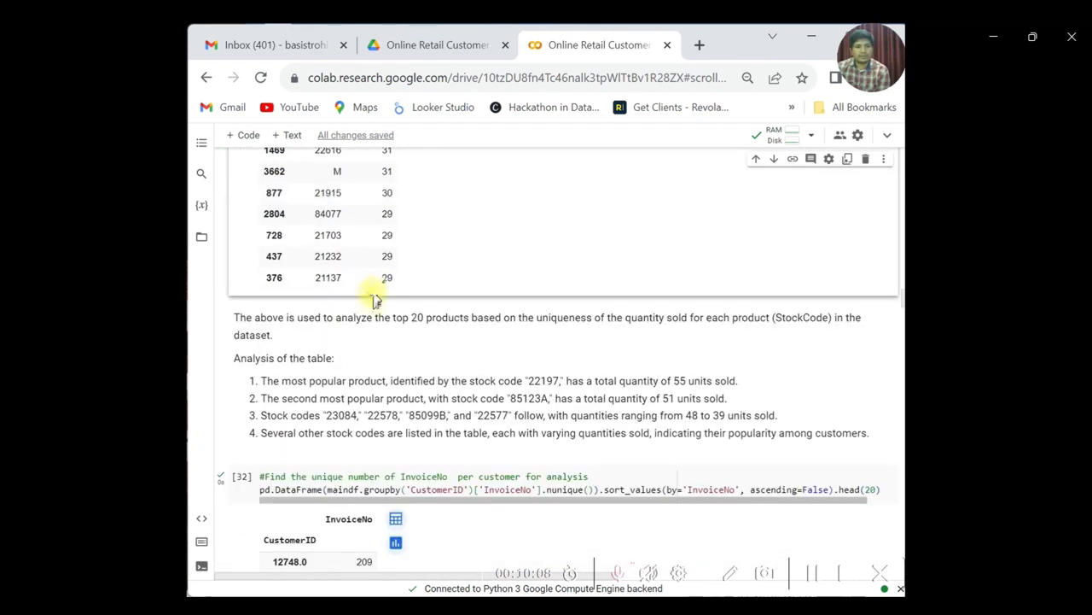
pyautogui.scroll(-3)
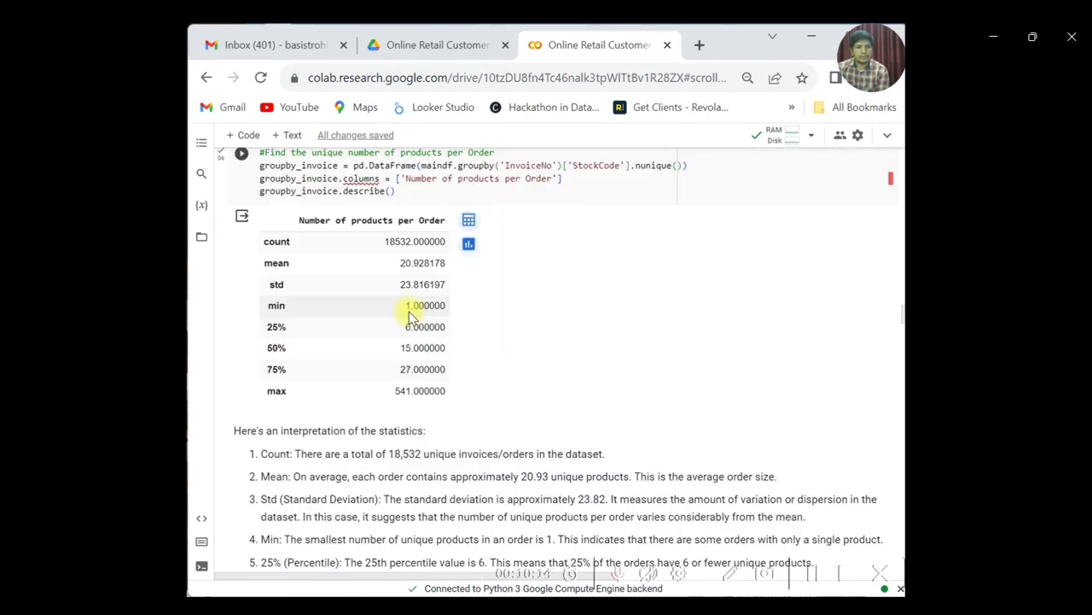
pyautogui.scroll(-3)
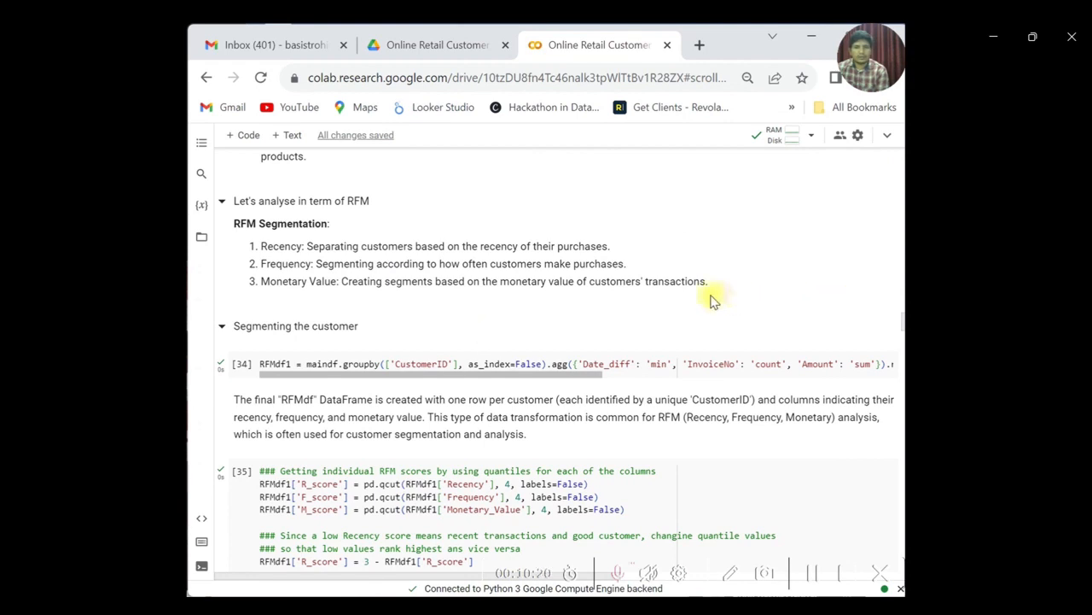
pyautogui.scroll(-3)
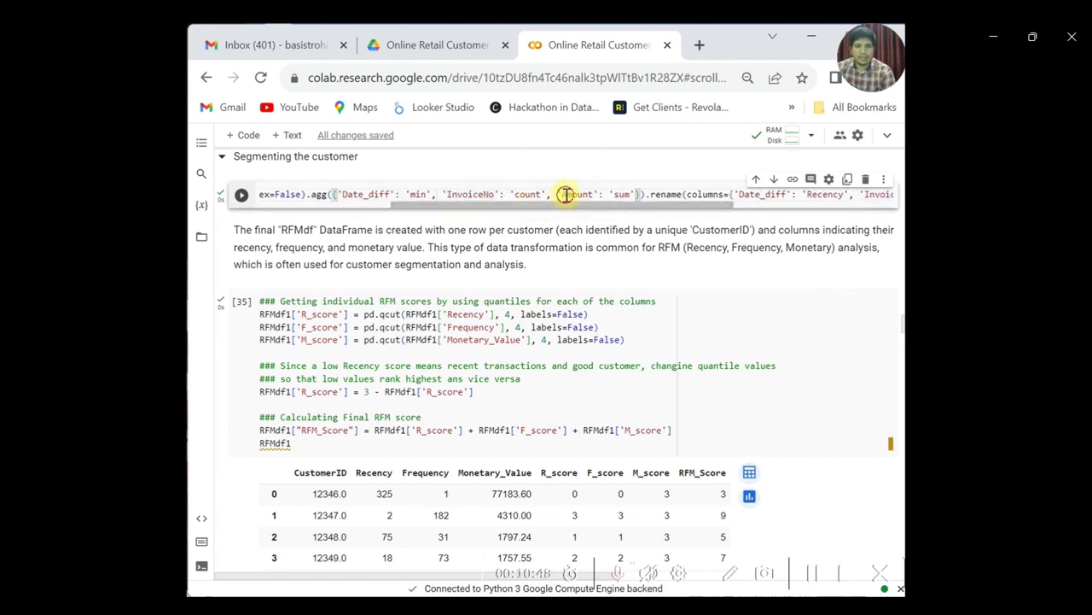
pyautogui.hscroll(3)
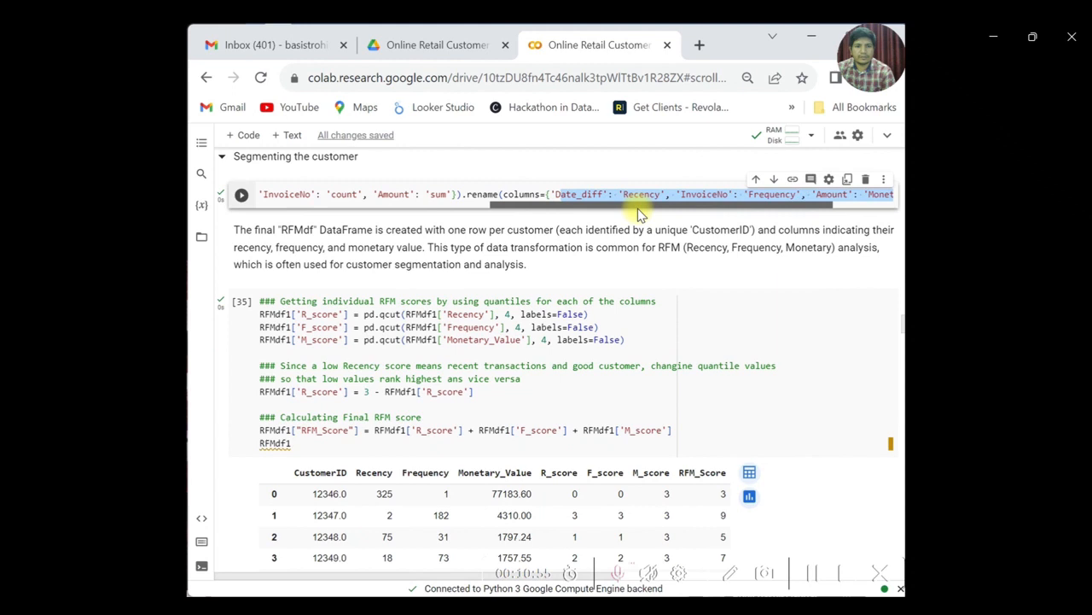
pyautogui.scroll(-3)
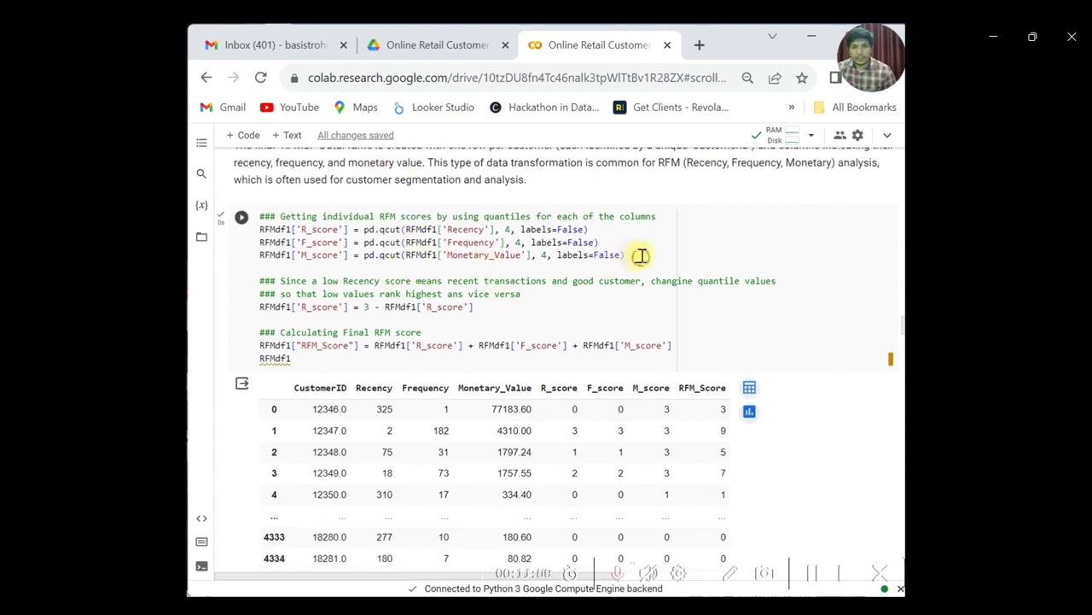
pyautogui.click(447, 266)
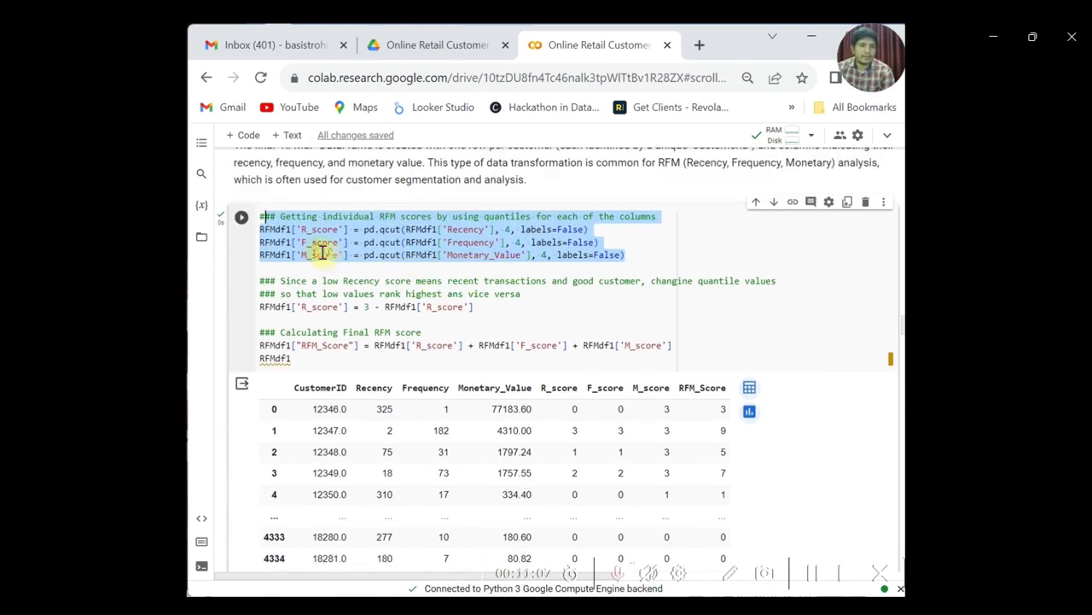
pyautogui.scroll(-3)
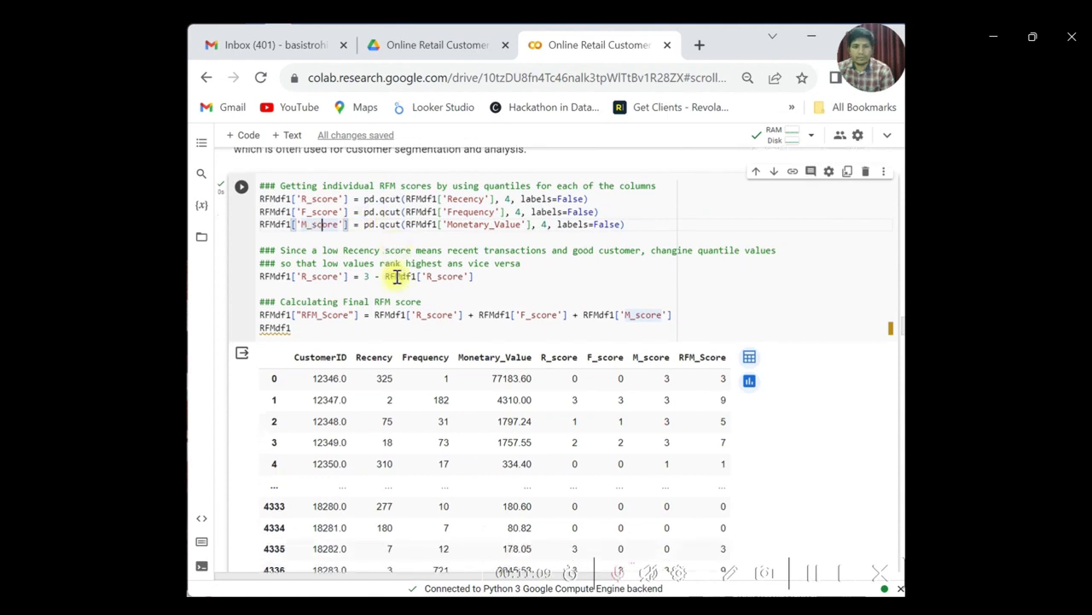
pyautogui.scroll(-3)
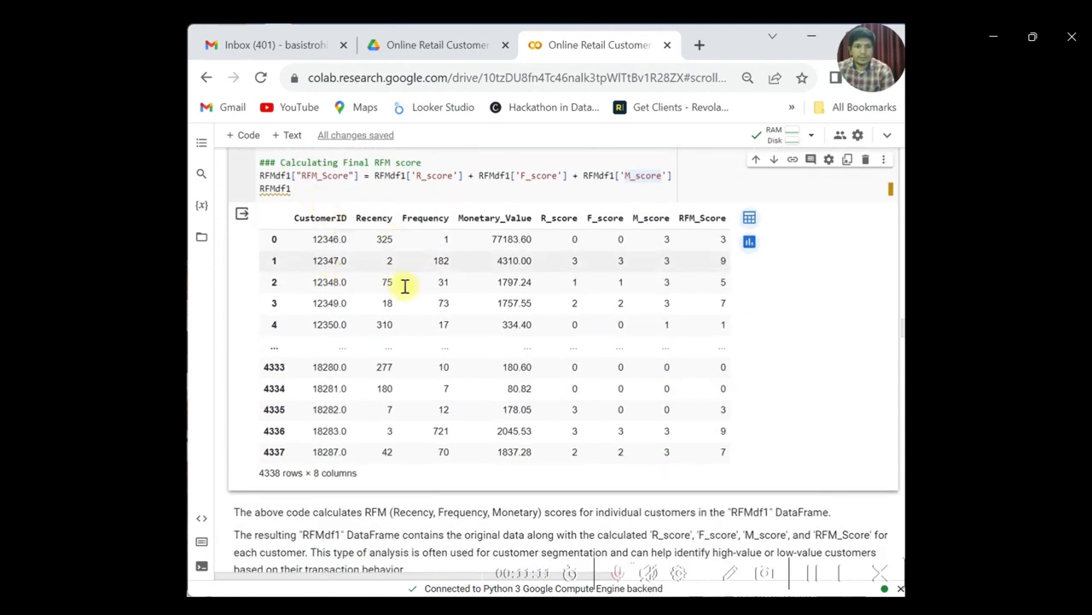
pyautogui.moveTo(406, 286); pyautogui.dragTo(708, 453)
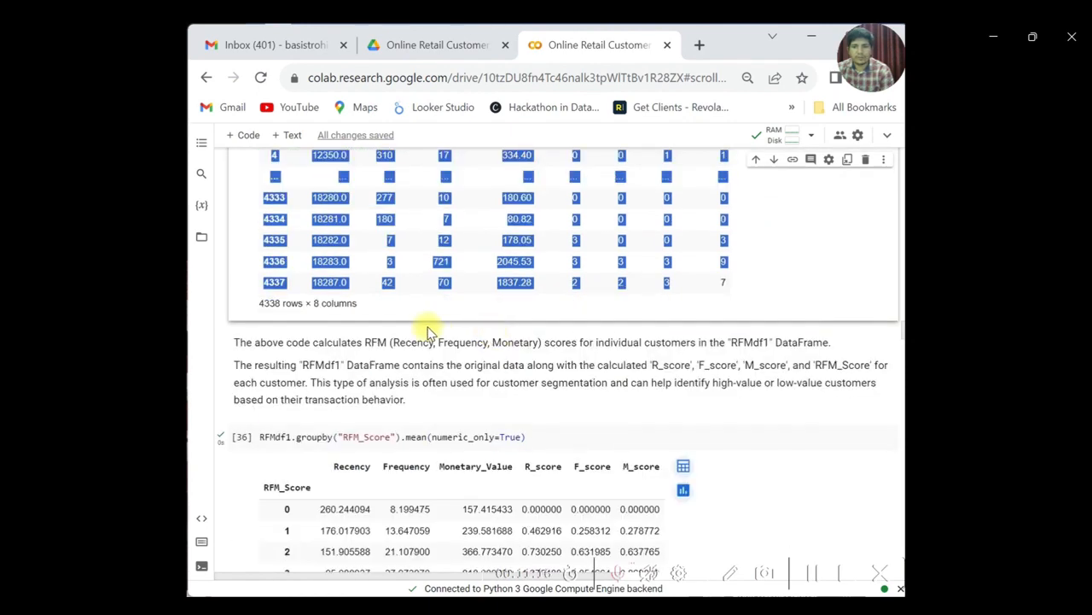
pyautogui.scroll(-3)
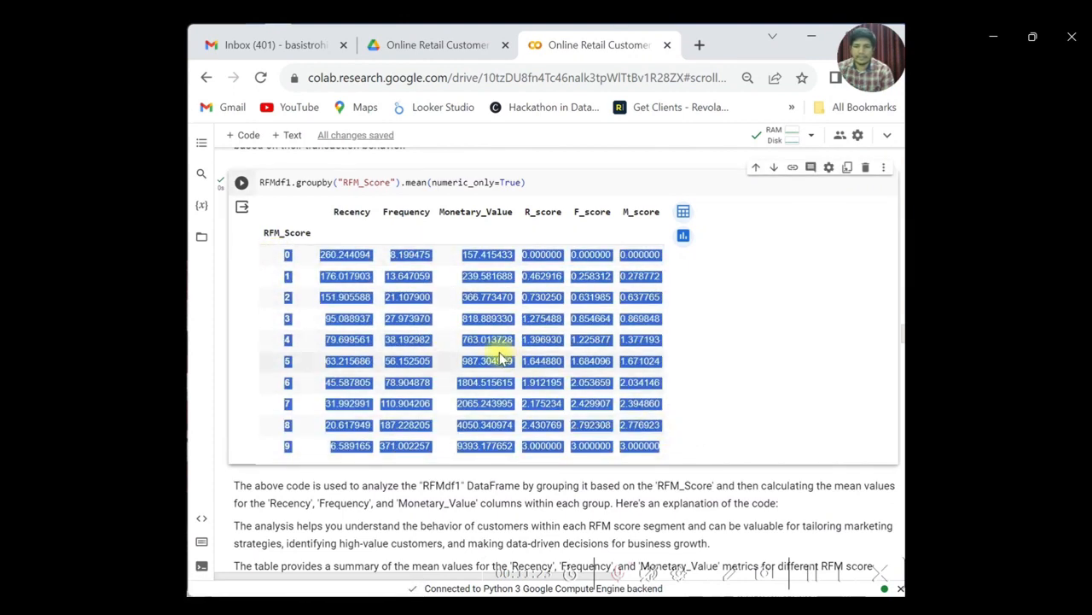
pyautogui.click(316, 254)
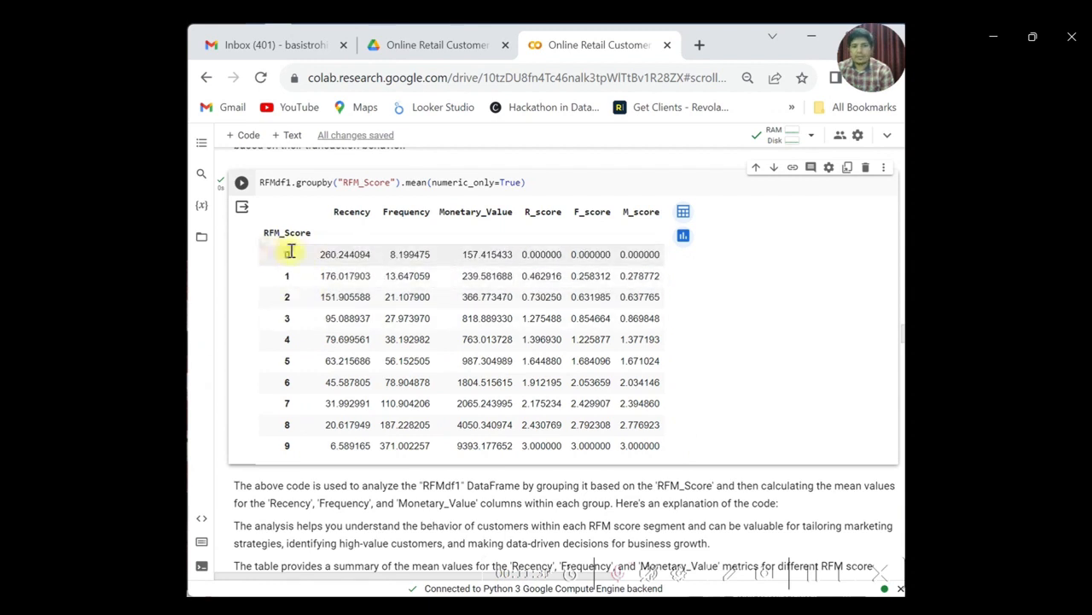
pyautogui.click(287, 253)
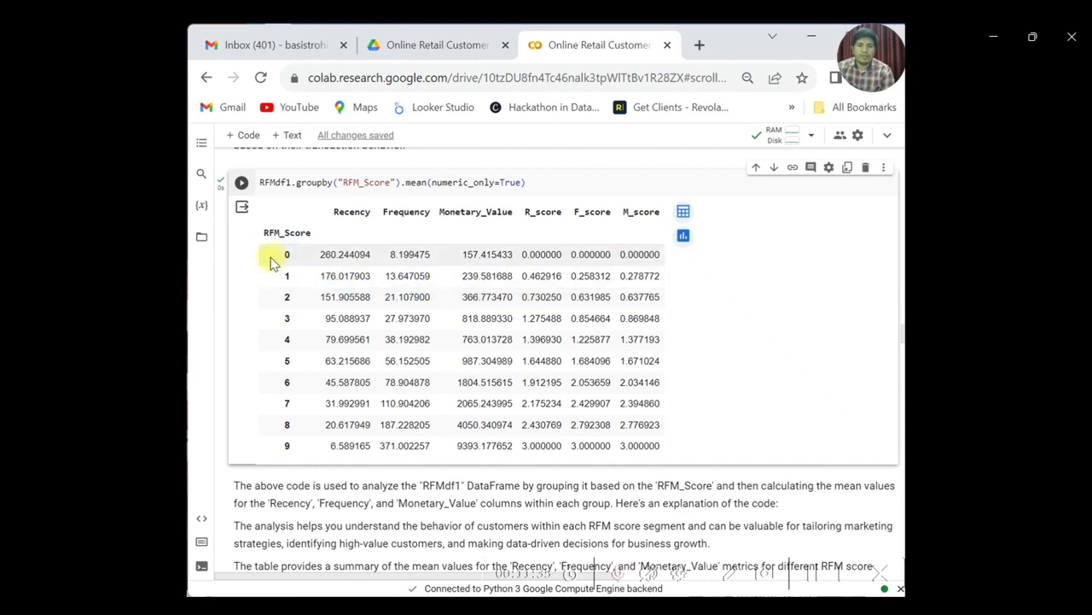
pyautogui.moveTo(299, 270)
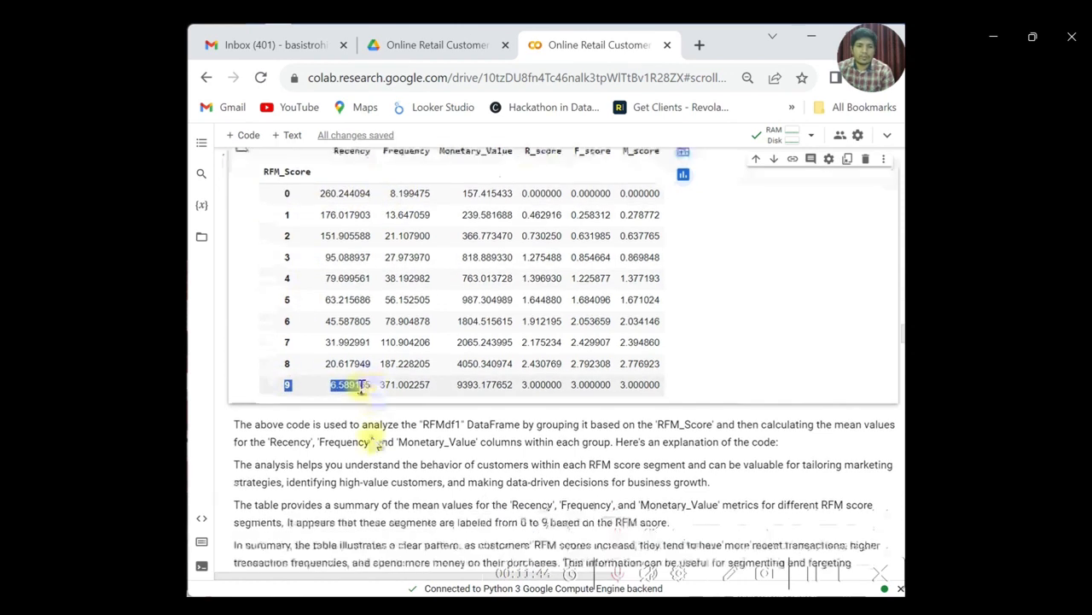
pyautogui.scroll(-3)
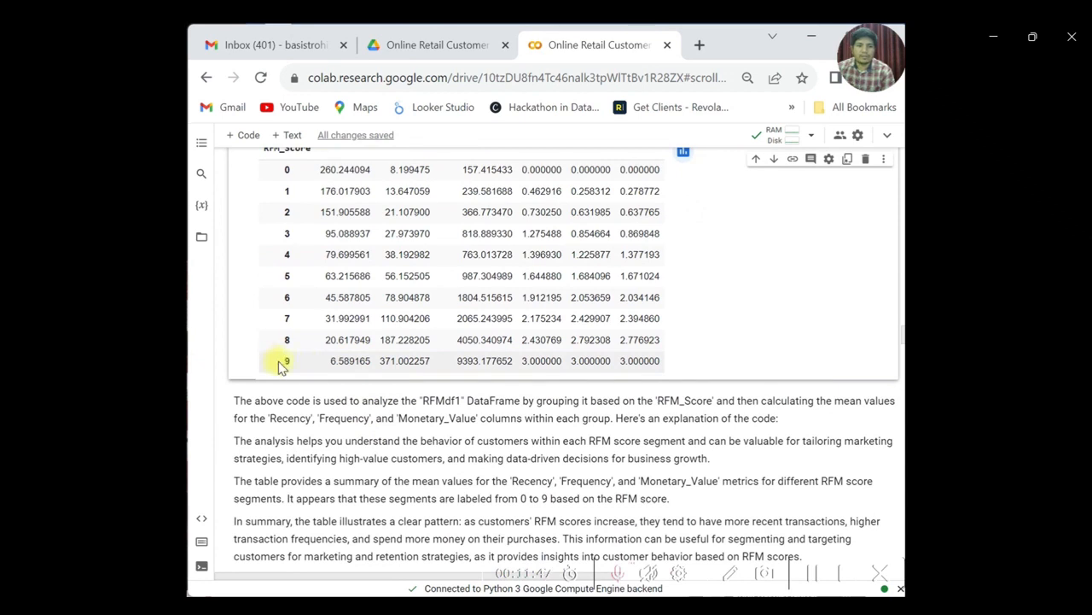
pyautogui.moveTo(286, 361); pyautogui.dragTo(623, 360)
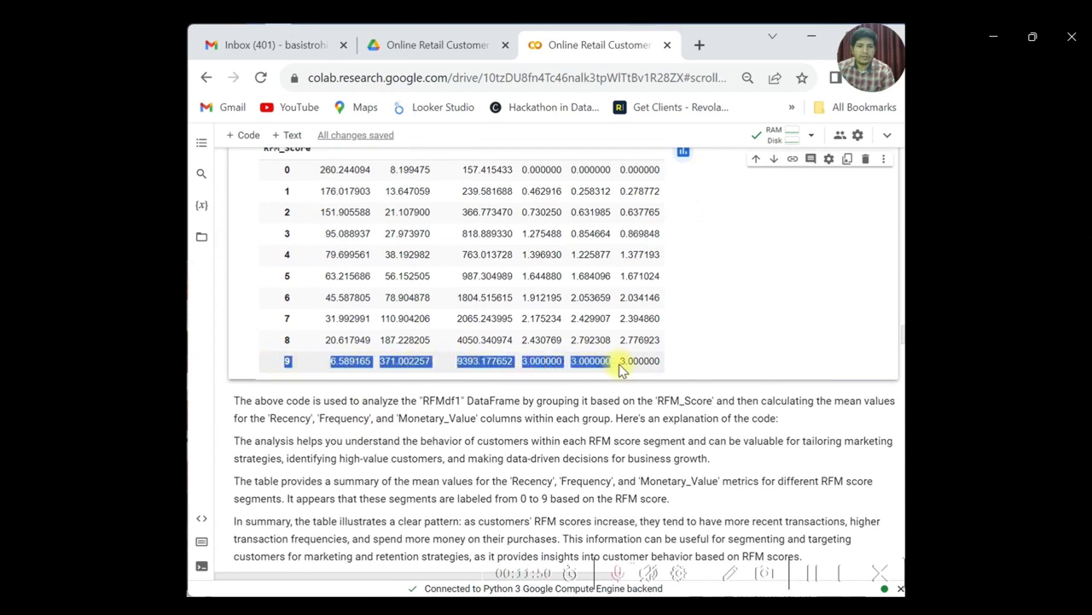
pyautogui.scroll(-3)
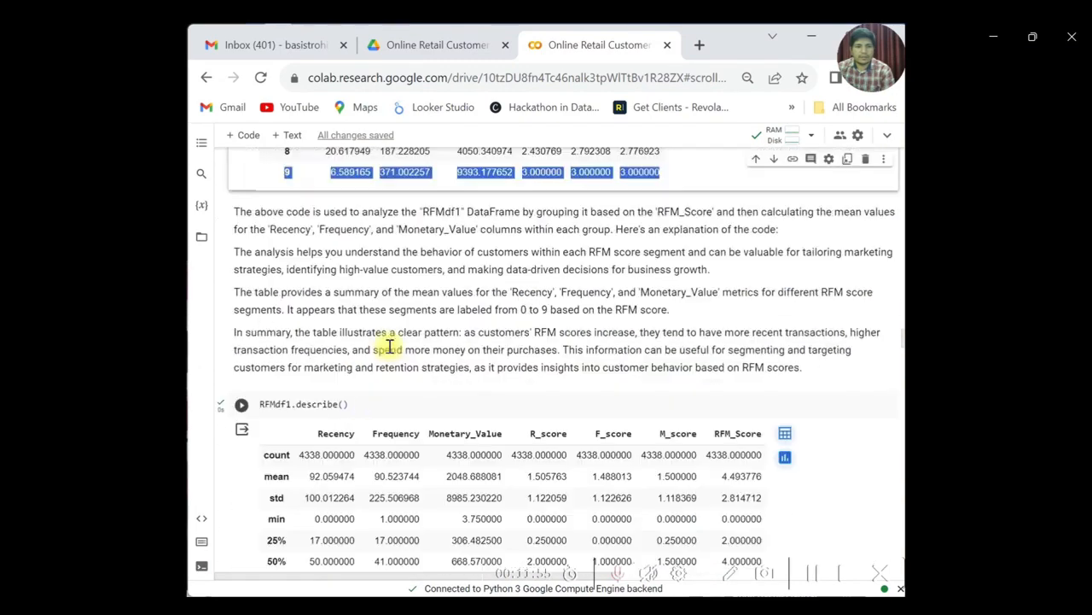
pyautogui.scroll(-3)
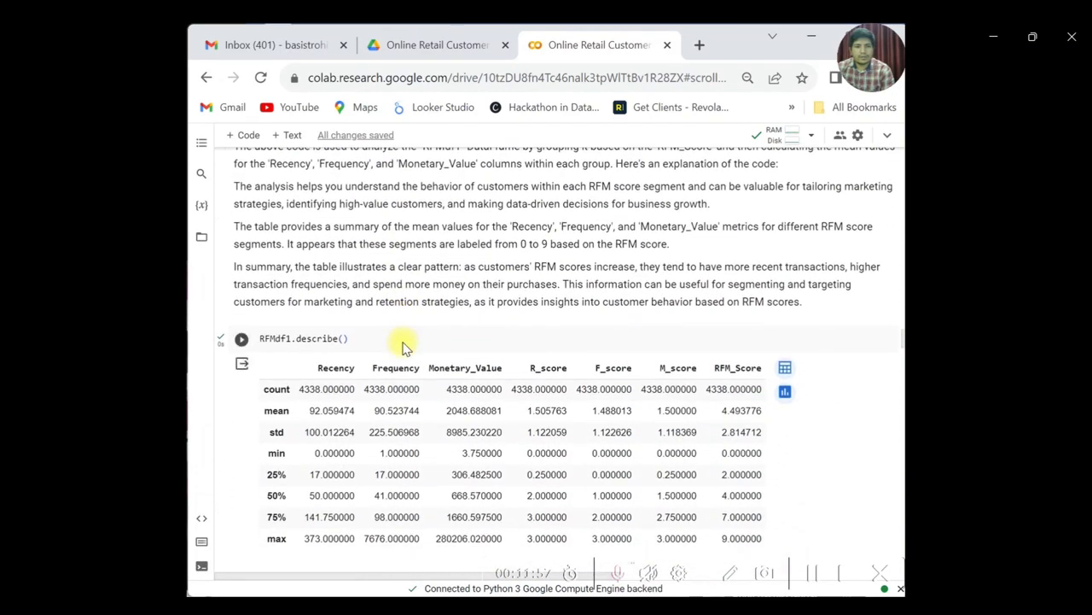
pyautogui.scroll(-3)
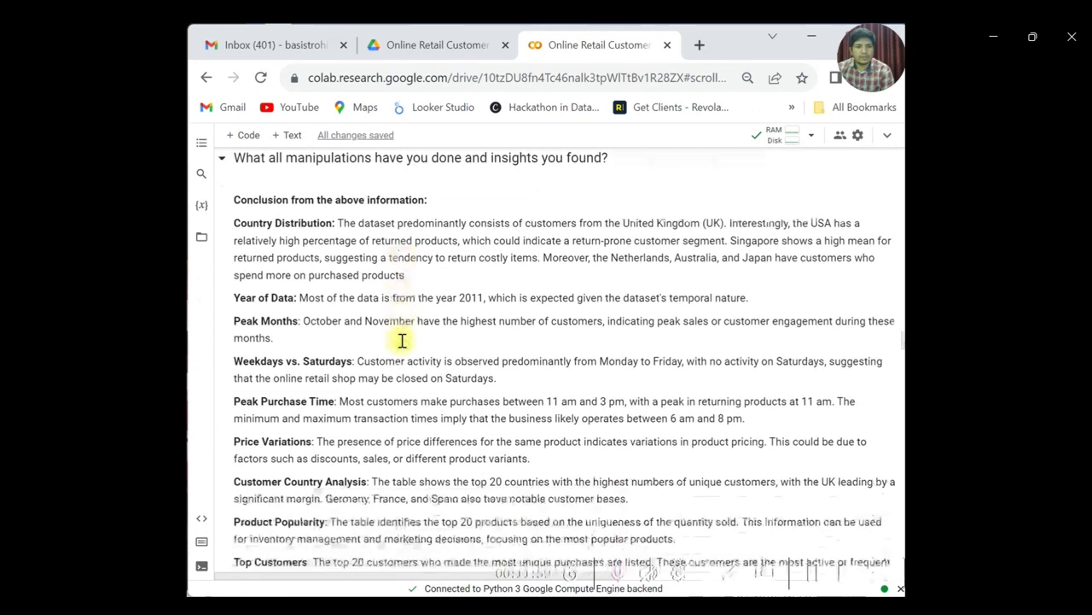
pyautogui.scroll(-3)
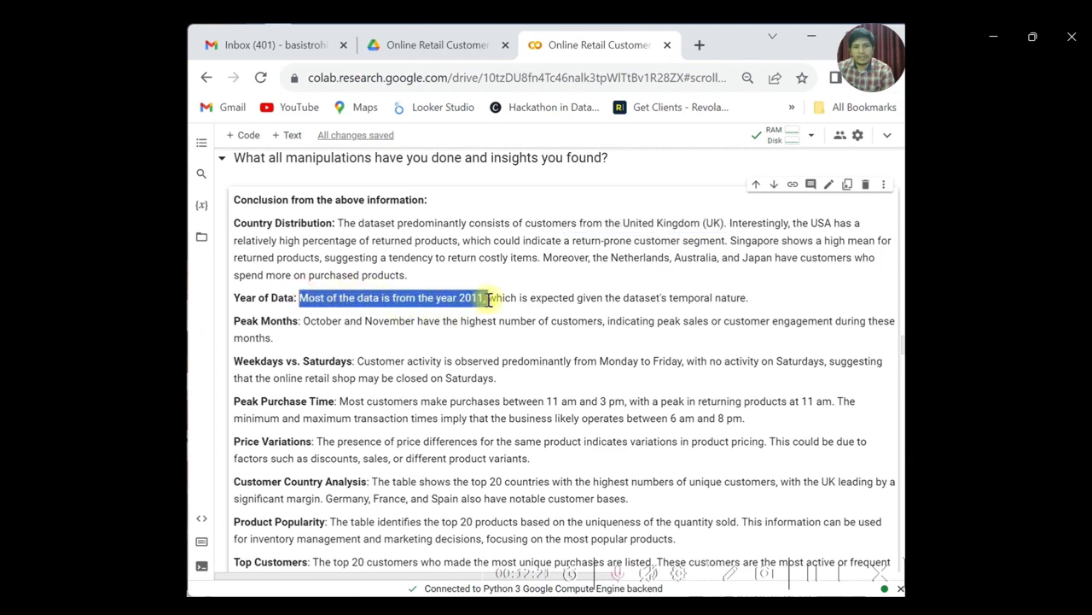
pyautogui.scroll(-3)
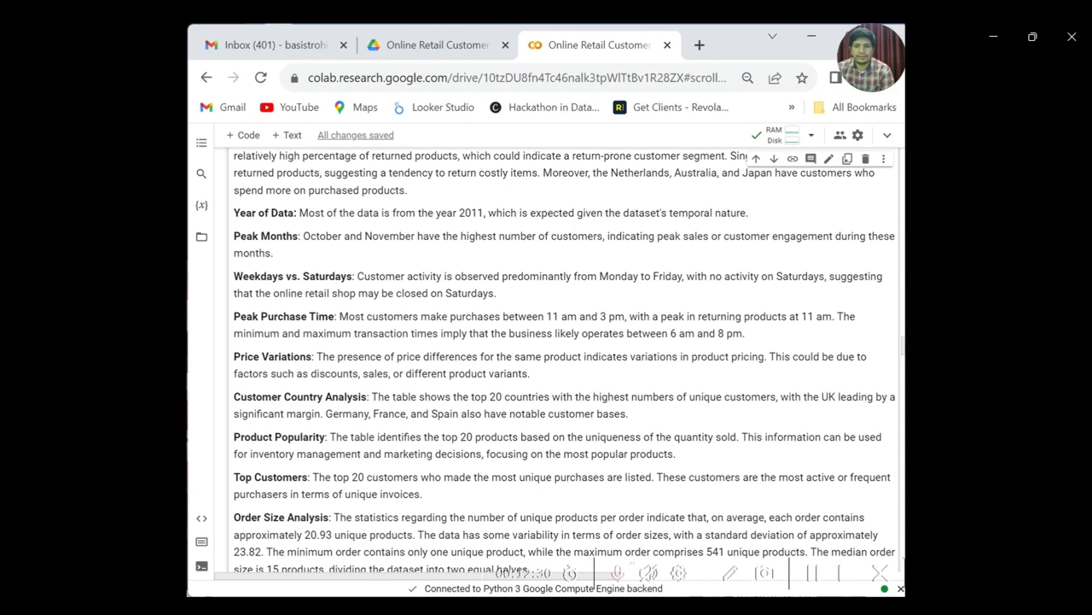
pyautogui.scroll(-3)
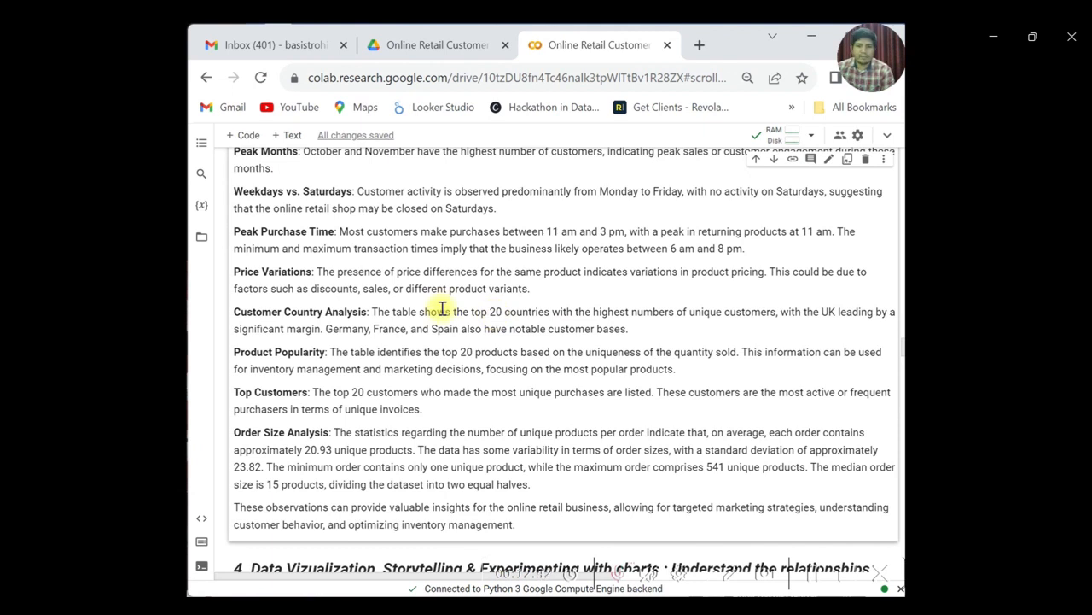
pyautogui.scroll(-3)
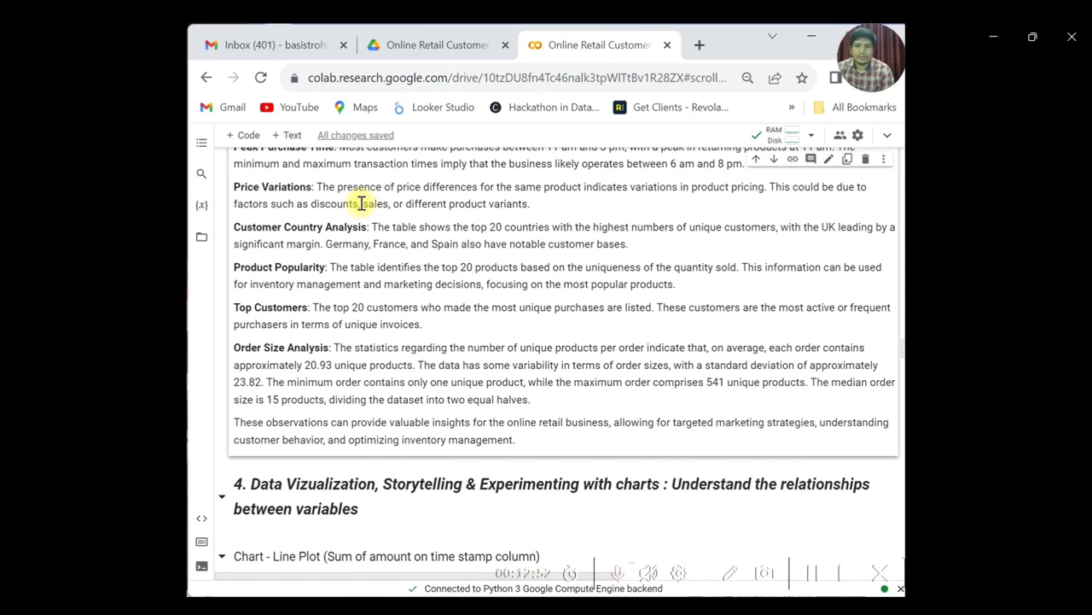
pyautogui.scroll(-3)
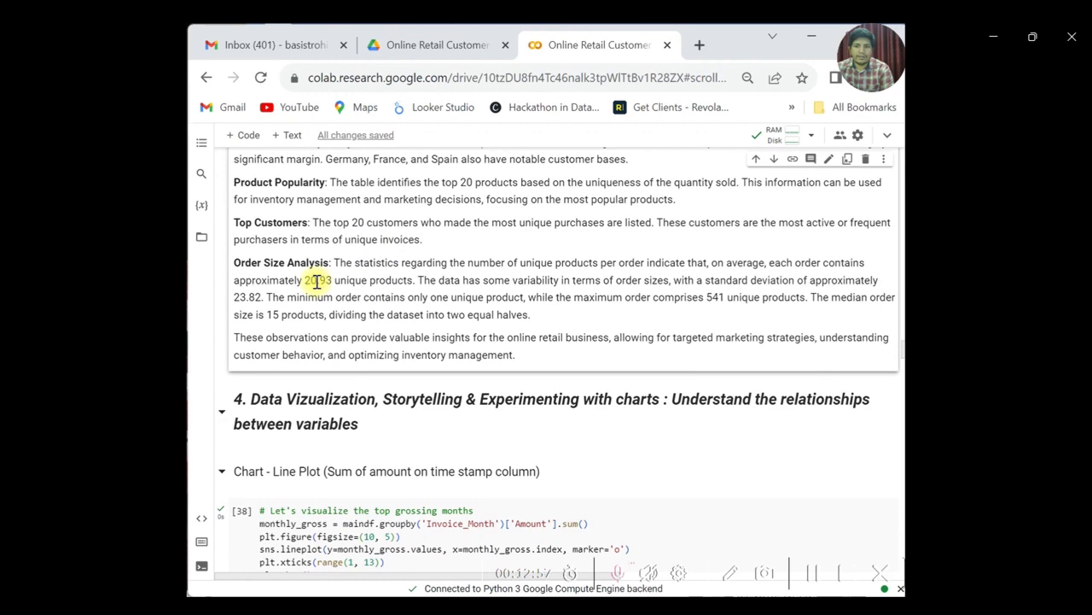
pyautogui.scroll(-3)
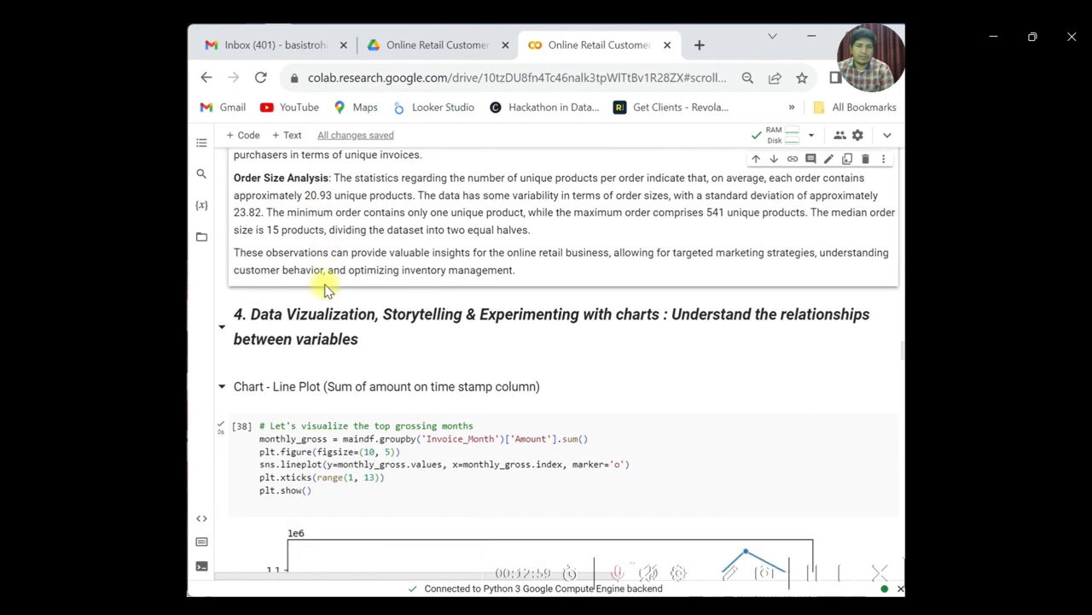
pyautogui.scroll(-3)
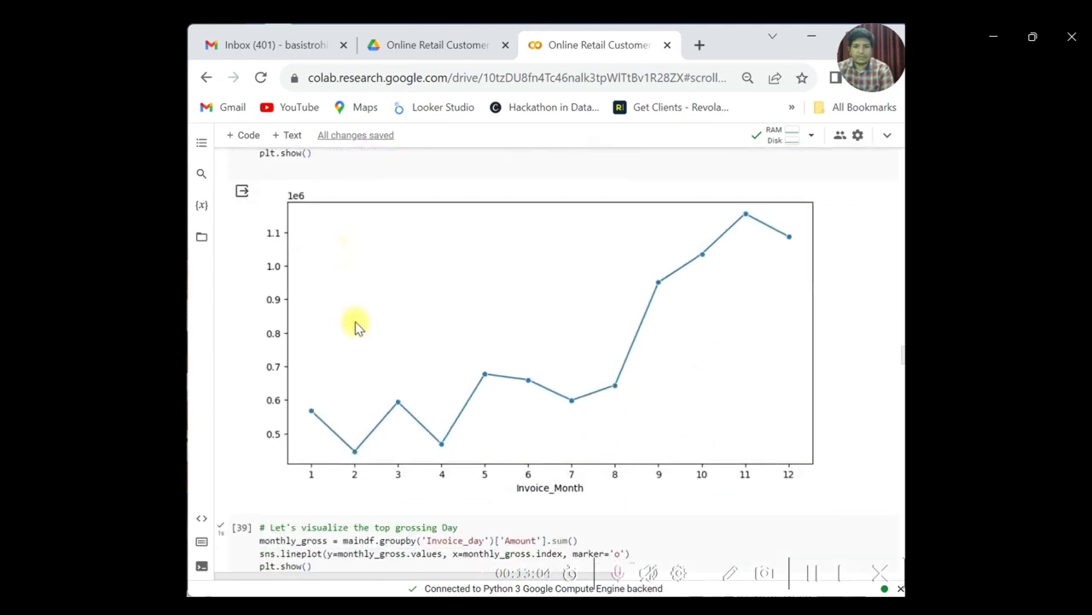
pyautogui.scroll(-3)
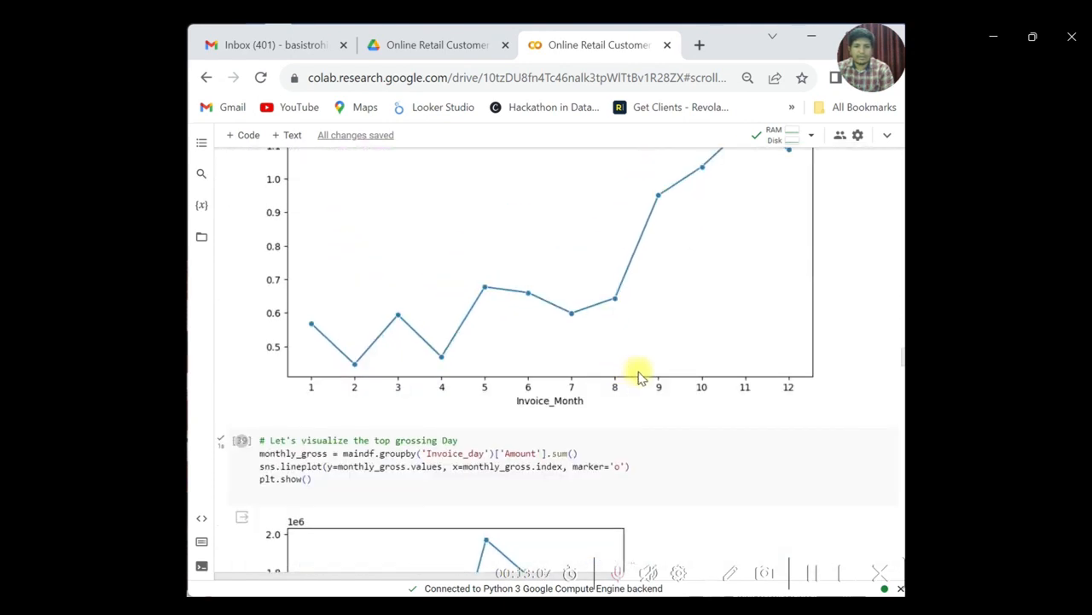
pyautogui.scroll(-3)
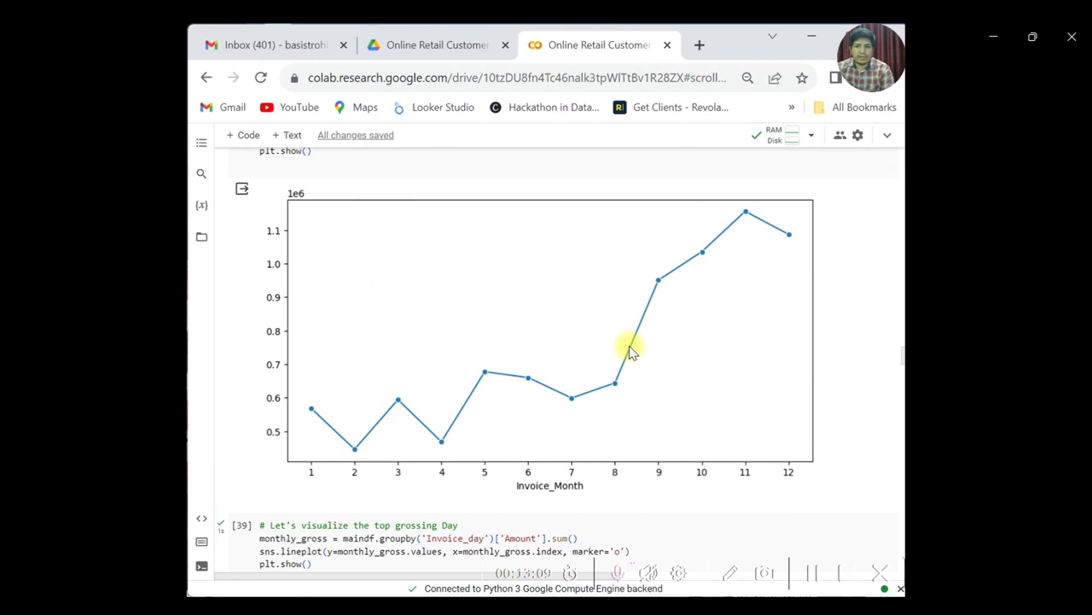
pyautogui.scroll(-3)
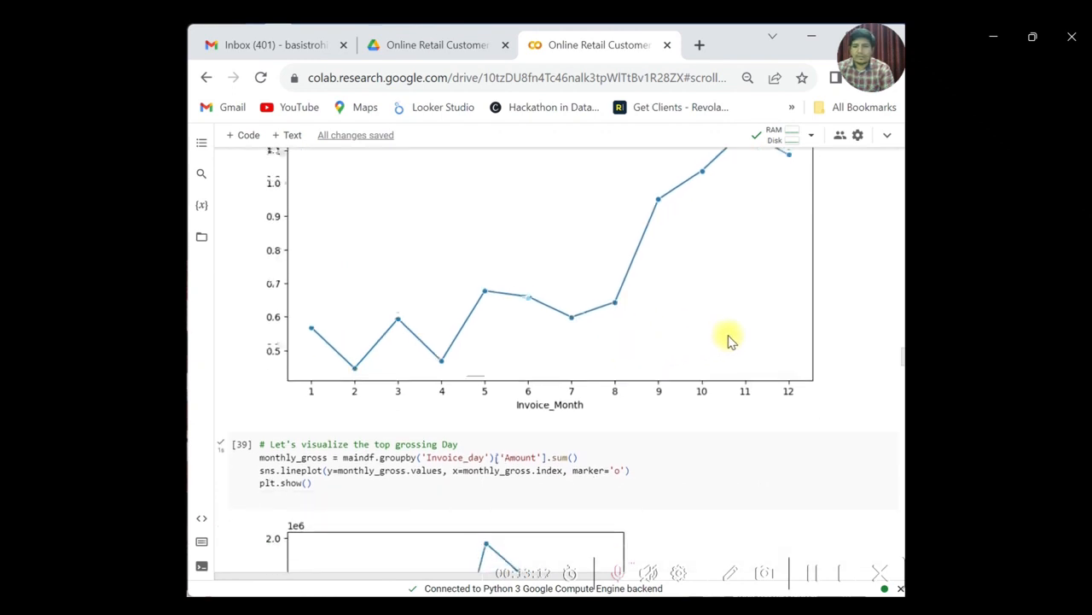
pyautogui.scroll(-3)
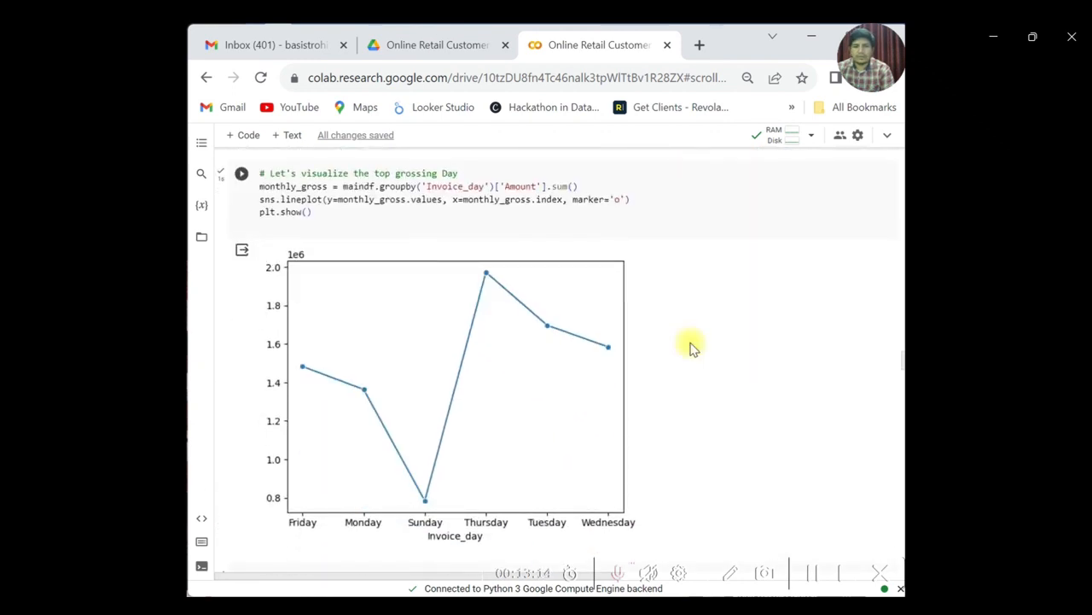
pyautogui.scroll(-3)
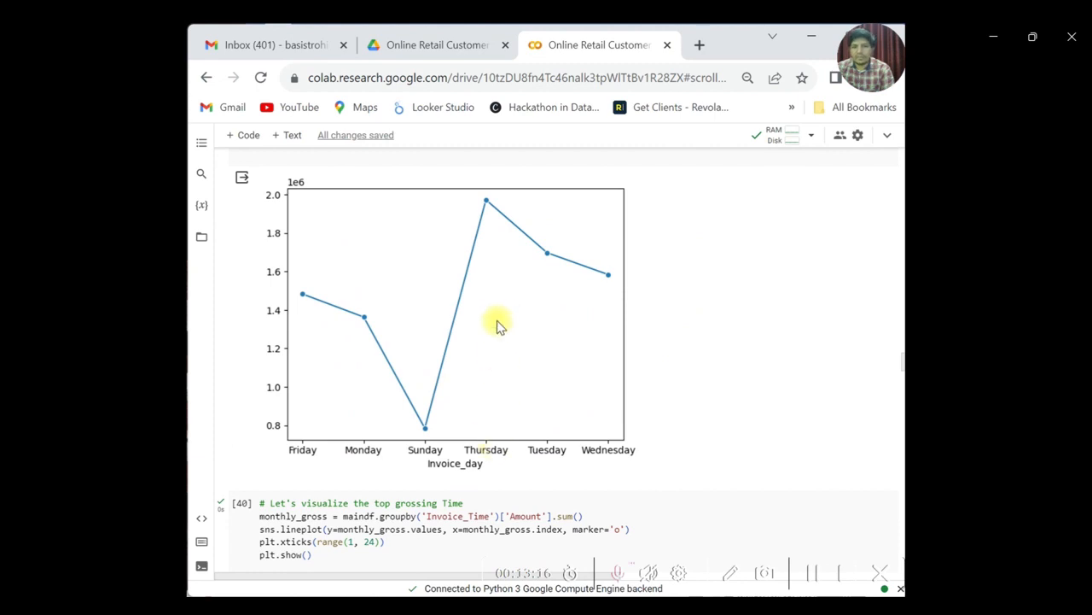
pyautogui.scroll(-3)
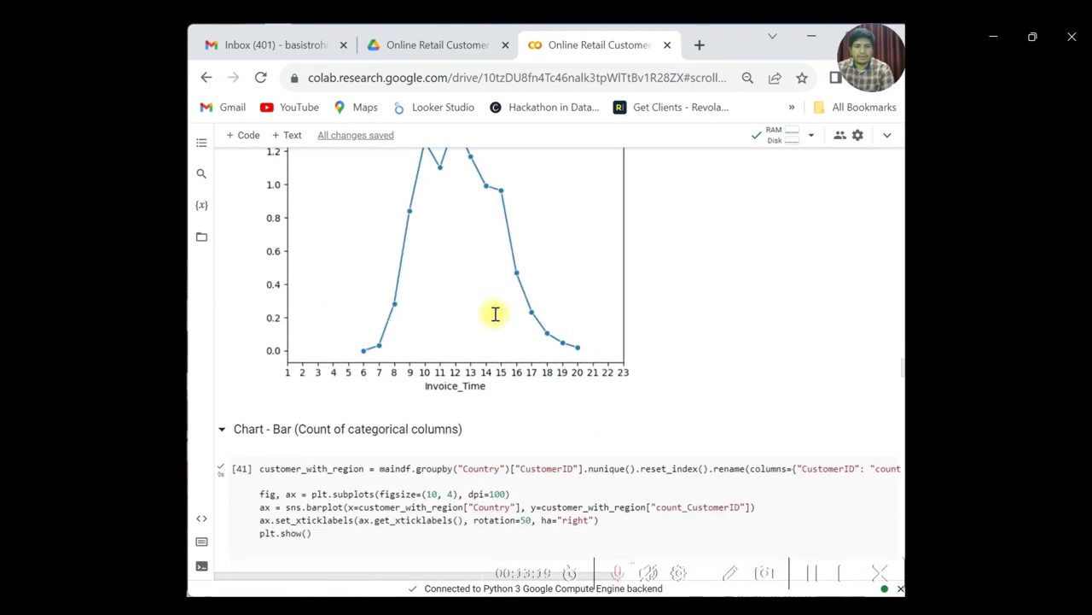
pyautogui.scroll(-3)
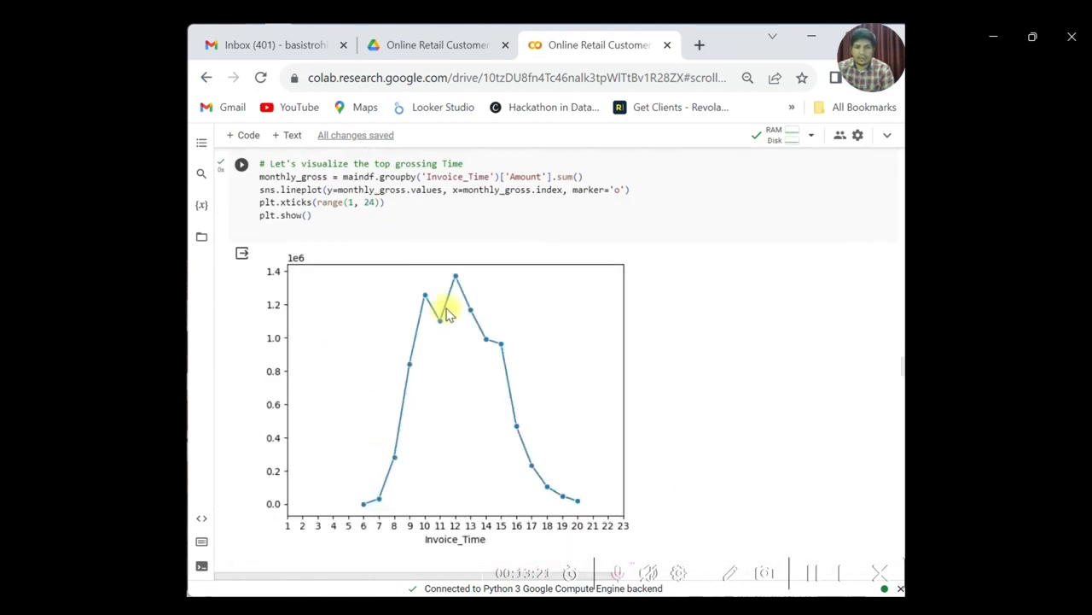
pyautogui.scroll(-3)
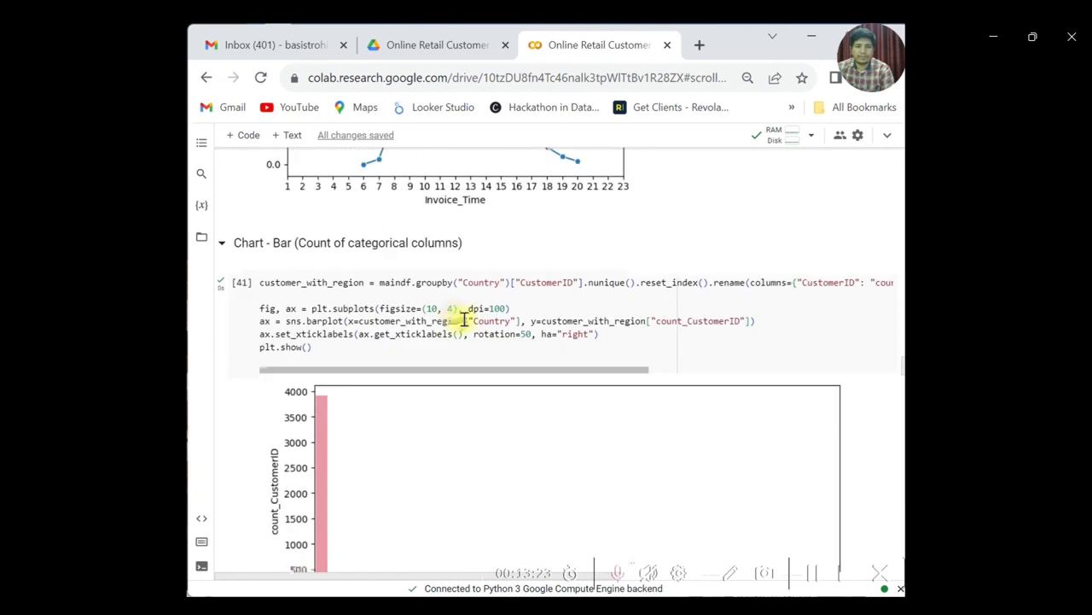
pyautogui.scroll(-3)
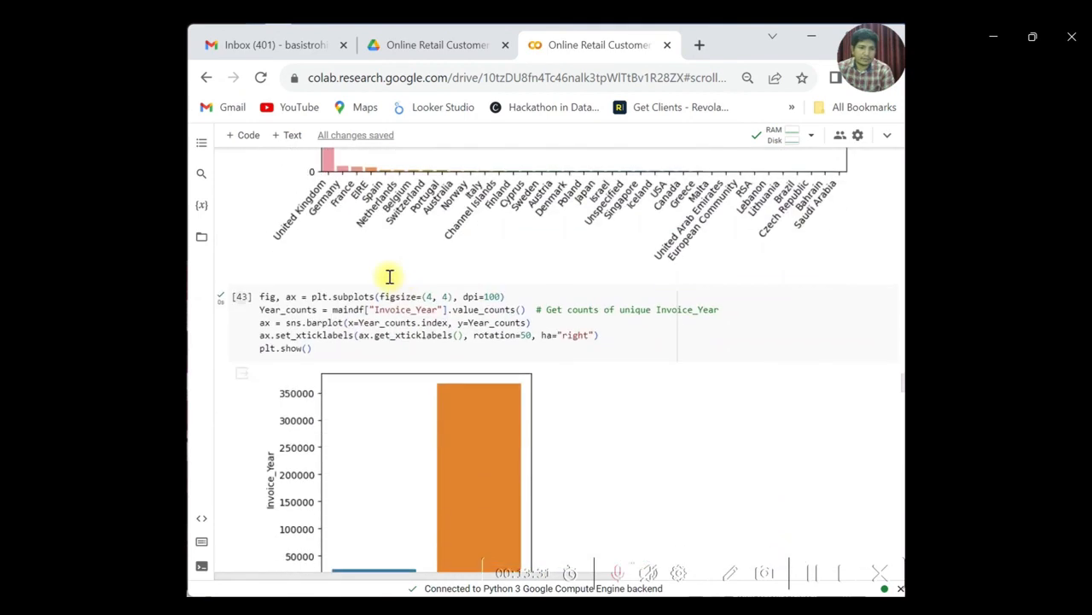
pyautogui.scroll(-3)
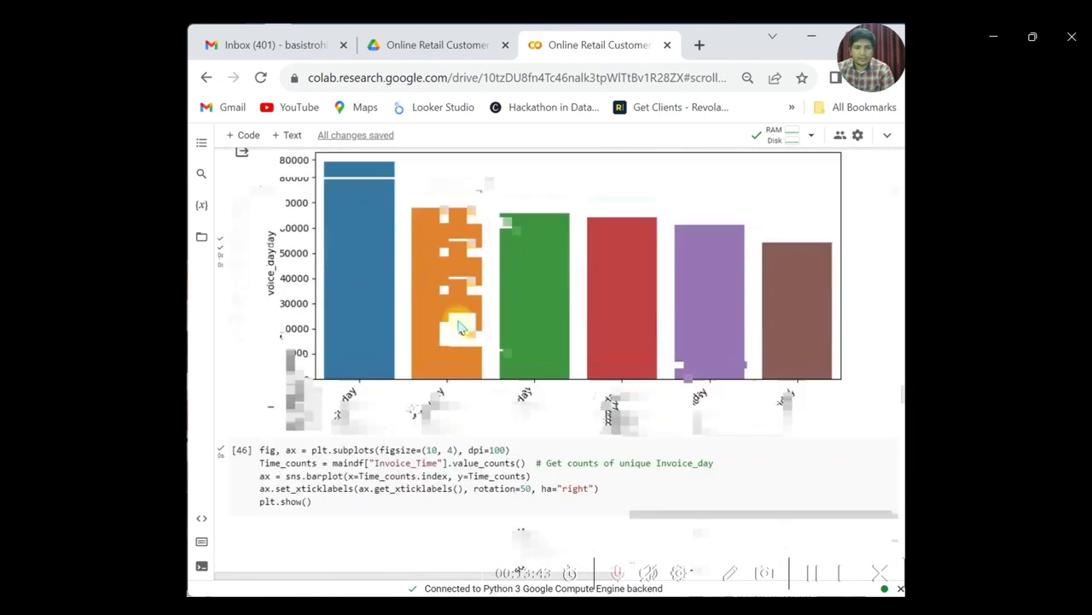
pyautogui.scroll(-3)
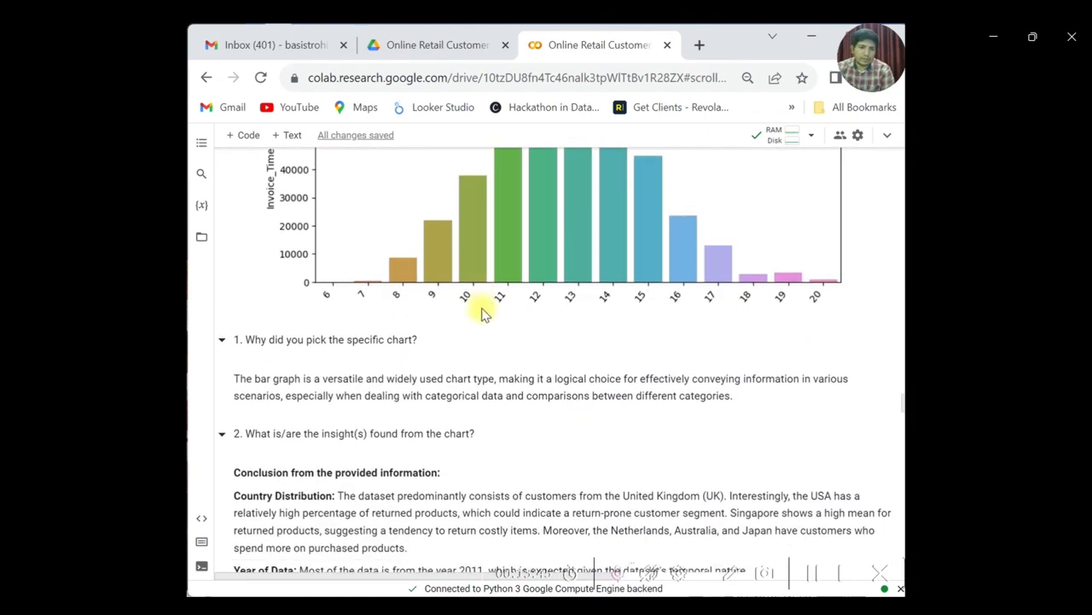
pyautogui.scroll(-3)
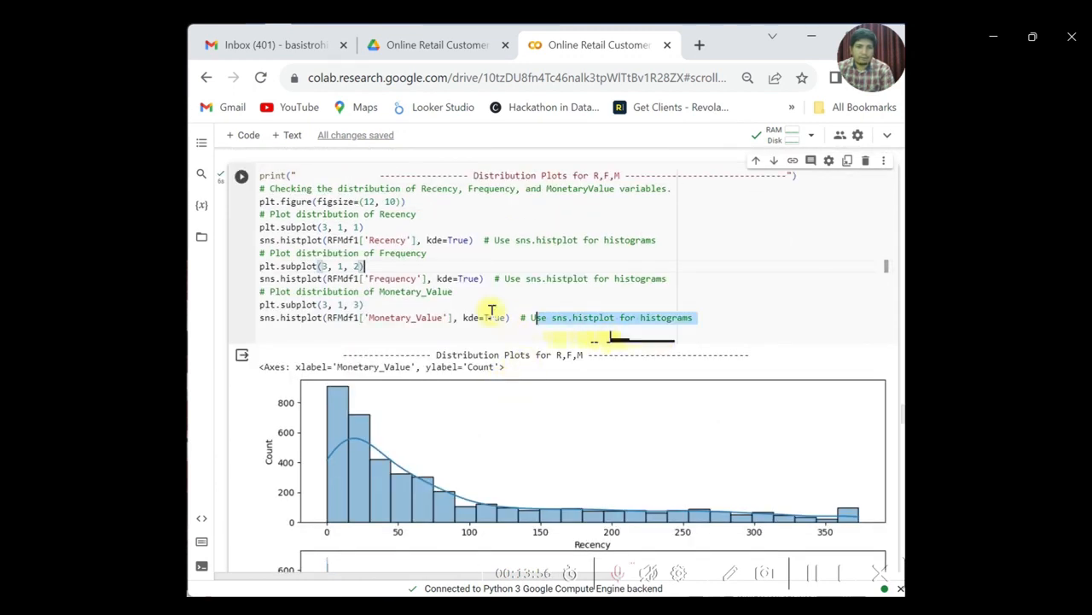
pyautogui.scroll(-3)
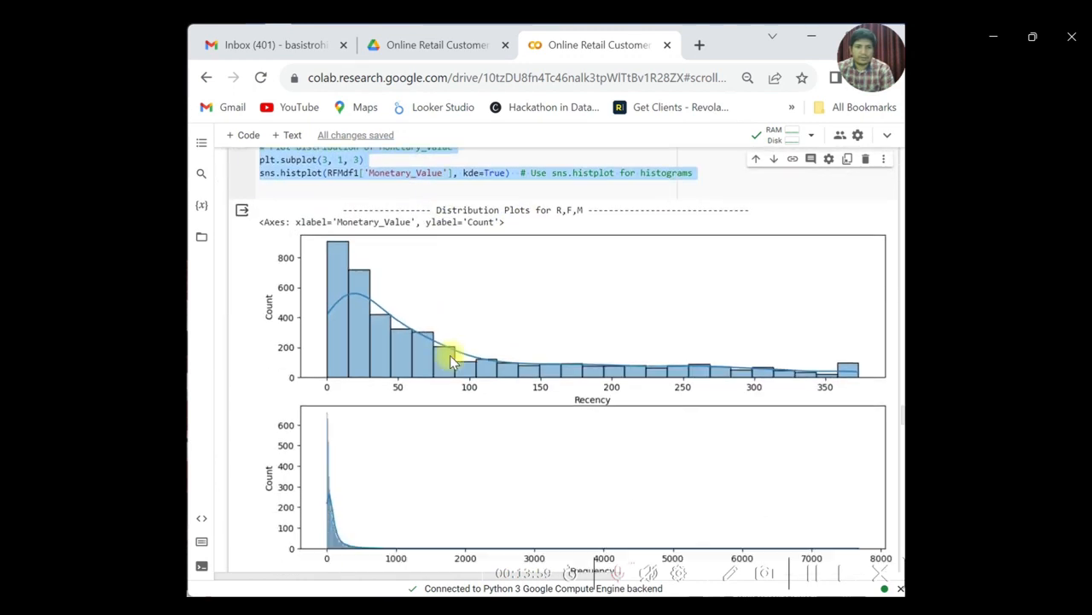
pyautogui.scroll(-3)
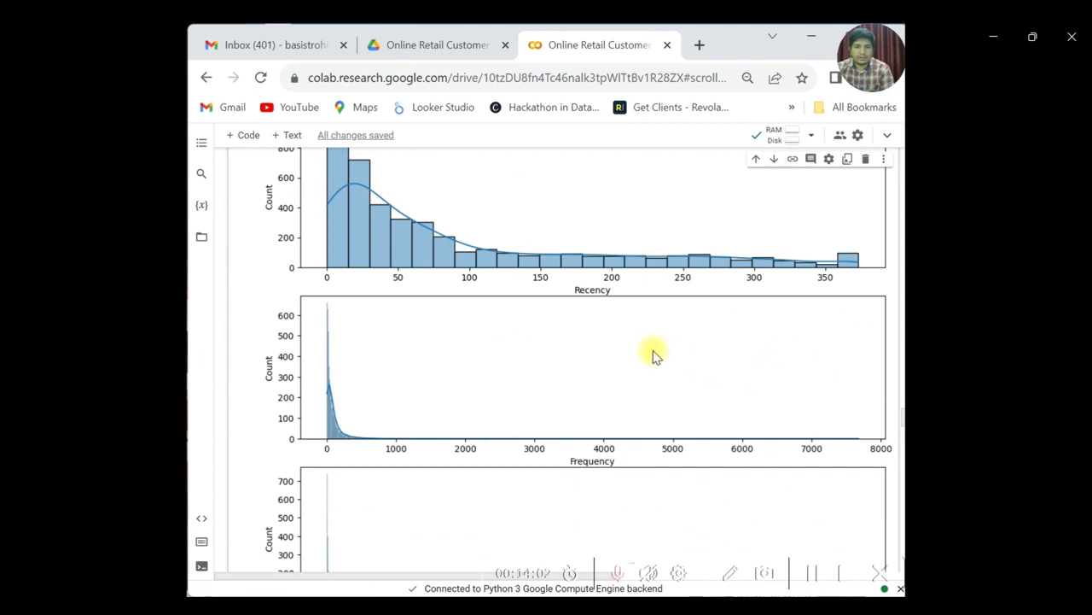
pyautogui.scroll(-3)
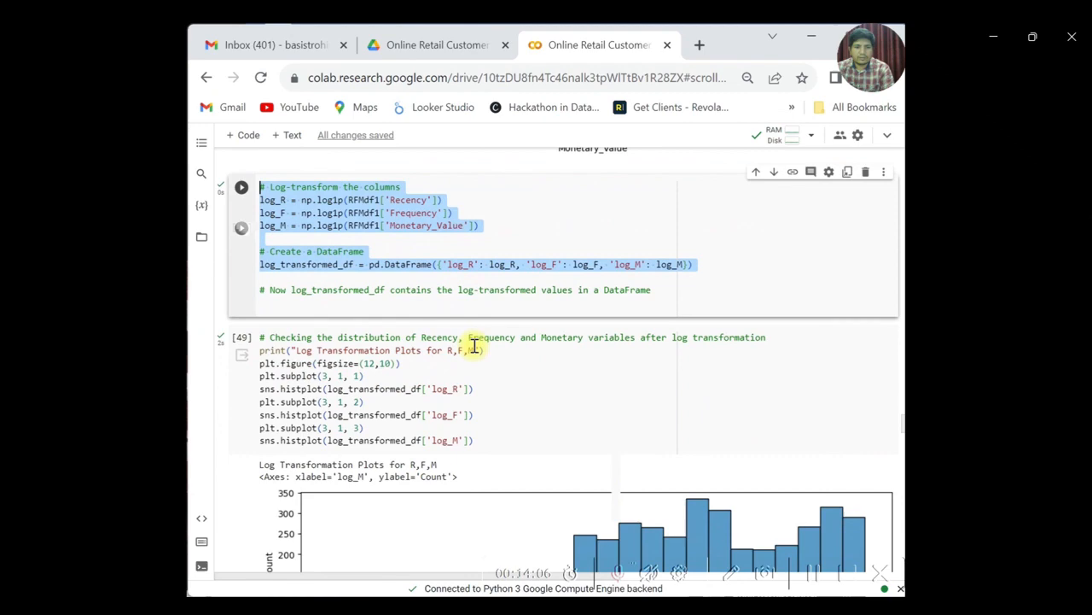
pyautogui.scroll(-3)
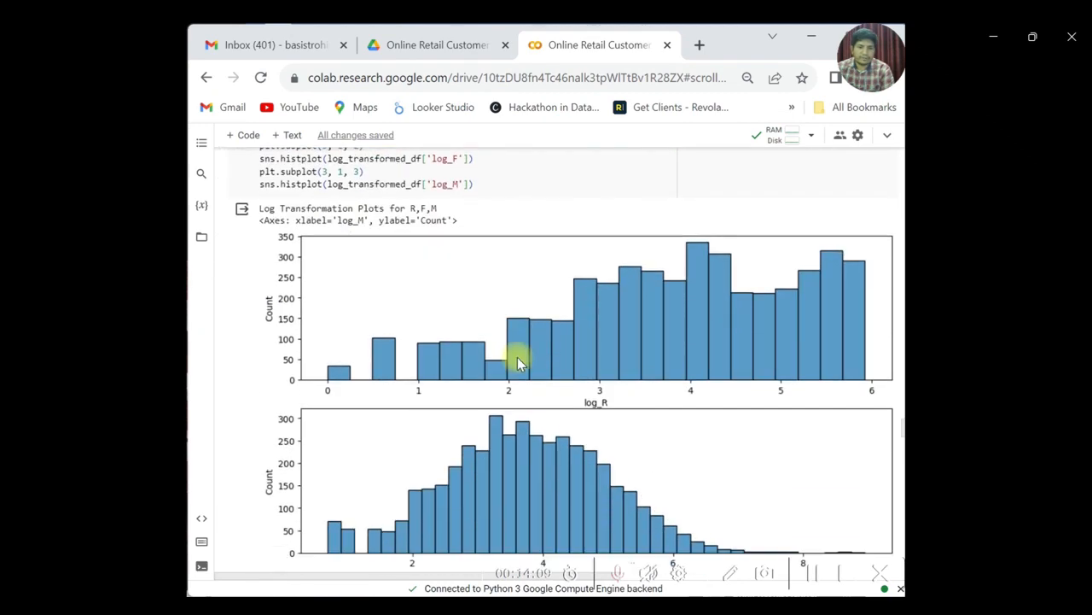
pyautogui.scroll(-3)
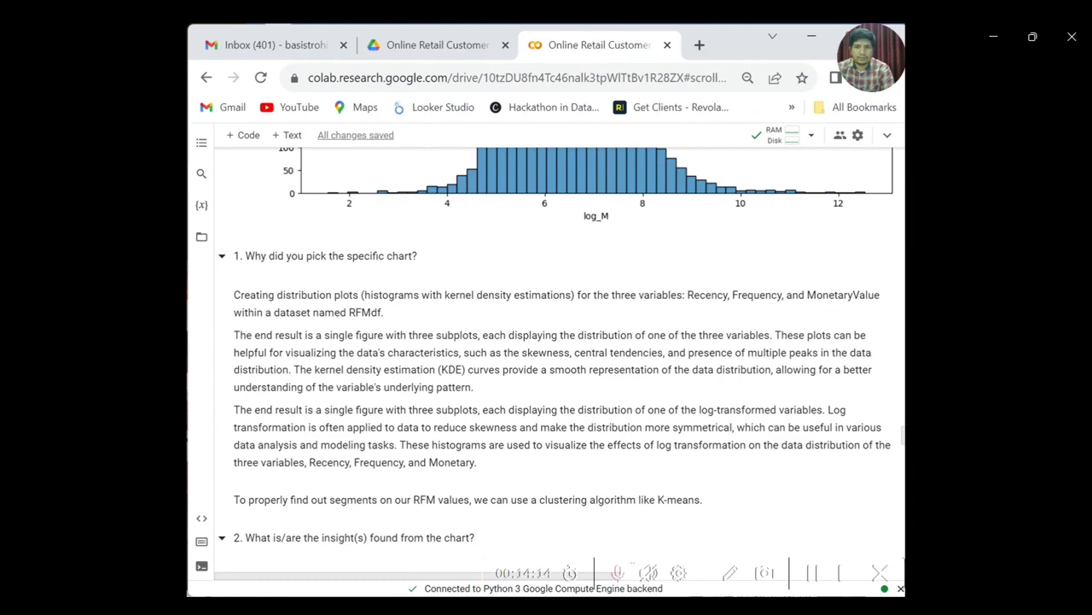
pyautogui.scroll(-3)
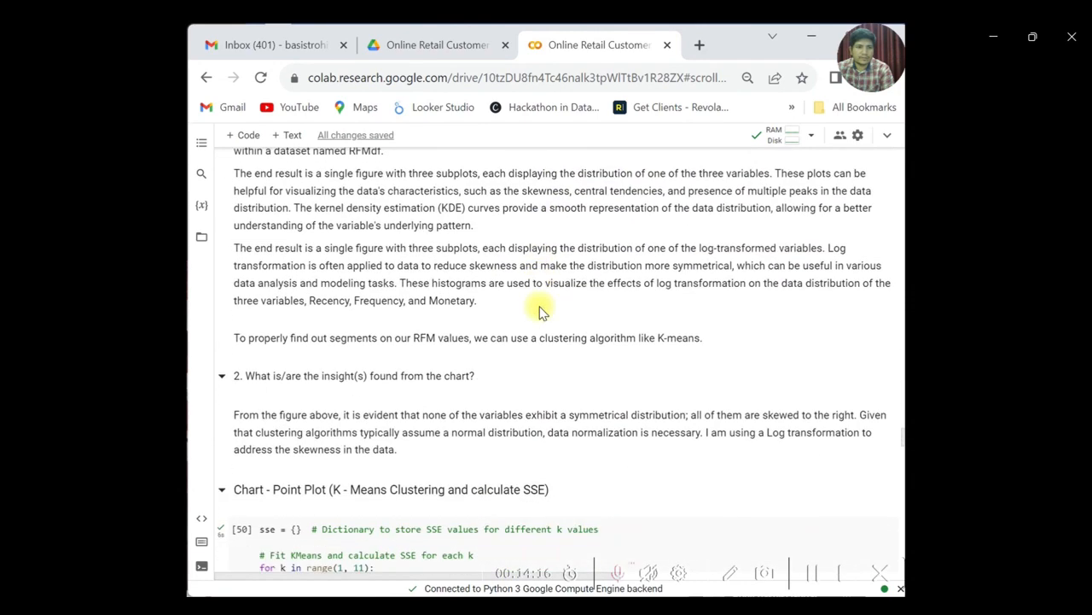
pyautogui.scroll(-3)
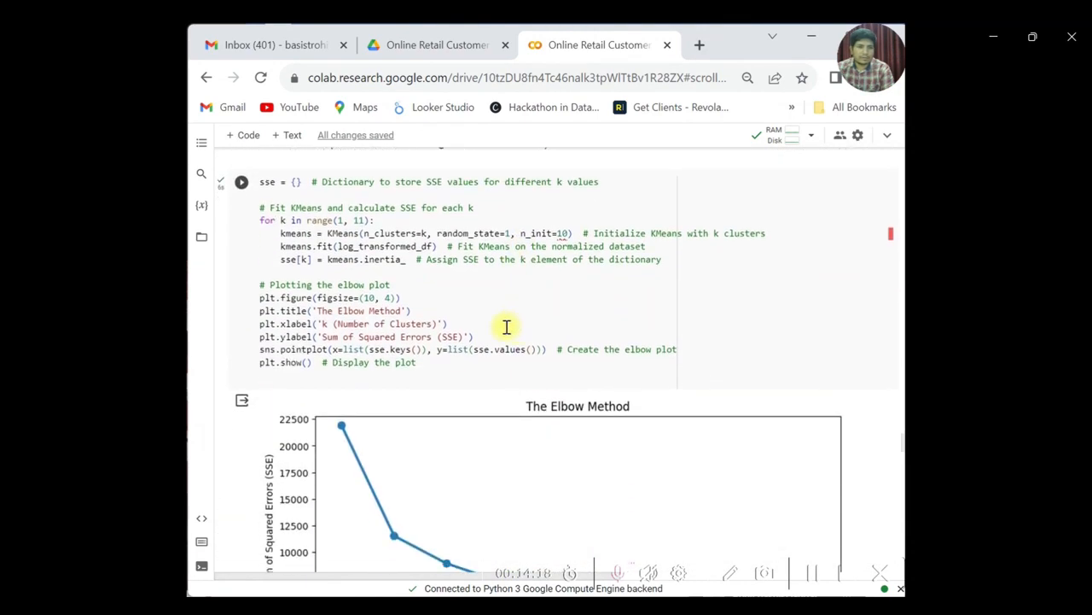
# Step: Scroll past the elbow insight (k=3) and both correlation heatmaps with insights to the Chart - 15 - Pair Plot cell
pyautogui.scroll(-3)
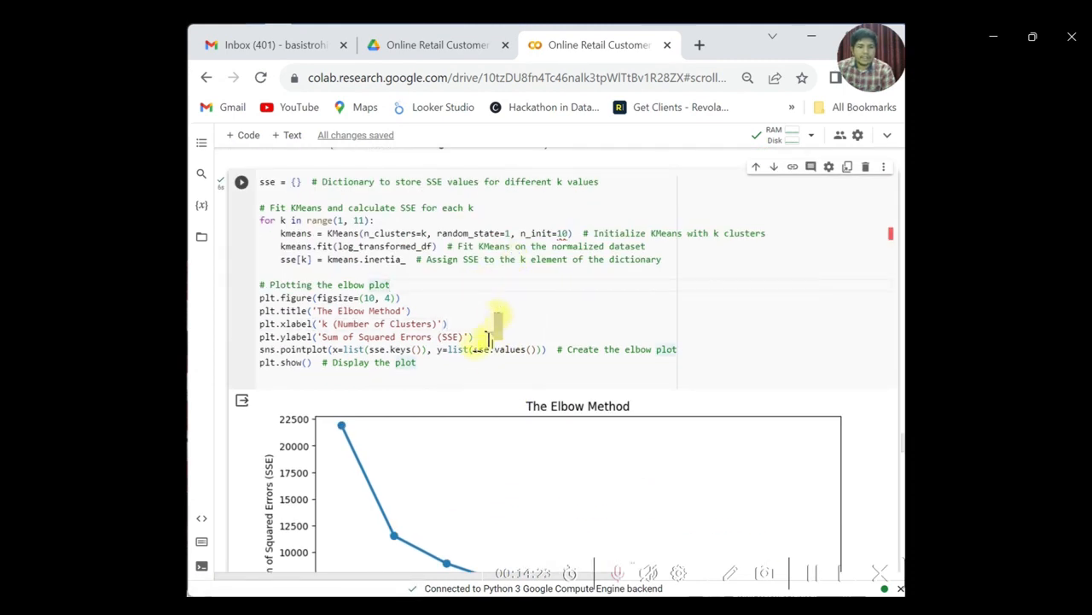
pyautogui.scroll(-3)
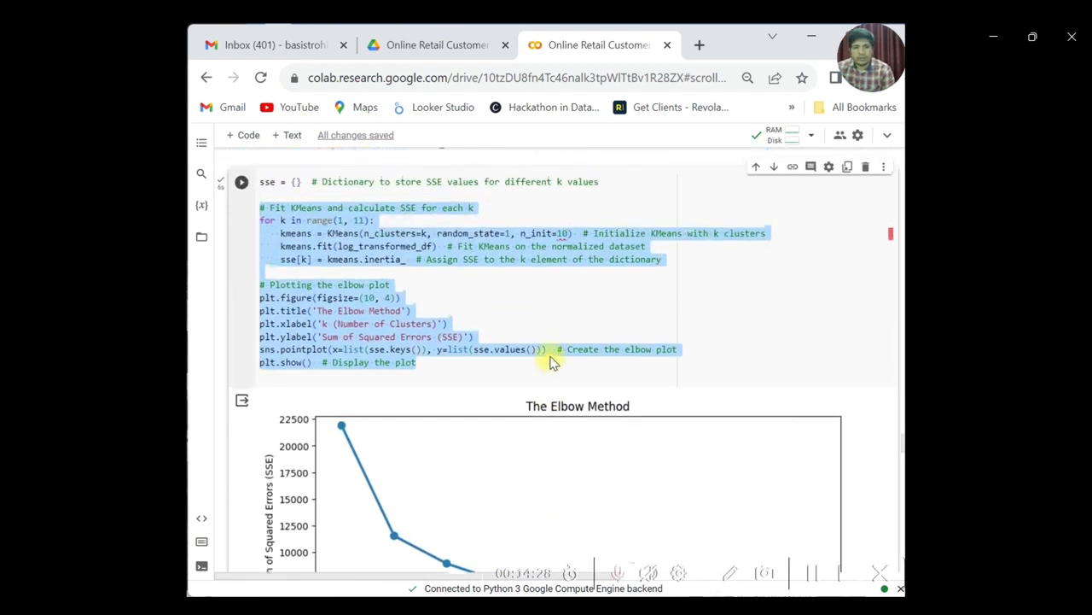
pyautogui.scroll(-3)
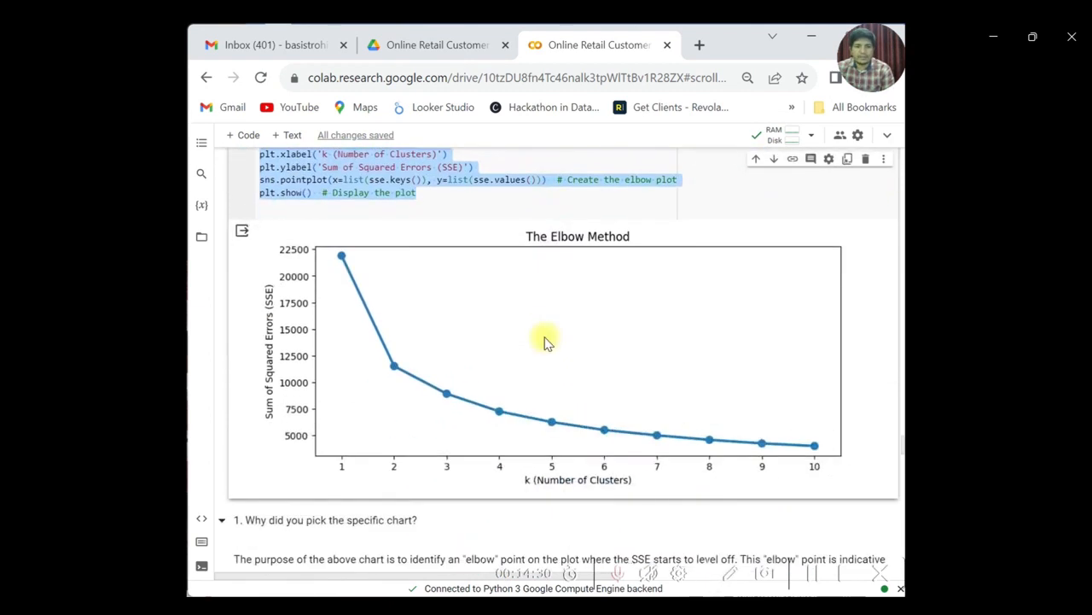
pyautogui.scroll(-3)
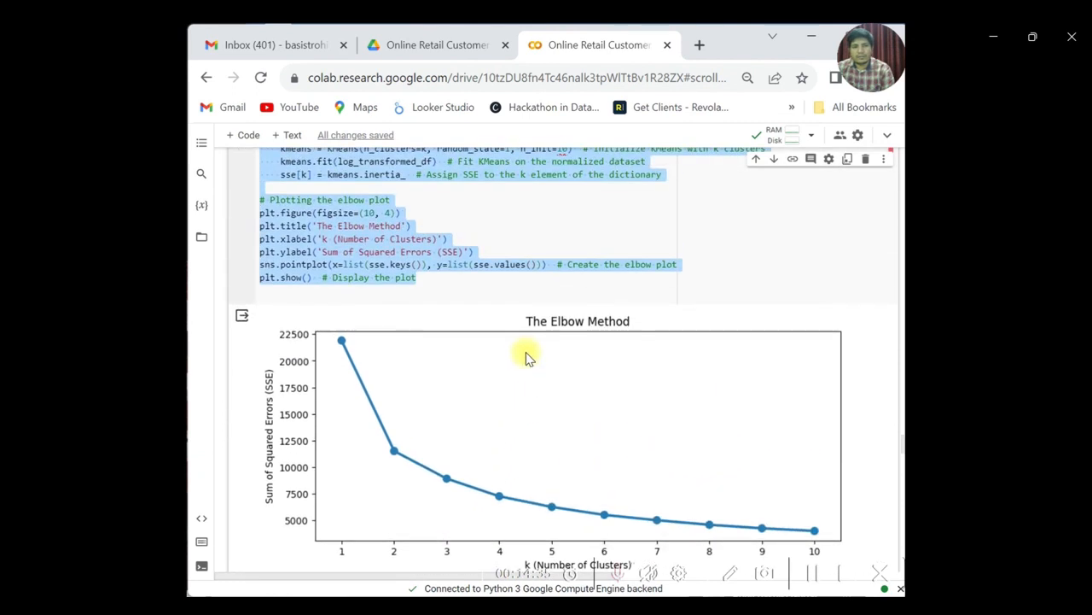
pyautogui.moveTo(506, 379)
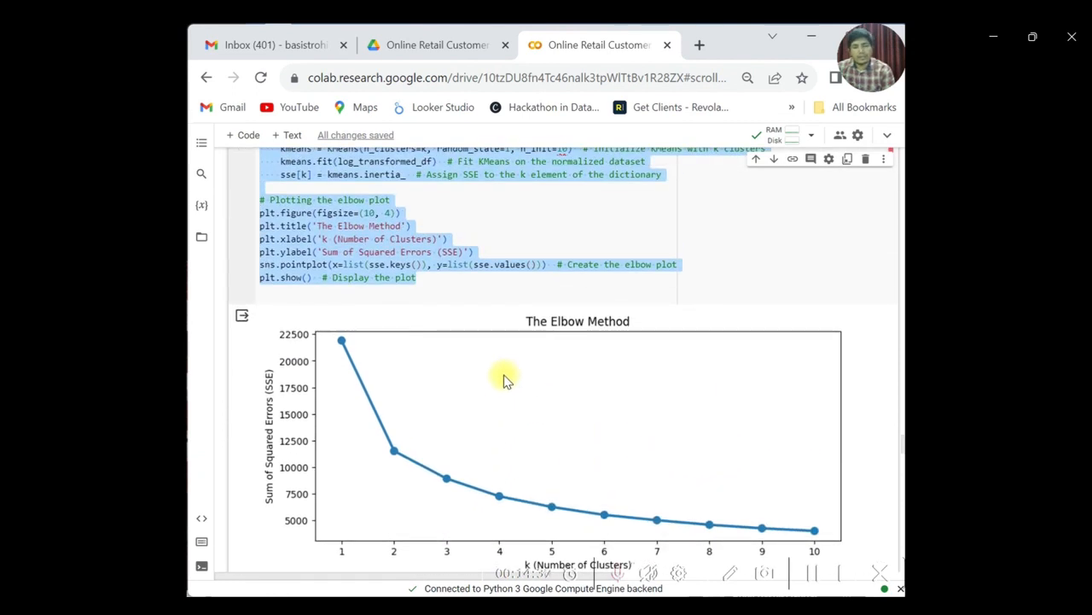
pyautogui.scroll(-3)
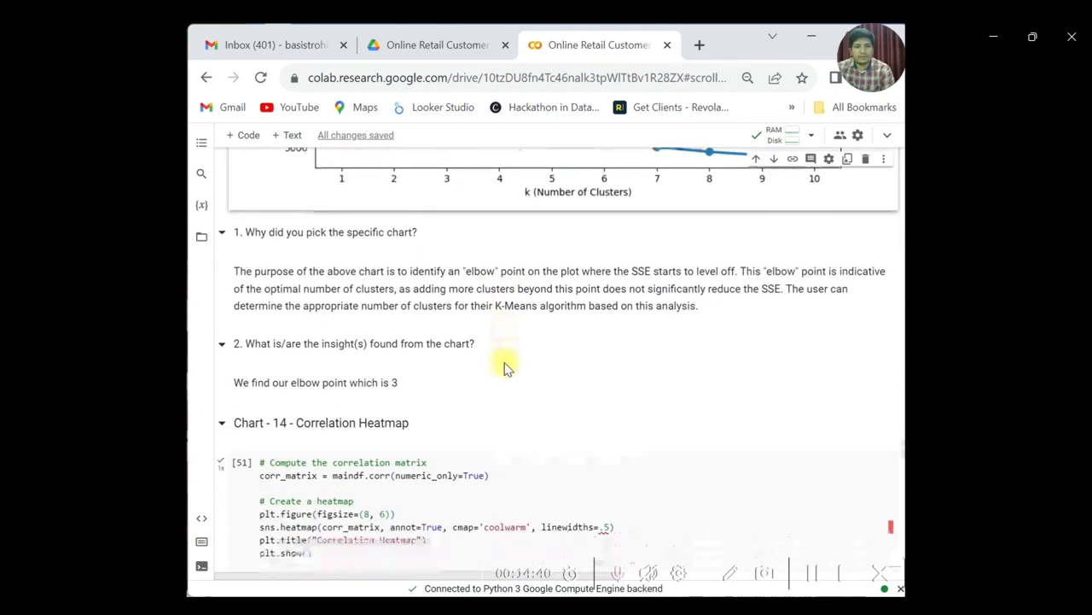
pyautogui.scroll(-3)
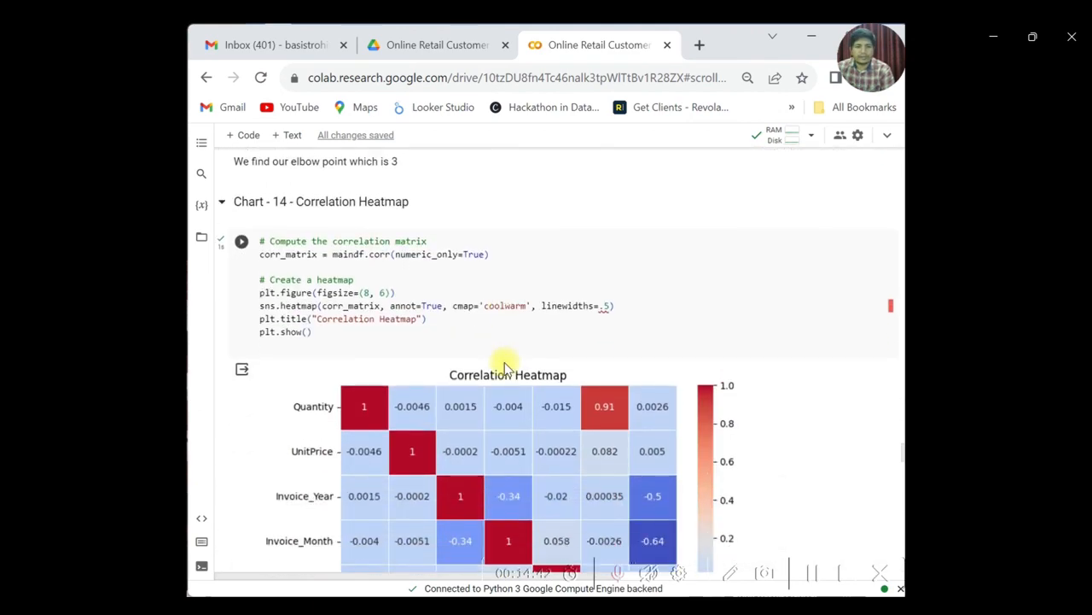
pyautogui.scroll(-3)
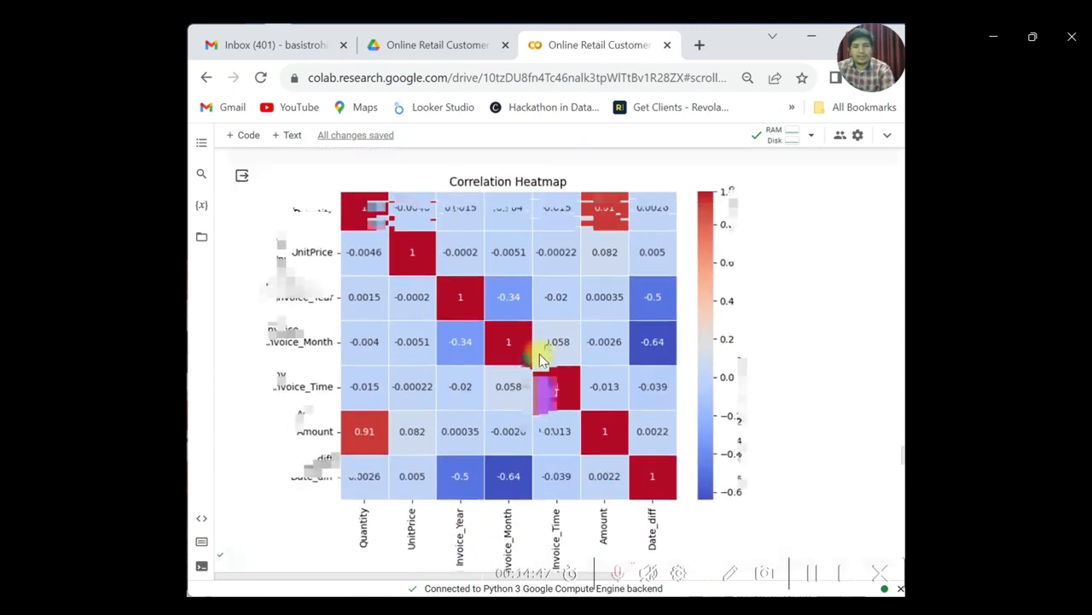
pyautogui.scroll(-3)
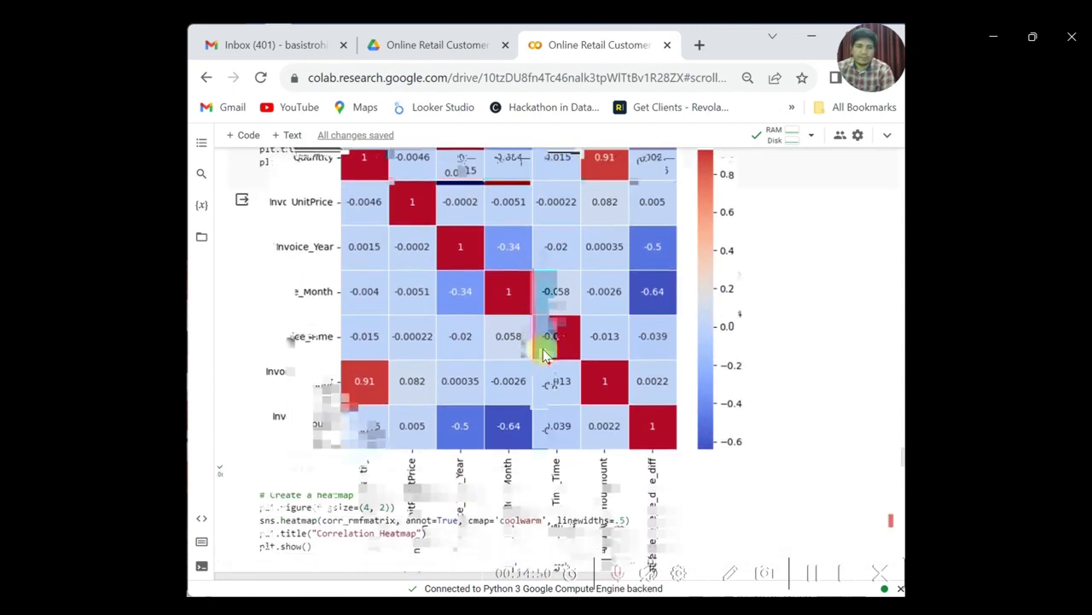
pyautogui.scroll(-3)
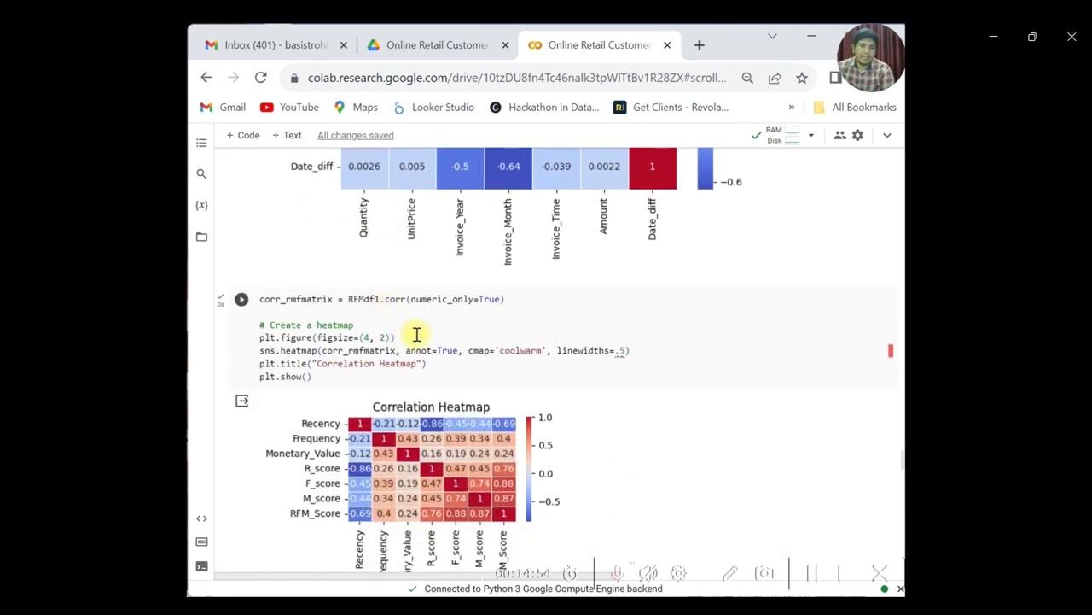
pyautogui.scroll(-3)
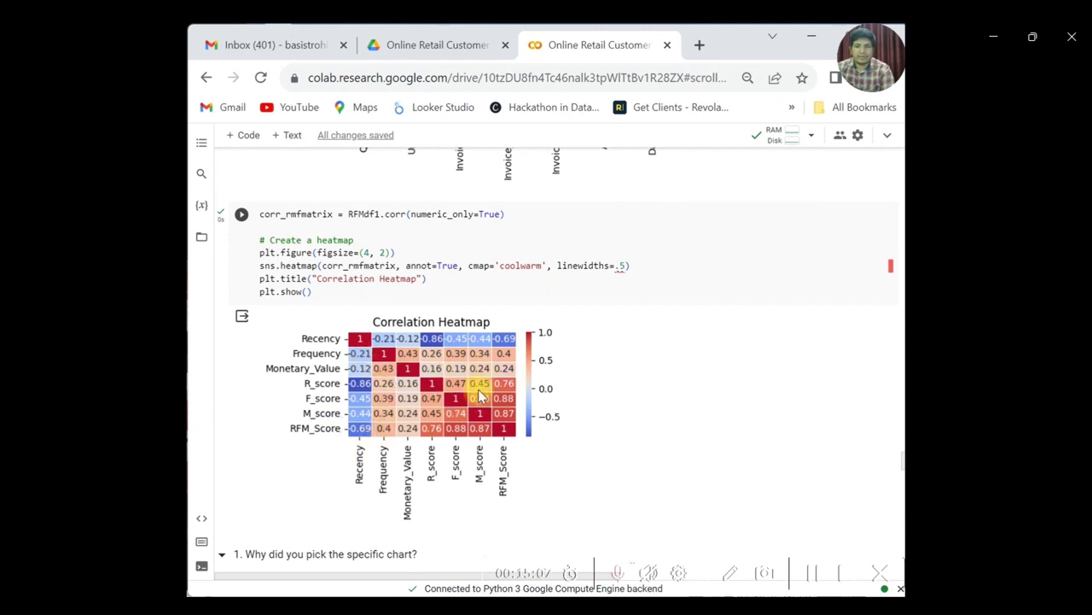
pyautogui.scroll(-3)
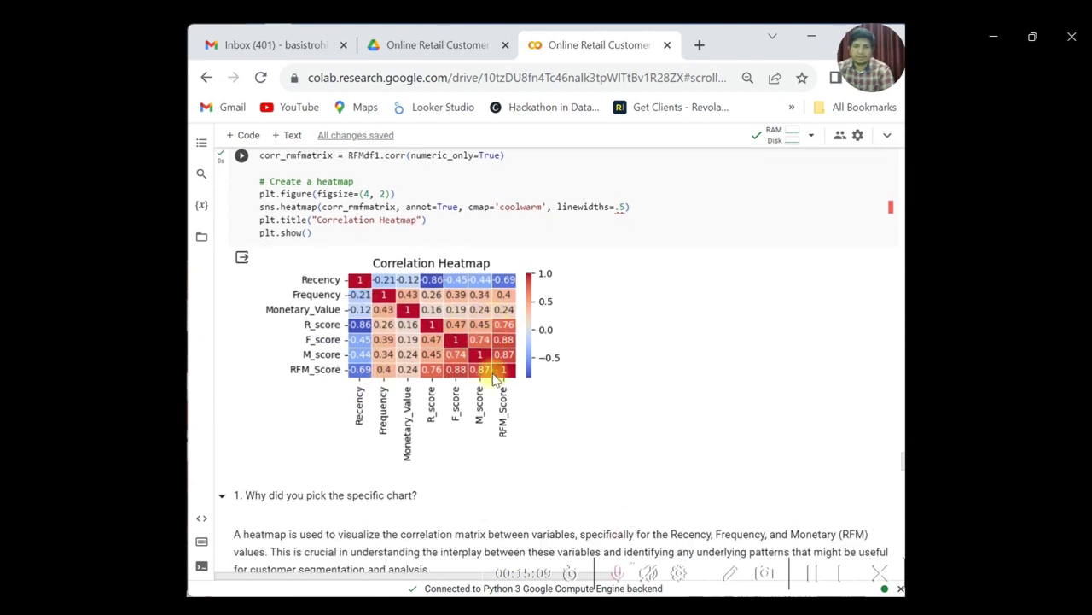
pyautogui.scroll(-3)
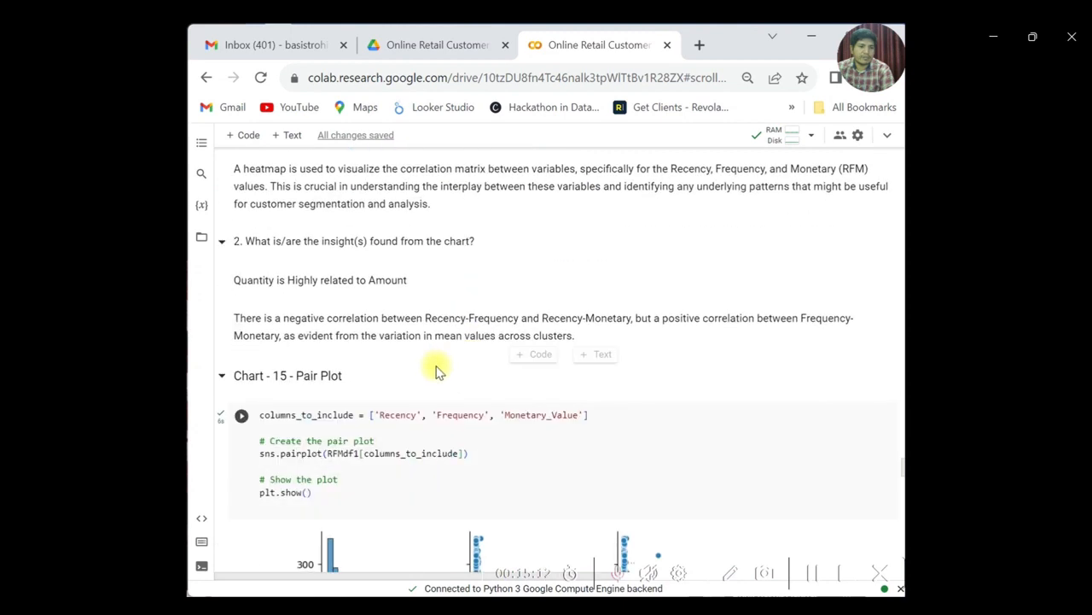
# Step: Scroll past the pair plot insights and 5. Hypothesis list to section 6's data transformation and log-transform cells
pyautogui.scroll(-3)
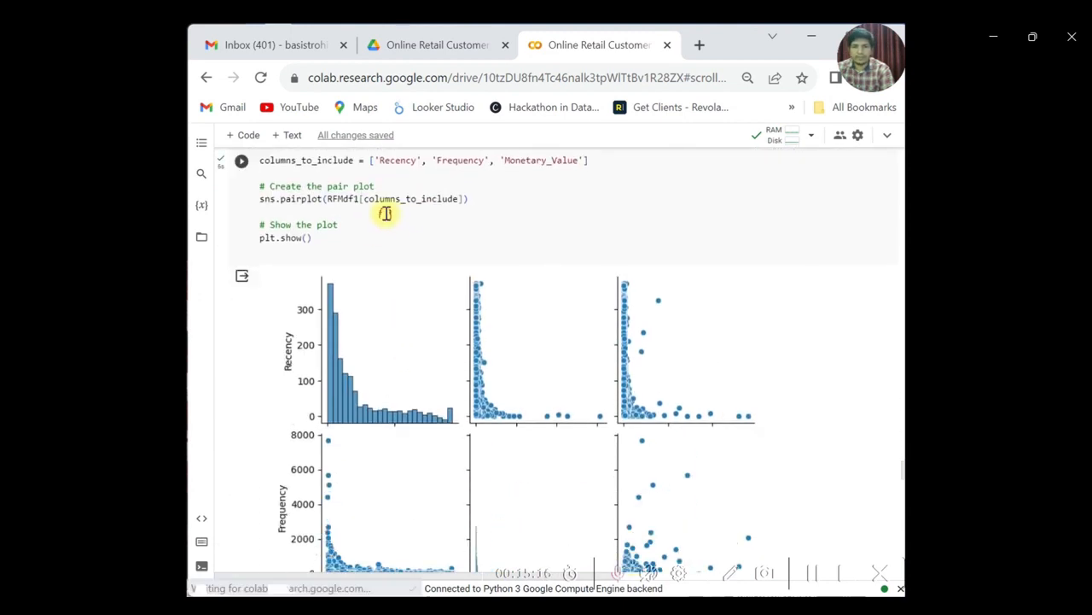
pyautogui.scroll(-3)
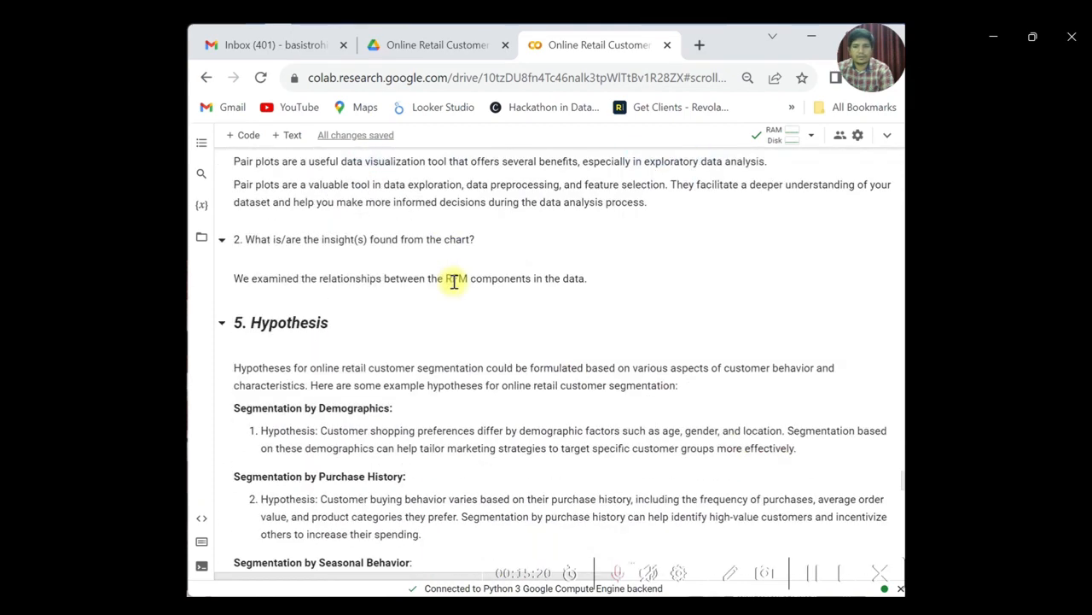
pyautogui.scroll(-3)
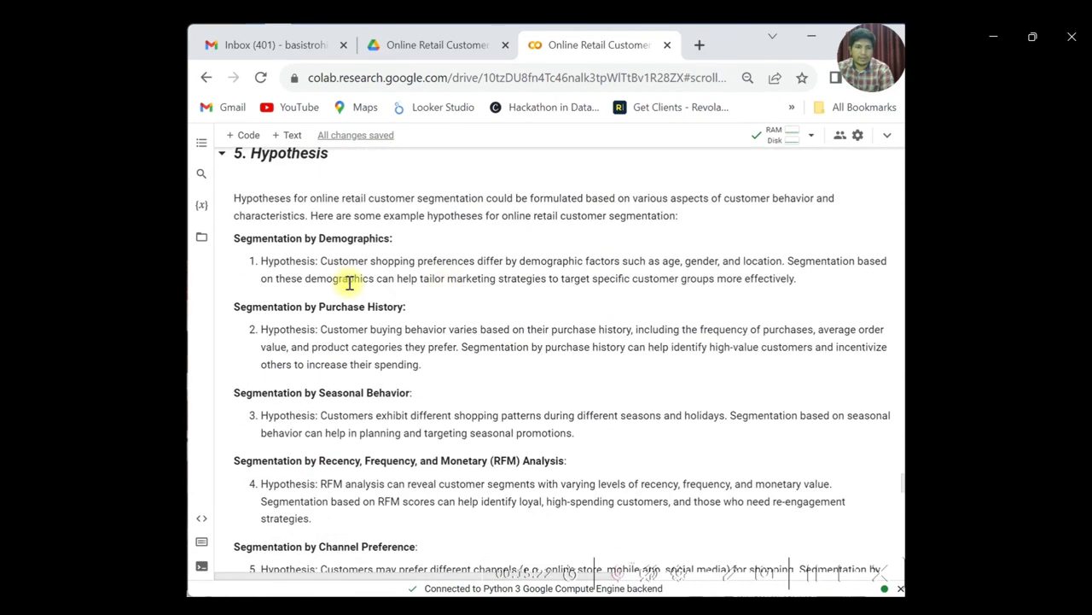
pyautogui.scroll(-3)
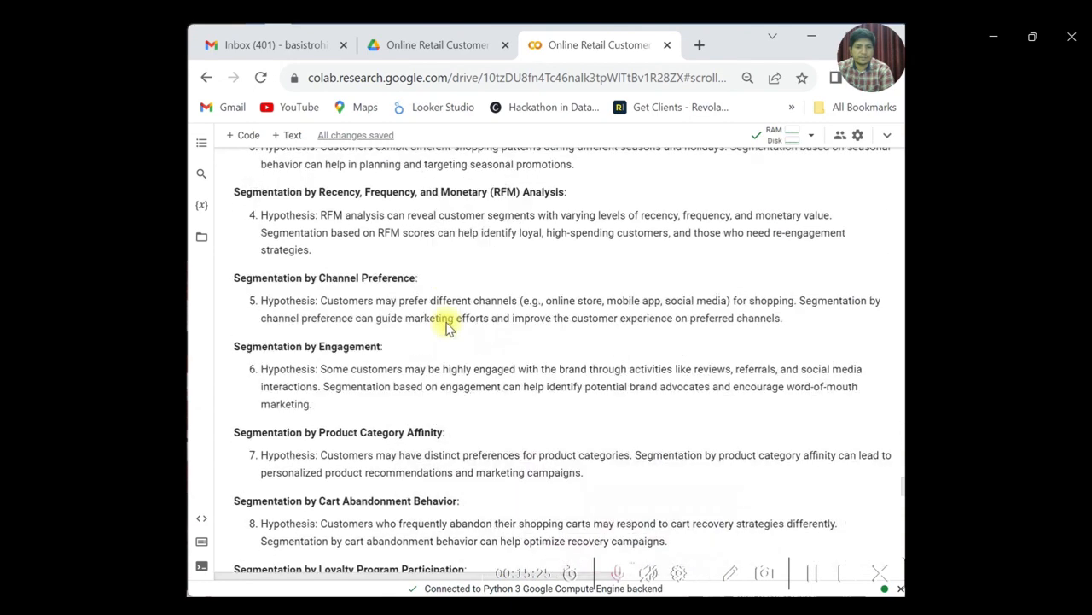
pyautogui.scroll(-3)
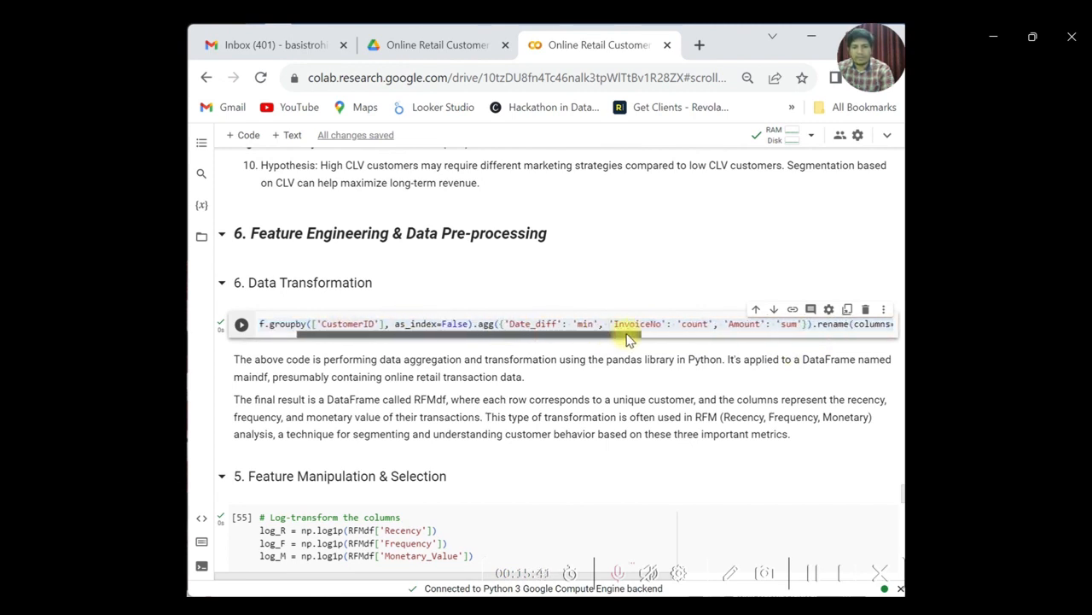
# Step: Scroll through the log-transform rationale and ML Model Implementation K-Means cell to the elbow plot, deselecting code once
pyautogui.scroll(-3)
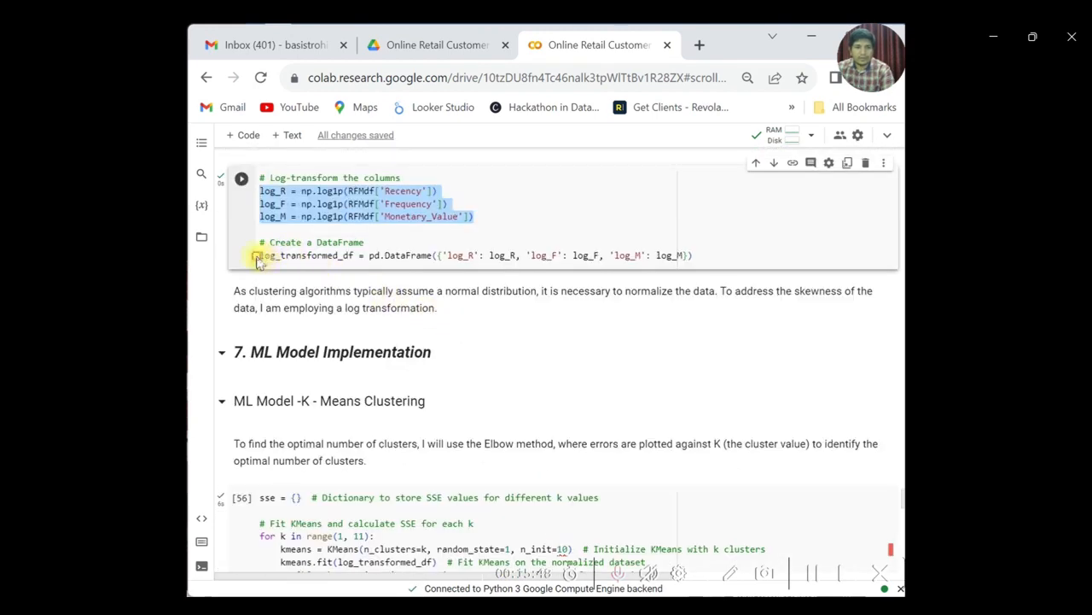
pyautogui.click(314, 256)
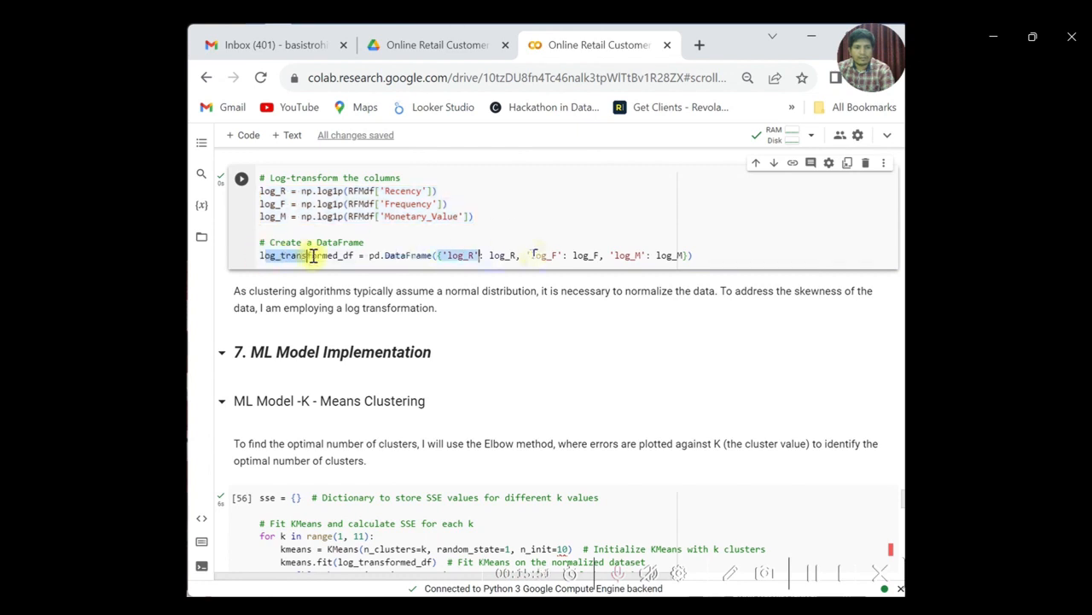
pyautogui.scroll(-3)
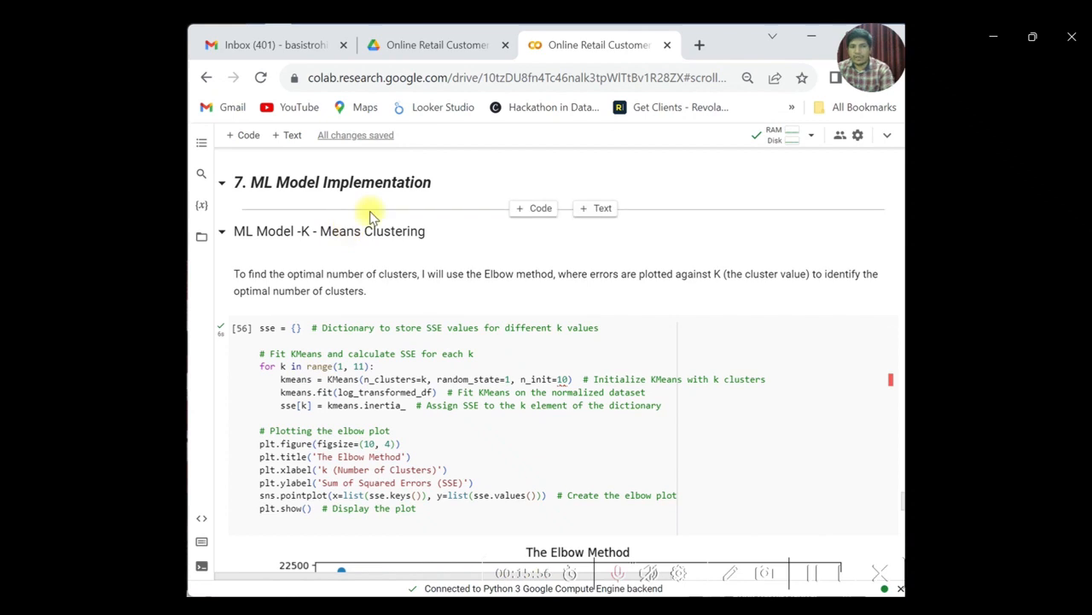
pyautogui.moveTo(447, 309)
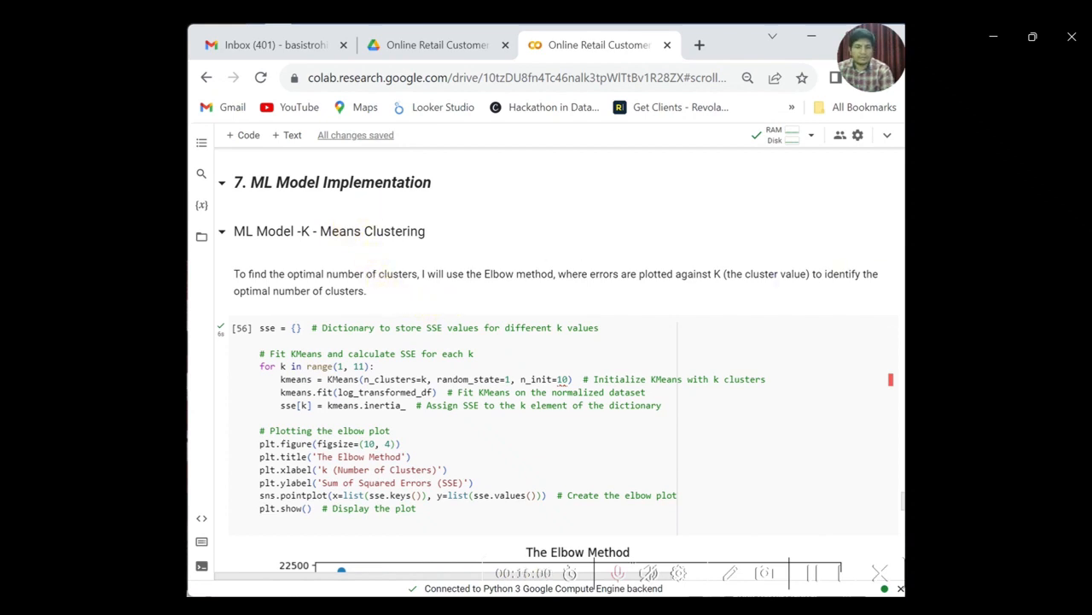
pyautogui.moveTo(447, 293)
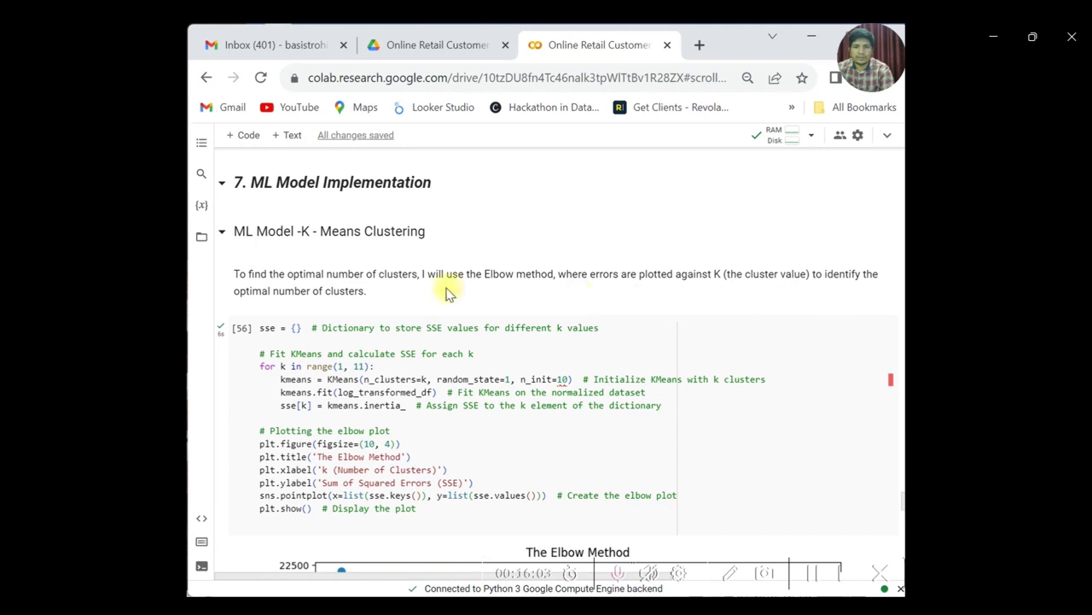
pyautogui.scroll(-3)
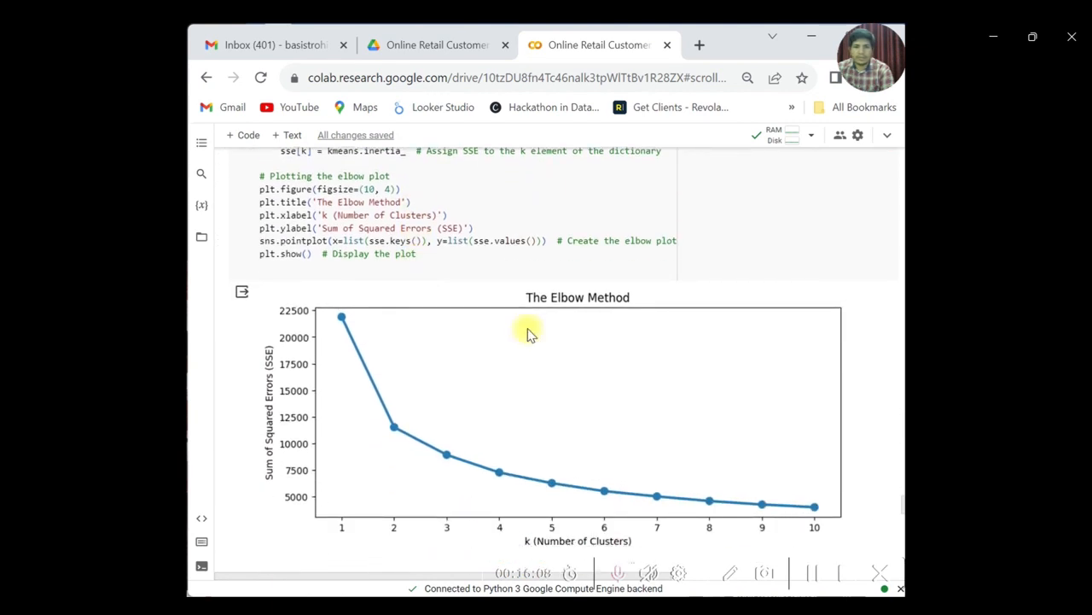
# Step: Scroll past the k=3 conclusion to the K-Means fit and ClusterDF table of mean Recency/Frequency/Monetary per cluster
pyautogui.scroll(-3)
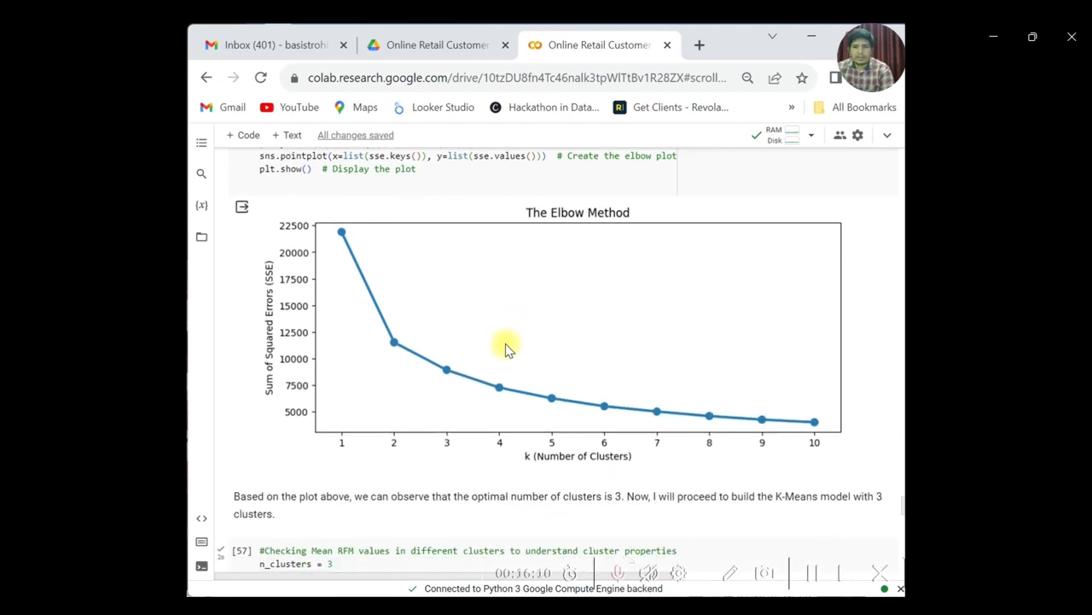
pyautogui.moveTo(531, 369)
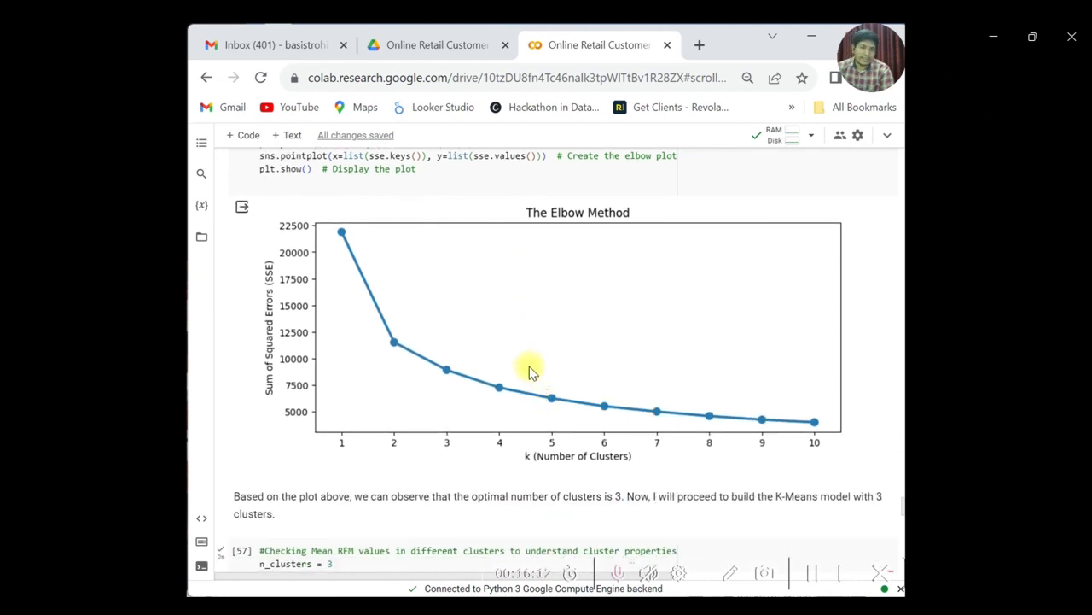
pyautogui.scroll(-3)
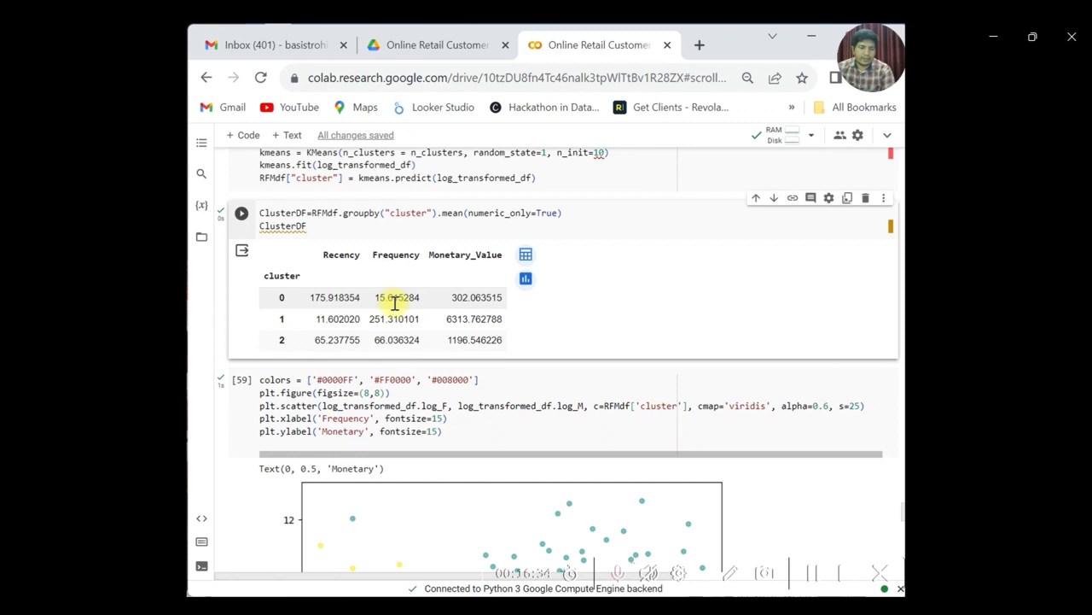
pyautogui.scroll(-3)
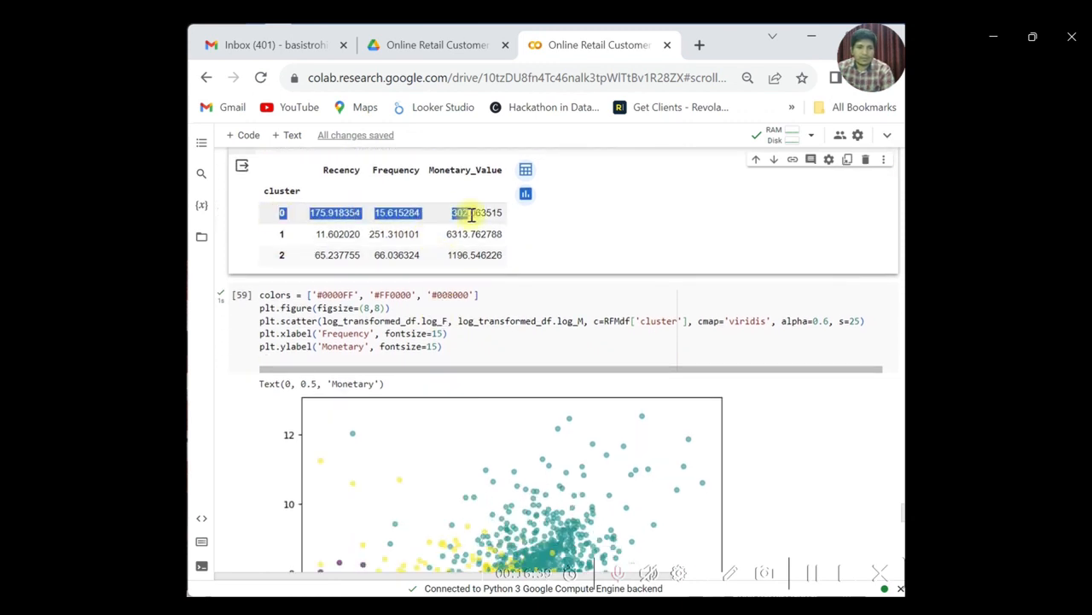
pyautogui.scroll(-3)
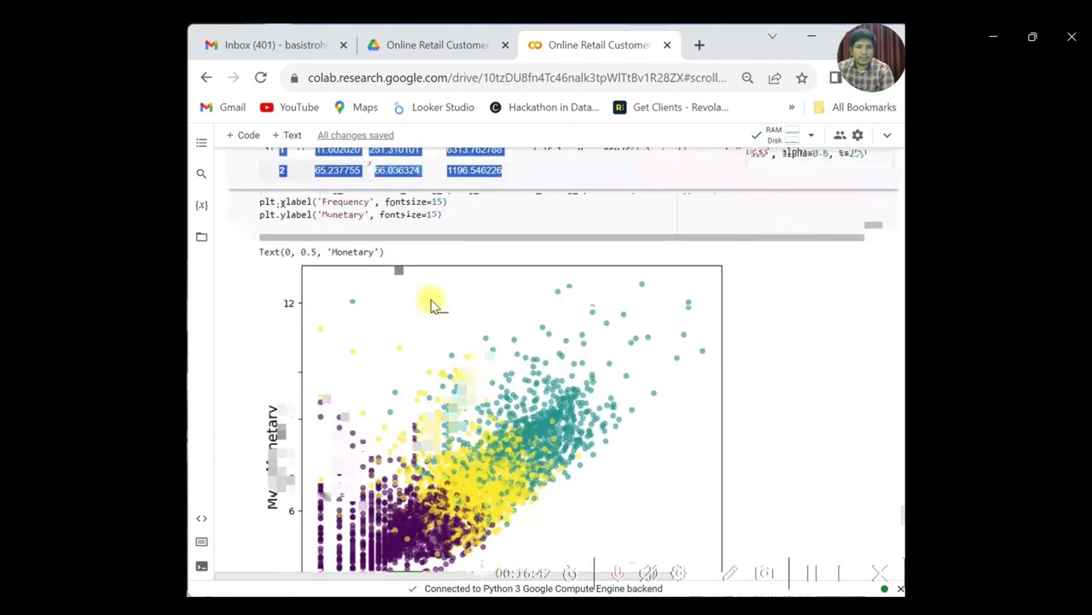
pyautogui.scroll(-3)
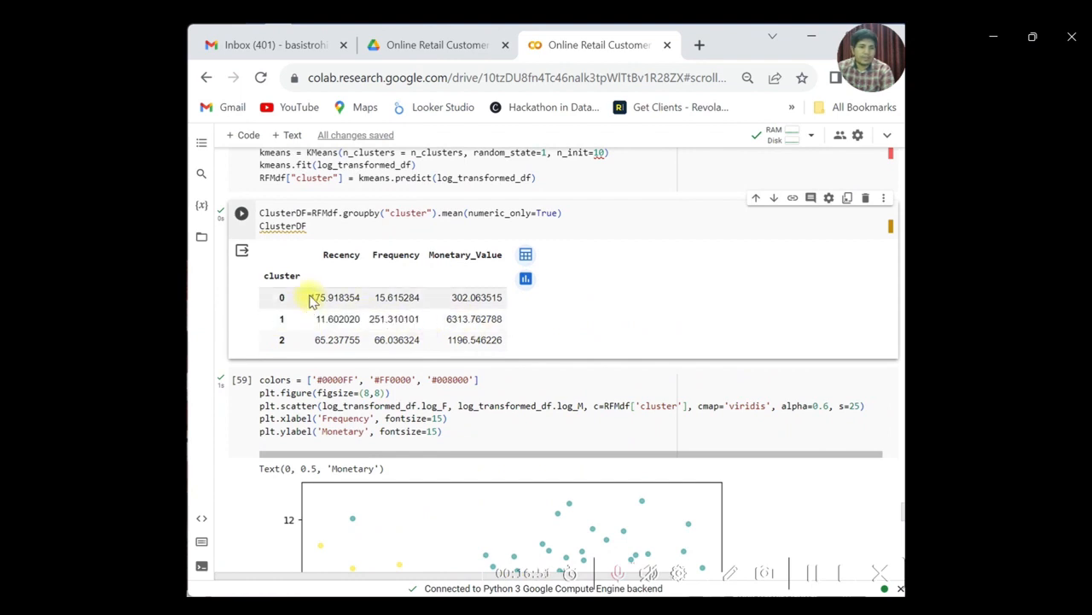
pyautogui.doubleClick(335, 297)
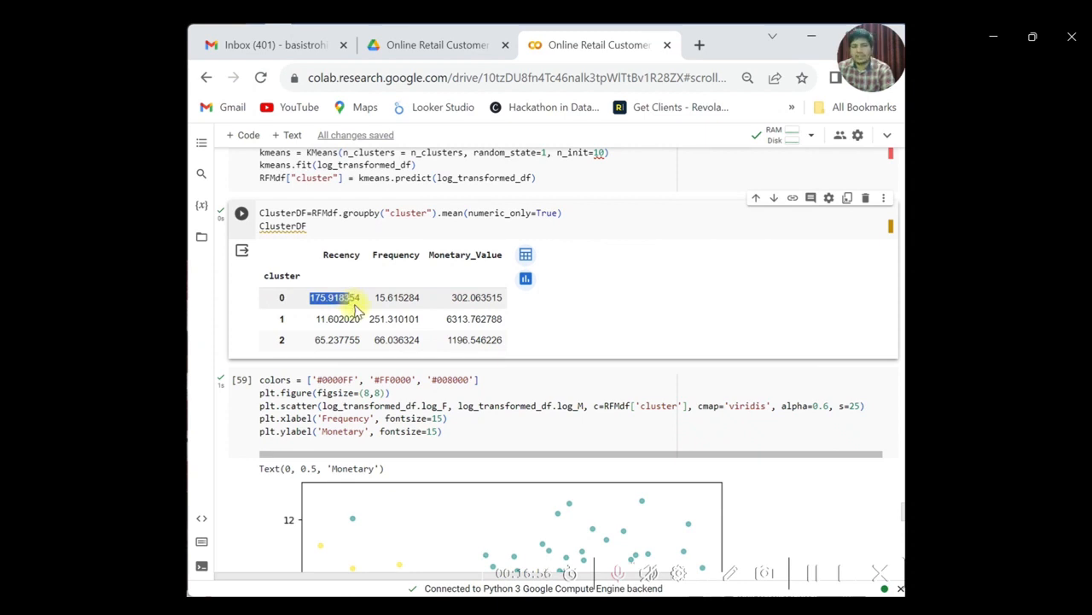
pyautogui.scroll(-3)
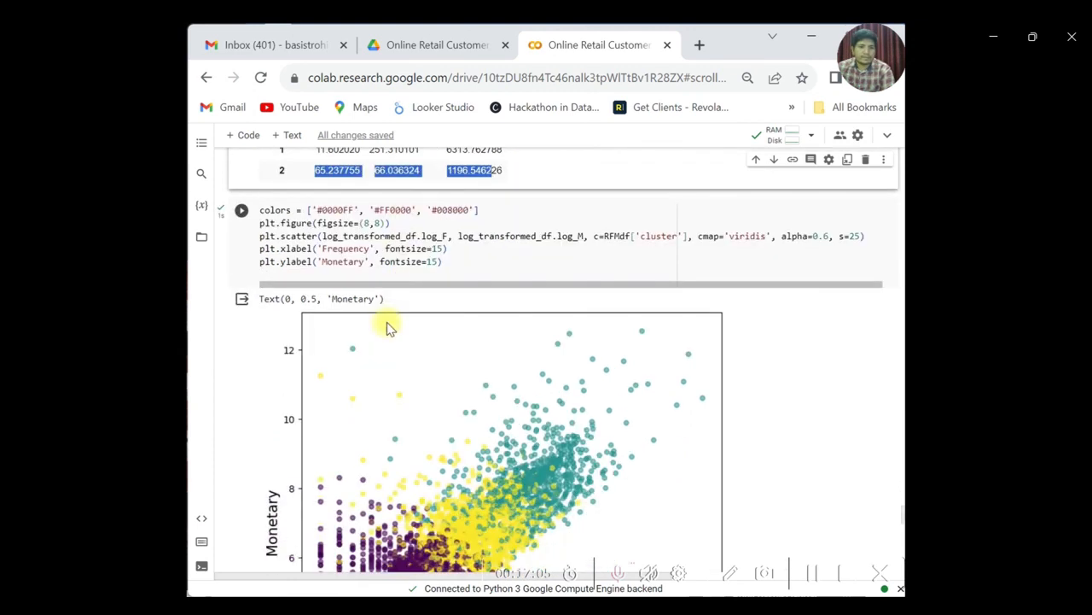
pyautogui.scroll(-3)
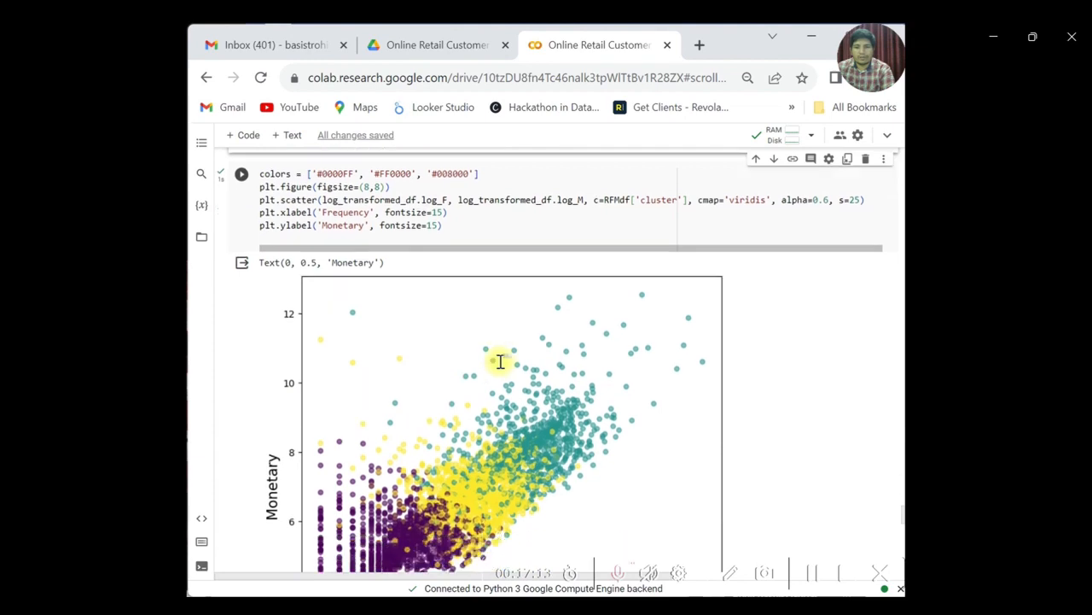
pyautogui.scroll(-3)
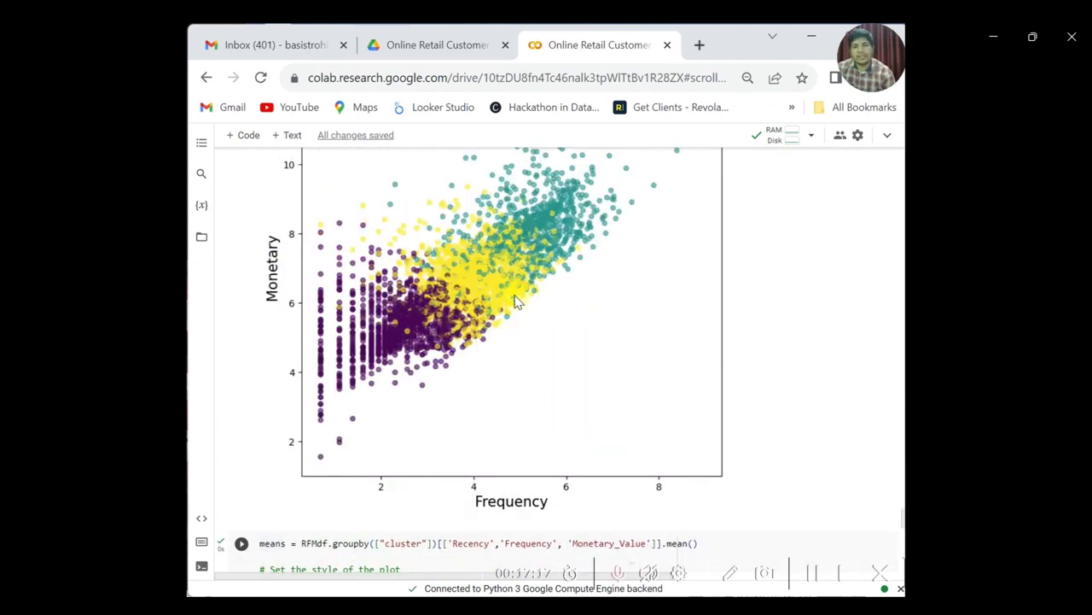
# Step: Scroll into the cluster interpretation write-up and highlight the three cluster description paragraphs
pyautogui.scroll(-3)
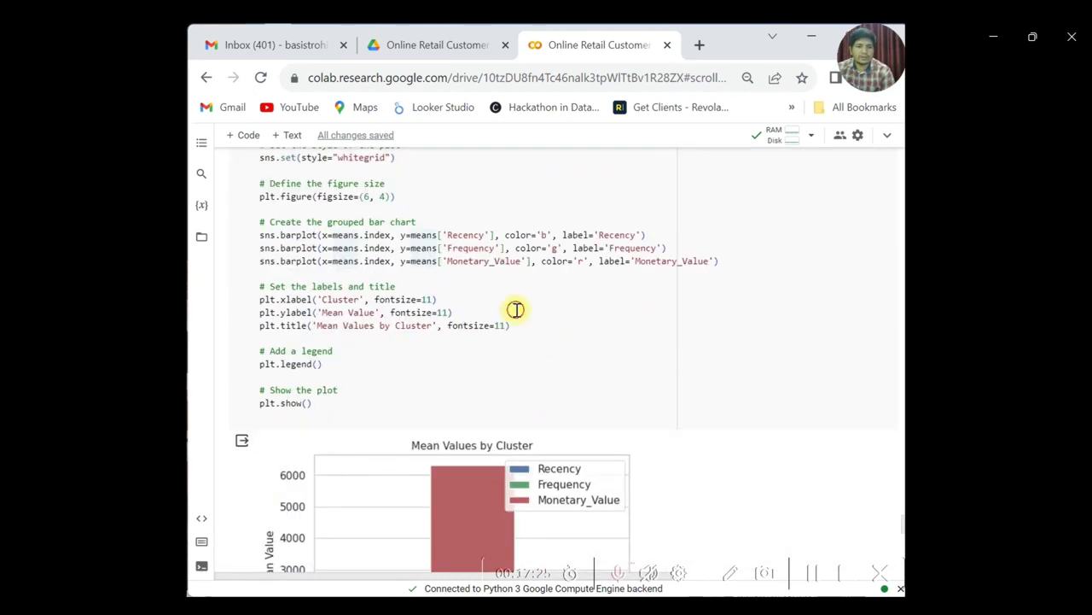
pyautogui.scroll(-3)
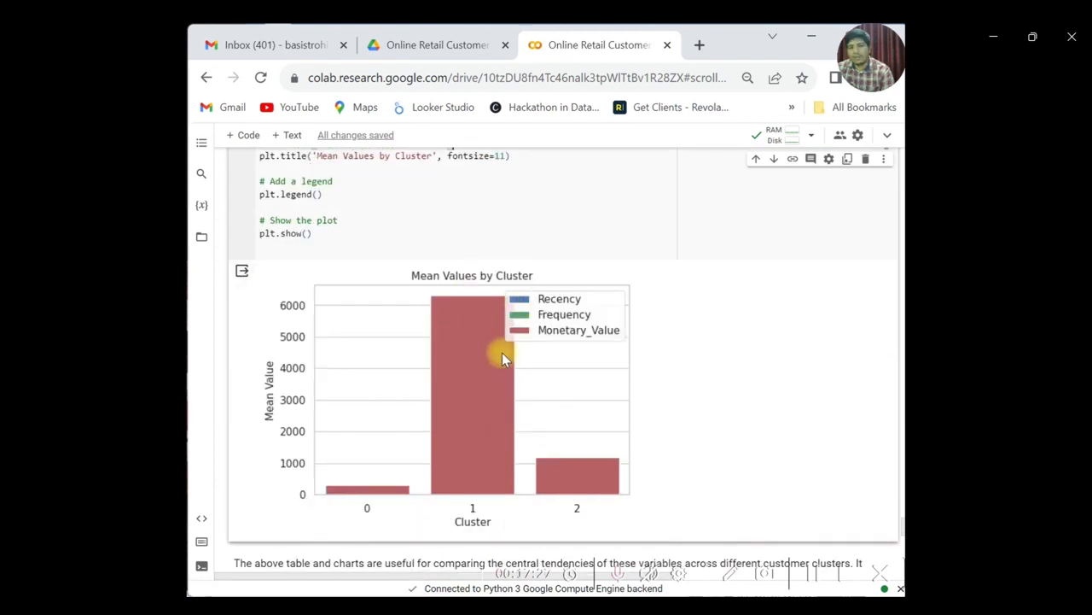
pyautogui.scroll(-3)
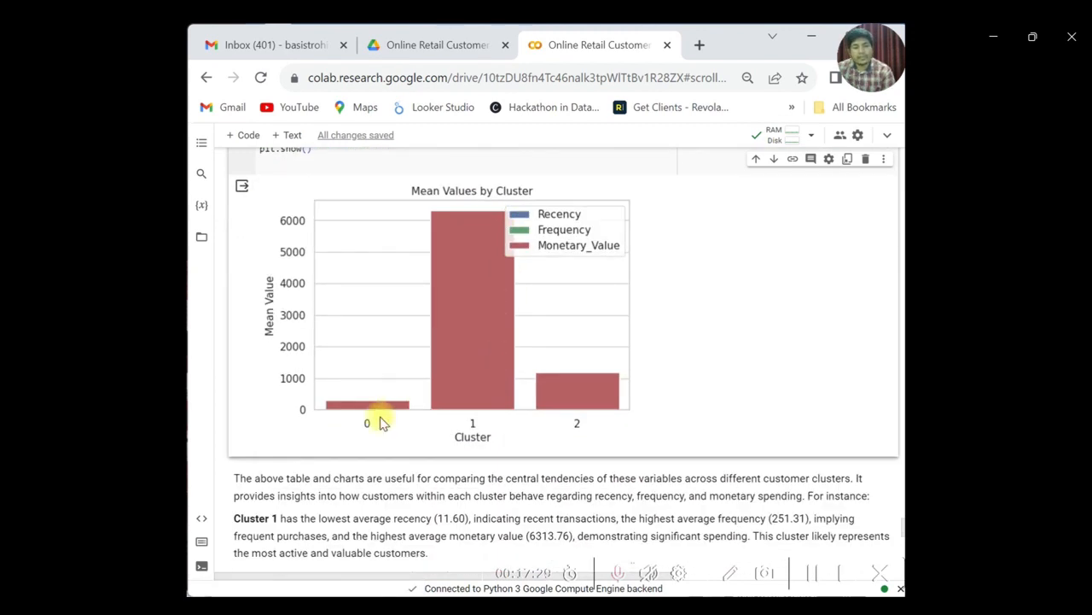
pyautogui.moveTo(358, 427)
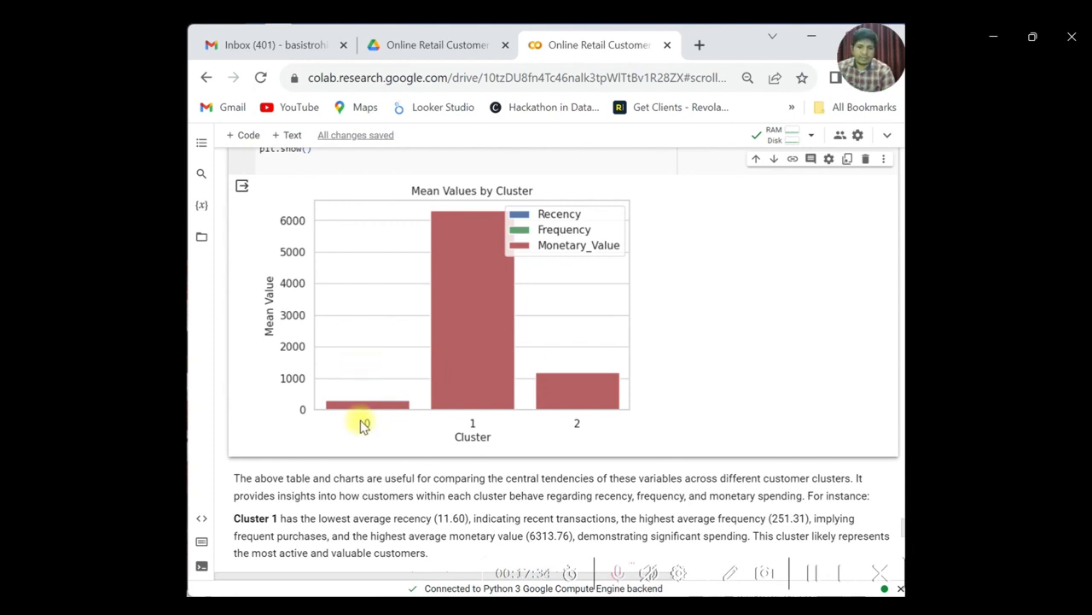
pyautogui.moveTo(372, 384)
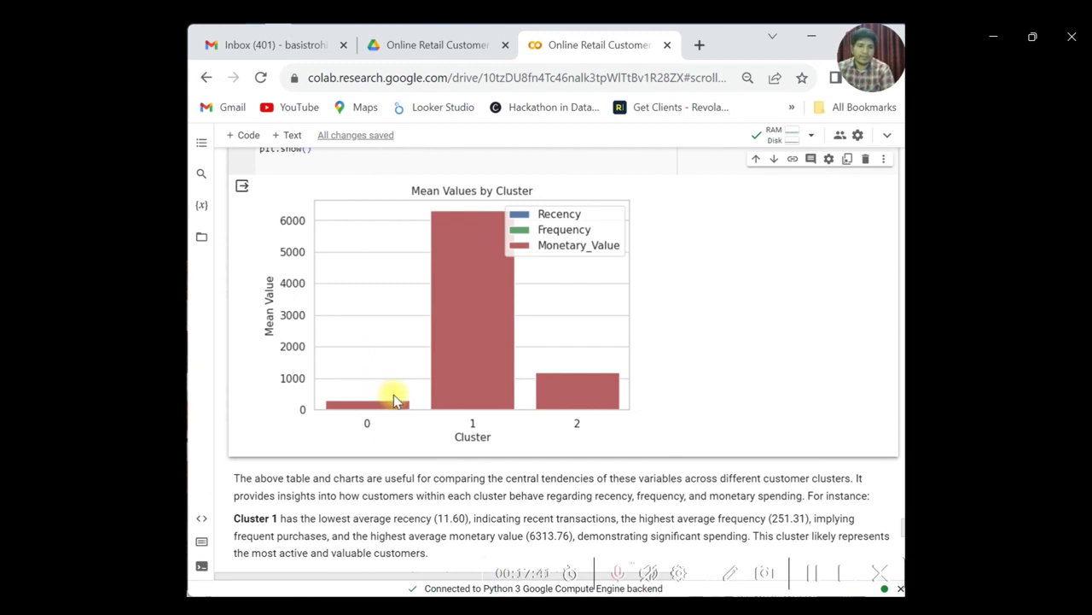
pyautogui.moveTo(474, 372)
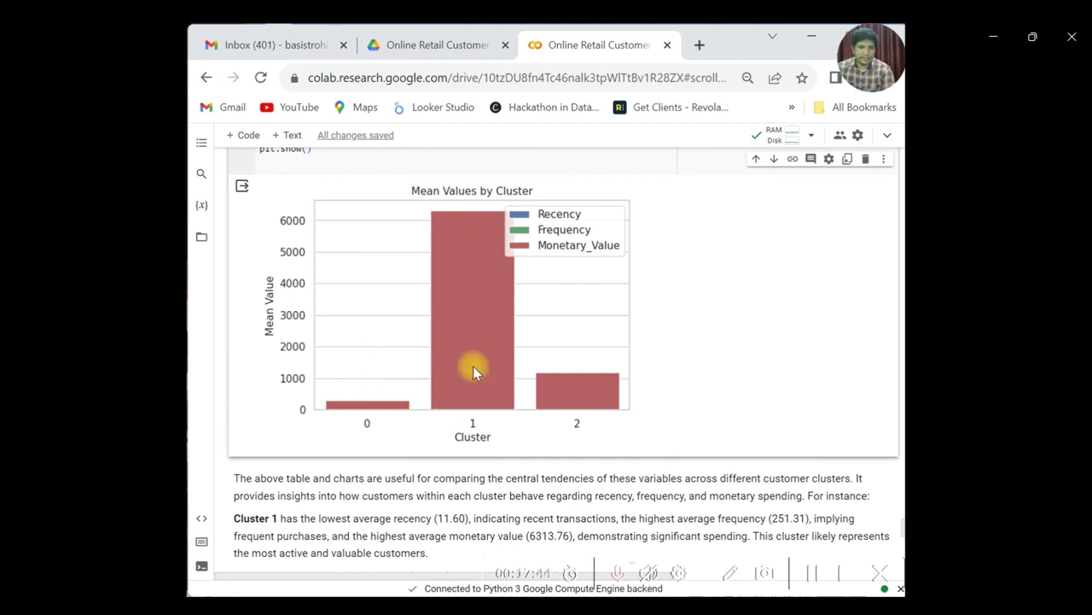
pyautogui.moveTo(452, 284)
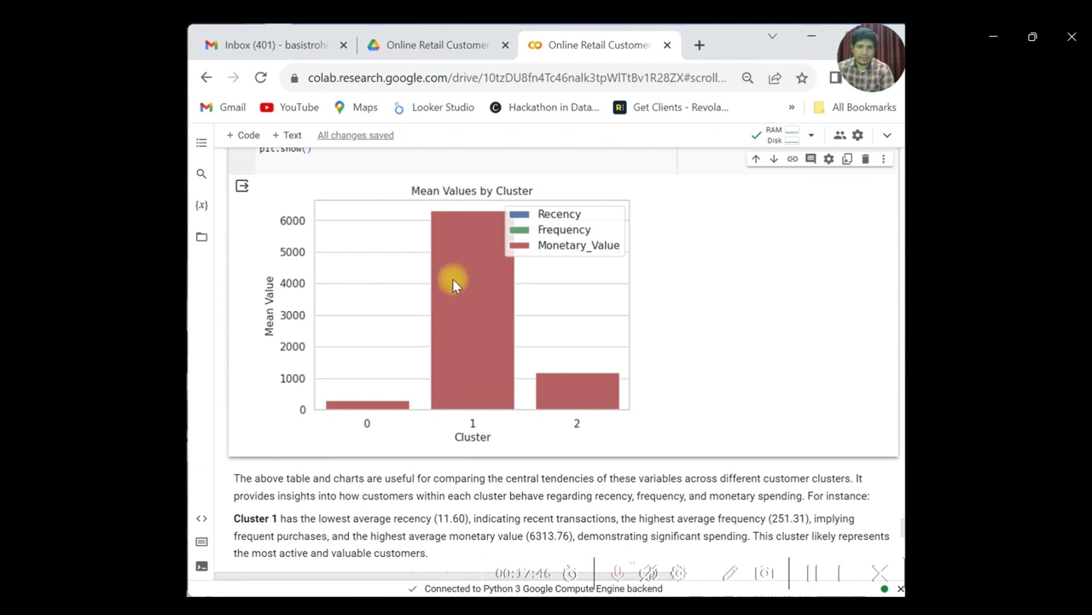
pyautogui.moveTo(461, 359)
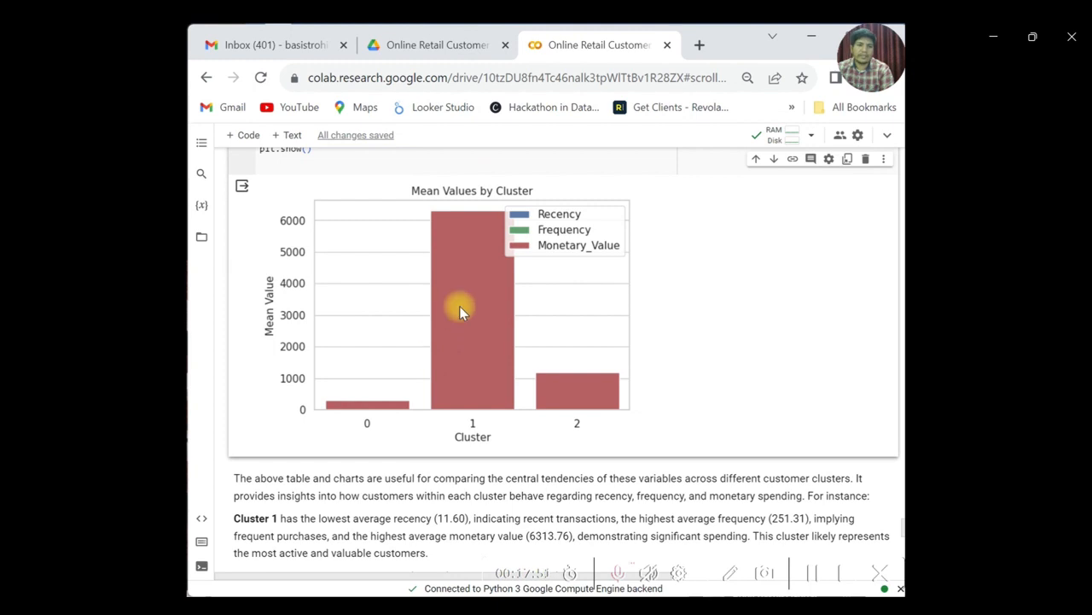
pyautogui.moveTo(468, 386)
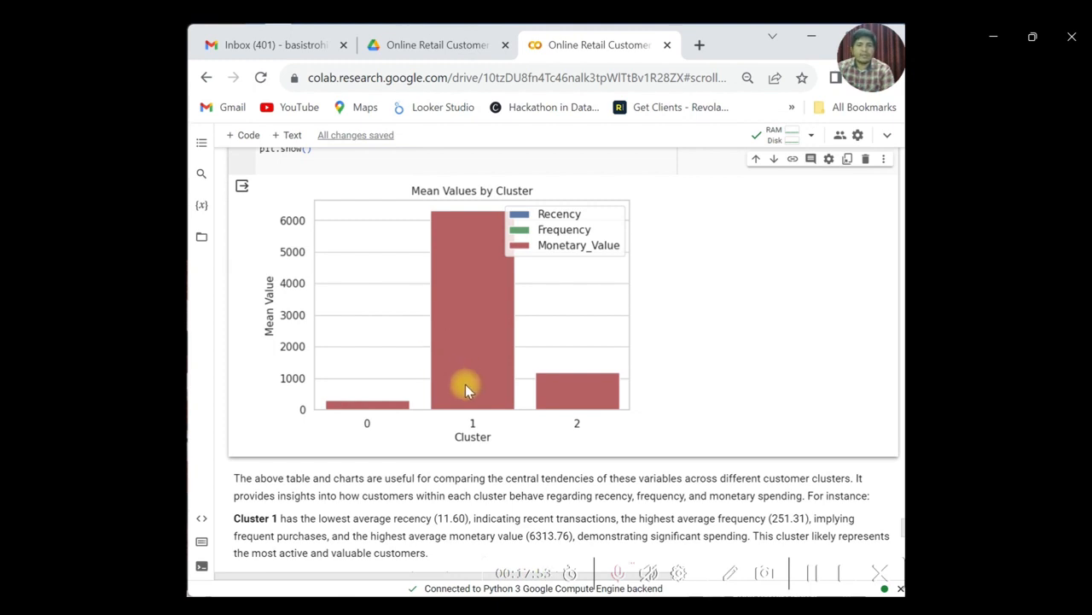
pyautogui.moveTo(372, 430)
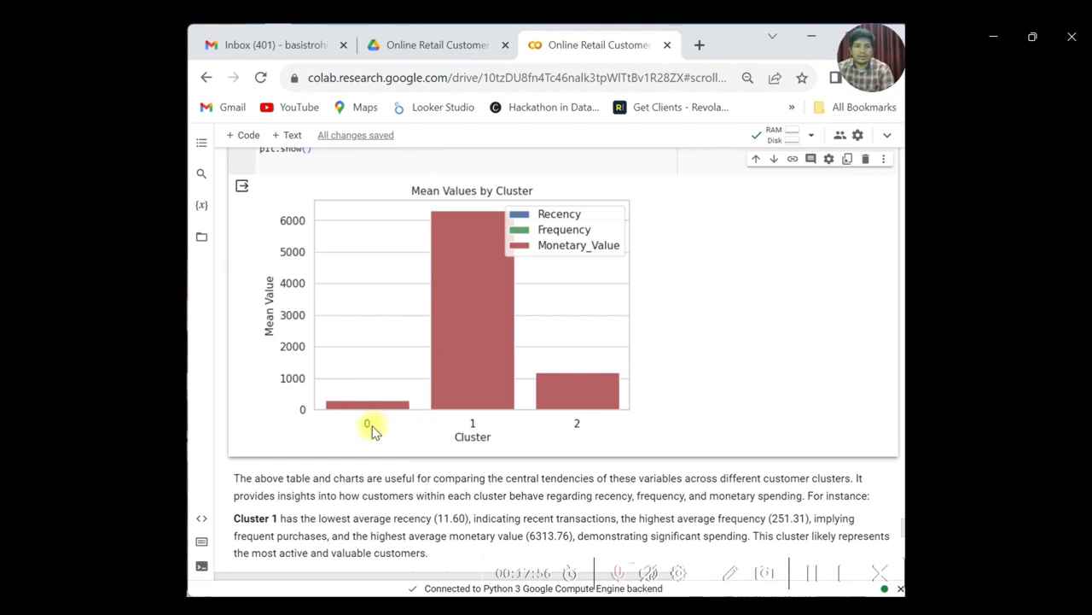
pyautogui.moveTo(365, 365)
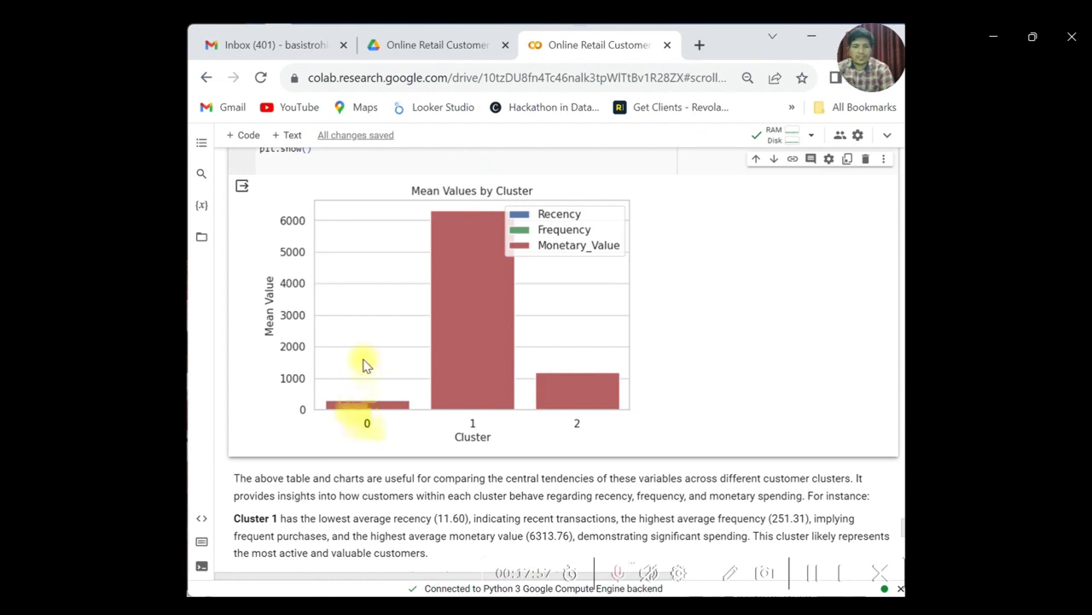
pyautogui.moveTo(375, 389)
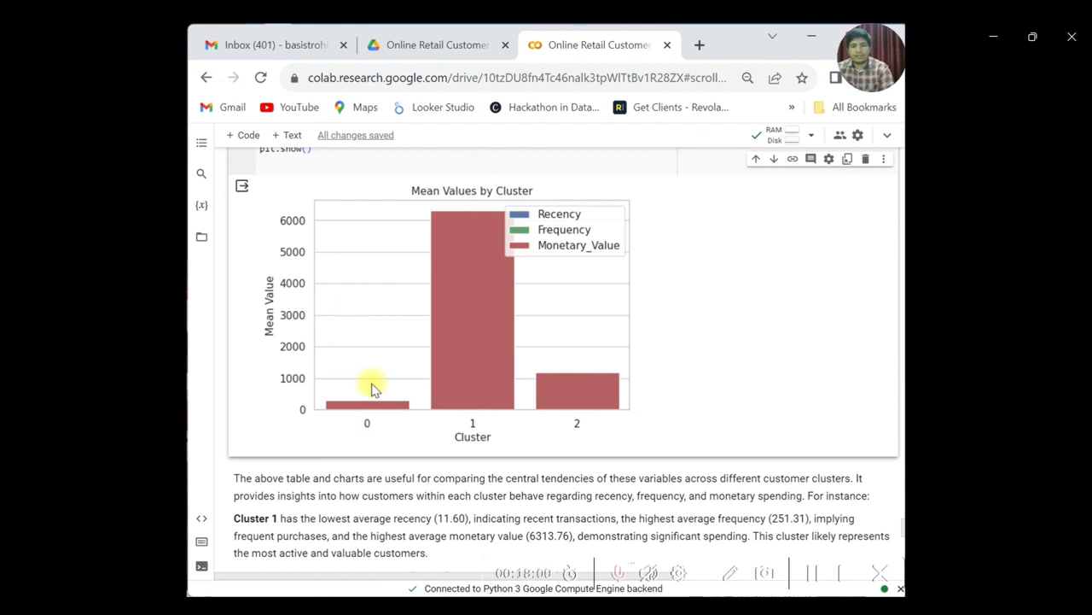
pyautogui.moveTo(384, 437)
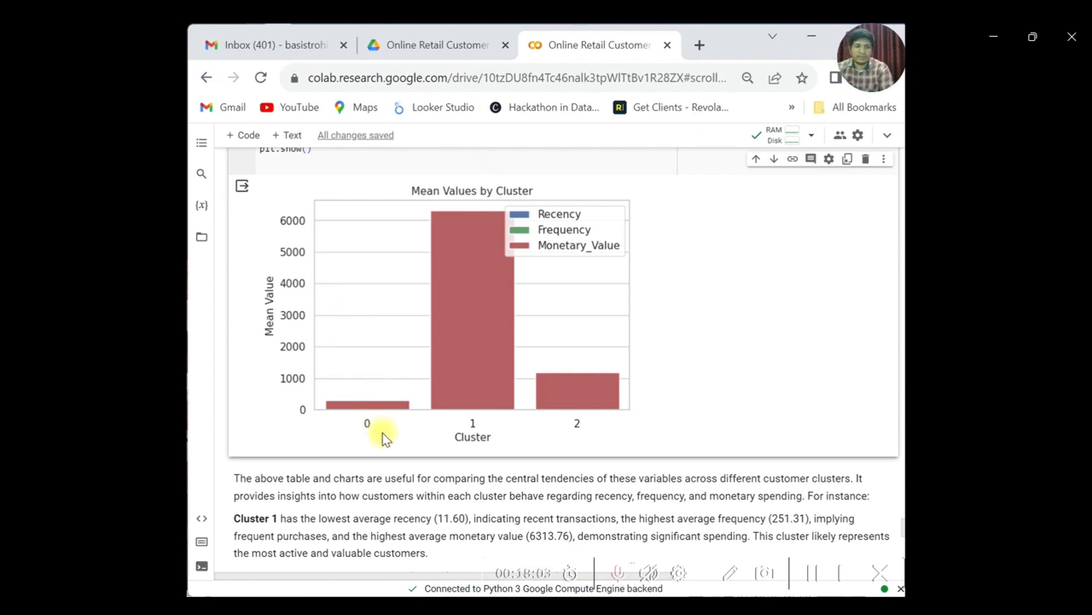
pyautogui.scroll(-3)
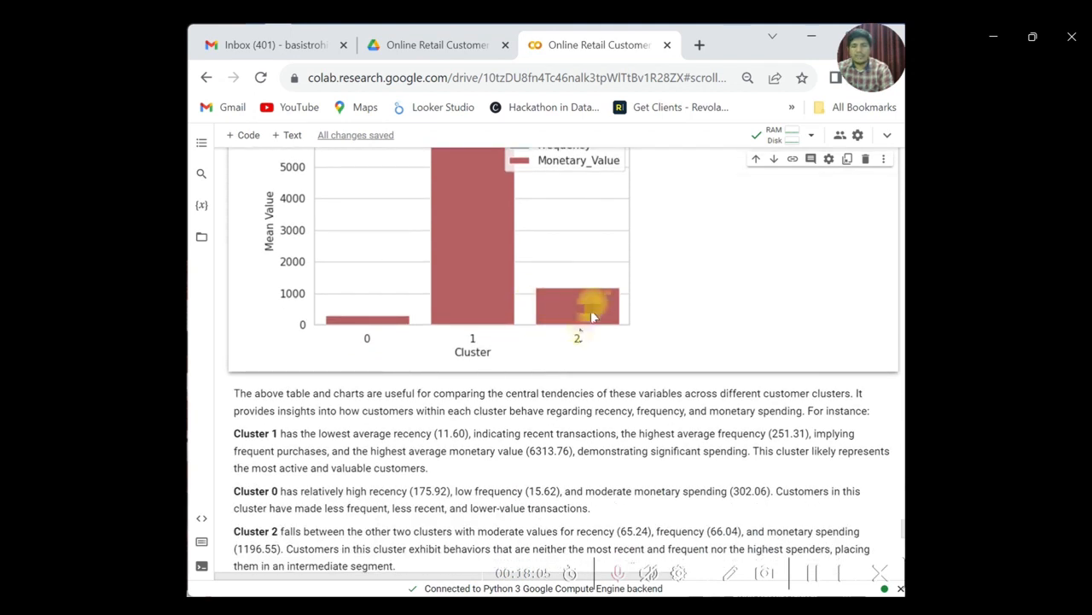
pyautogui.moveTo(584, 290)
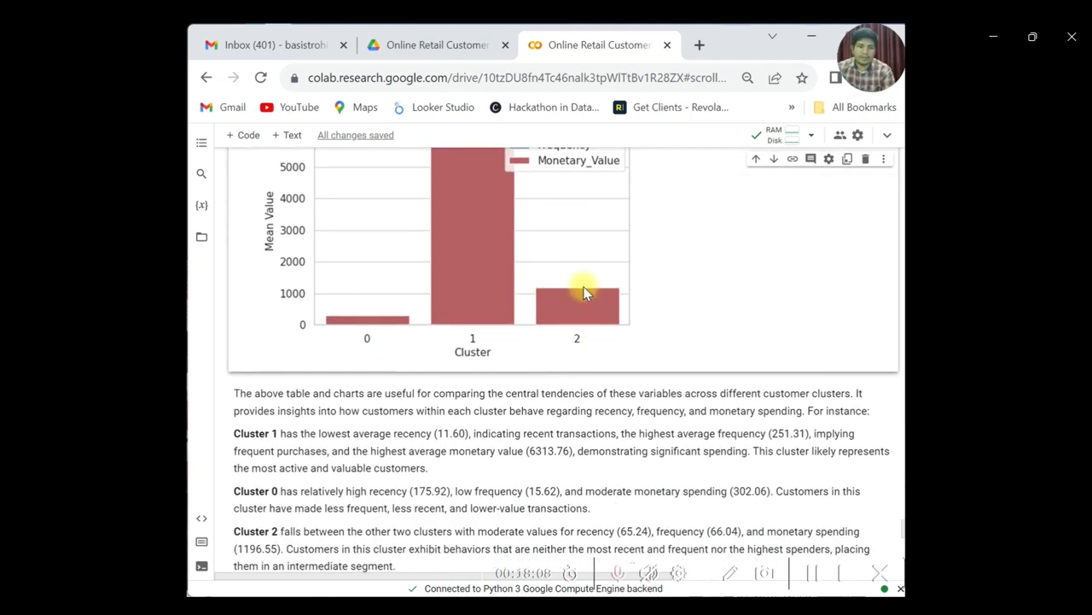
pyautogui.scroll(-3)
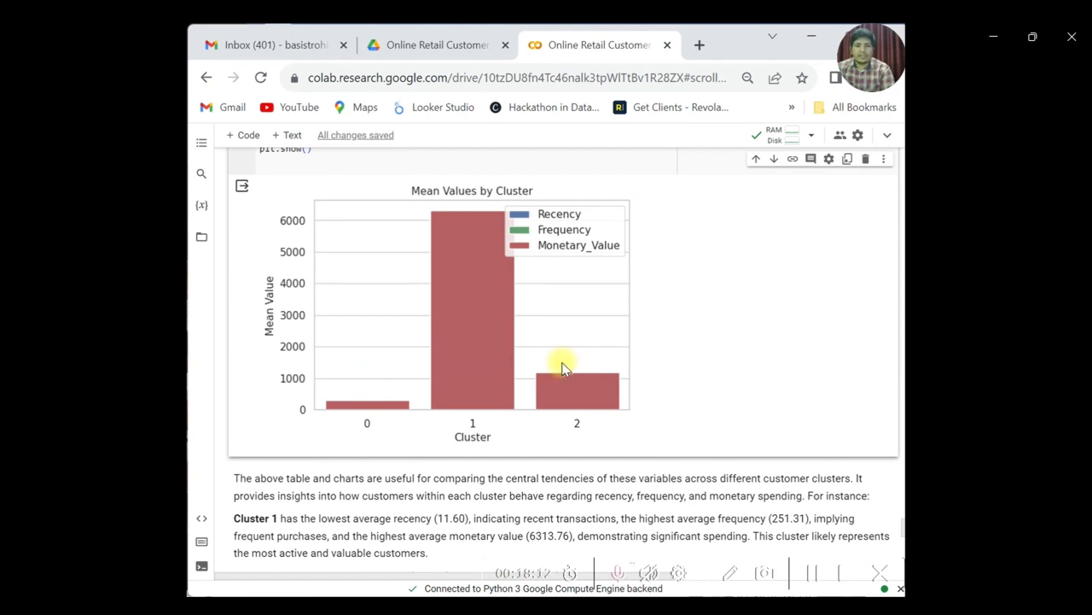
pyautogui.scroll(-3)
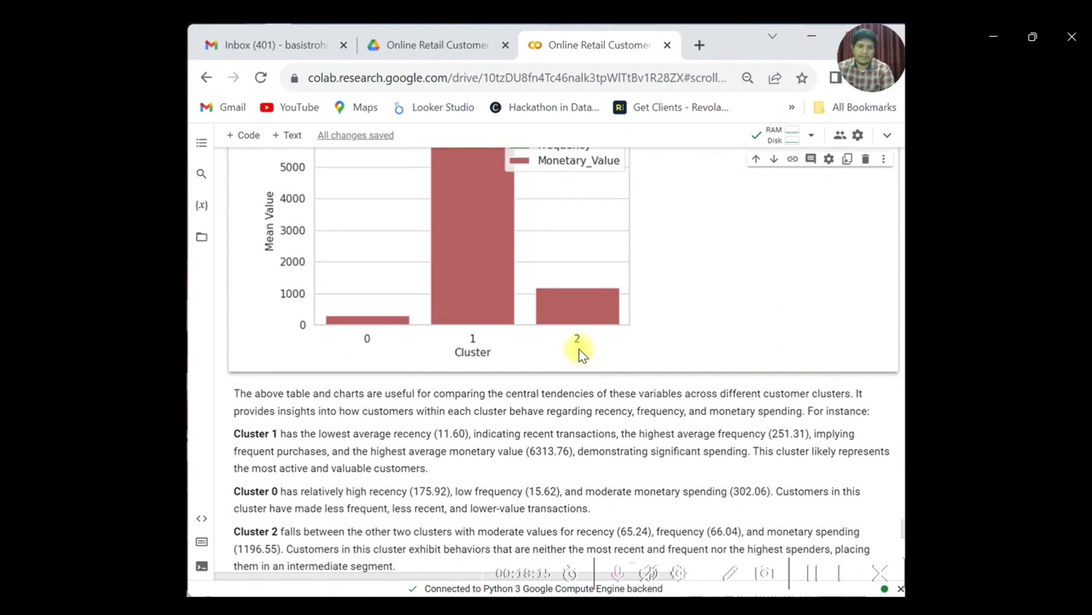
pyautogui.scroll(-3)
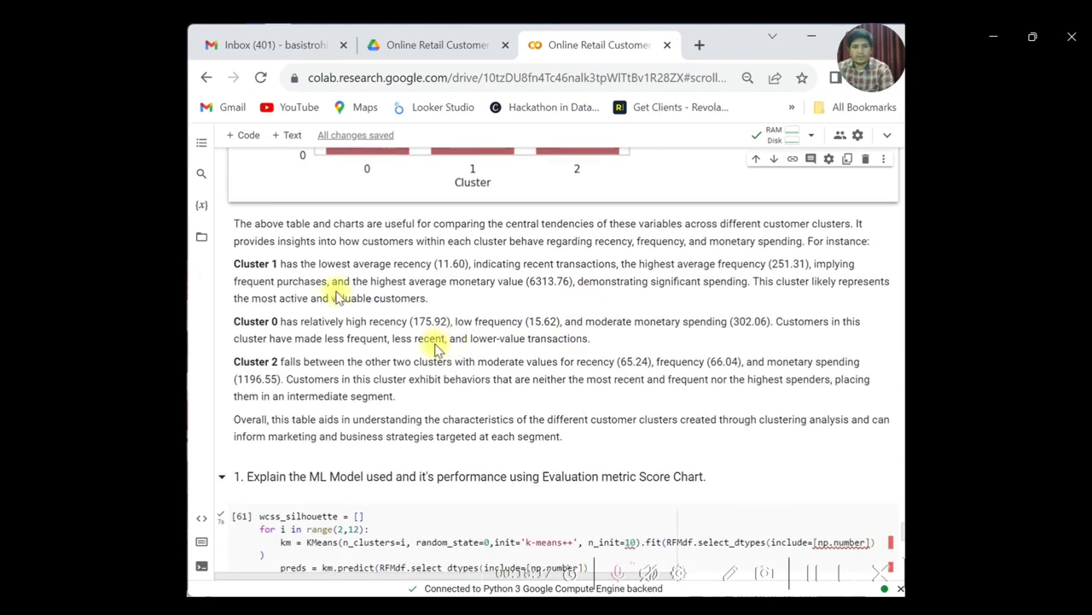
pyautogui.moveTo(234, 262); pyautogui.dragTo(475, 379)
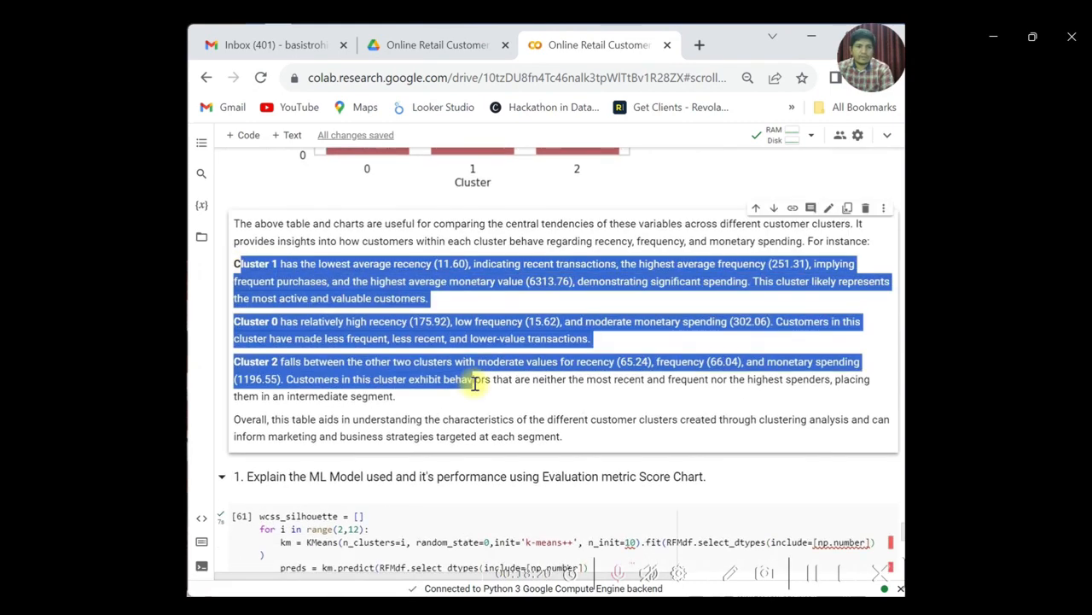
pyautogui.click(427, 362)
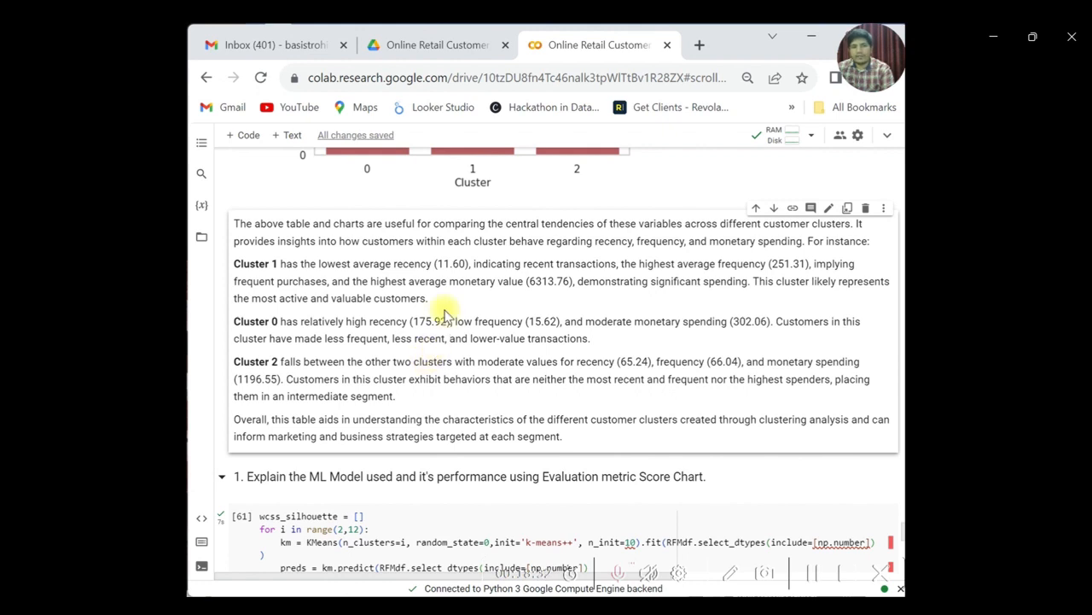
pyautogui.moveTo(478, 328)
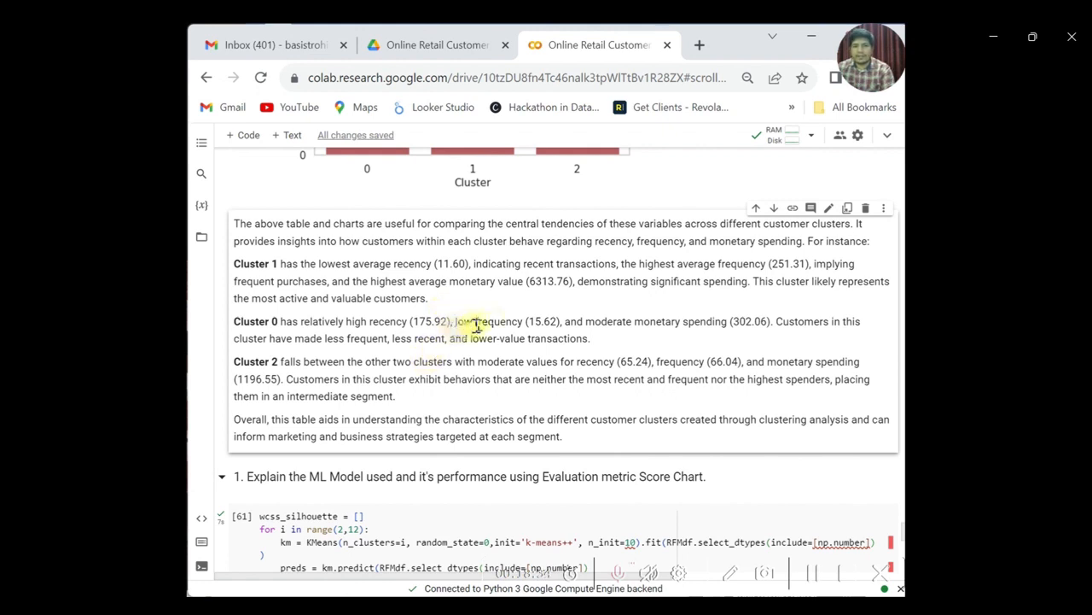
pyautogui.moveTo(486, 321)
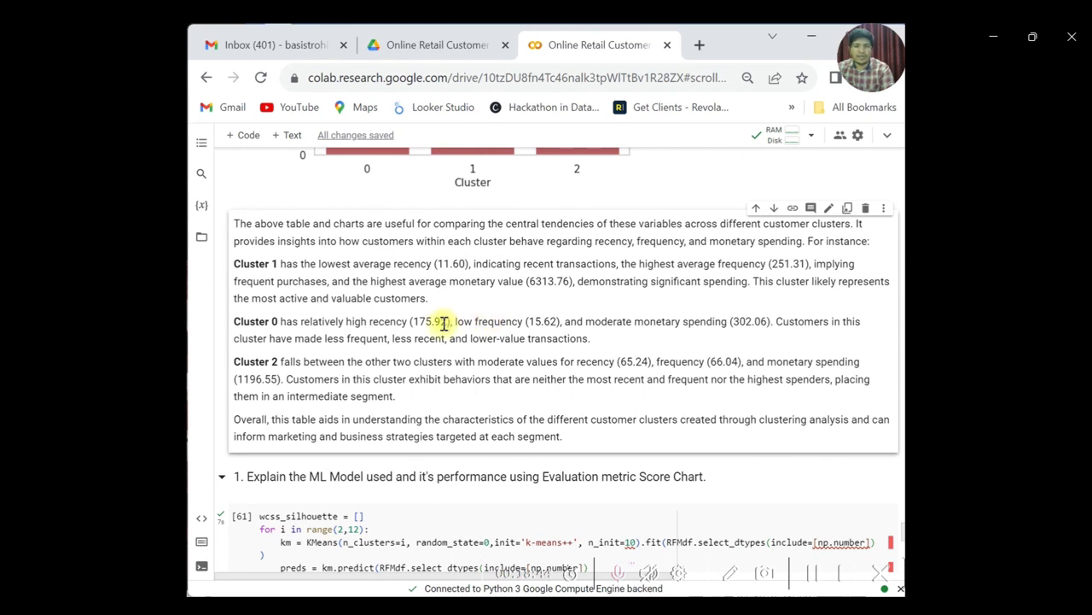
# Step: Highlight Cluster 0's moderate monetary spending and the Cluster 2 paragraph, reaching the silhouette score cell (0.984 for 2 clusters)
pyautogui.scroll(-3)
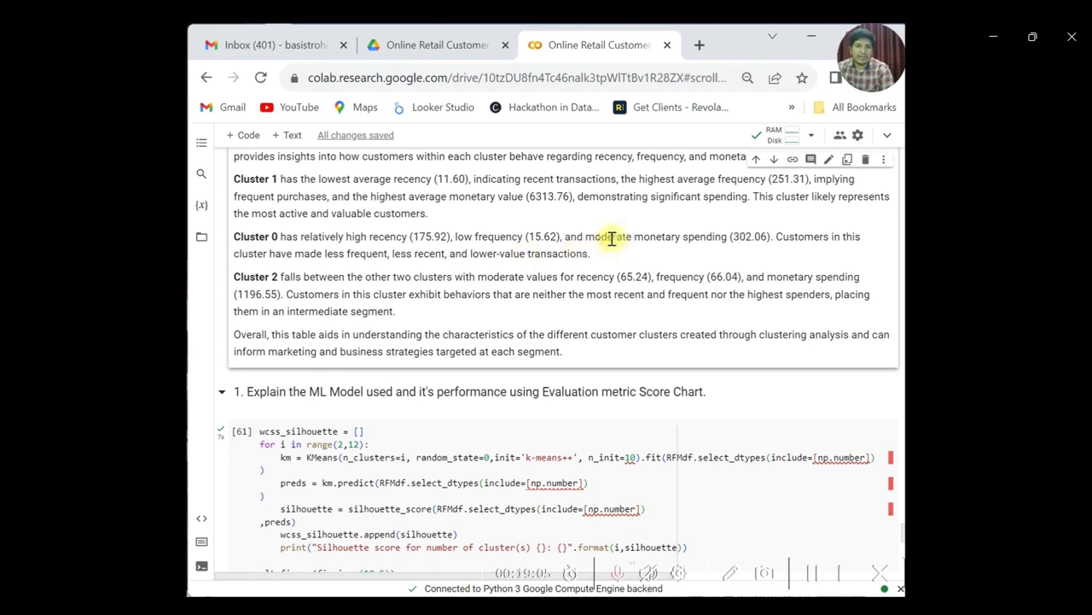
pyautogui.moveTo(588, 235); pyautogui.dragTo(768, 236)
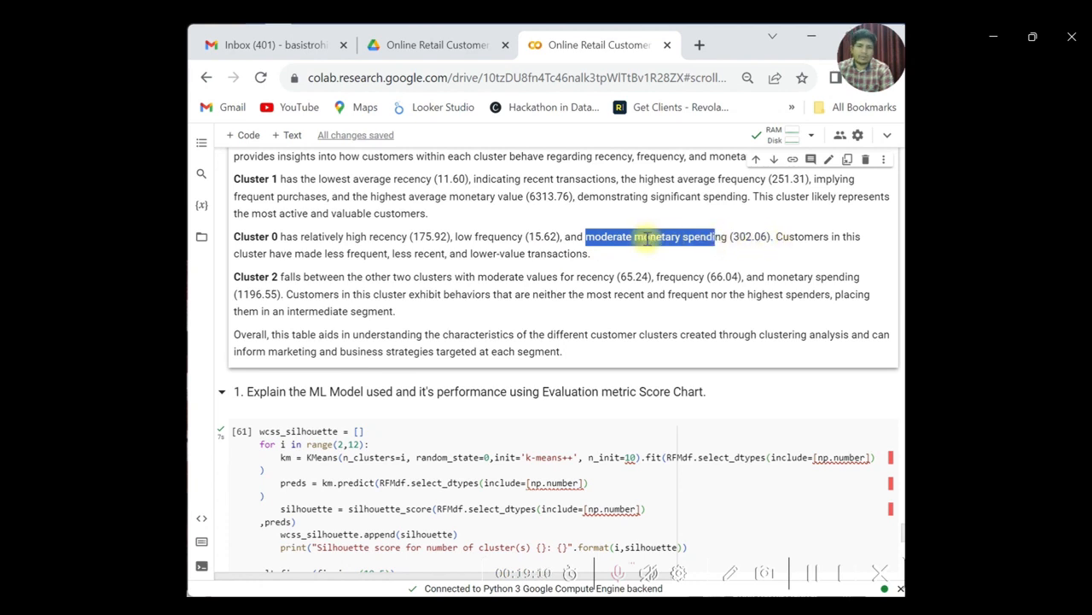
pyautogui.click(635, 242)
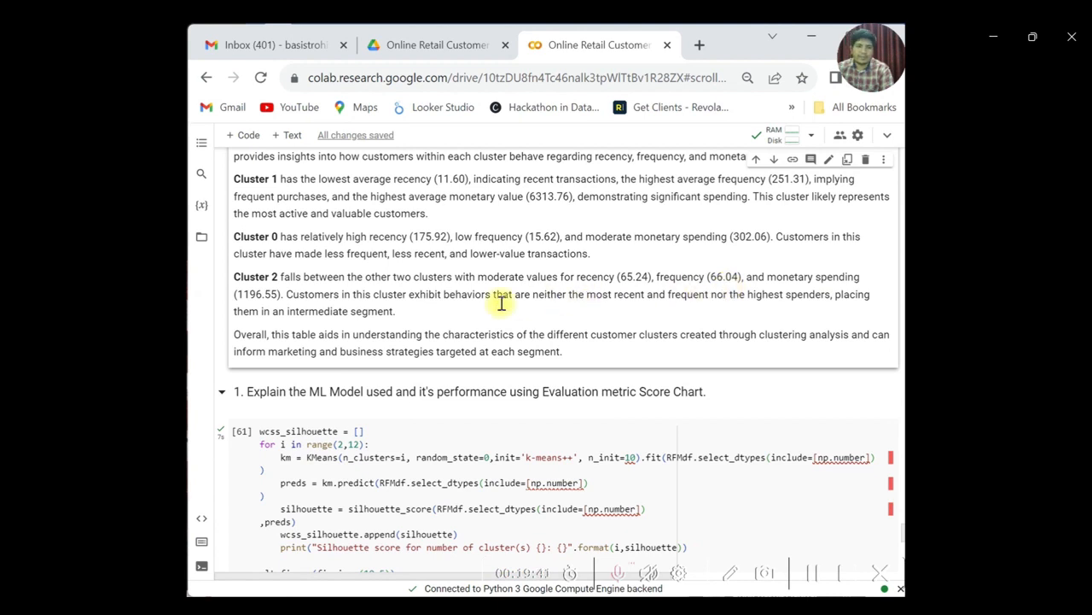
pyautogui.moveTo(351, 318)
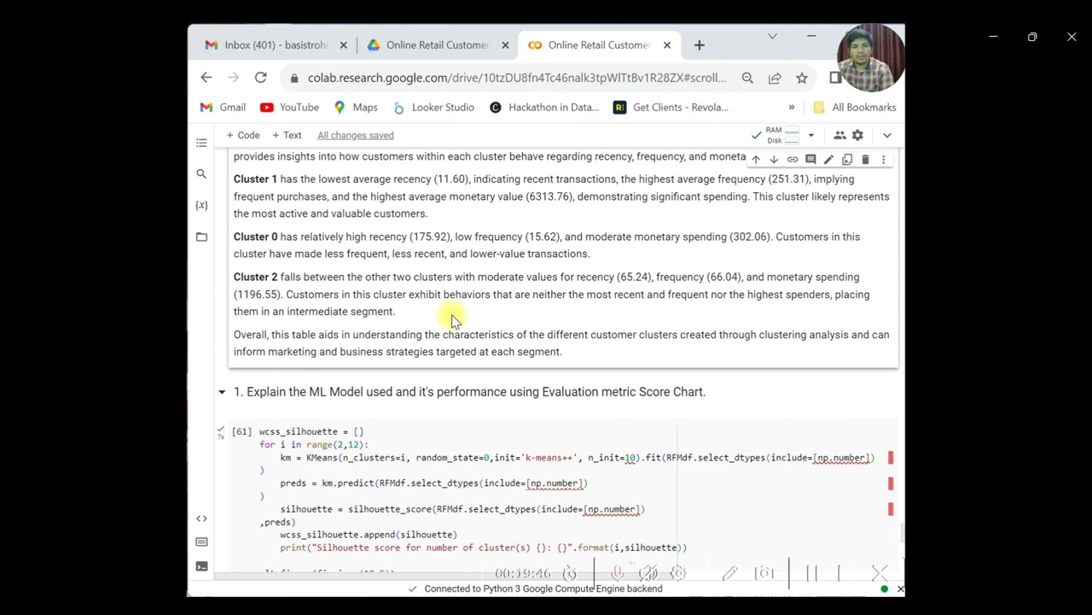
pyautogui.moveTo(531, 311)
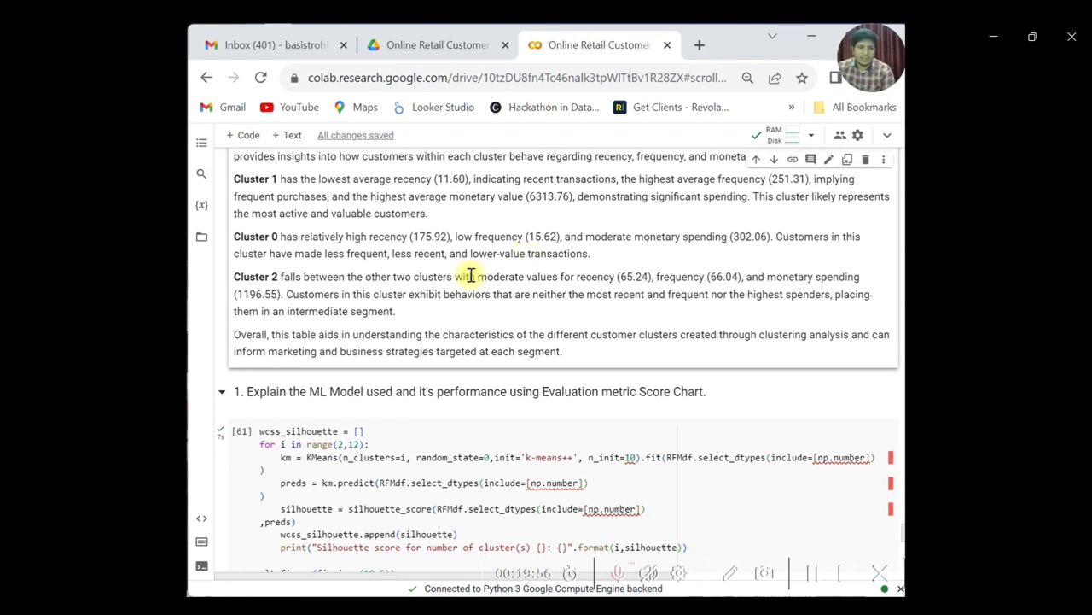
pyautogui.scroll(-3)
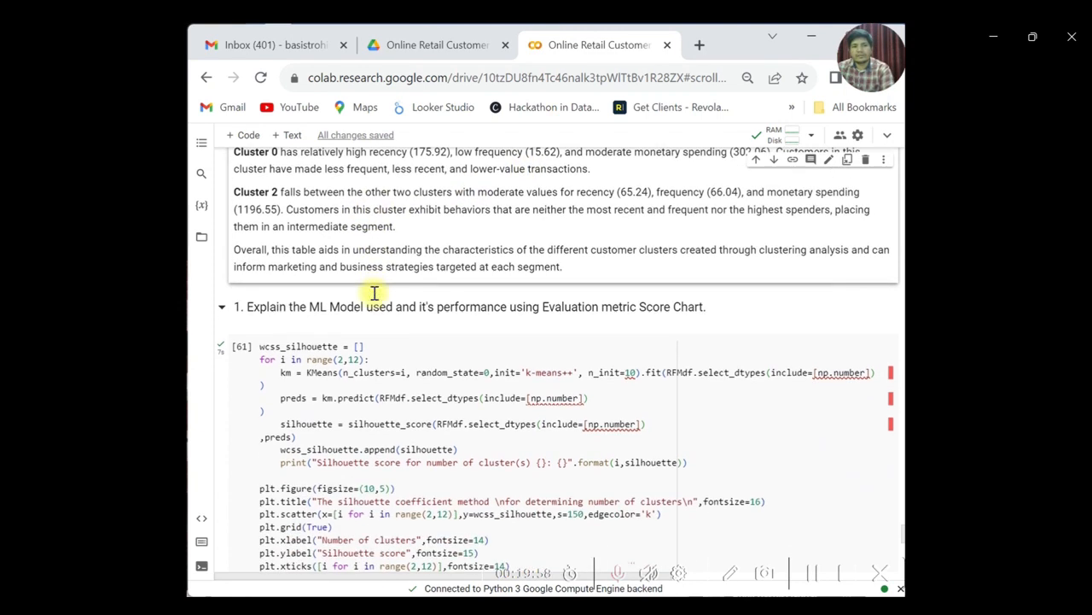
pyautogui.doubleClick(250, 191)
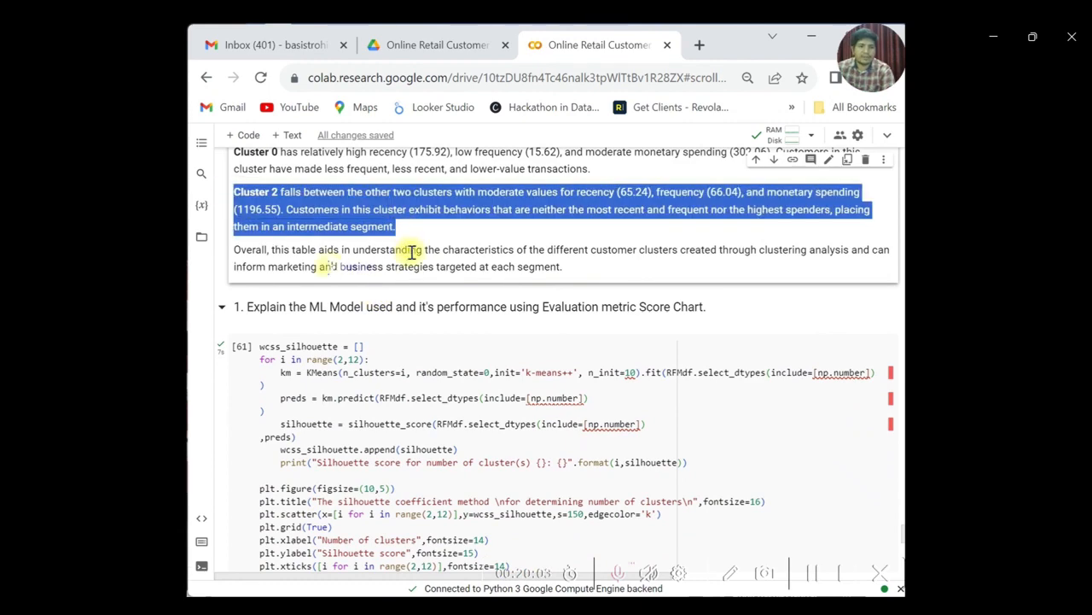
pyautogui.scroll(-3)
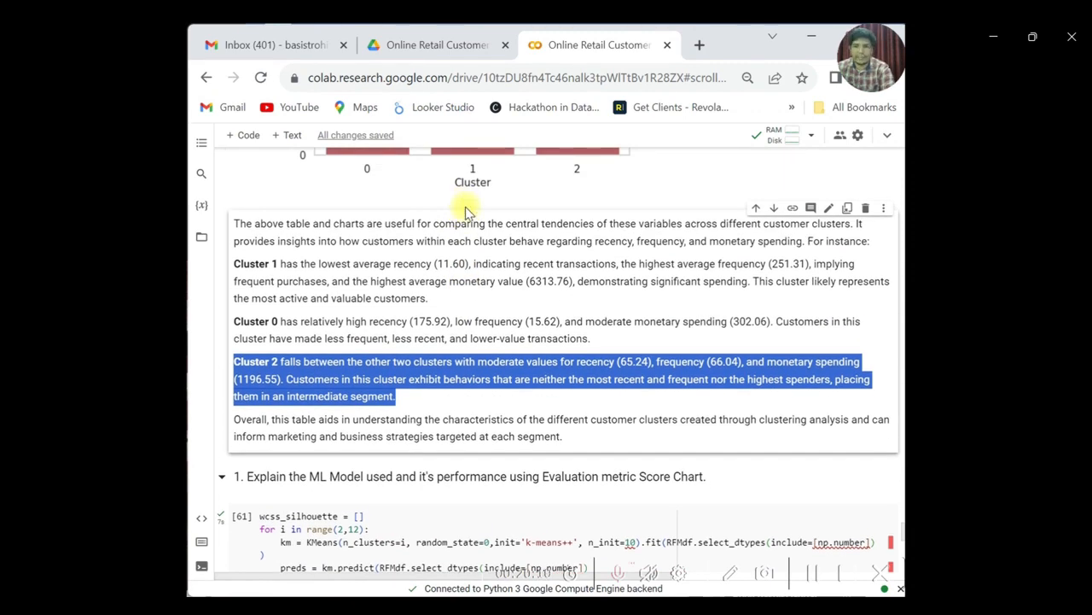
pyautogui.moveTo(461, 231)
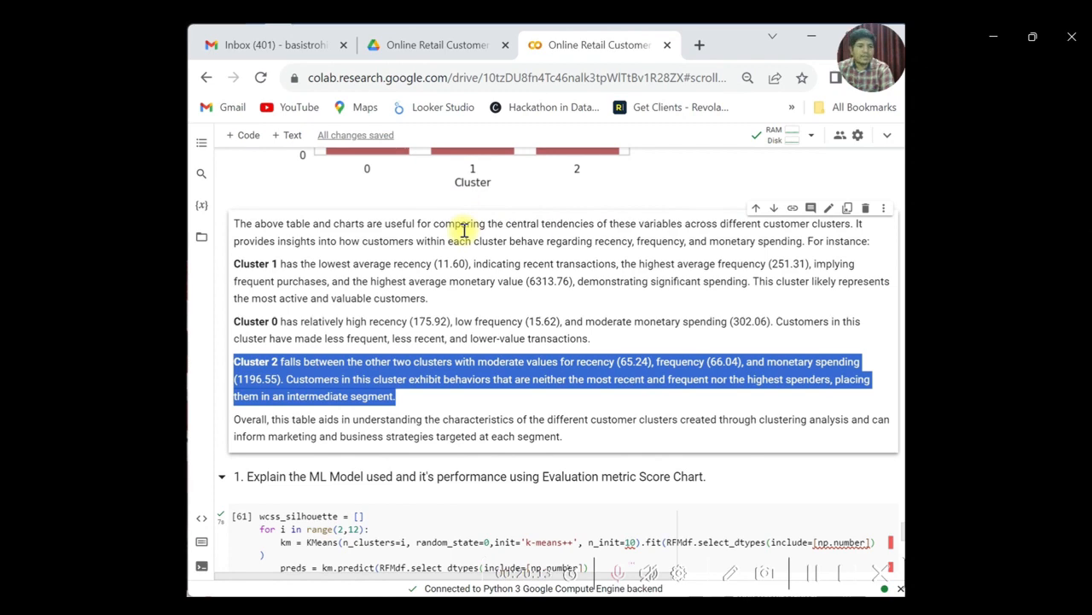
pyautogui.moveTo(488, 250)
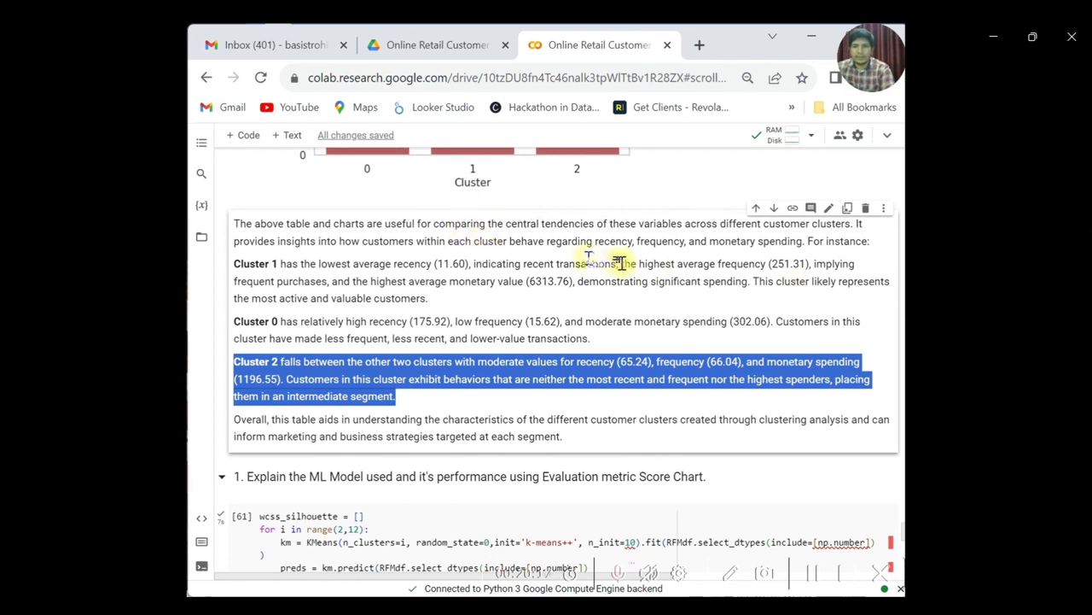
pyautogui.scroll(-3)
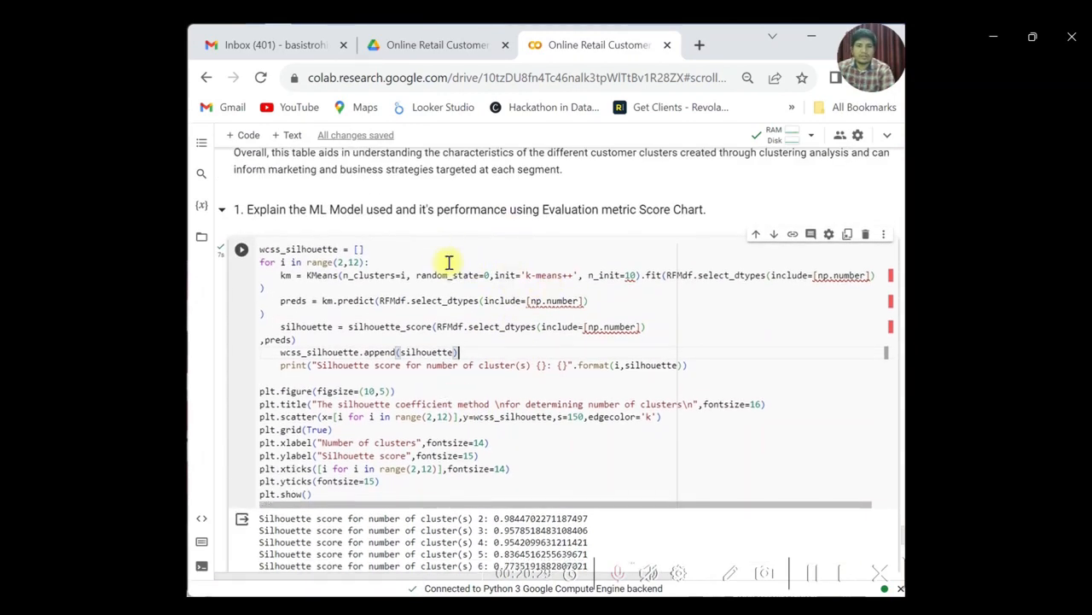
# Step: Scroll past the silhouette scores through 11 clusters, their plot and the K-means explanation to the Conclusion heading
pyautogui.scroll(-3)
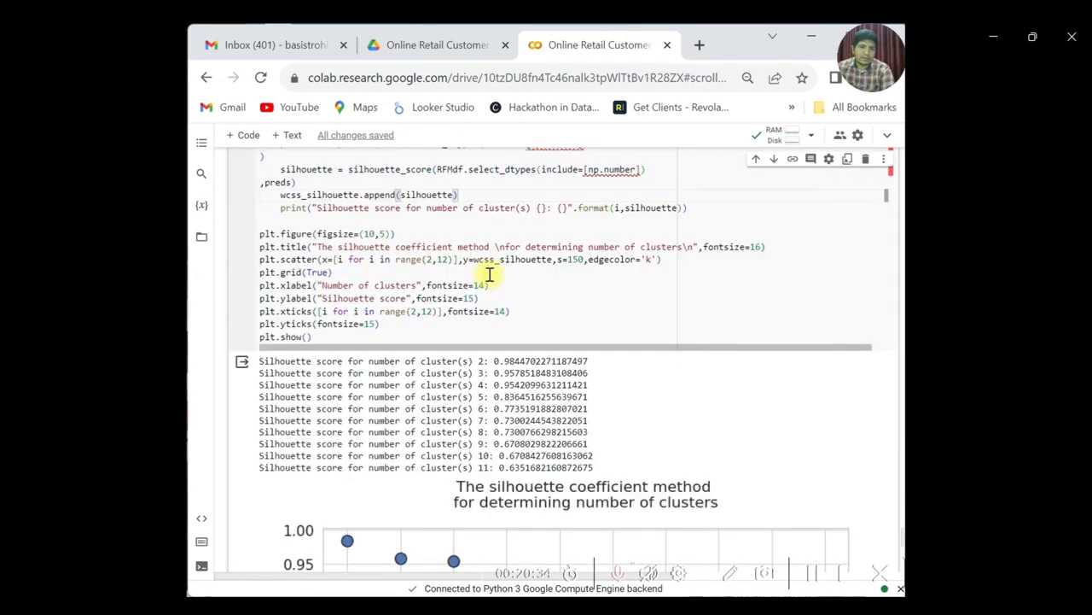
pyautogui.scroll(-3)
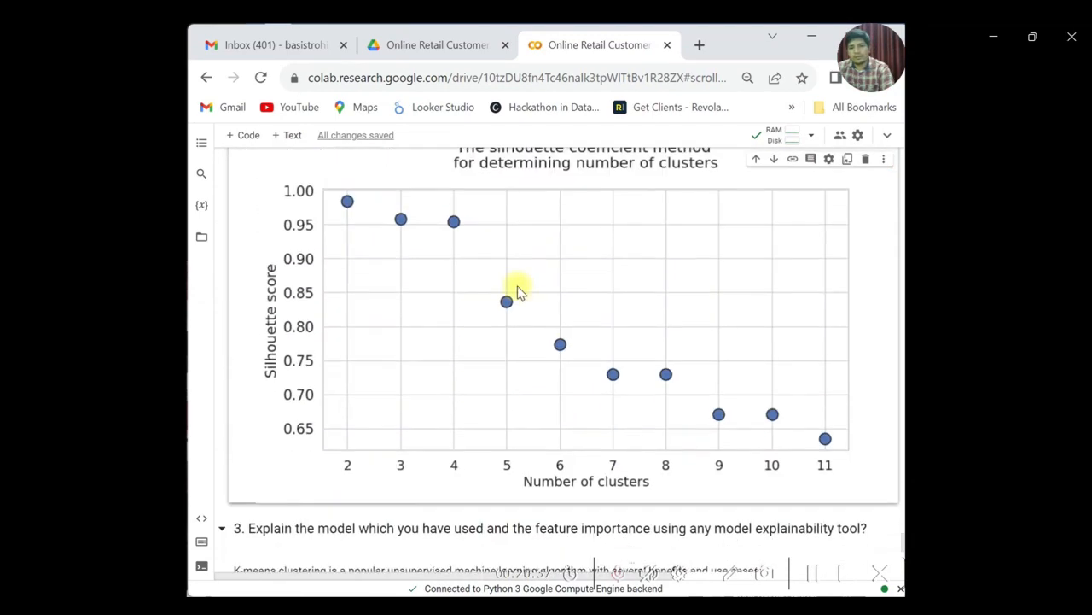
pyautogui.scroll(-3)
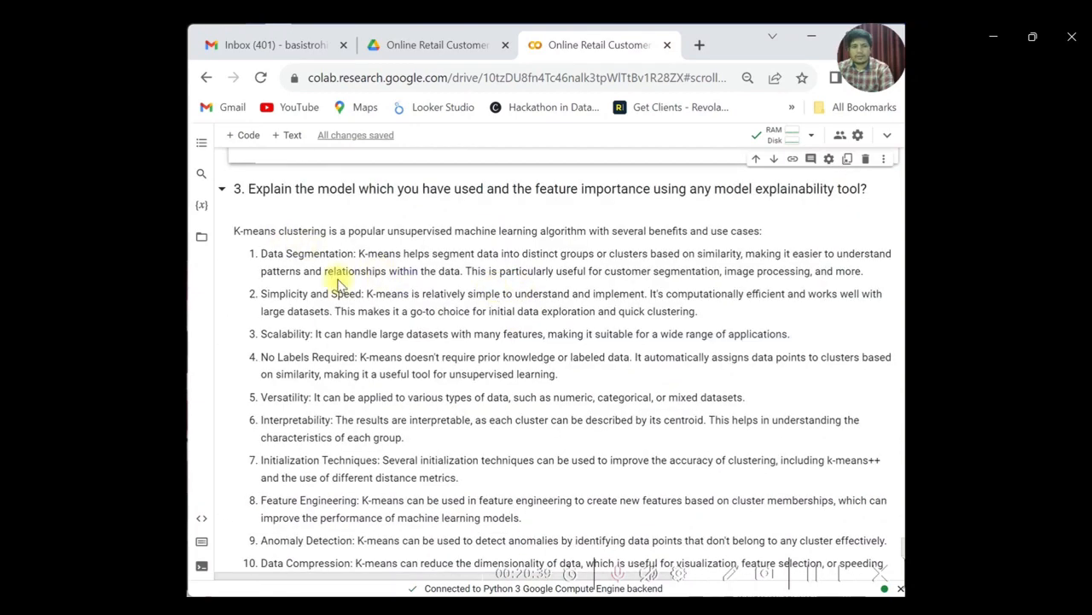
pyautogui.moveTo(406, 297)
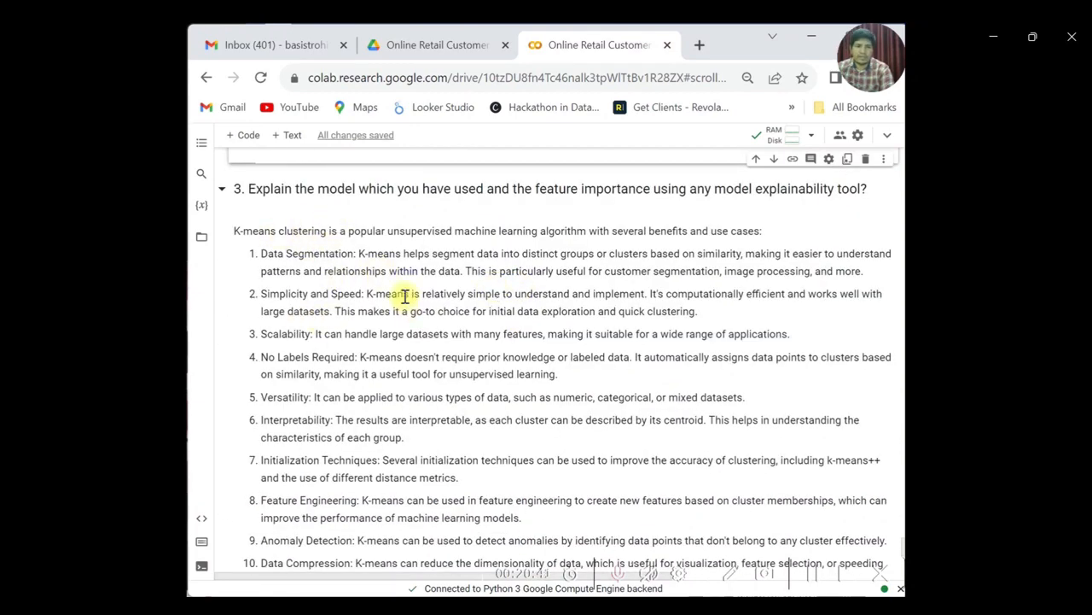
pyautogui.scroll(-3)
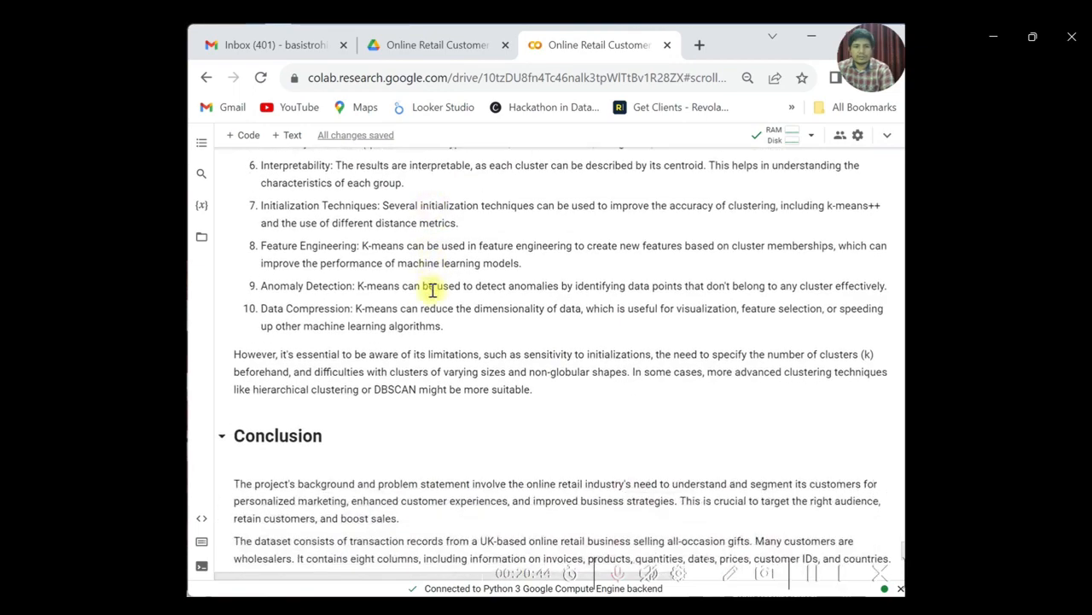
pyautogui.scroll(-3)
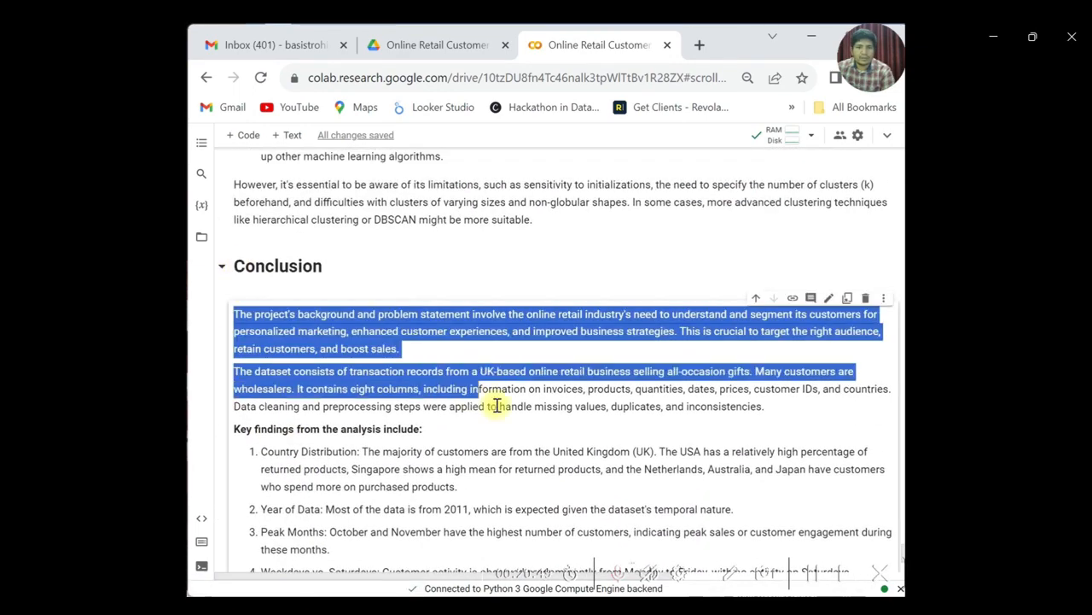
# Step: Scroll through the numbered key findings to the closing summary on three K-Means RFM clusters
pyautogui.scroll(-3)
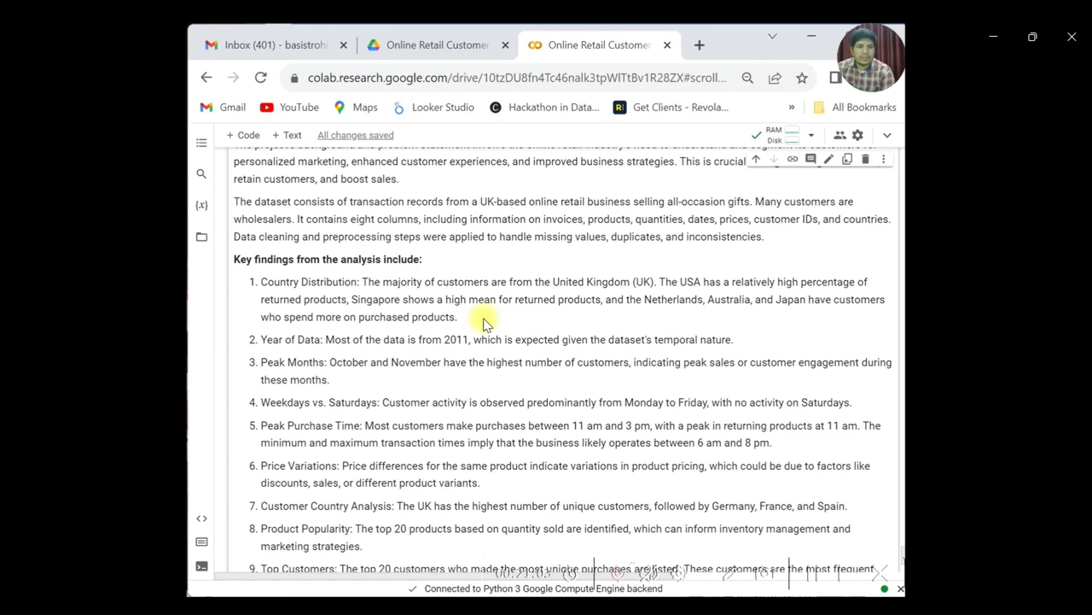
pyautogui.scroll(-3)
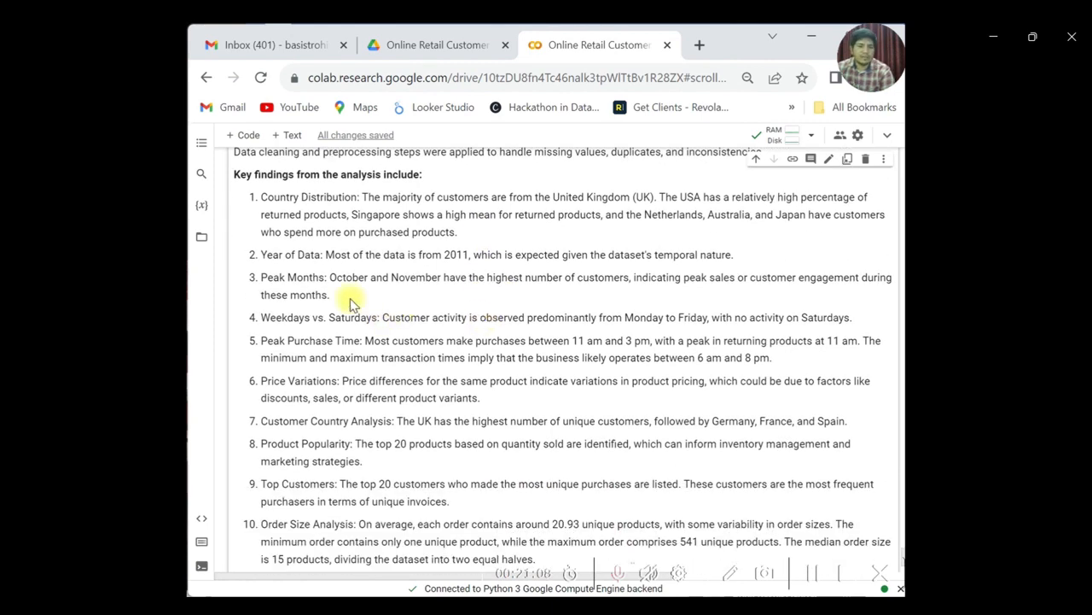
pyautogui.moveTo(409, 290)
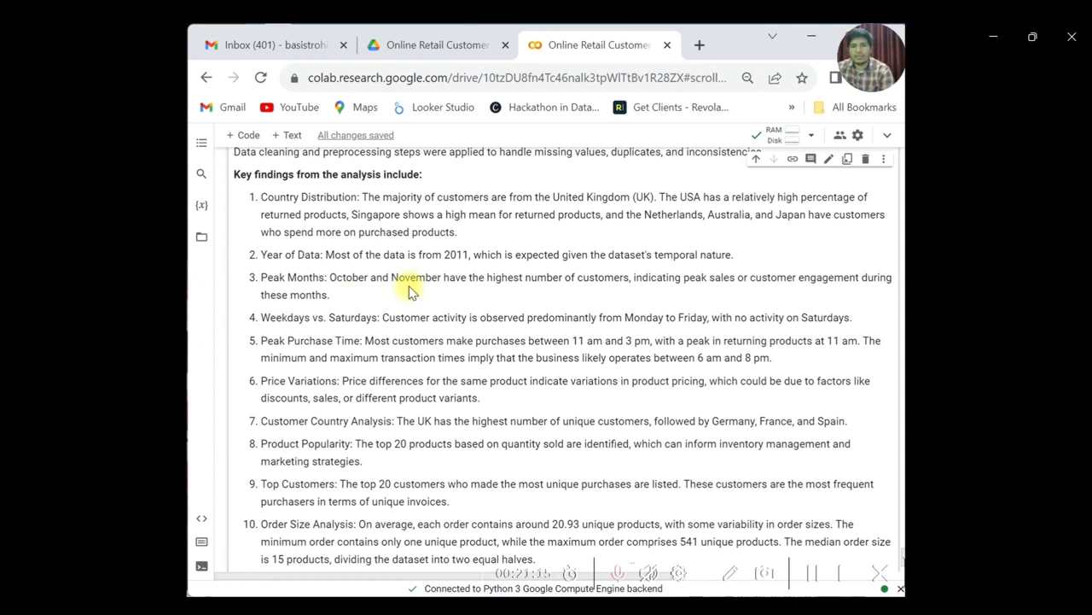
pyautogui.scroll(-3)
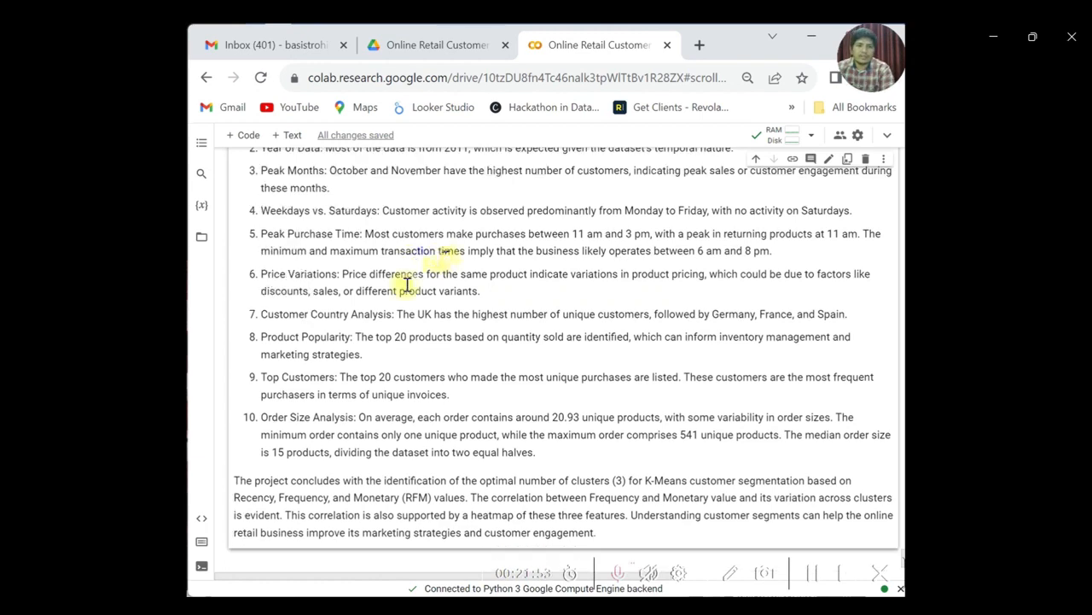
pyautogui.scroll(-3)
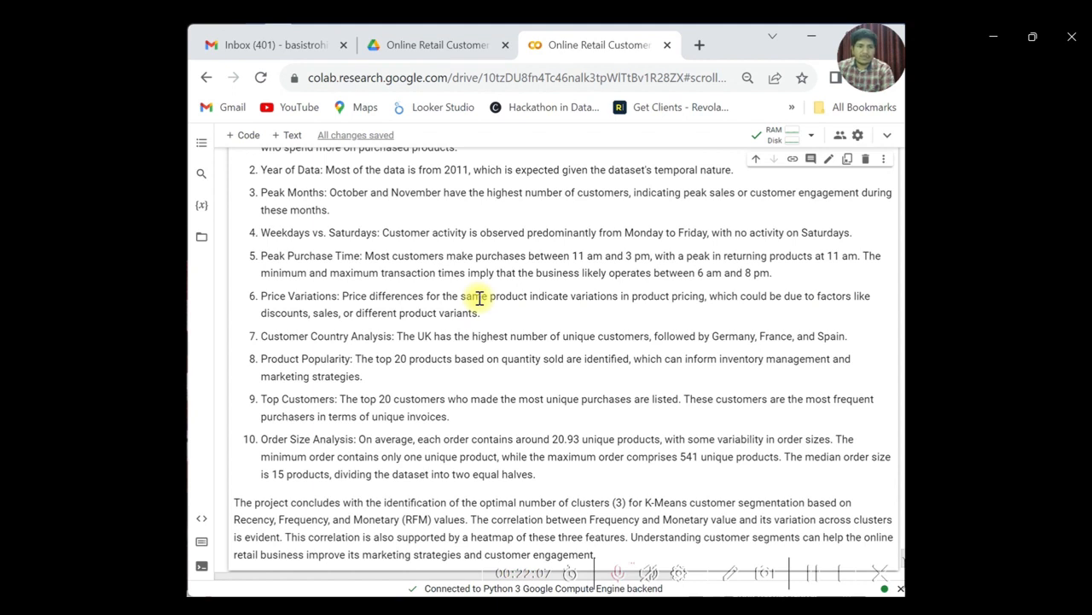
pyautogui.moveTo(499, 321)
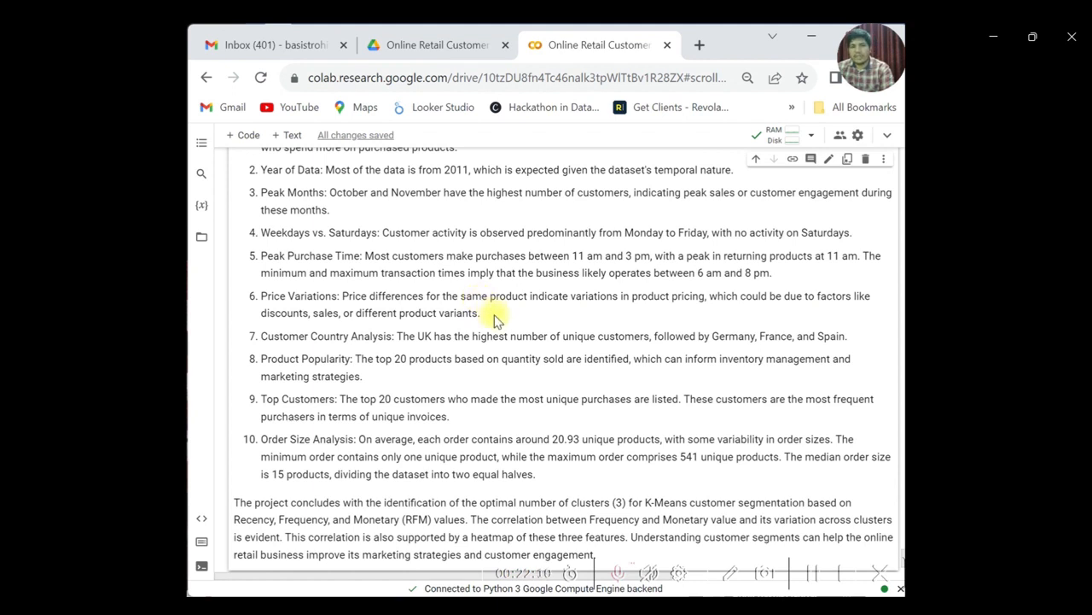
pyautogui.moveTo(526, 325)
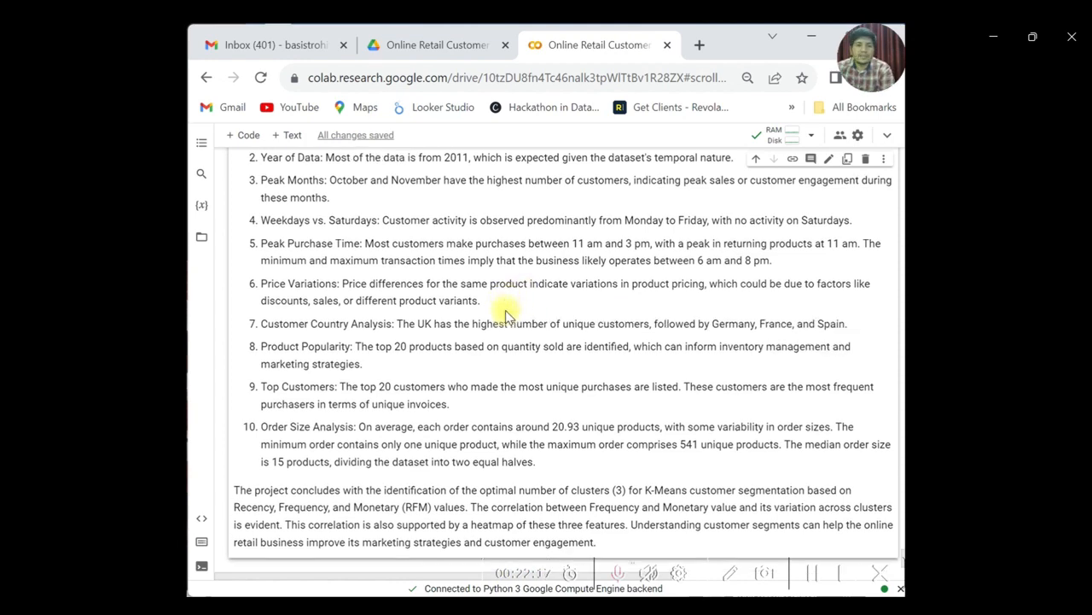
pyautogui.scroll(-3)
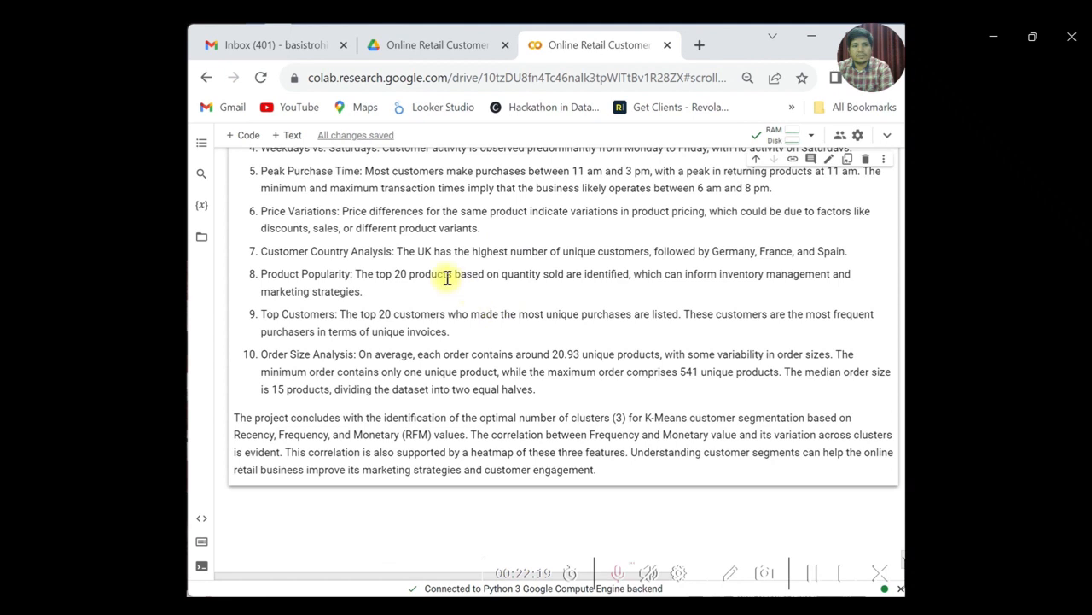
pyautogui.moveTo(417, 267)
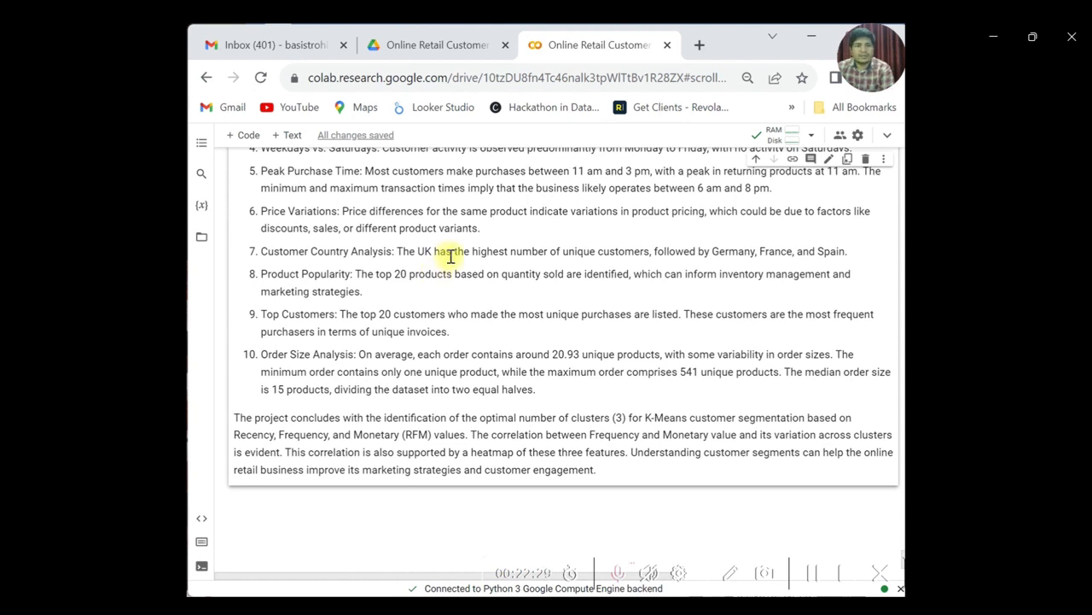
pyautogui.scroll(-3)
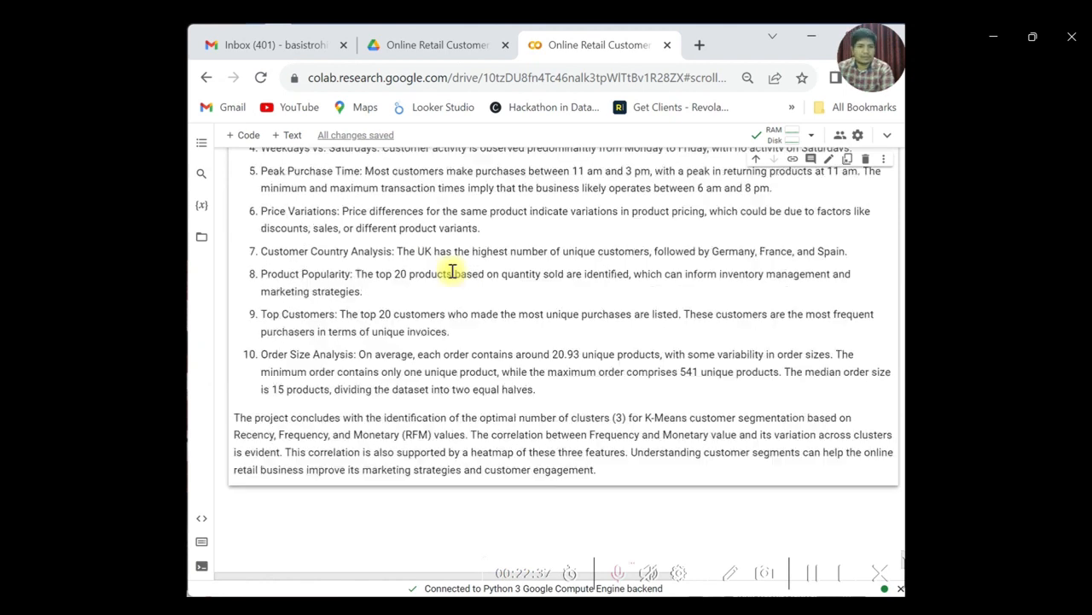
pyautogui.scroll(-3)
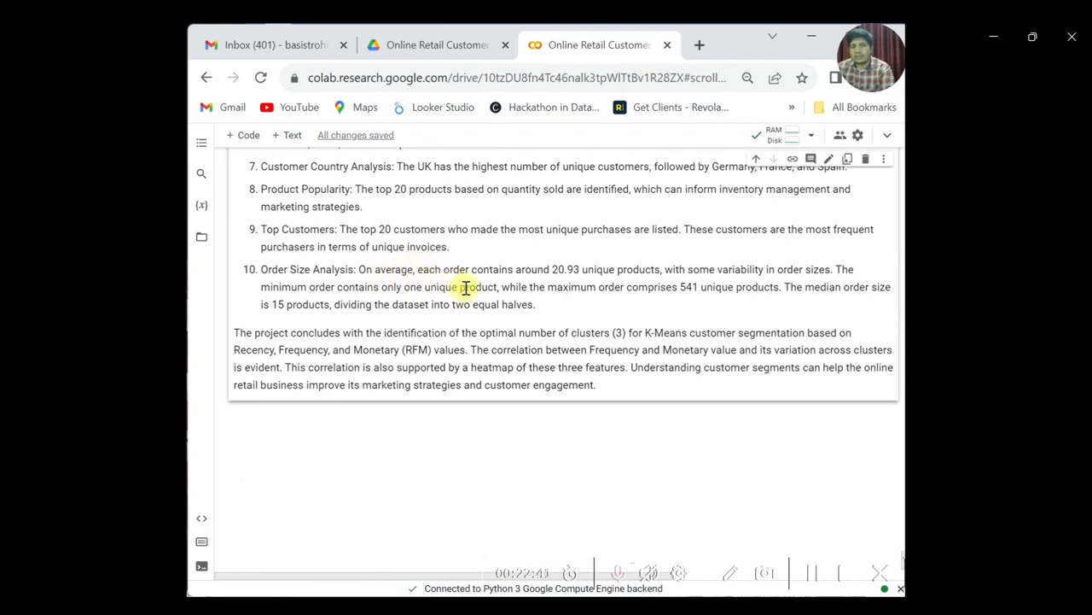
pyautogui.moveTo(495, 303)
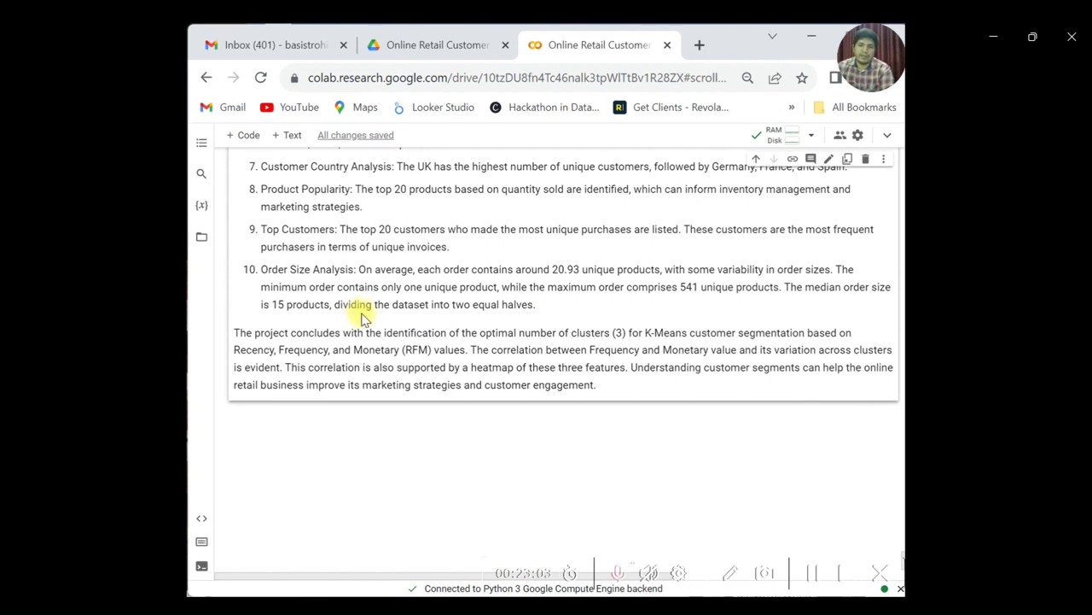
# Step: Scroll through the notebook end and return to the Mean Values by Cluster barplot cell
pyautogui.scroll(-3)
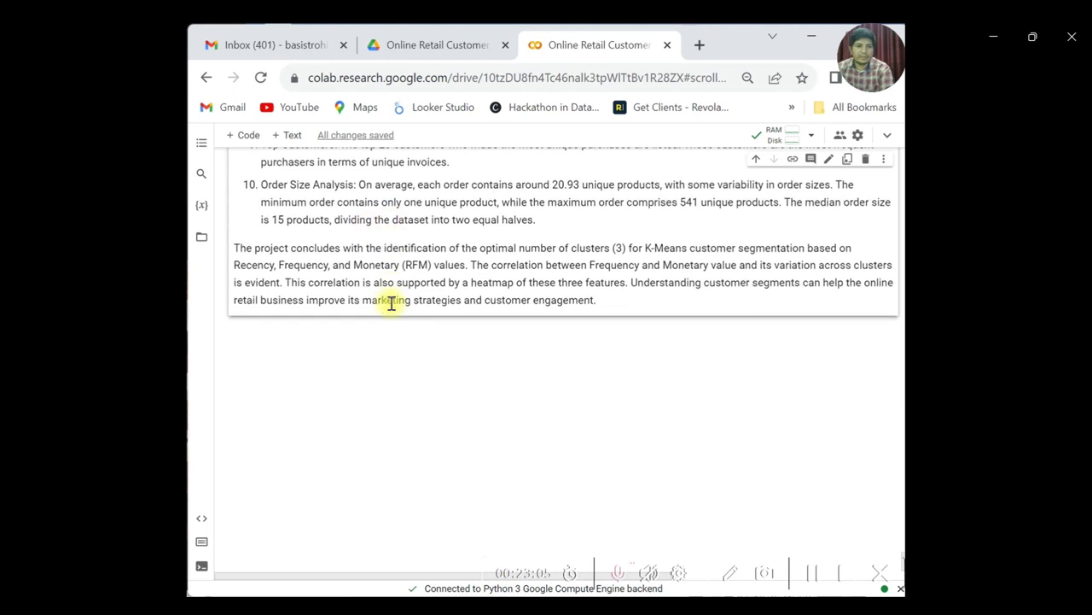
pyautogui.doubleClick(384, 300)
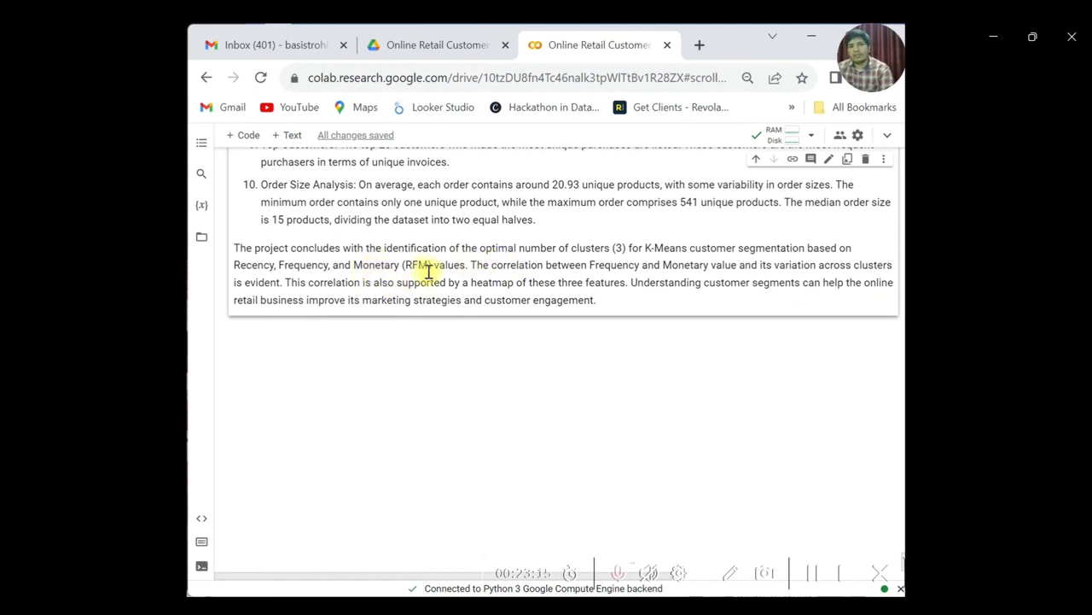
pyautogui.moveTo(588, 383)
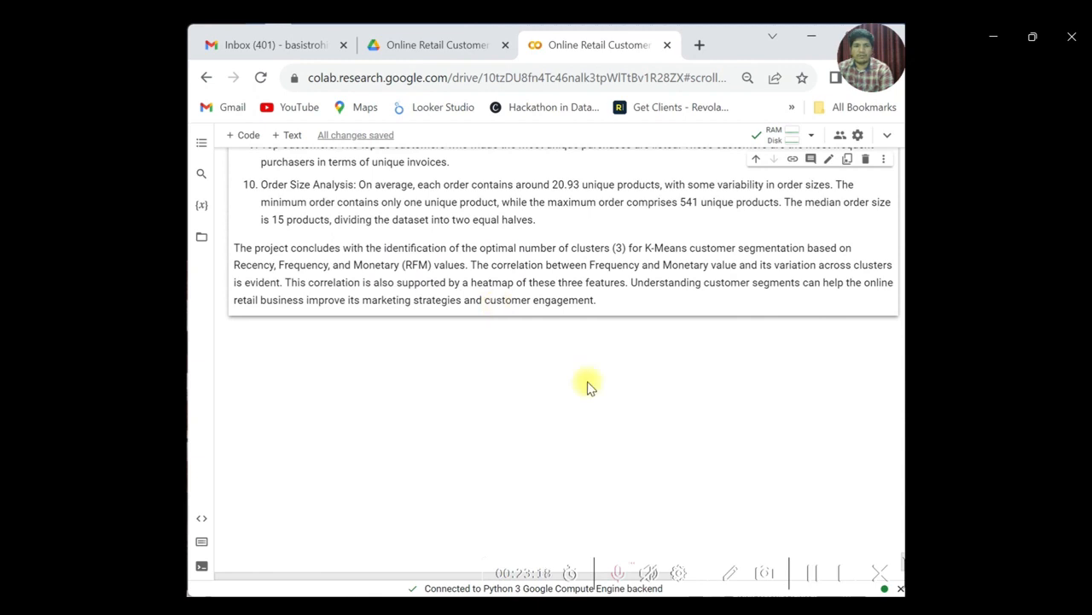
pyautogui.moveTo(601, 383)
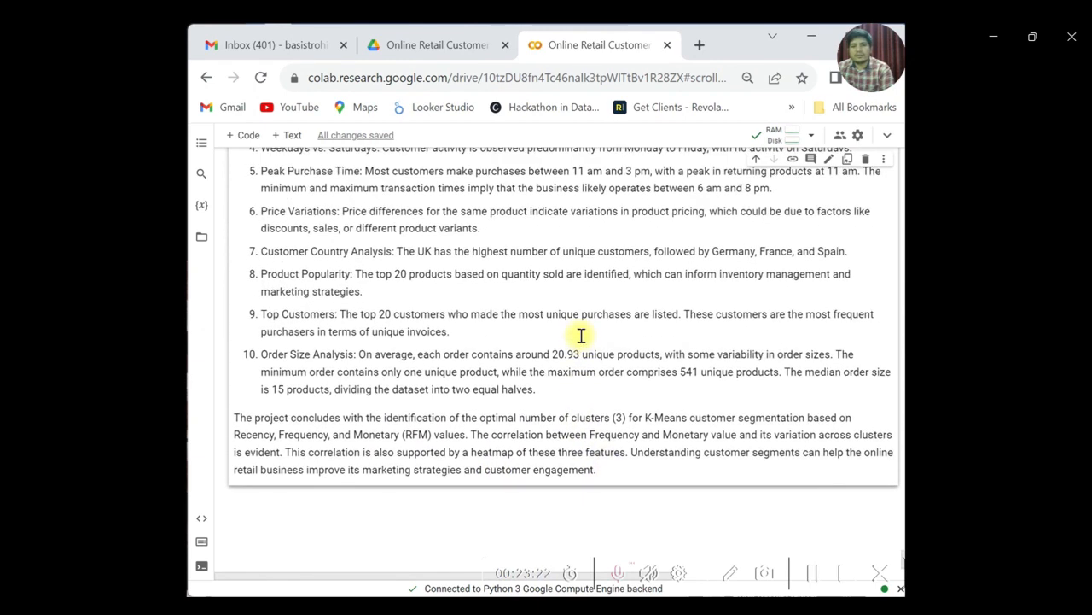
pyautogui.moveTo(580, 342)
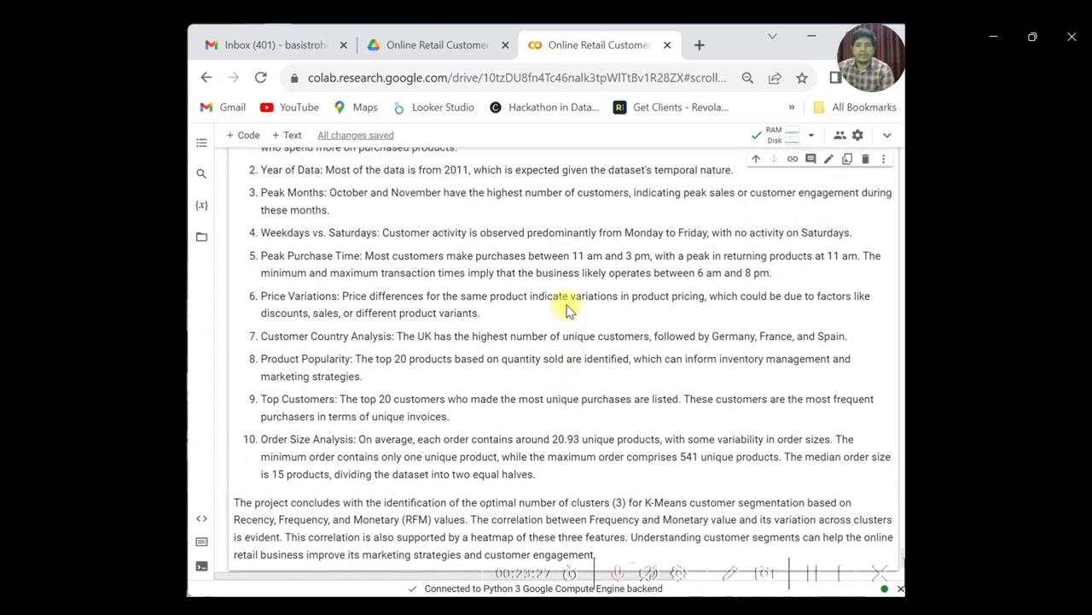
pyautogui.moveTo(559, 389)
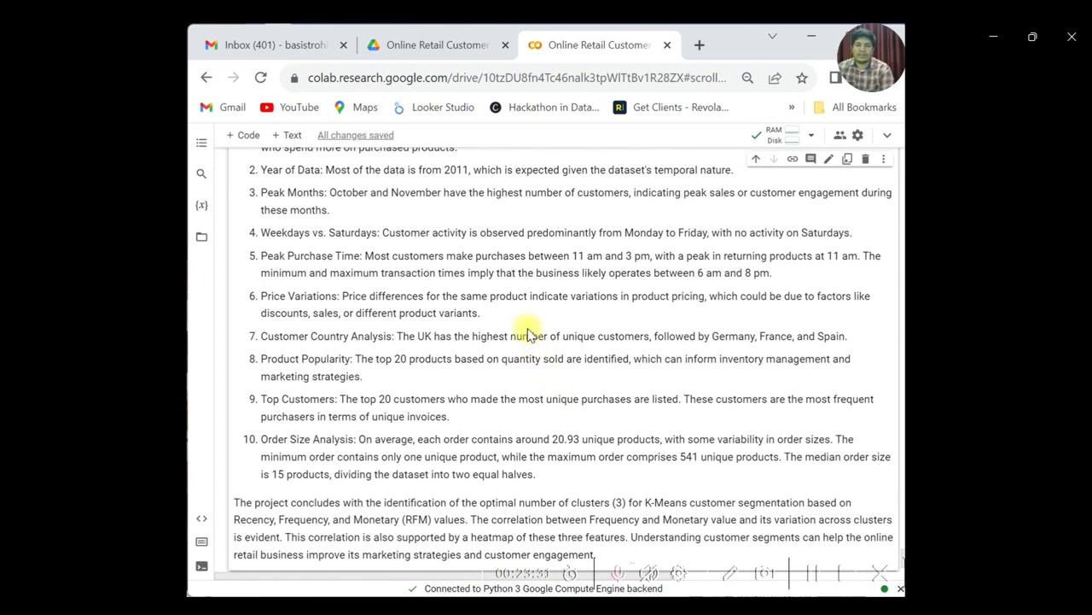
pyautogui.scroll(-3)
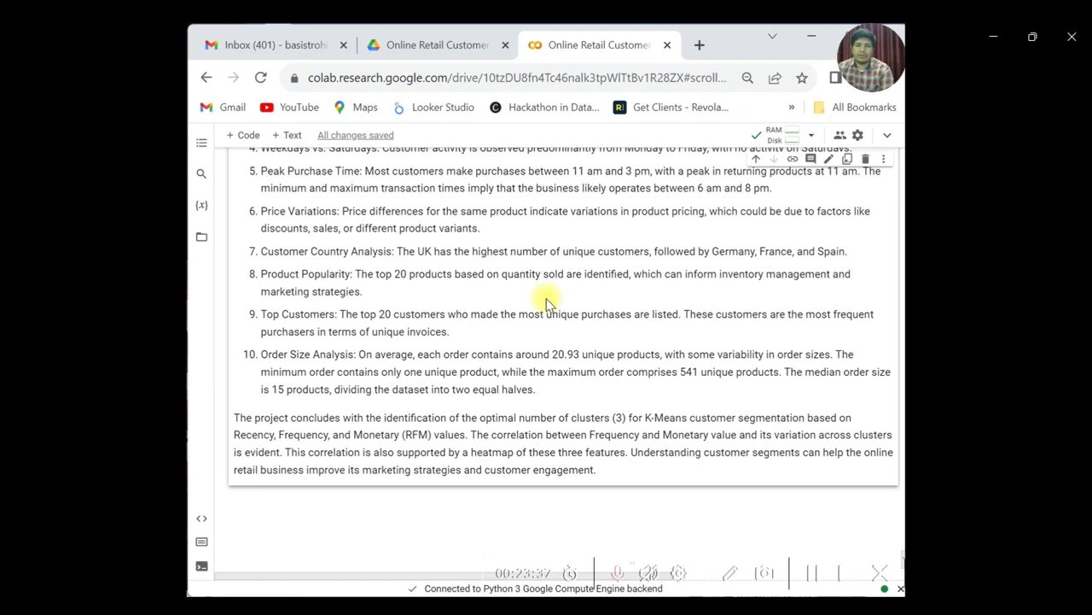
pyautogui.scroll(-3)
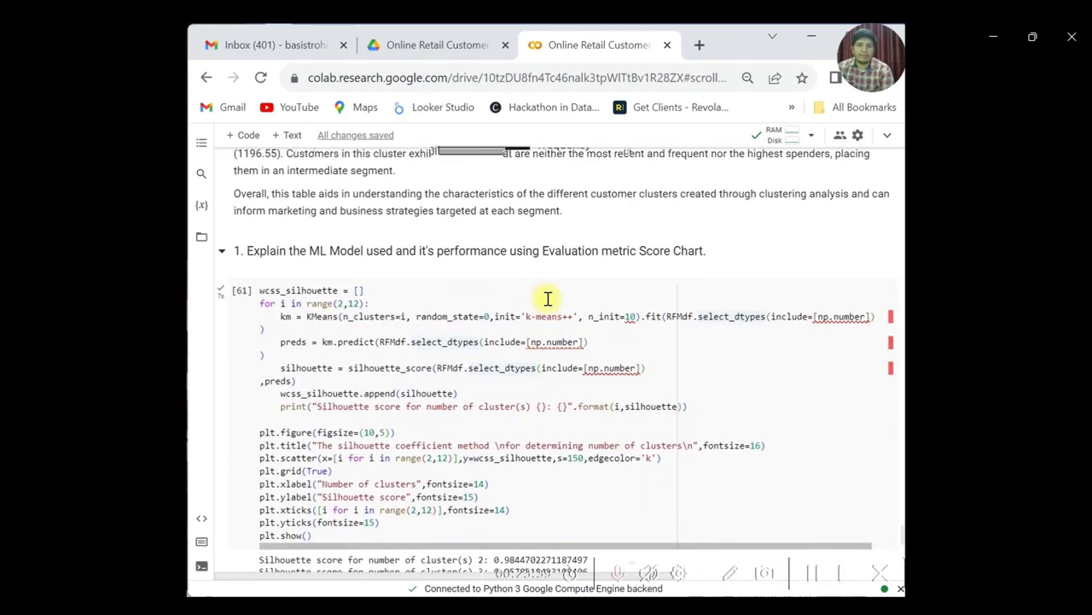
pyautogui.scroll(-3)
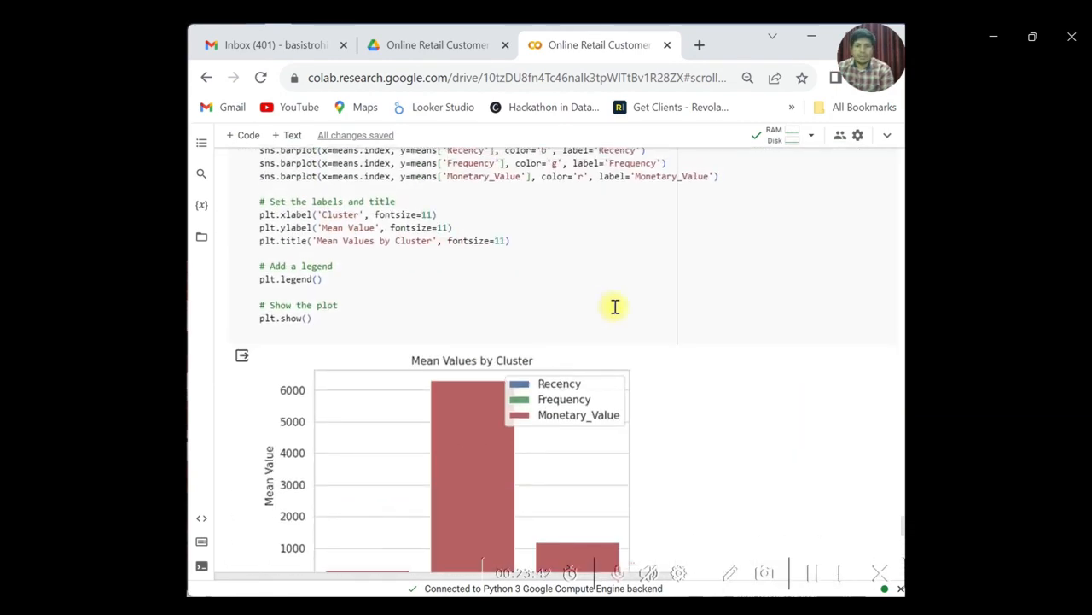
pyautogui.moveTo(640, 282)
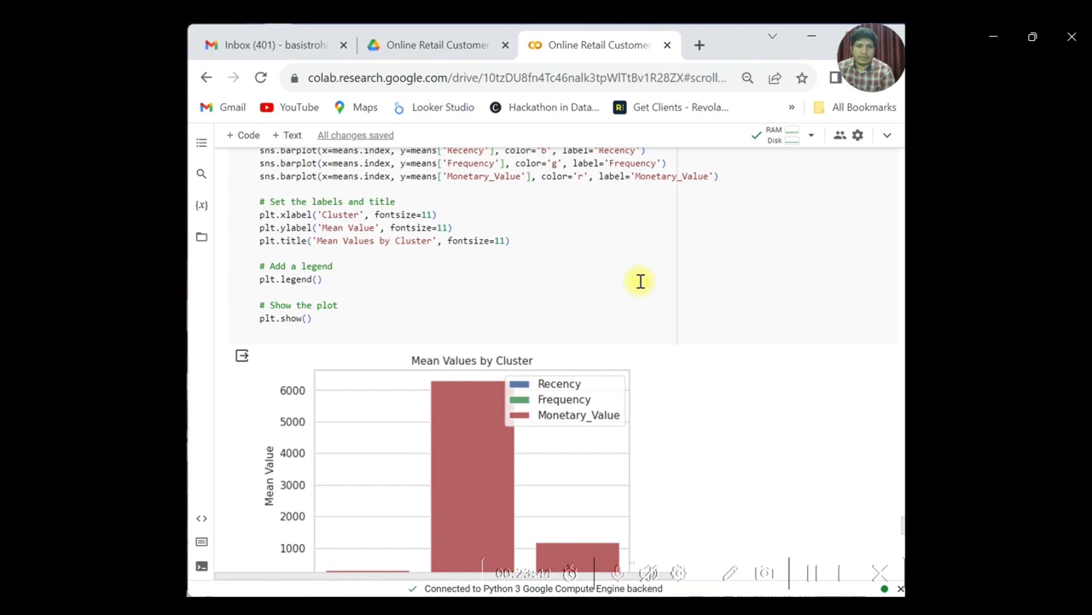